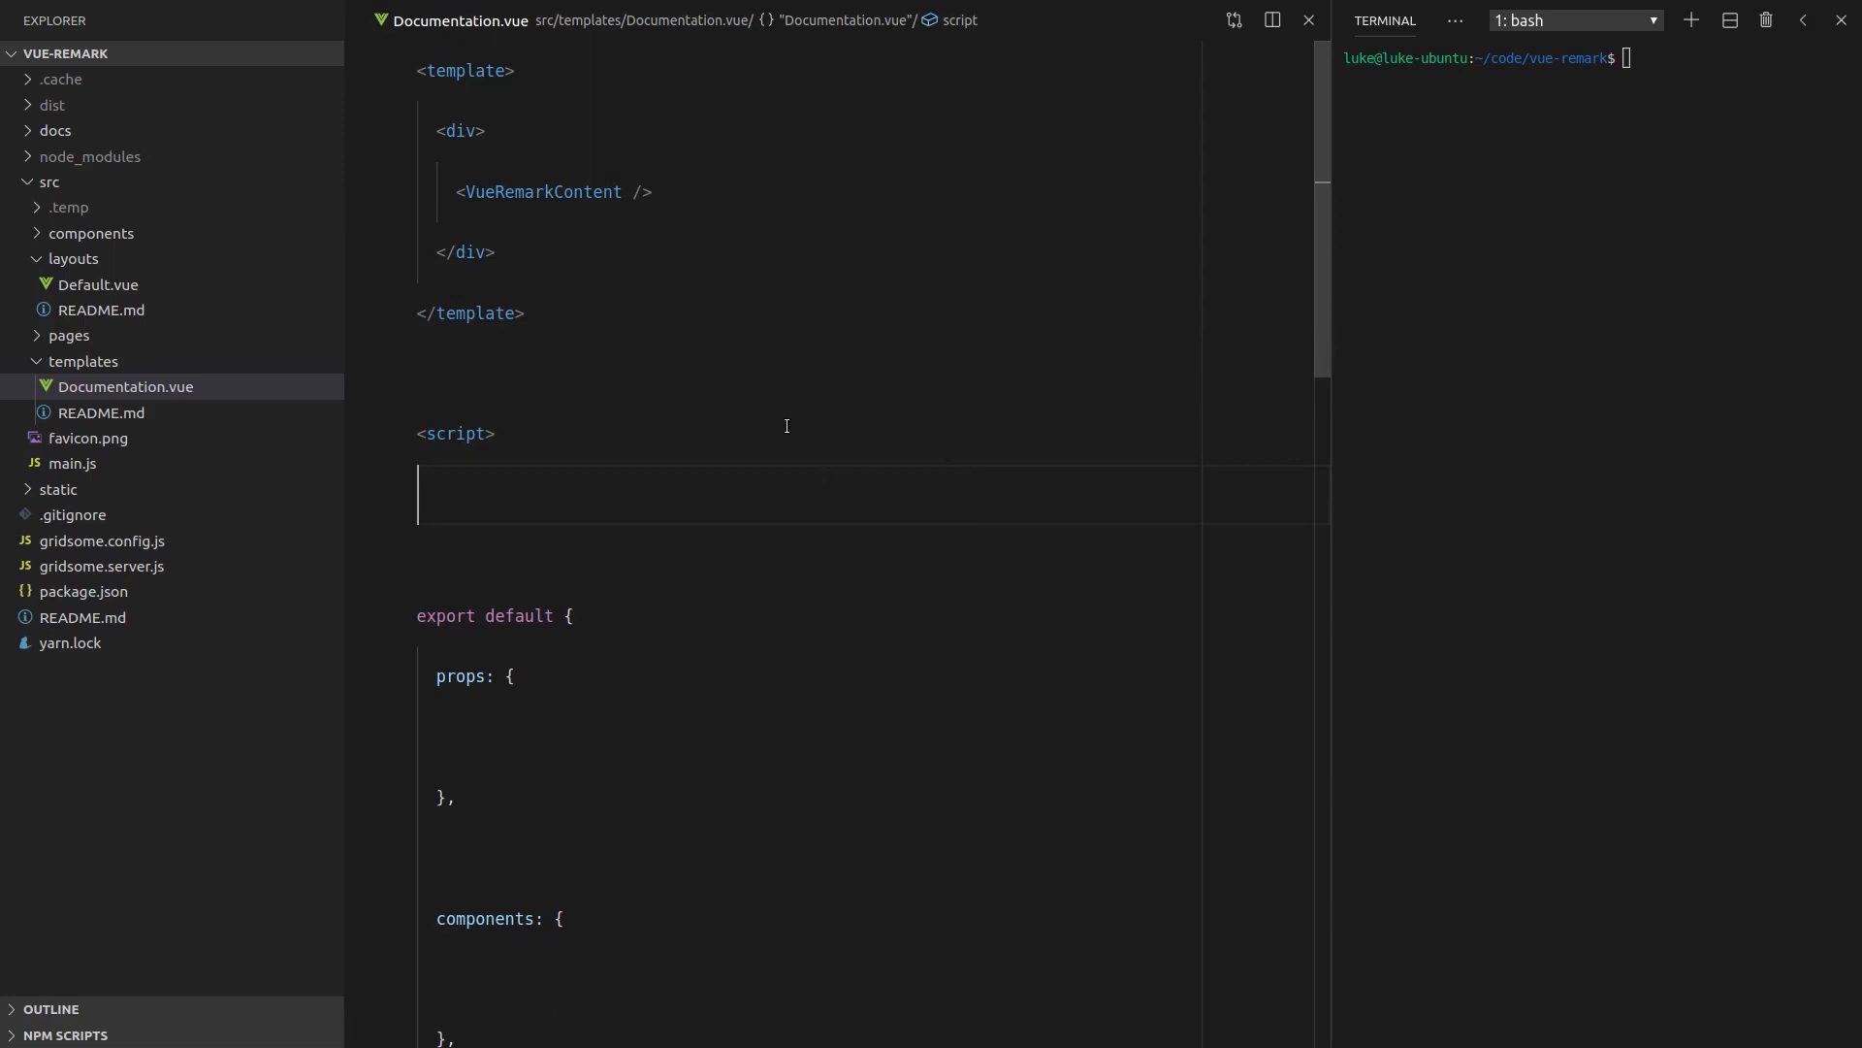
pyautogui.moveTo(693, 291)
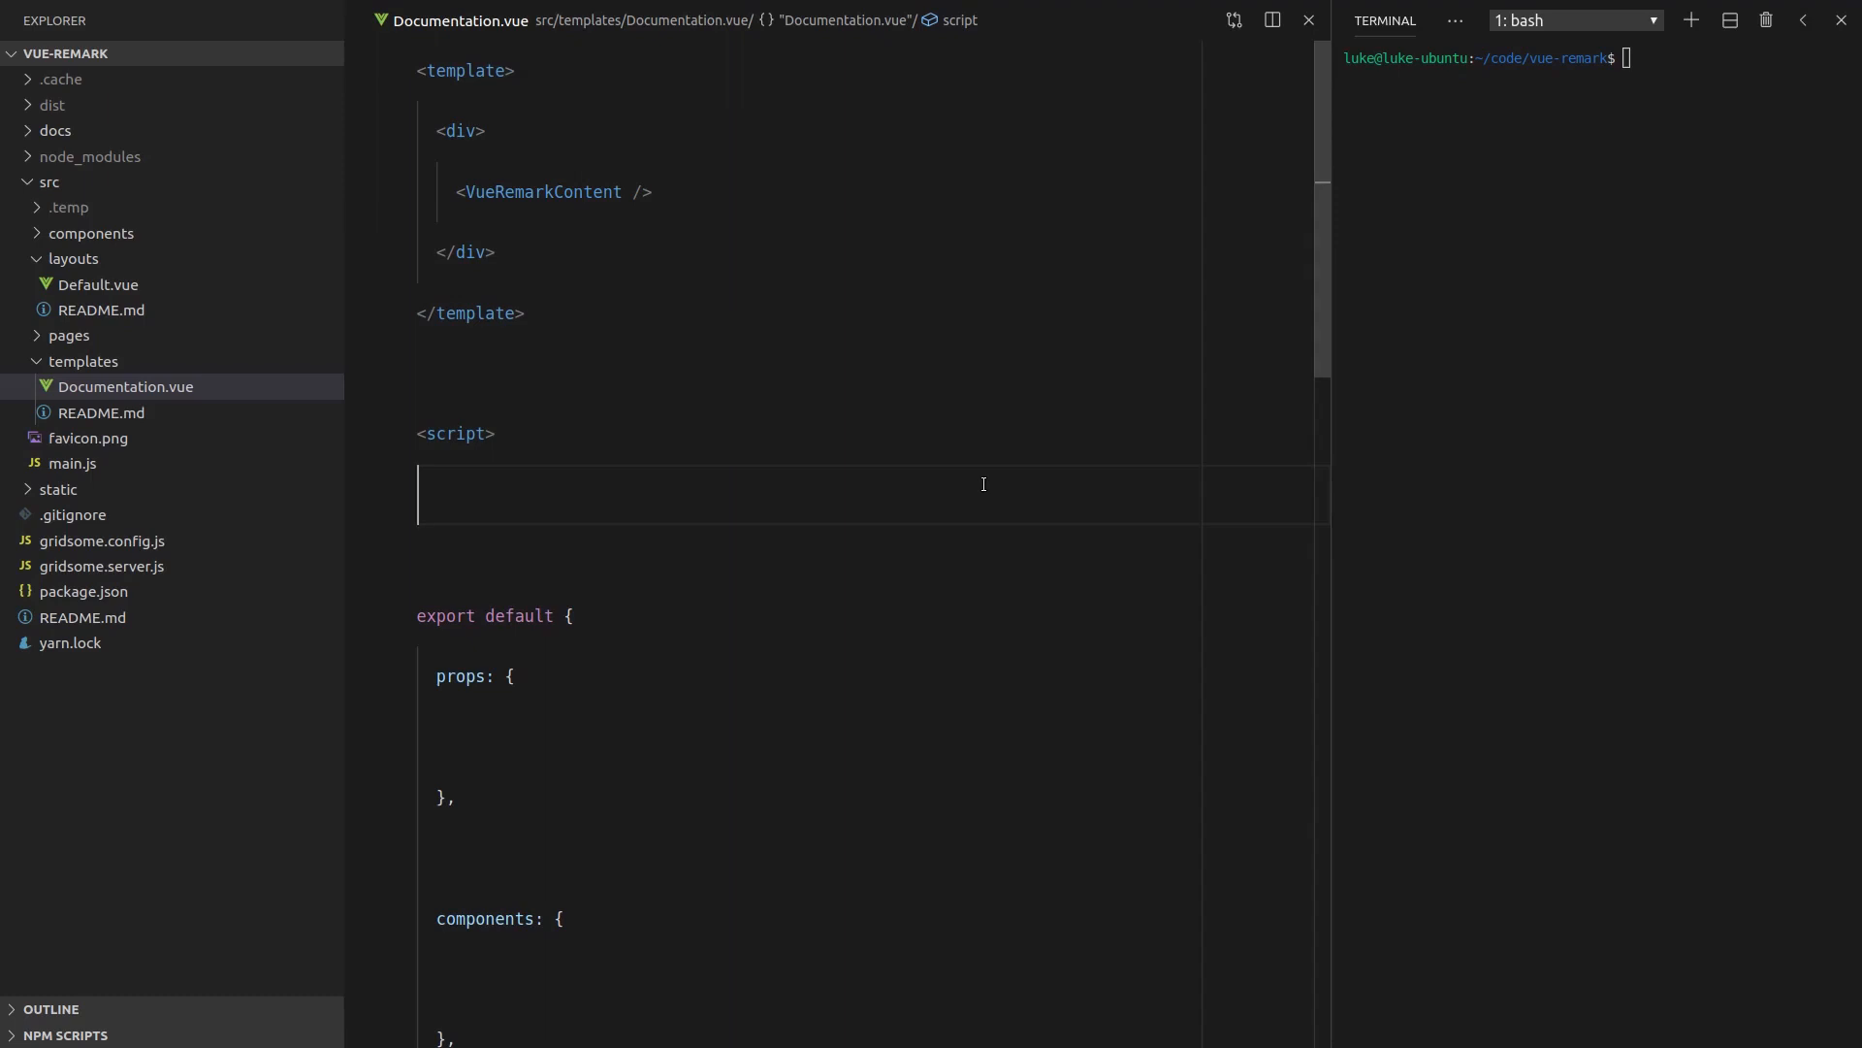
# Rename the Documentation.vue template to Post.vue and the docs folder to posts
pyautogui.press('F2')
pyautogui.write('Post')
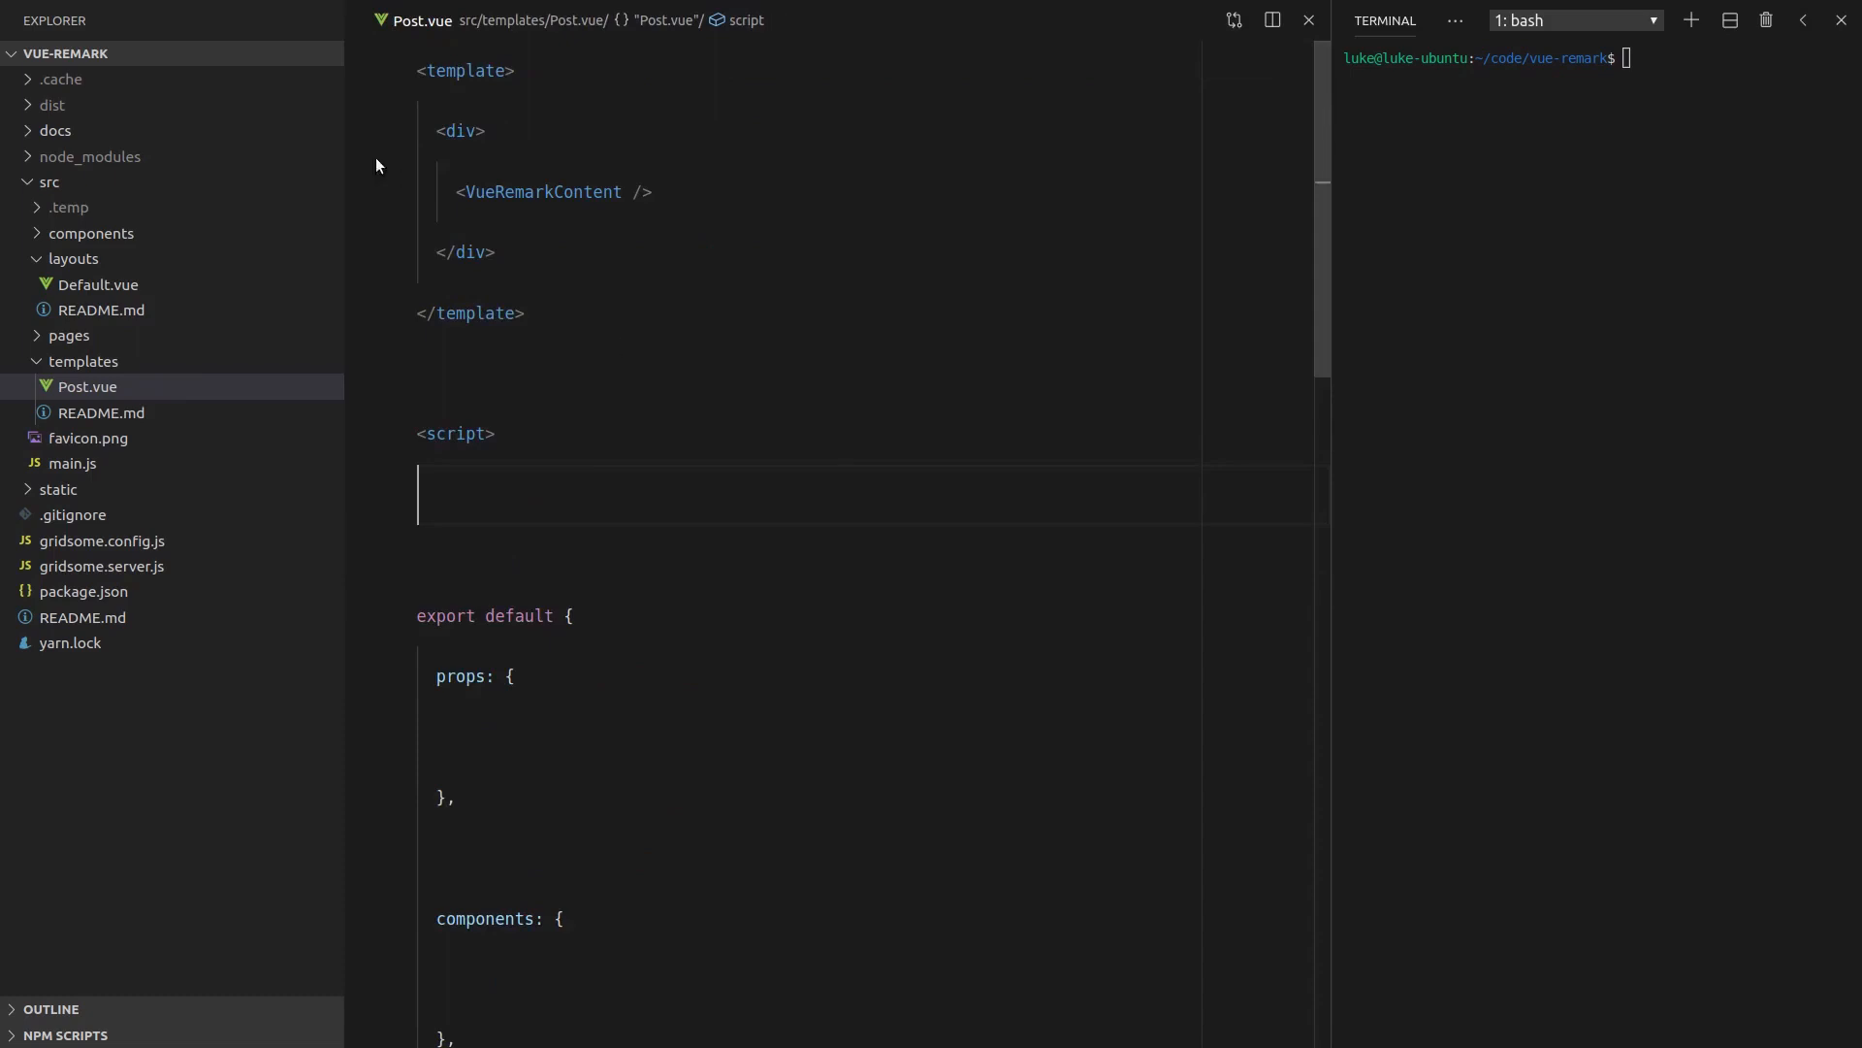
pyautogui.rightClick(55, 129)
pyautogui.write('posts')
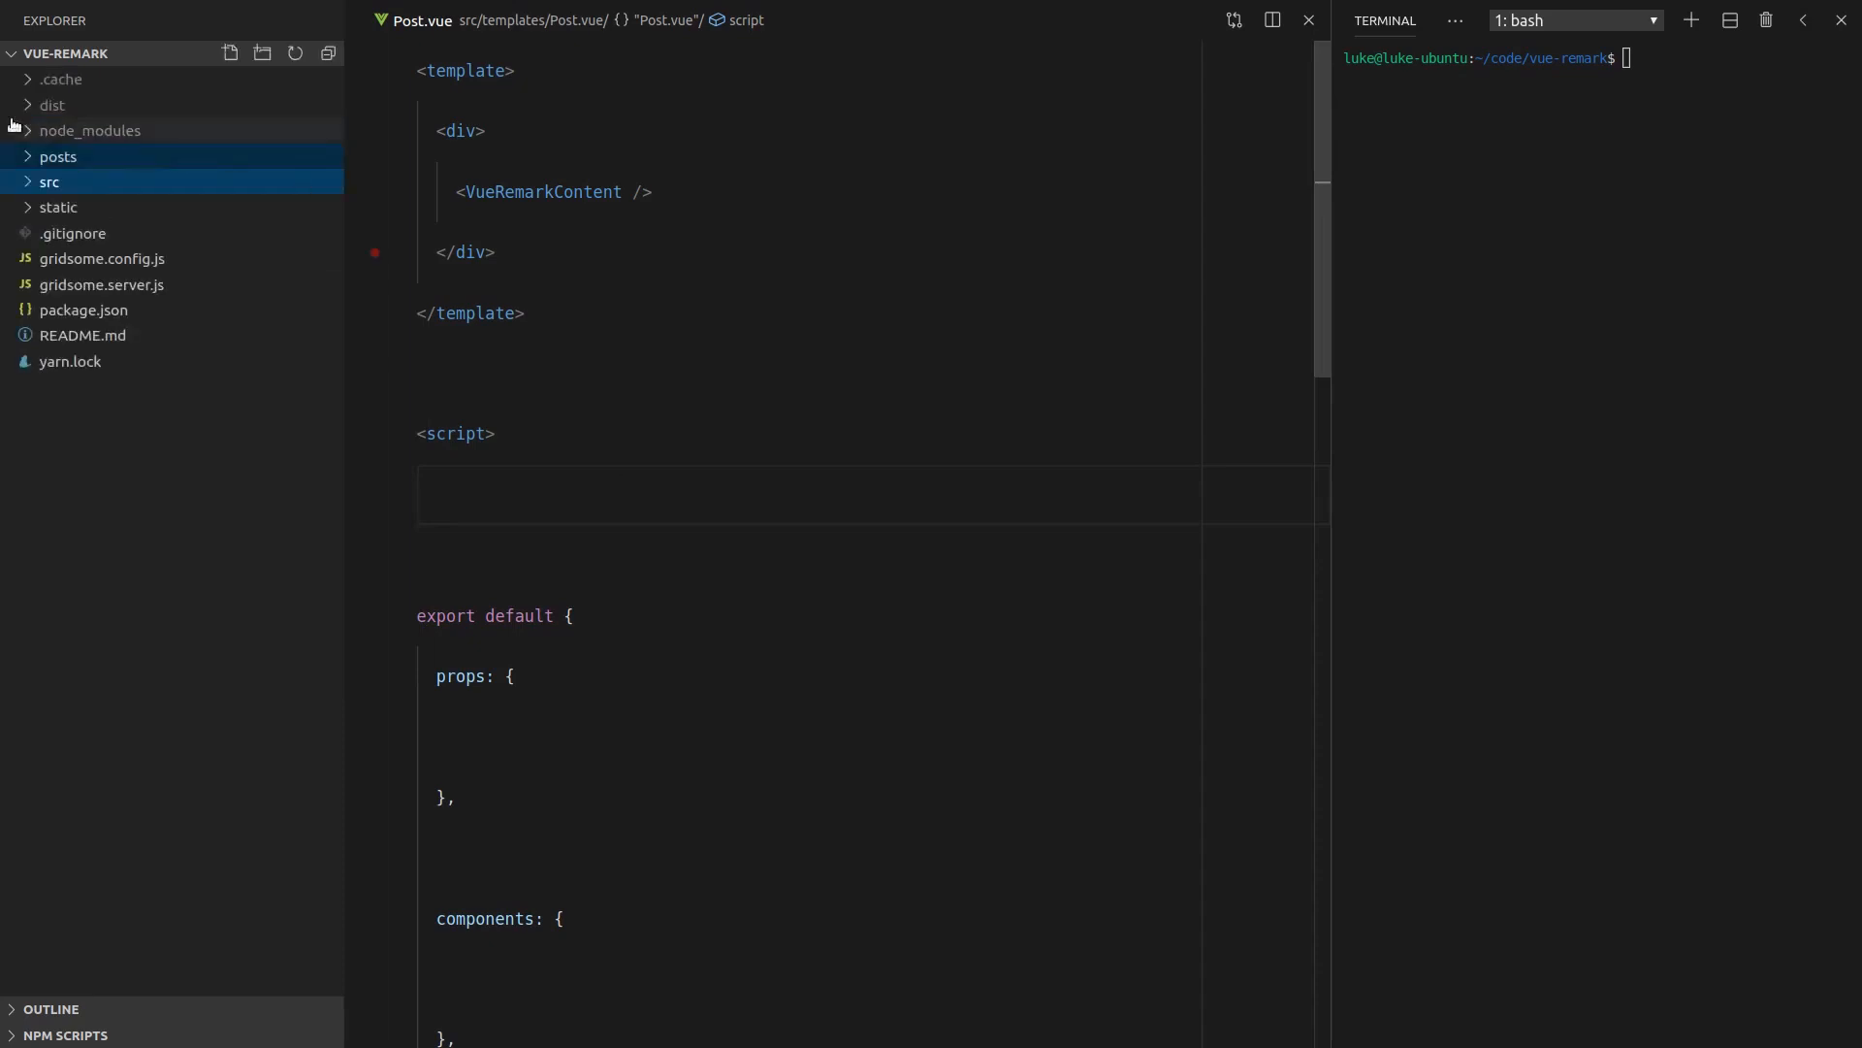
# Retitle posts/index.md to 'My Posts Index', review introduction.md, and open gridsome.config.js
pyautogui.click(79, 181)
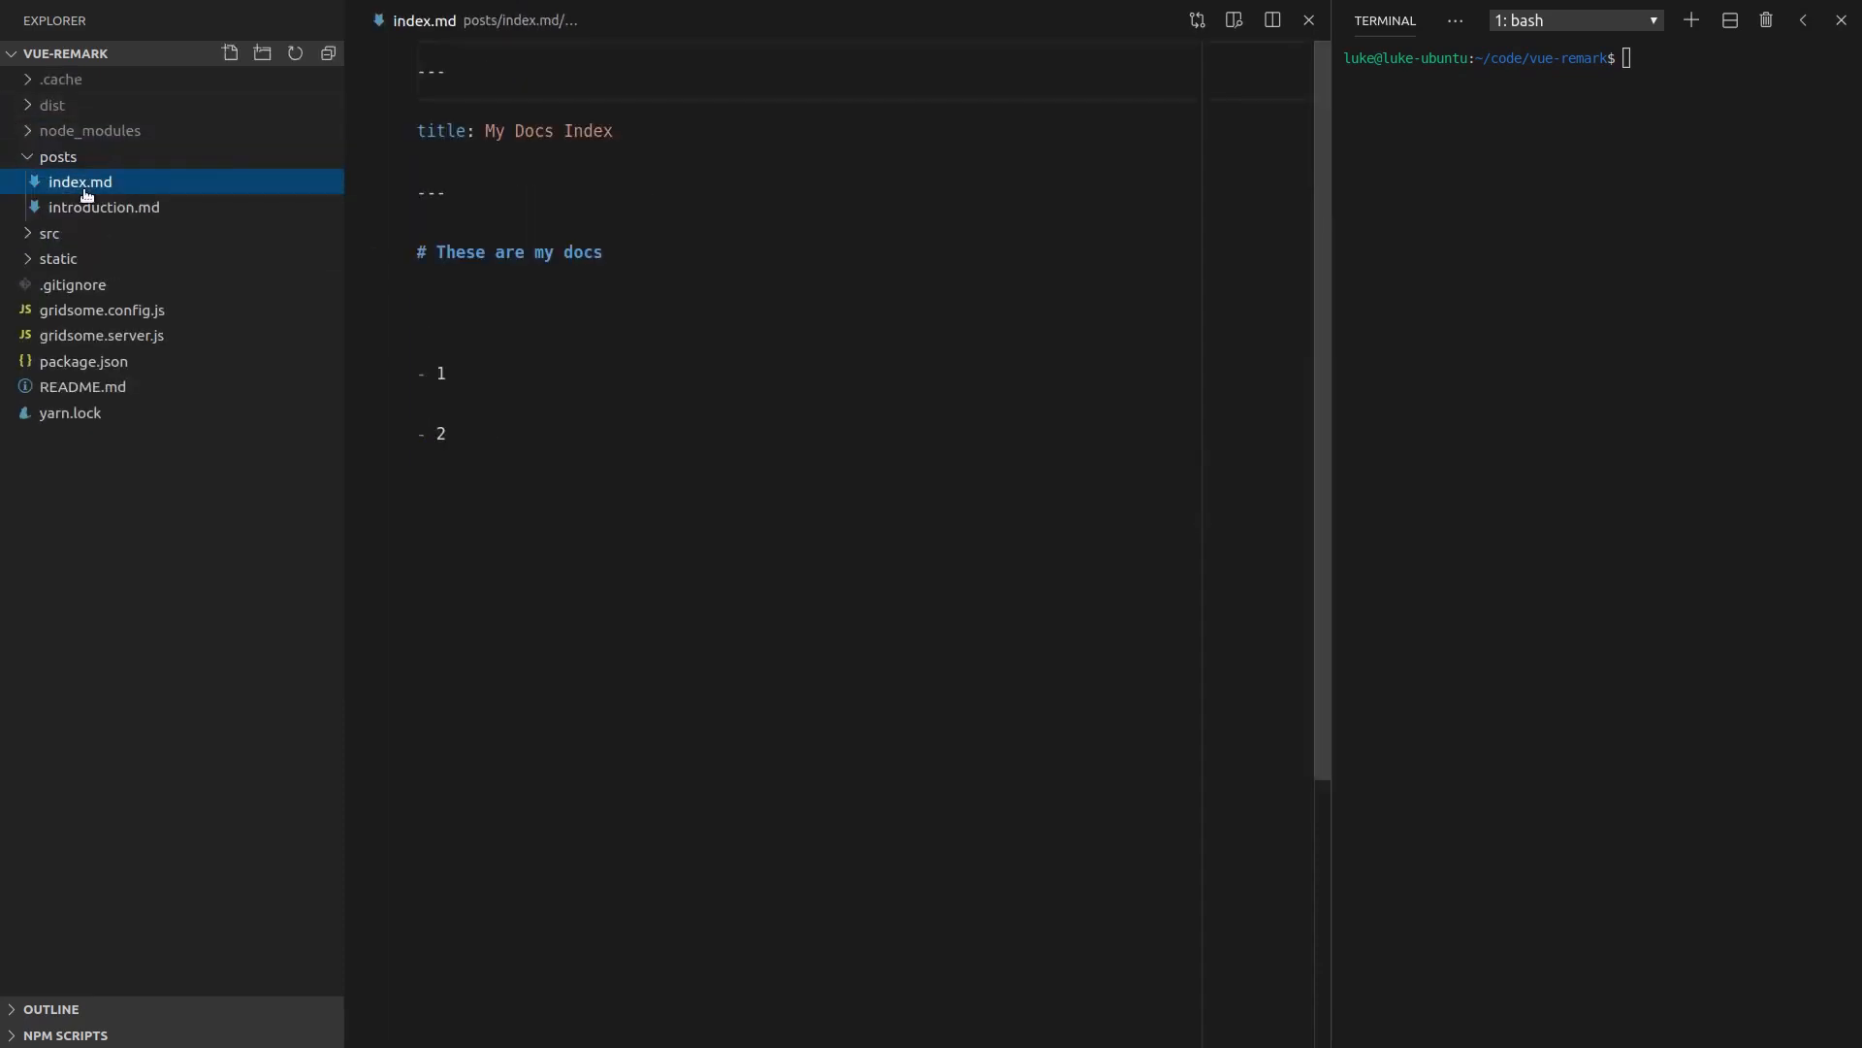
pyautogui.doubleClick(535, 131)
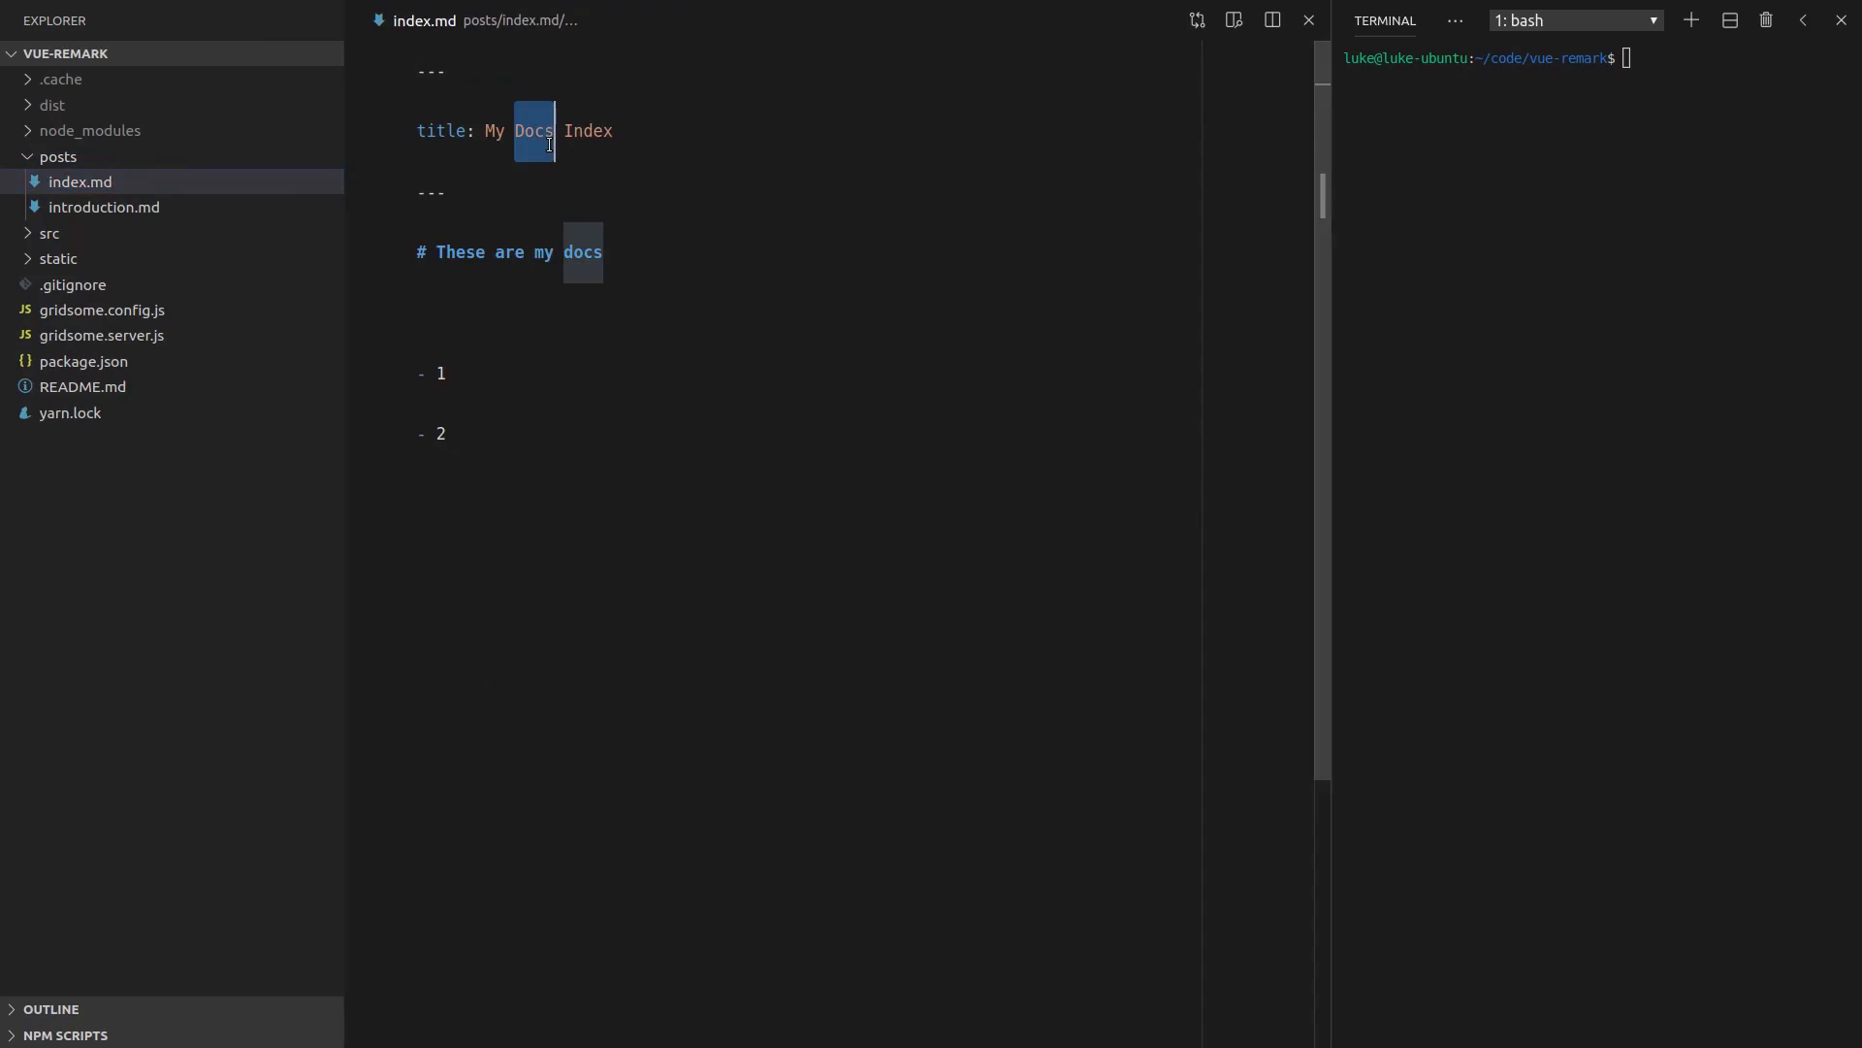
pyautogui.write('Posts')
pyautogui.click(863, 252)
pyautogui.write('The first  po')
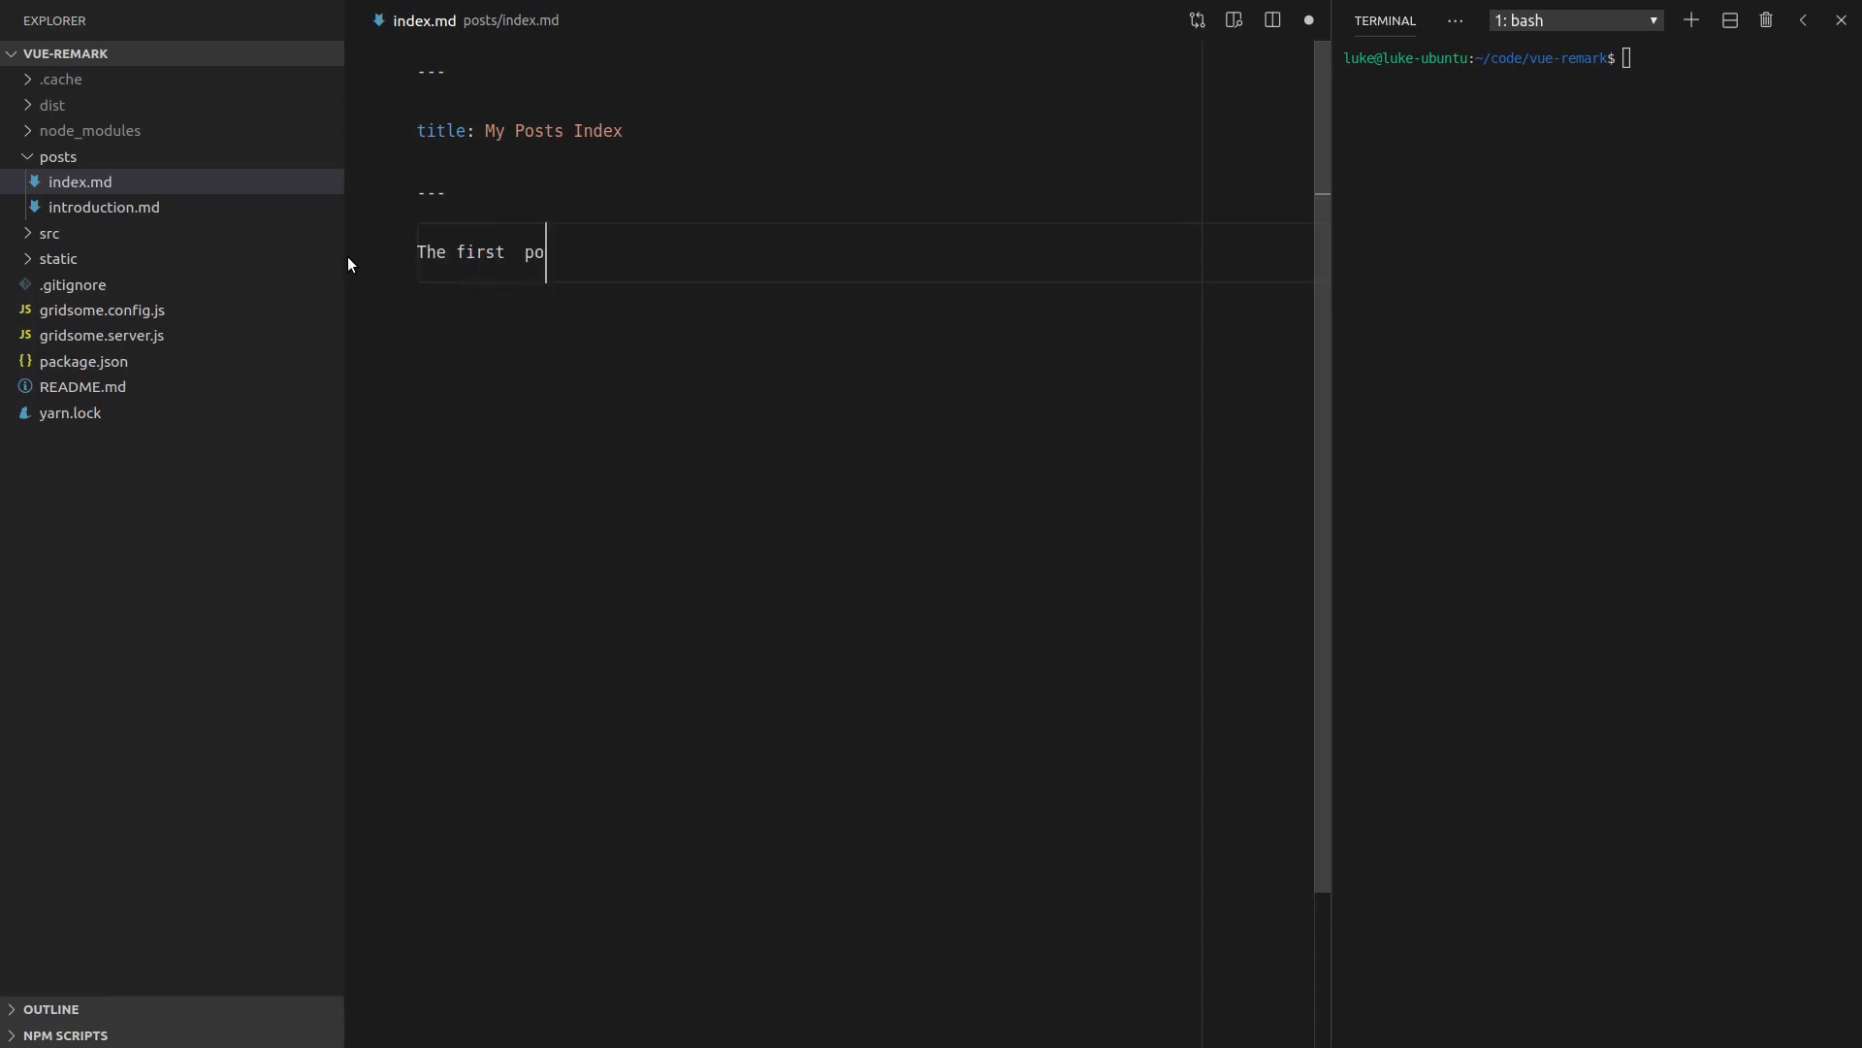
pyautogui.click(104, 206)
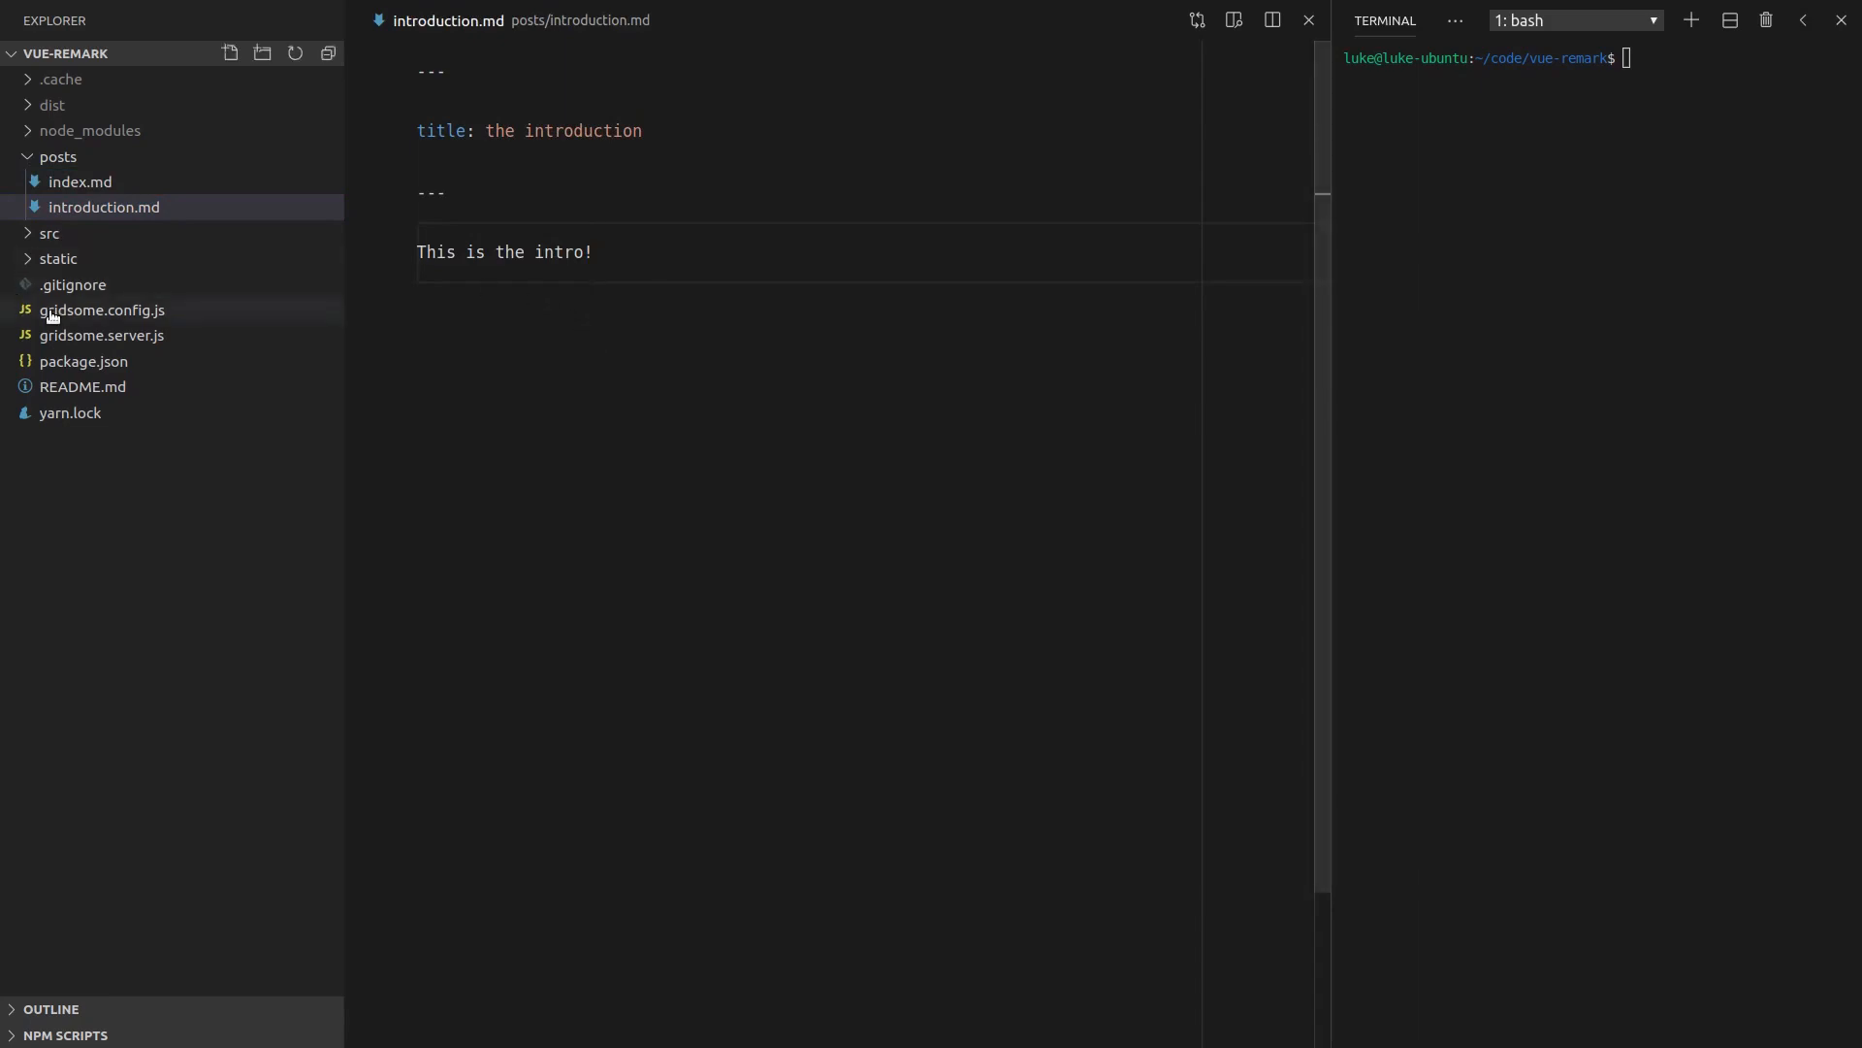
pyautogui.click(102, 310)
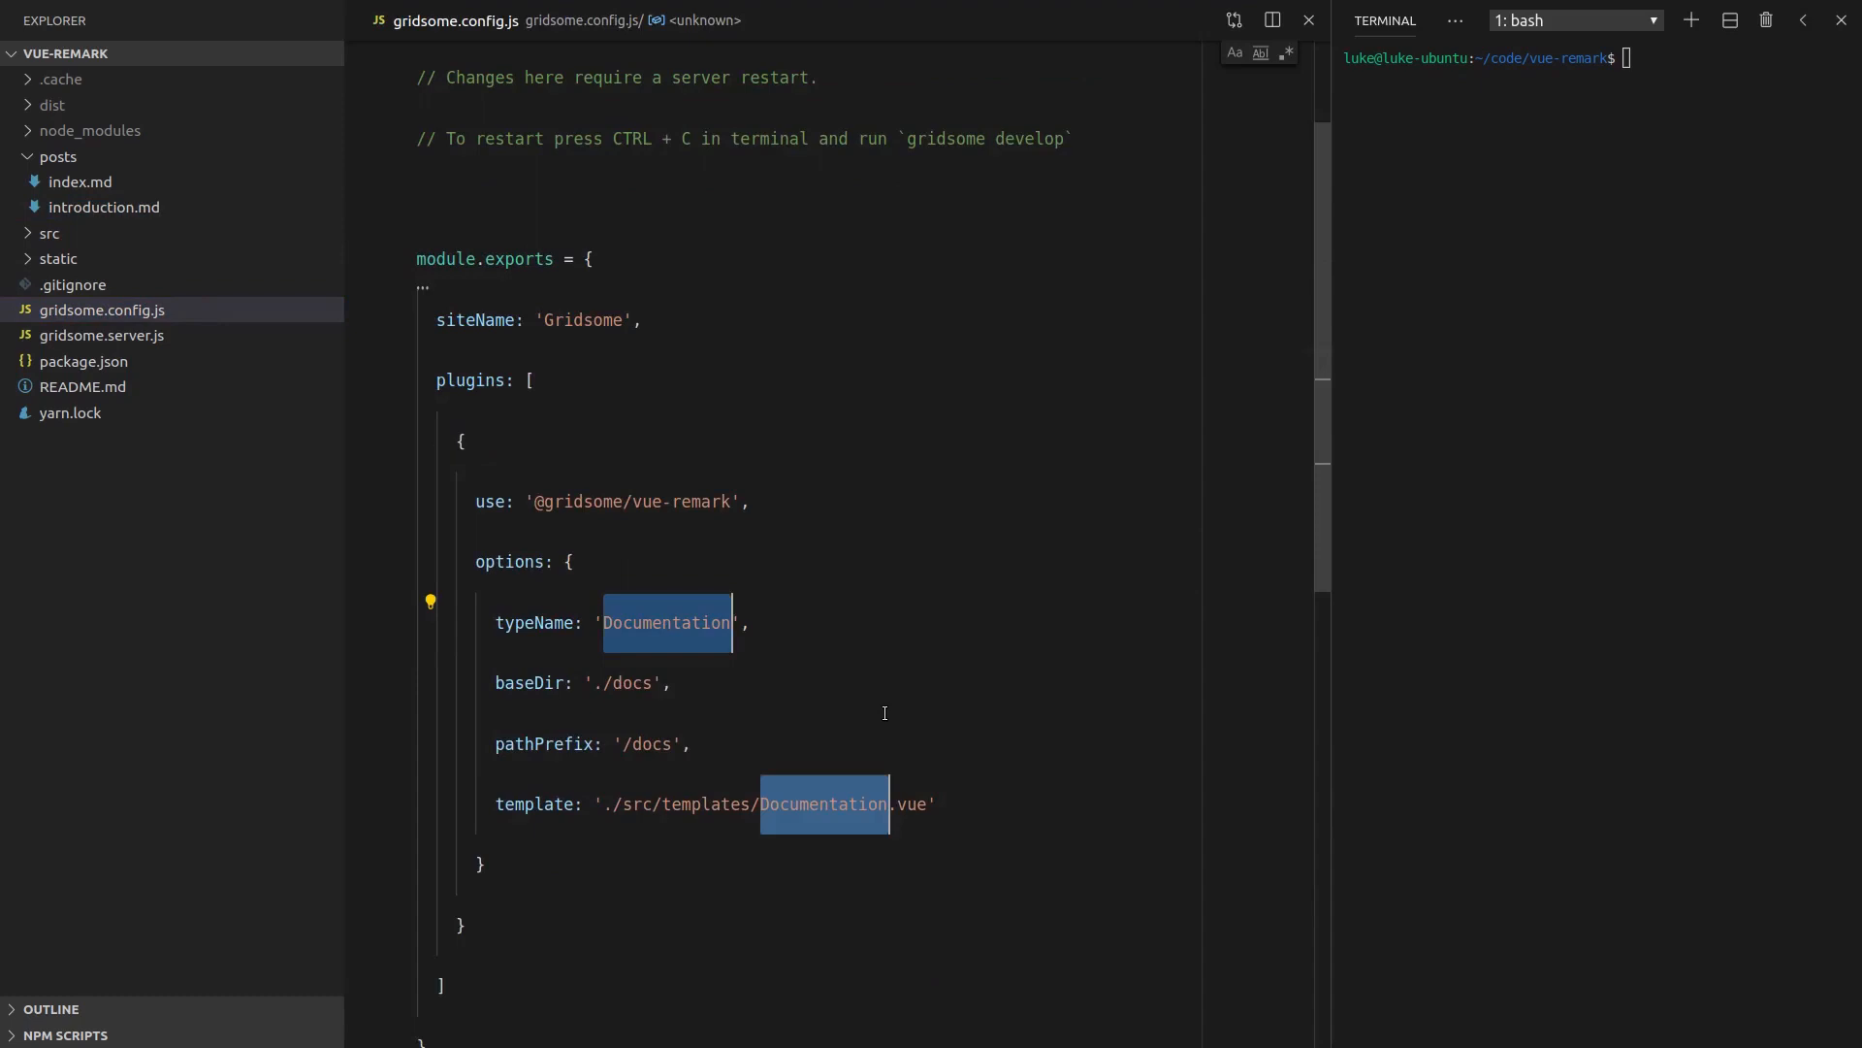
# Replace Documentation with Post and docs with posts throughout the vue-remark options
pyautogui.write('Post')
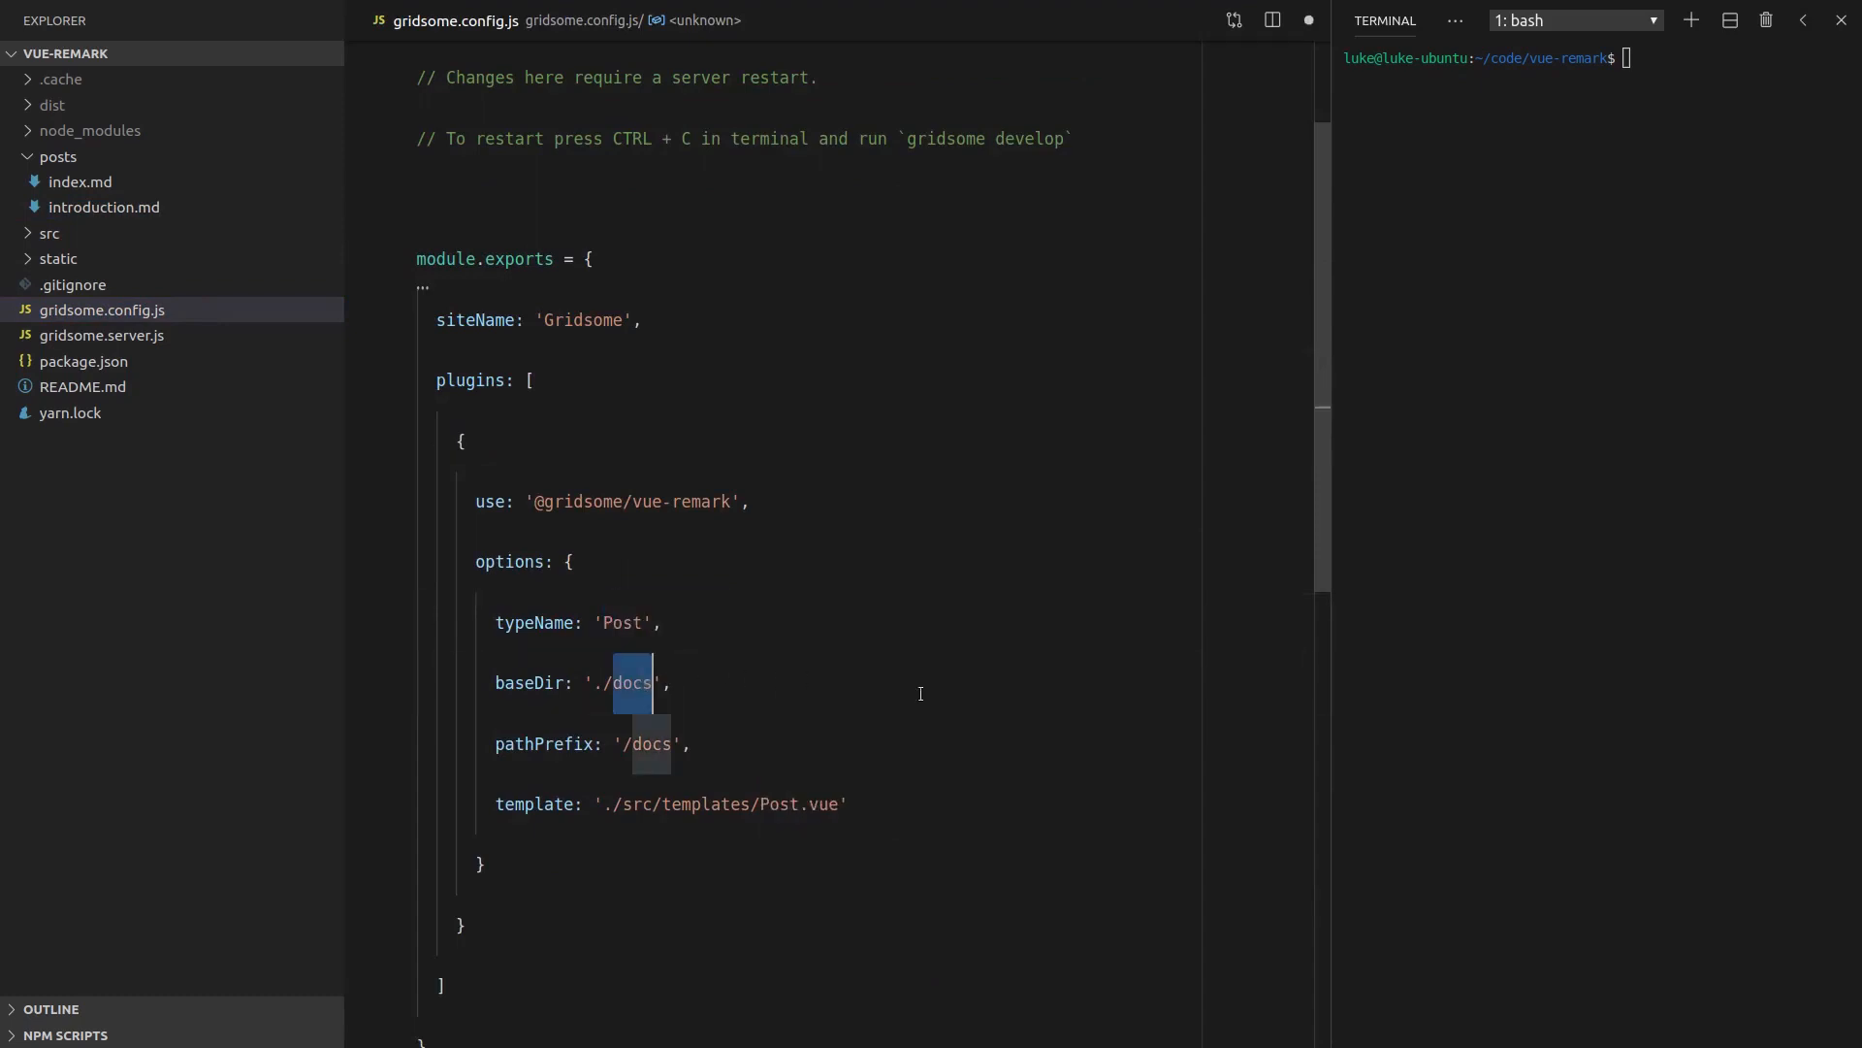
pyautogui.write('posts')
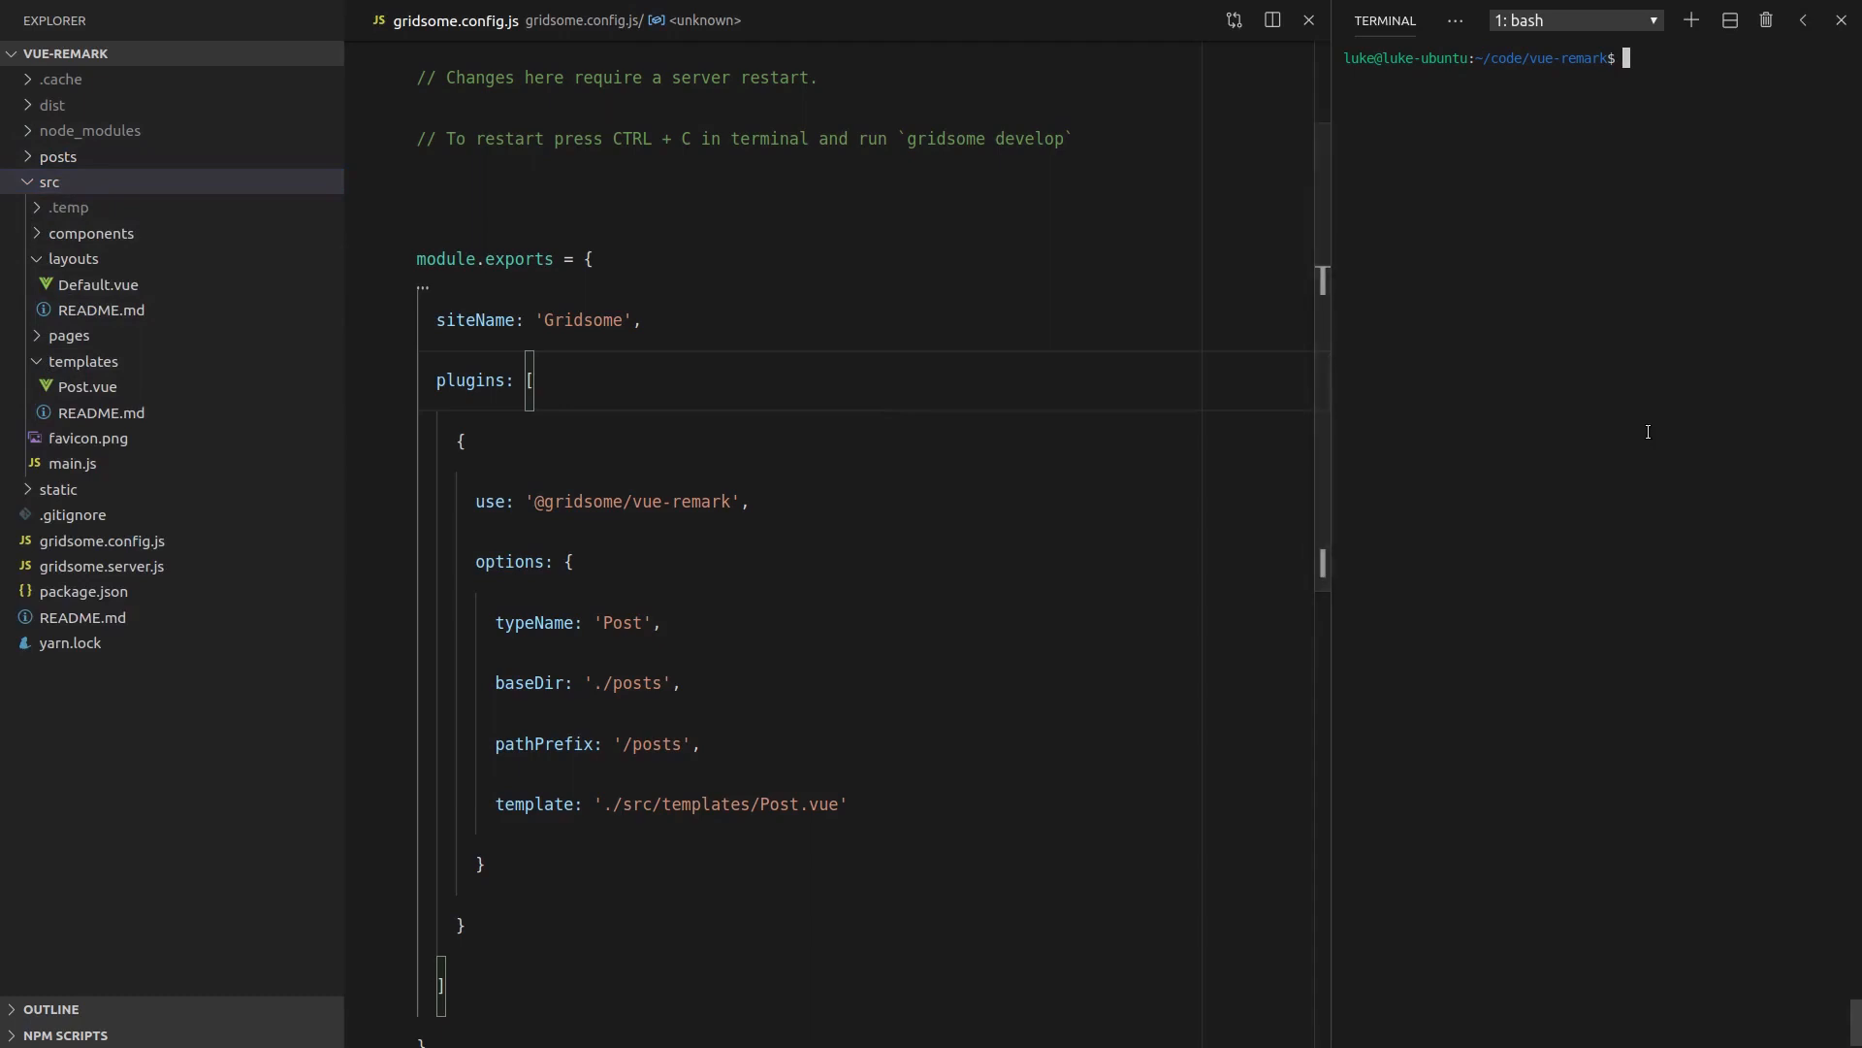
# Start gridsome dev and rename Index.vue's page query to Post using allPost
pyautogui.write('gridsome develop')
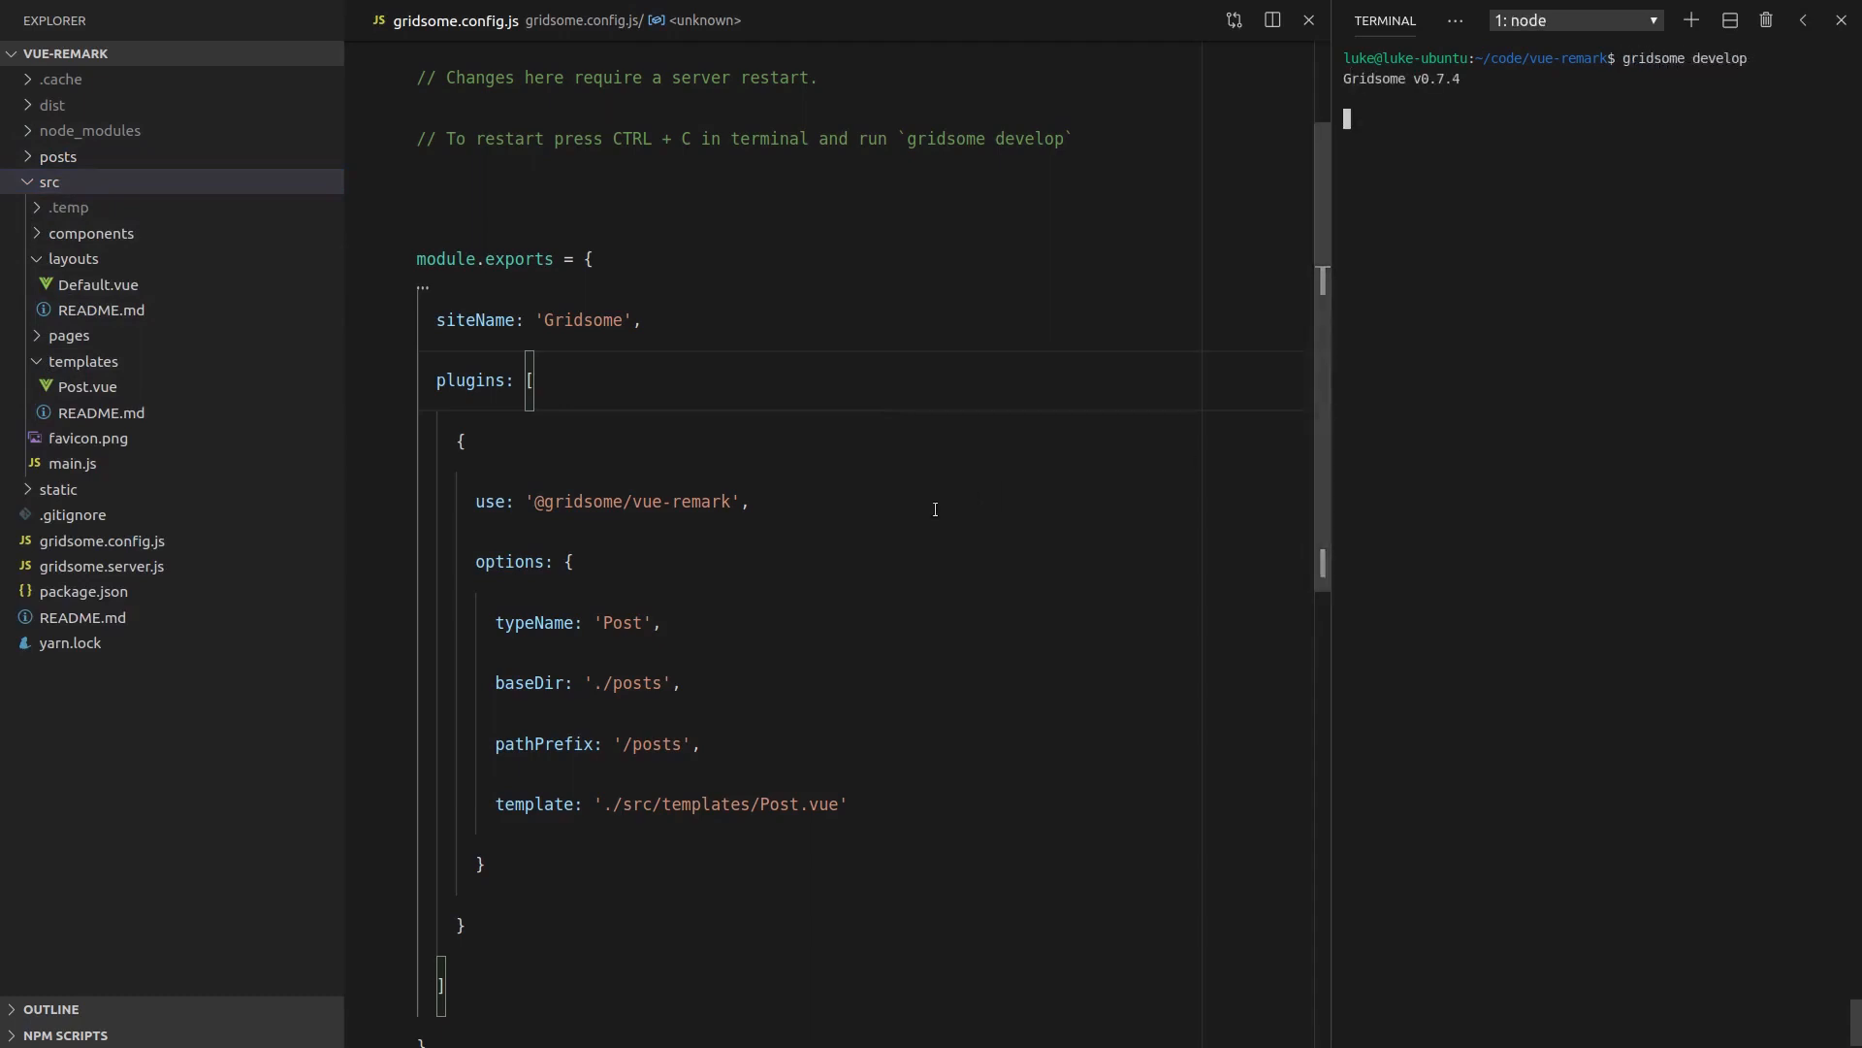
pyautogui.click(87, 386)
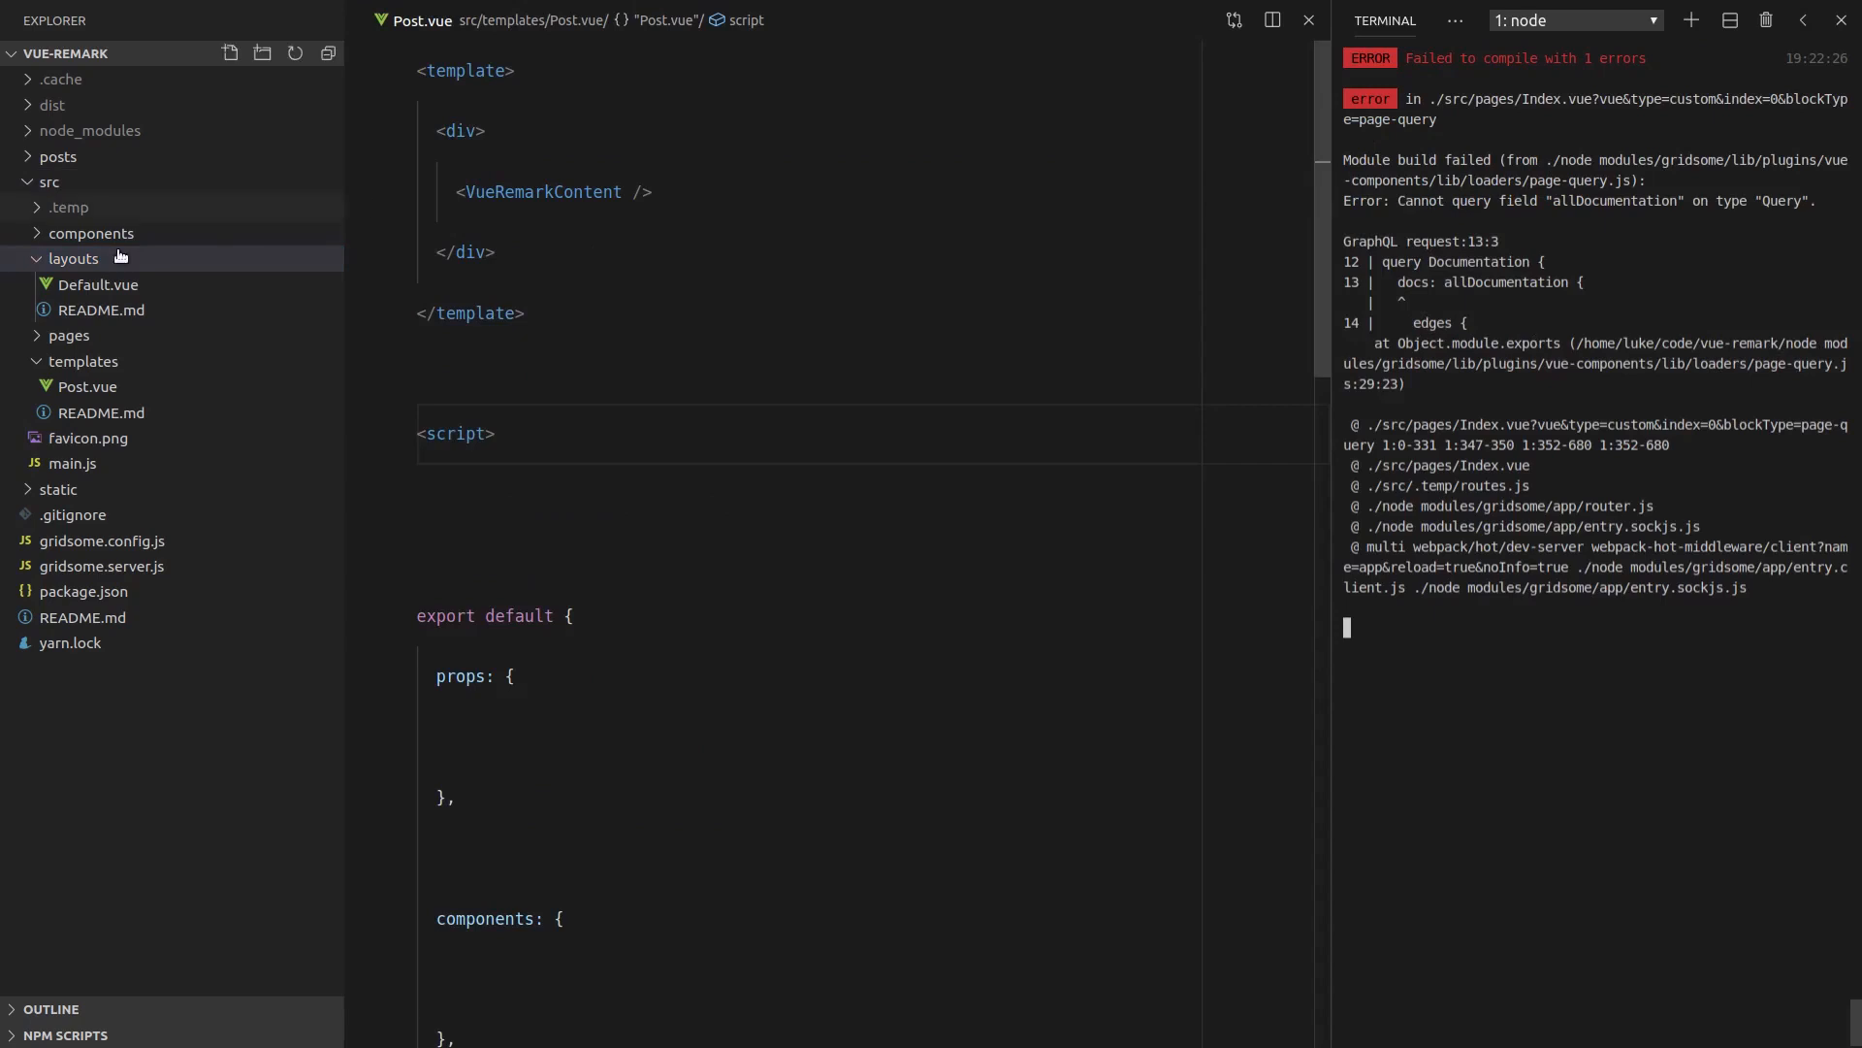
pyautogui.click(73, 258)
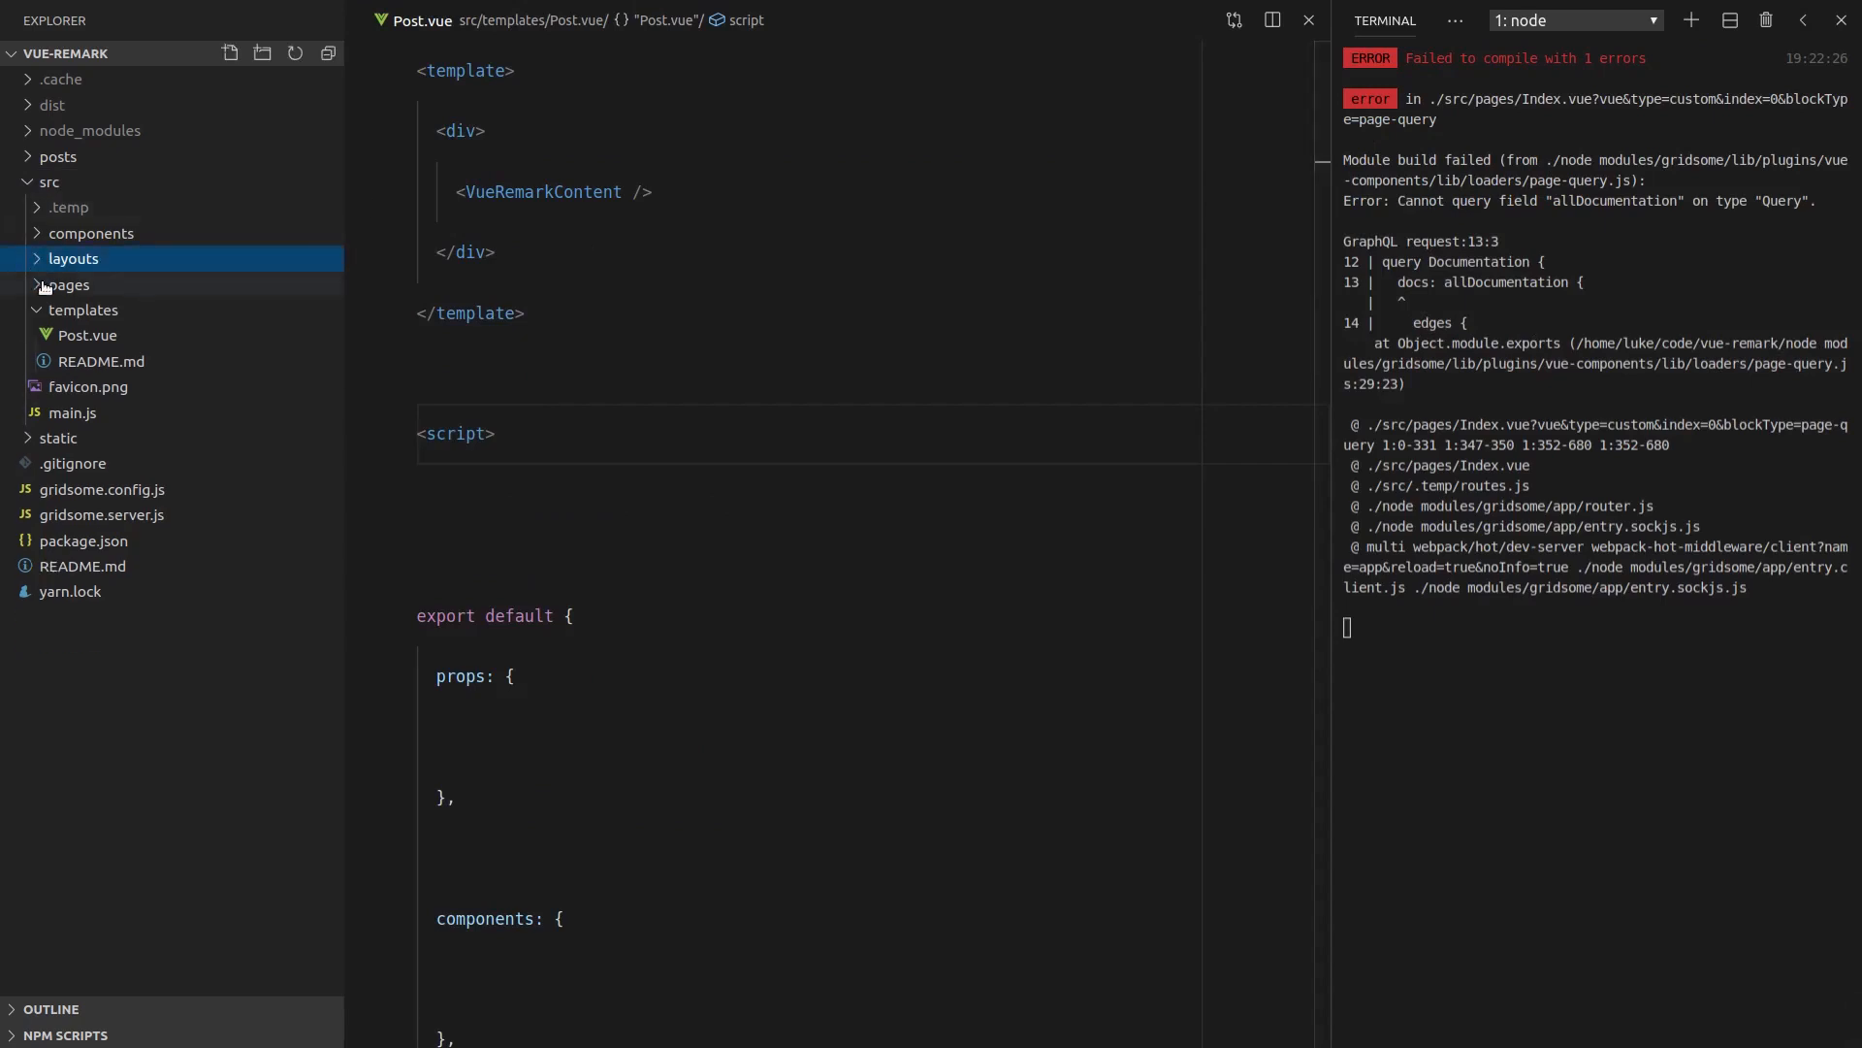
pyautogui.click(68, 285)
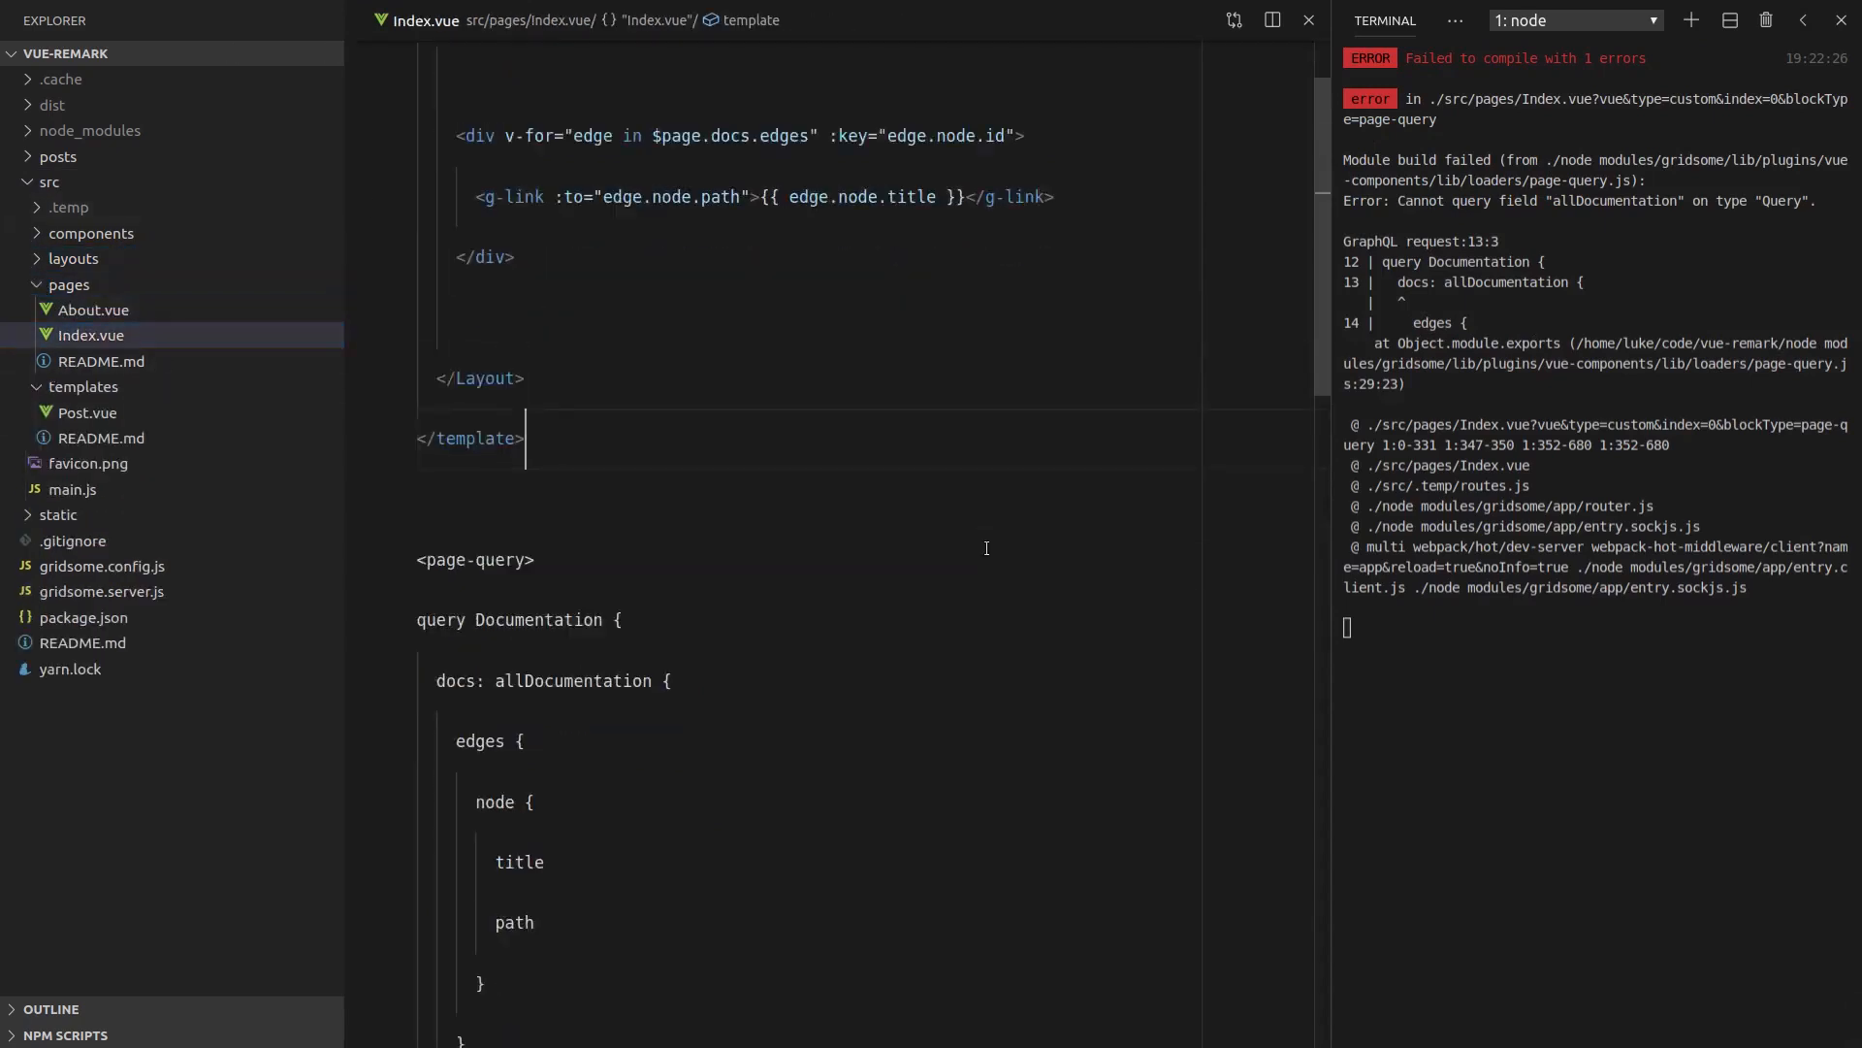
pyautogui.doubleClick(536, 445)
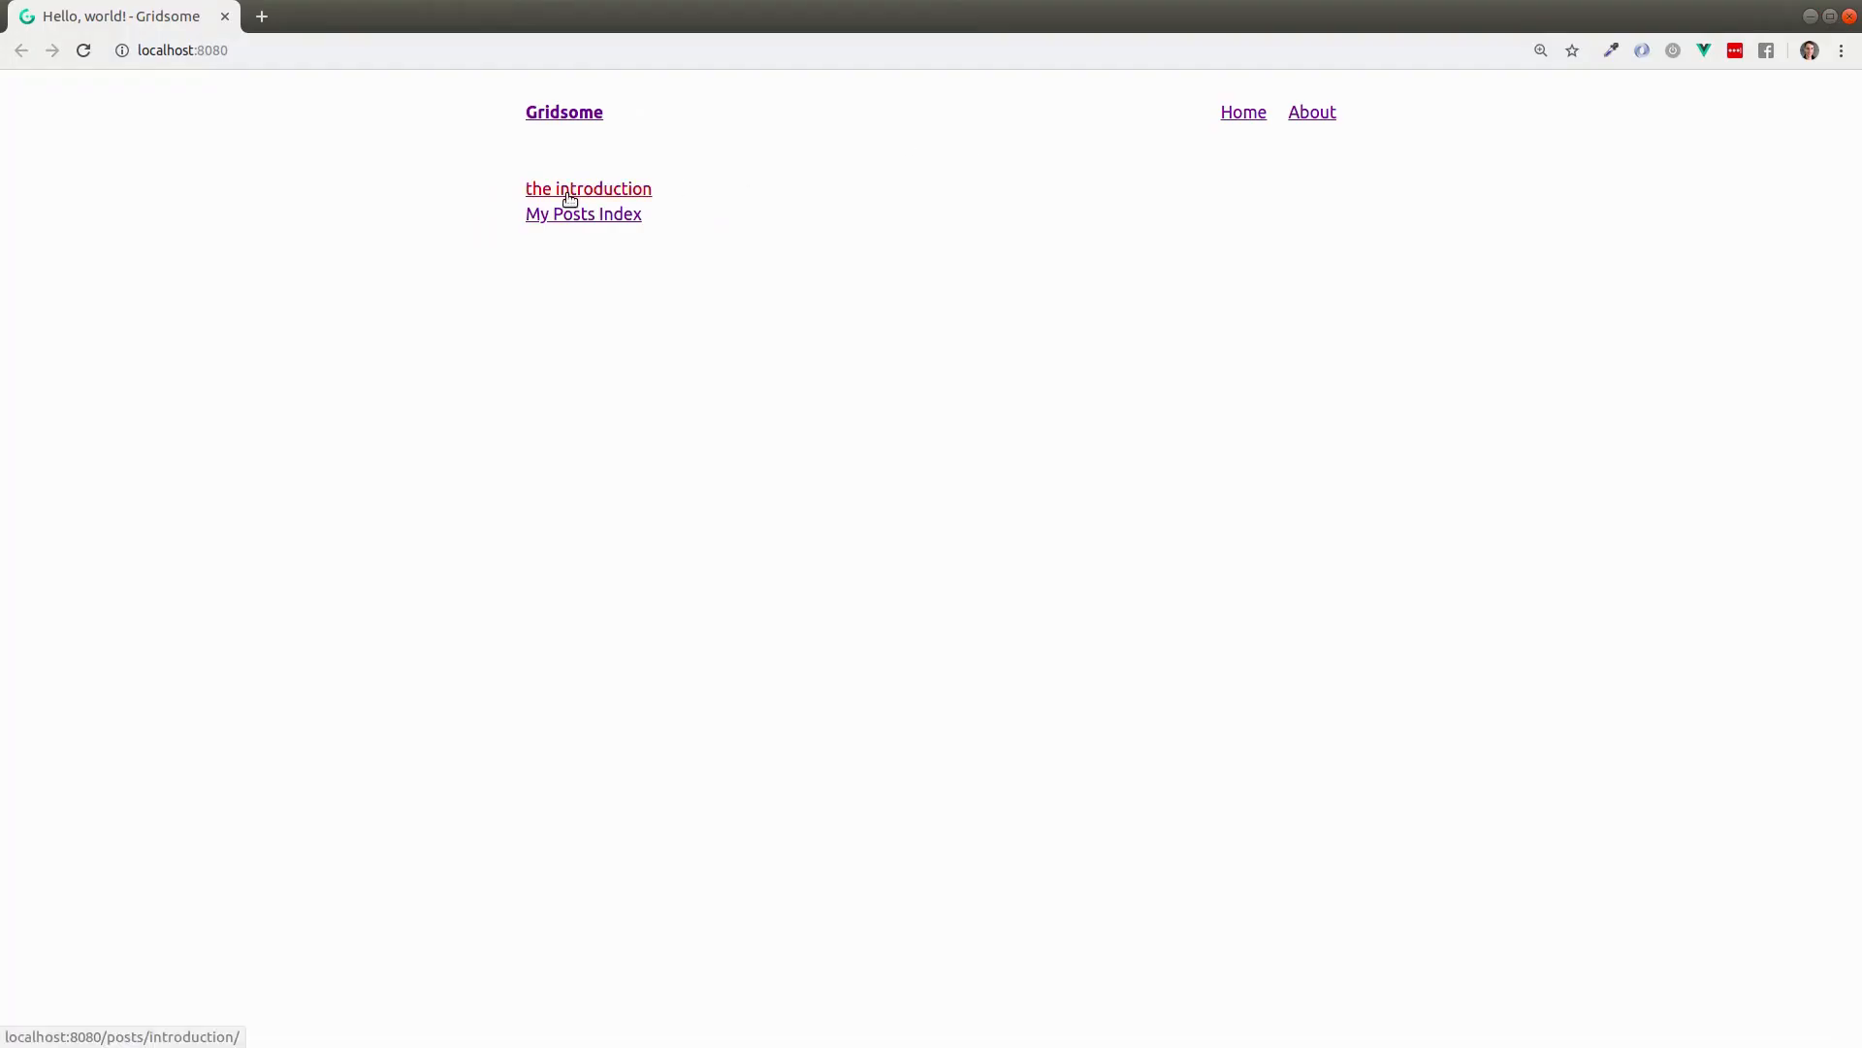
pyautogui.click(583, 213)
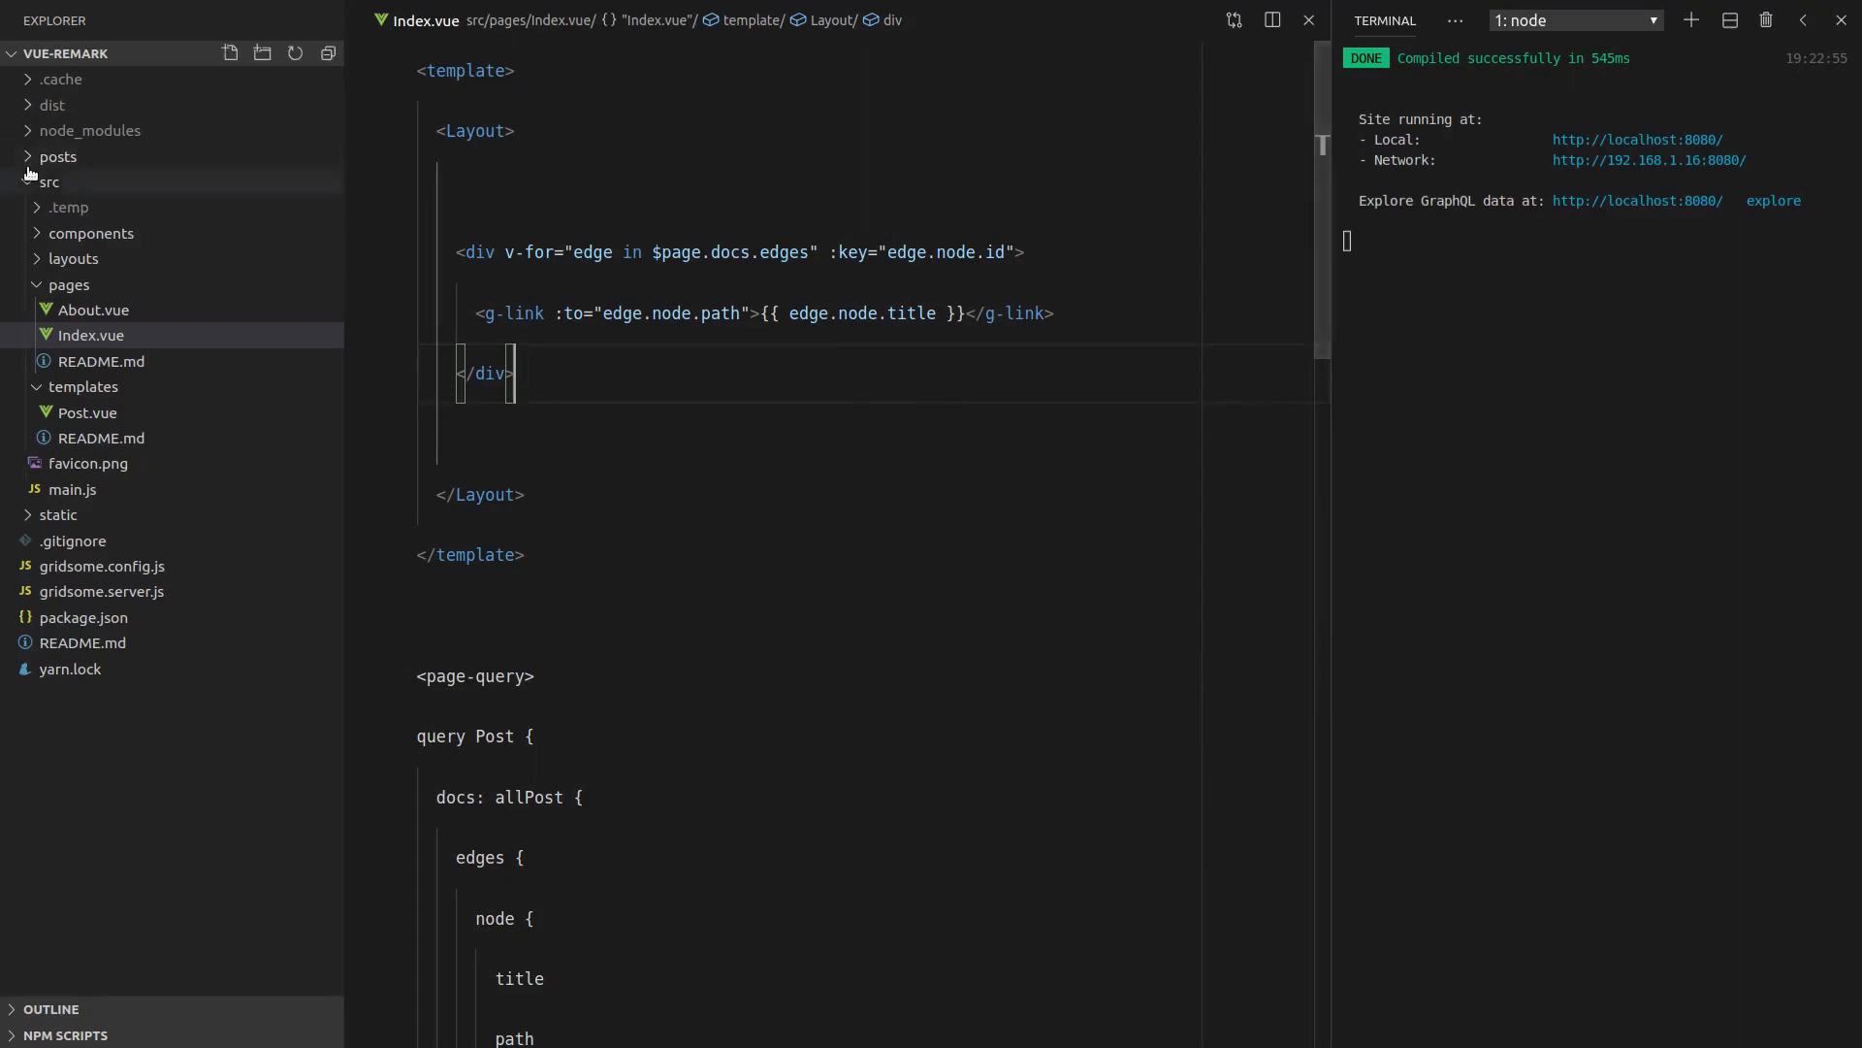
# Review the title front matter in posts/index.md
pyautogui.click(80, 181)
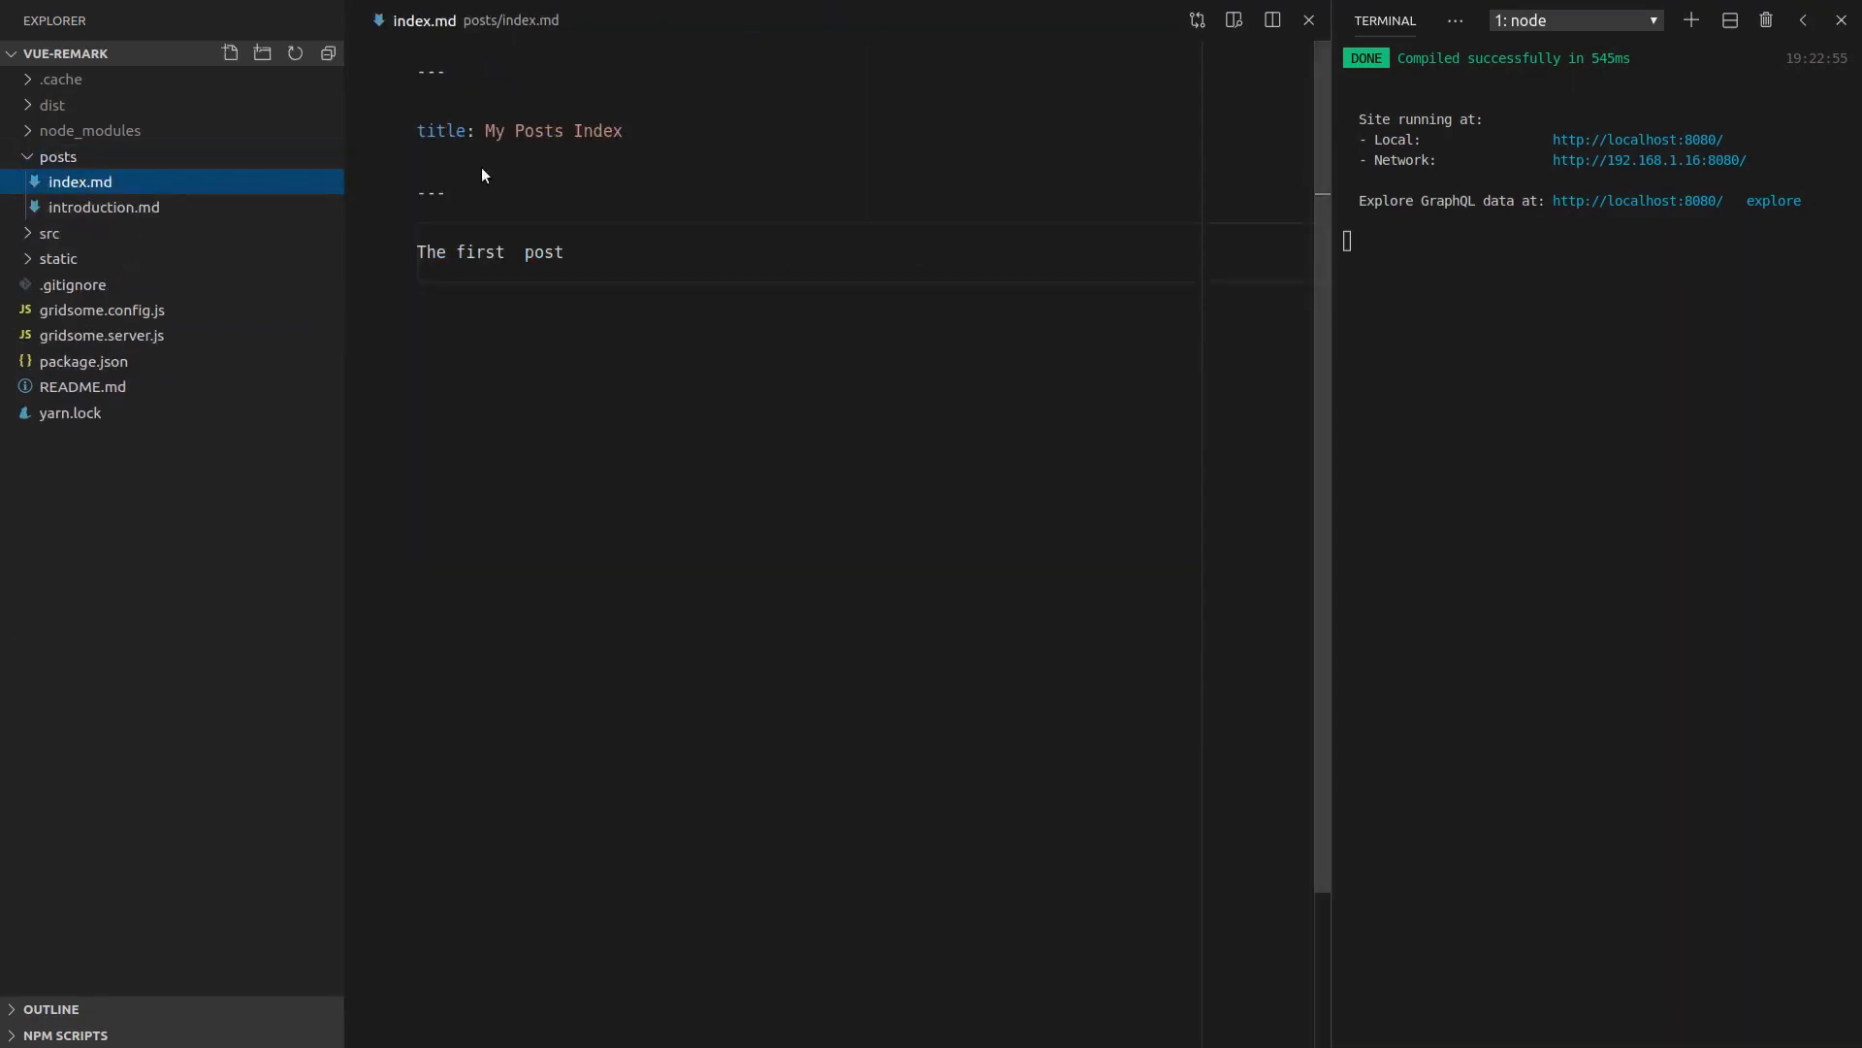
pyautogui.tripleClick(519, 131)
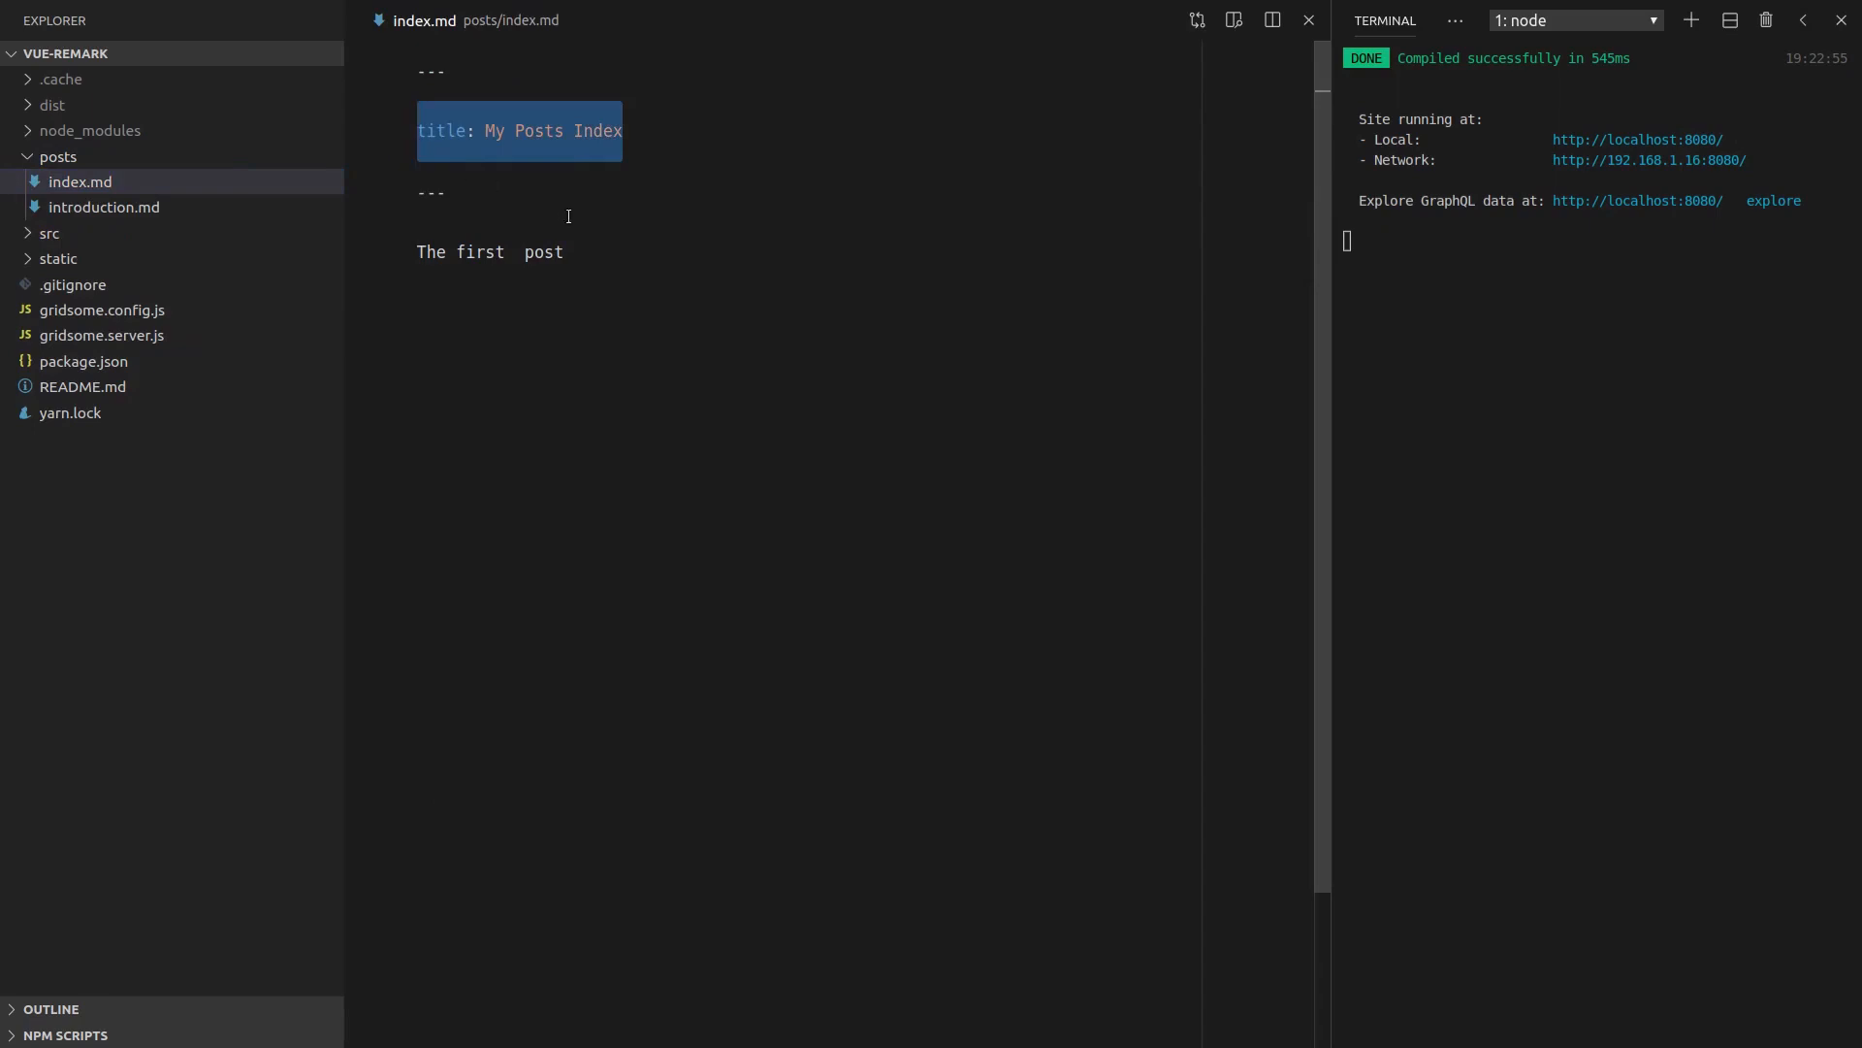
pyautogui.click(565, 252)
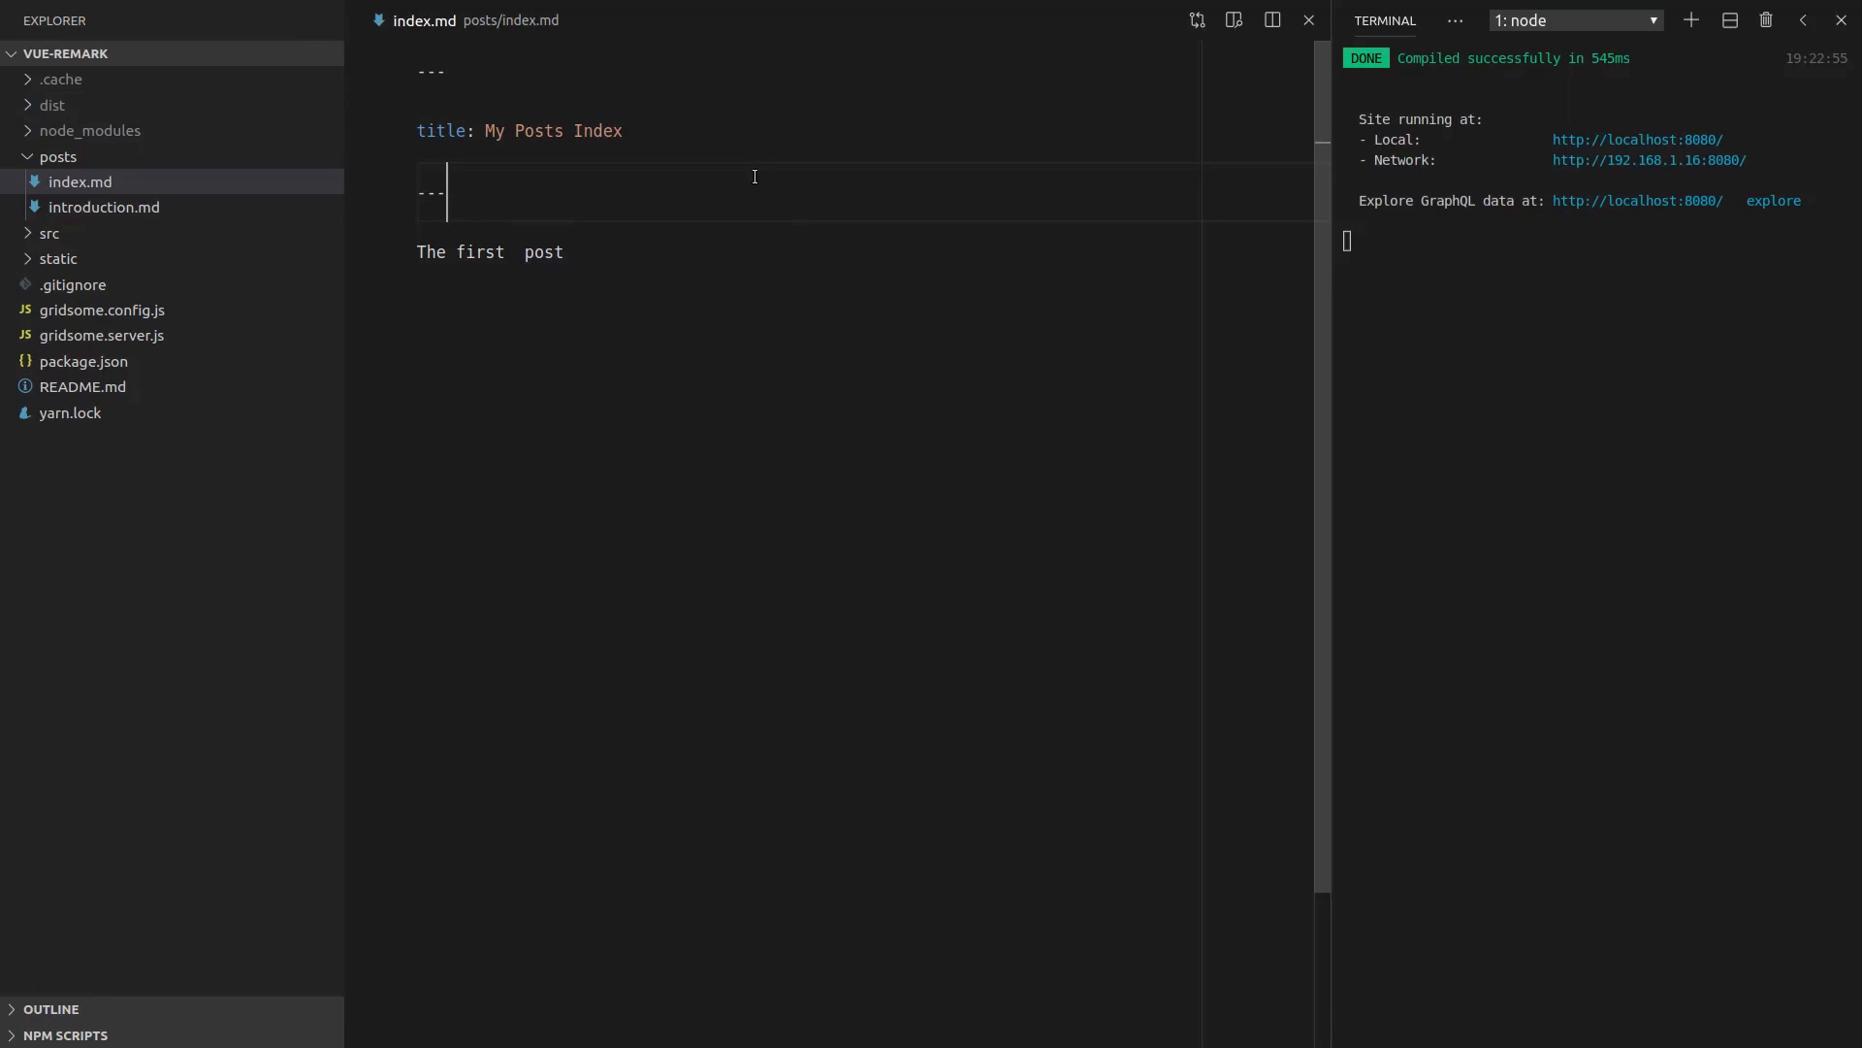
# Add an empty <page-query></page-query> block above the script in Post.vue
pyautogui.click(56, 155)
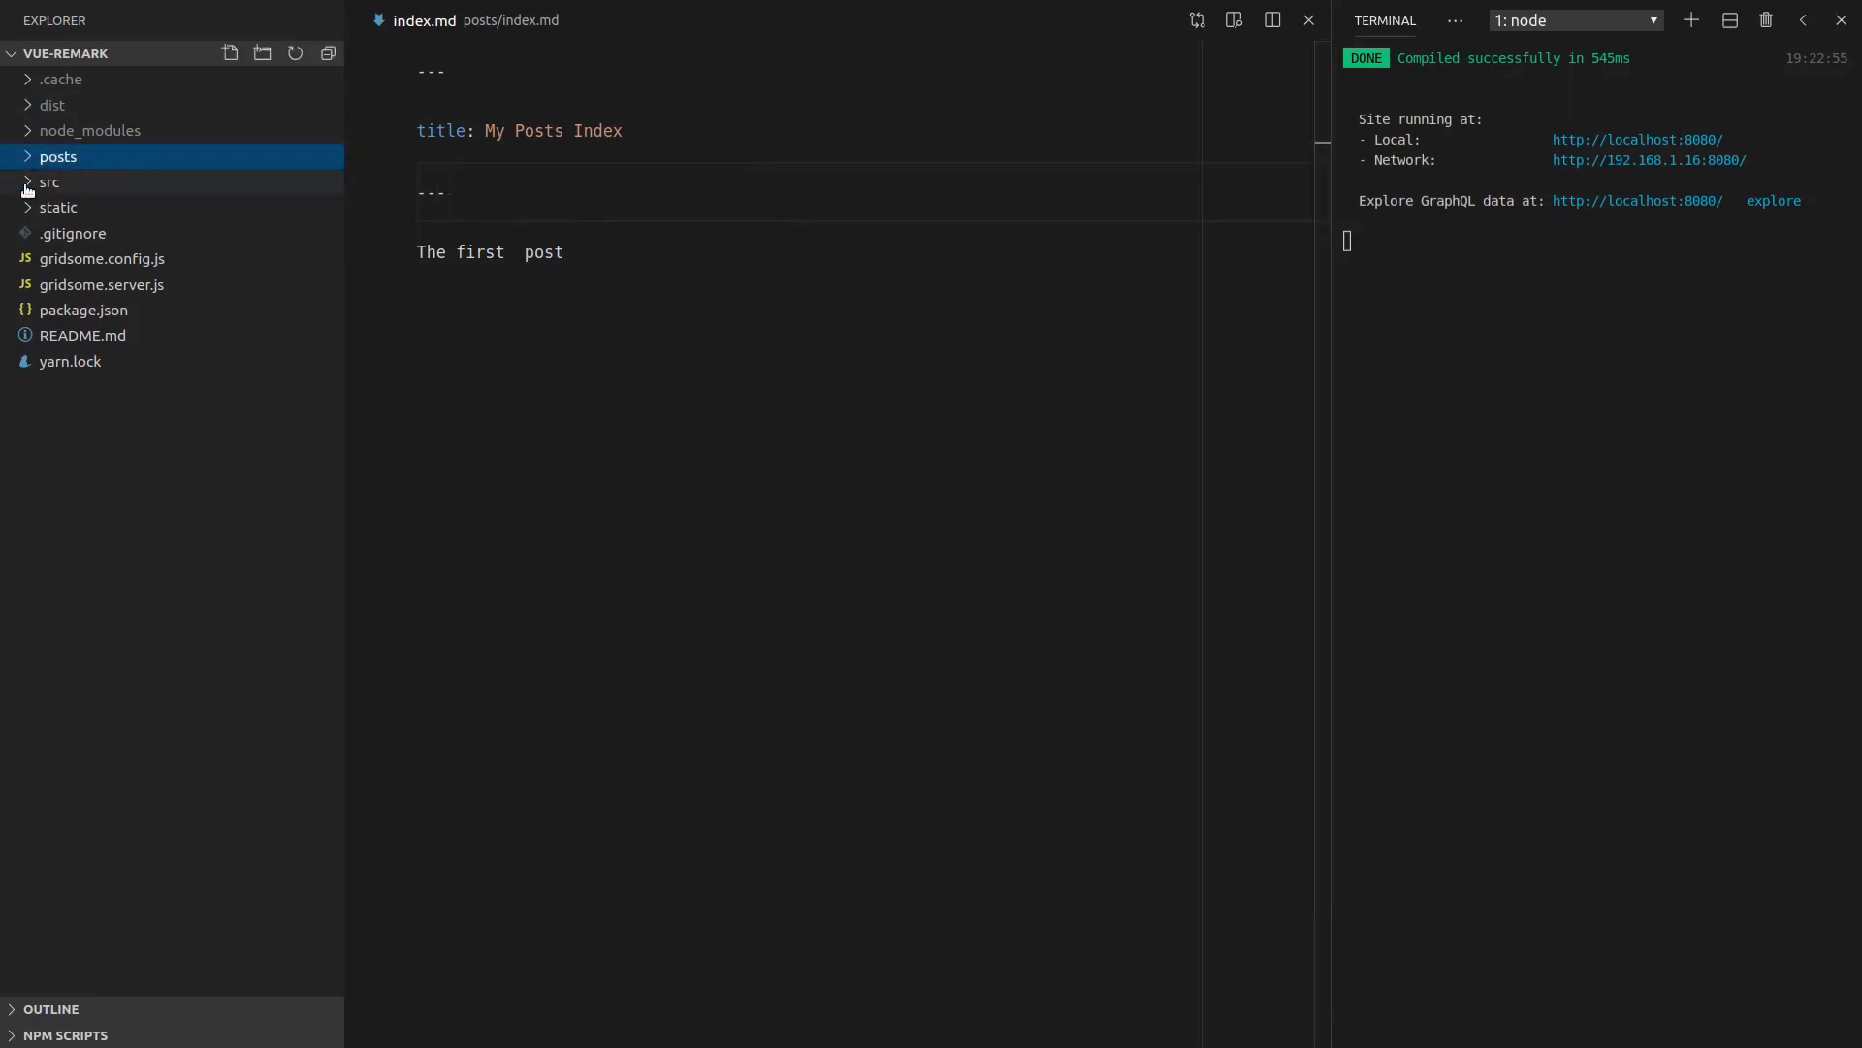
pyautogui.click(48, 181)
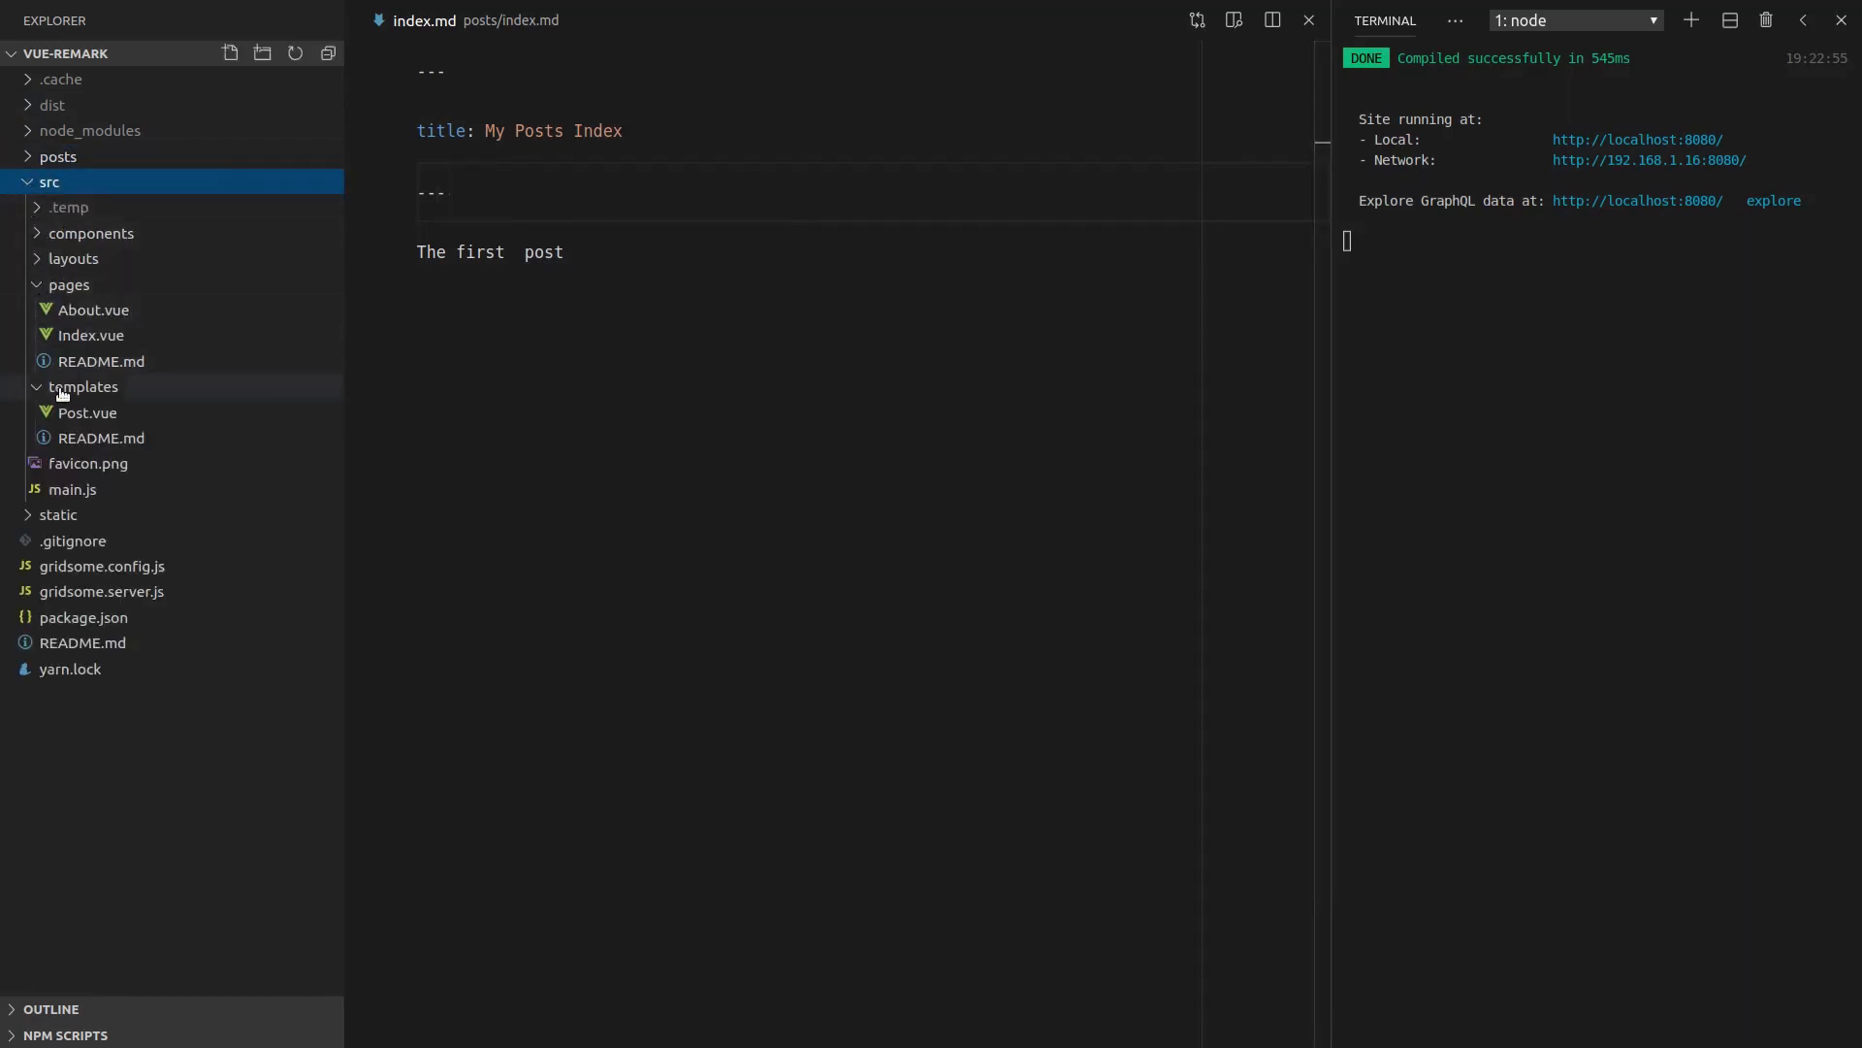
pyautogui.click(86, 412)
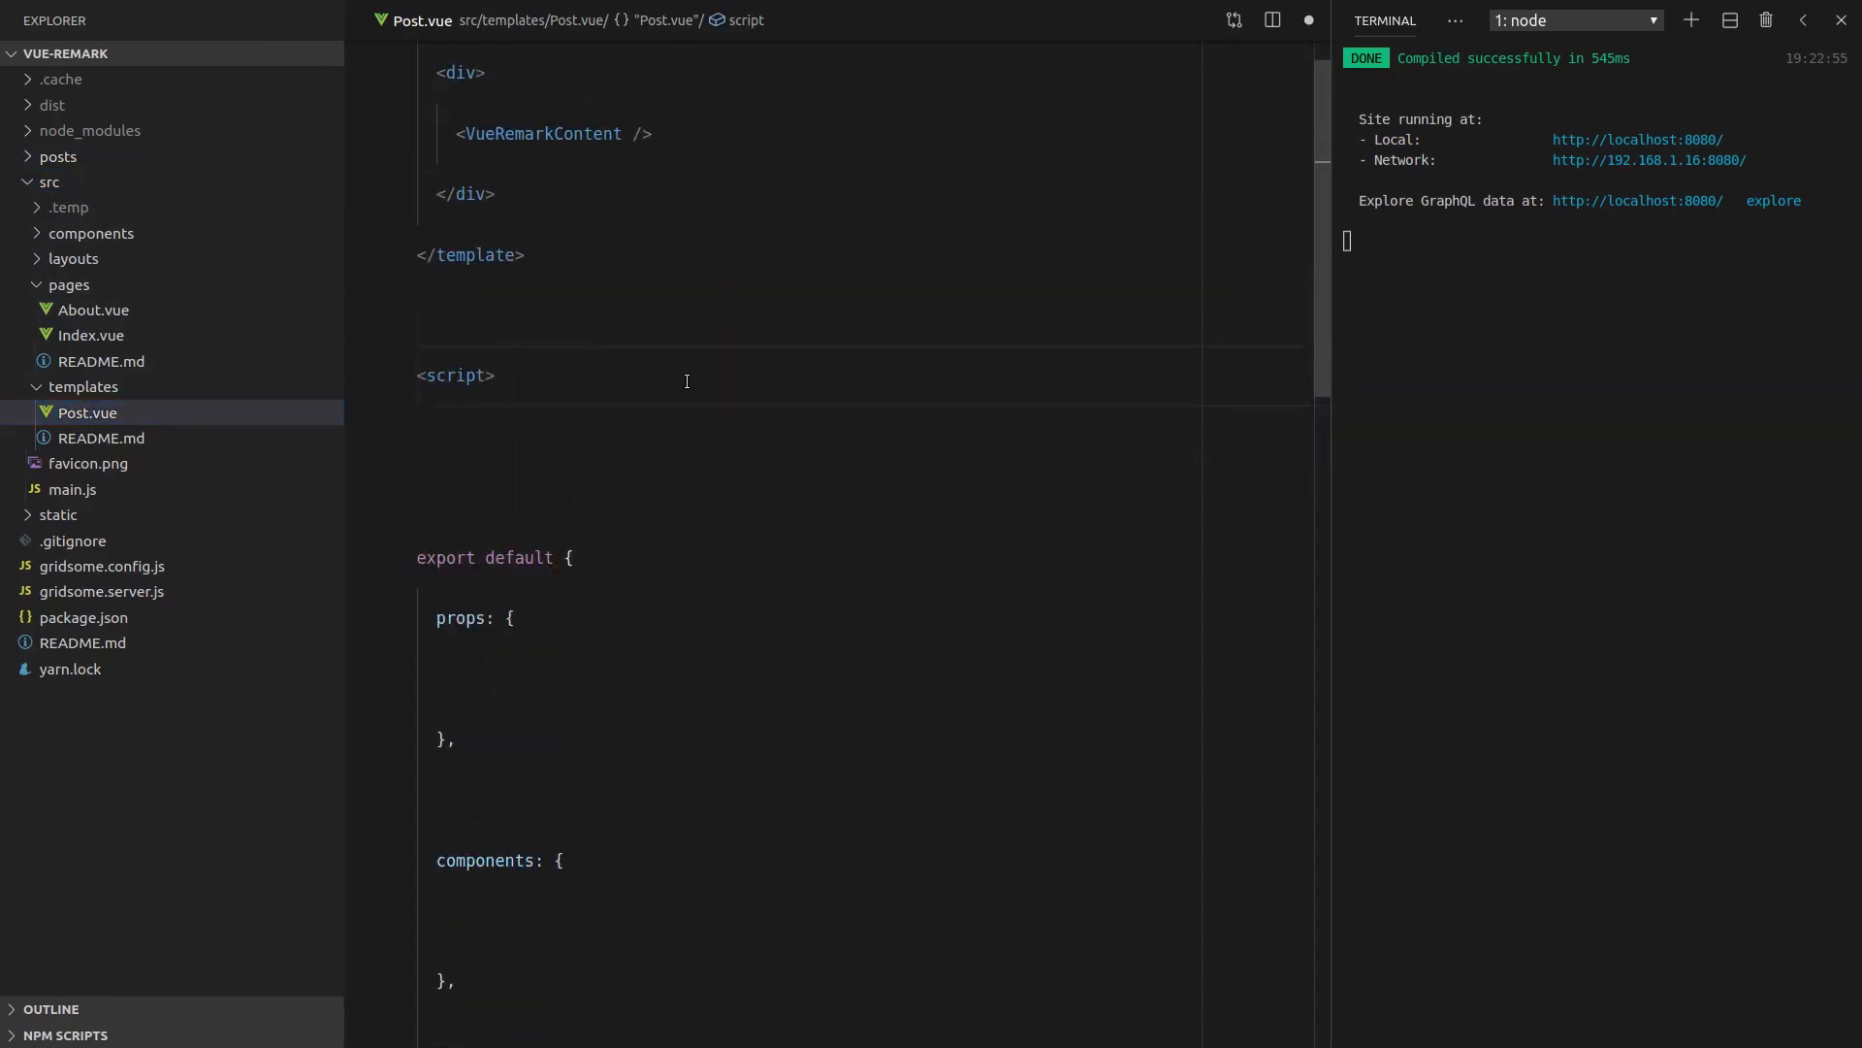
pyautogui.write('<')
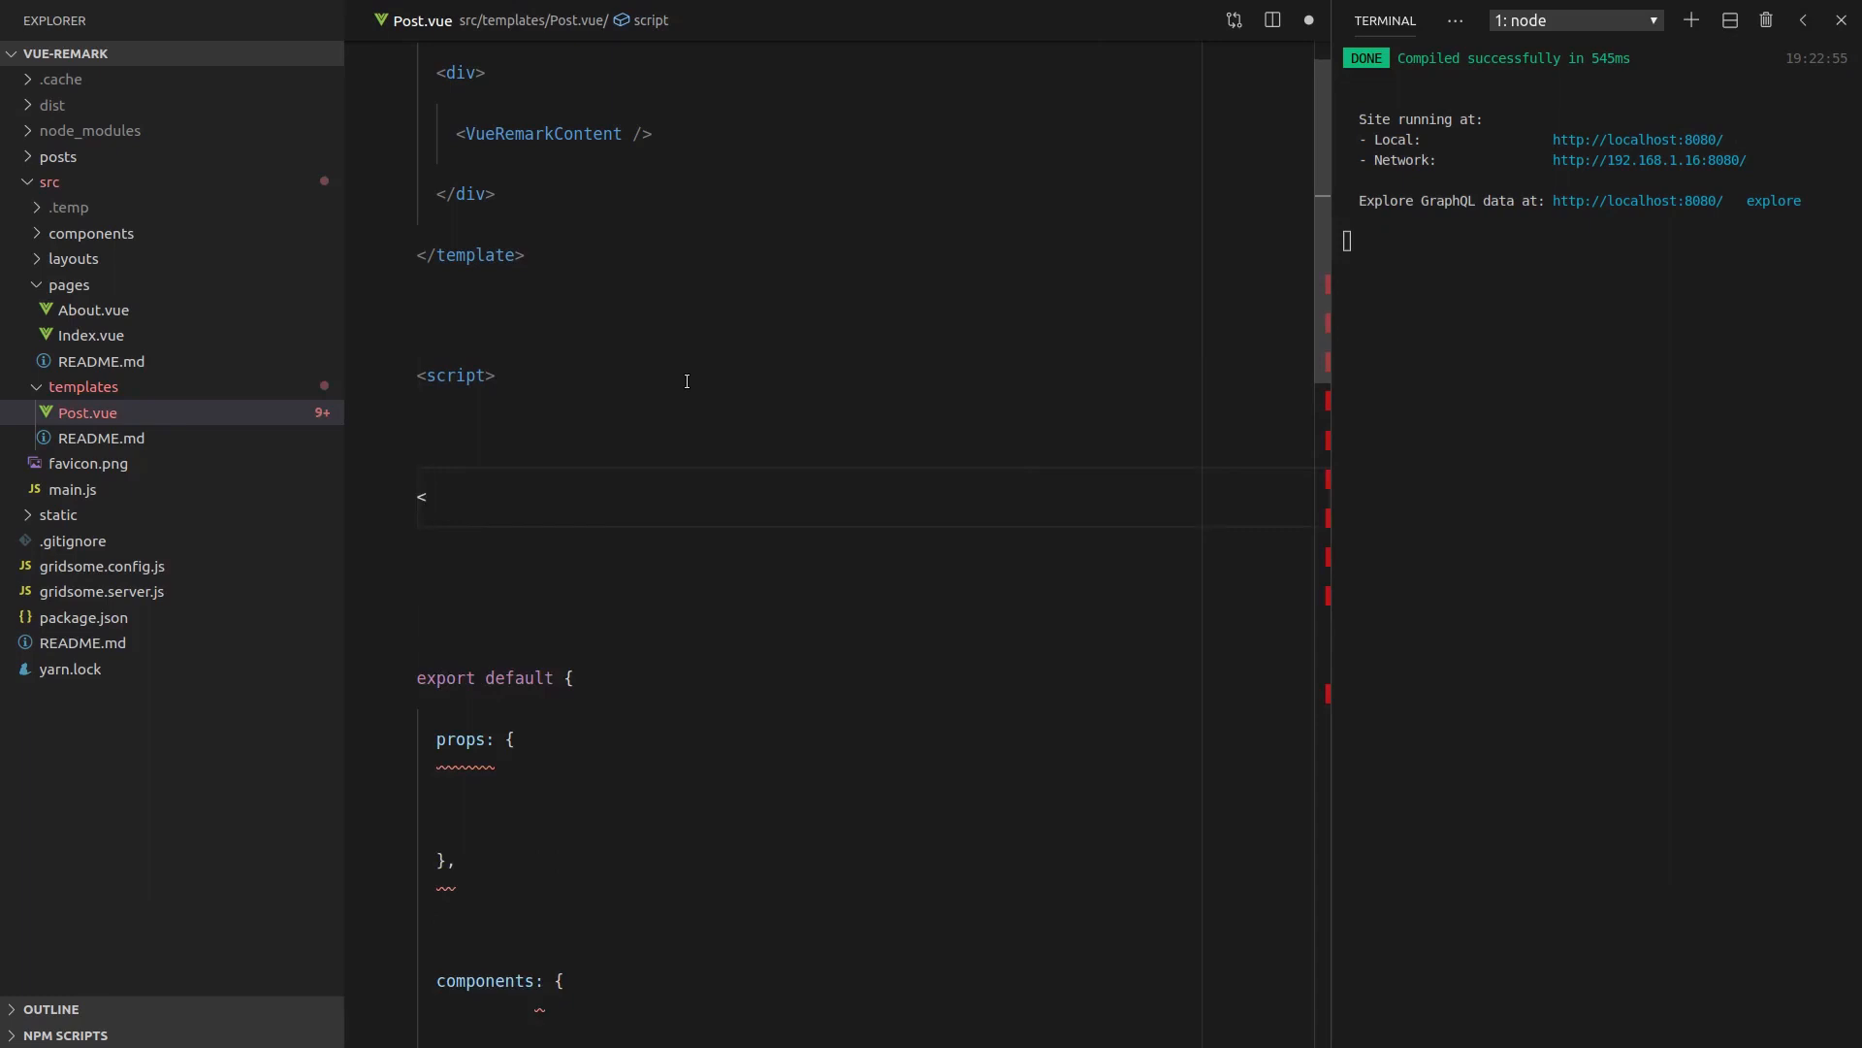
pyautogui.write('page-query>')
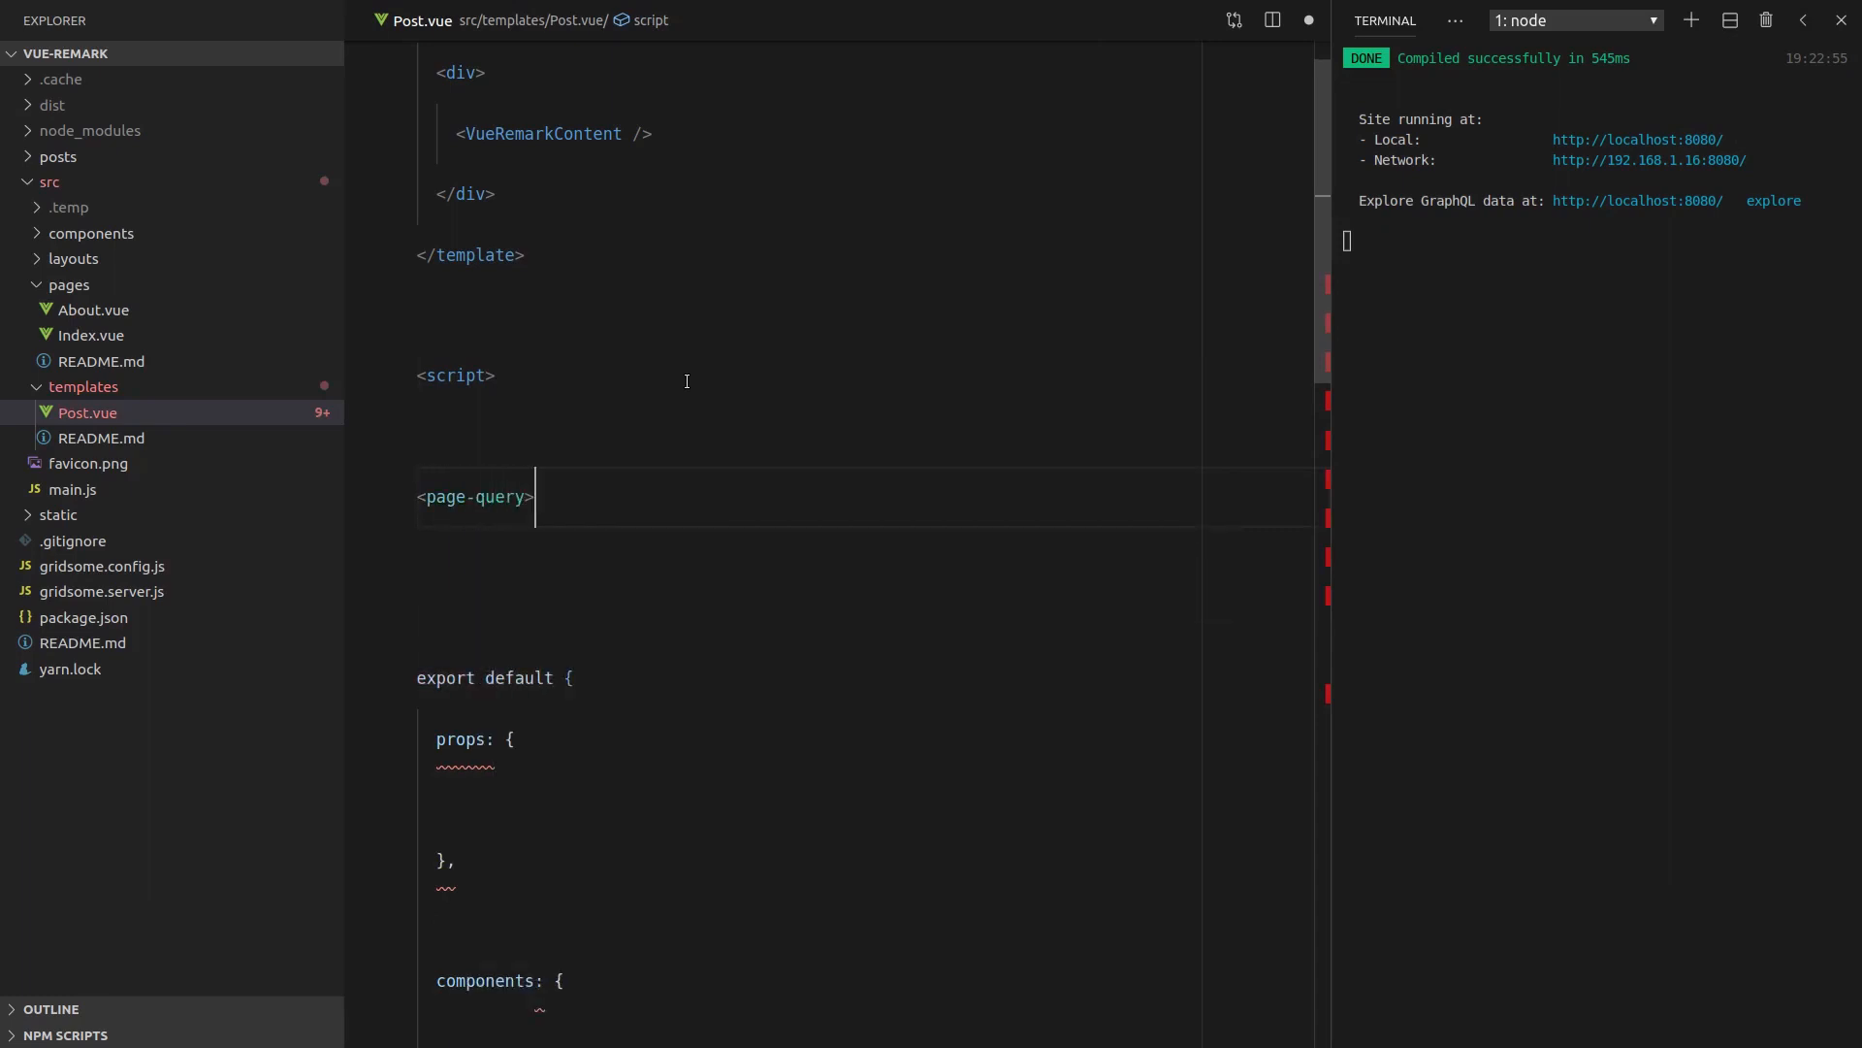
pyautogui.write('</page-query>')
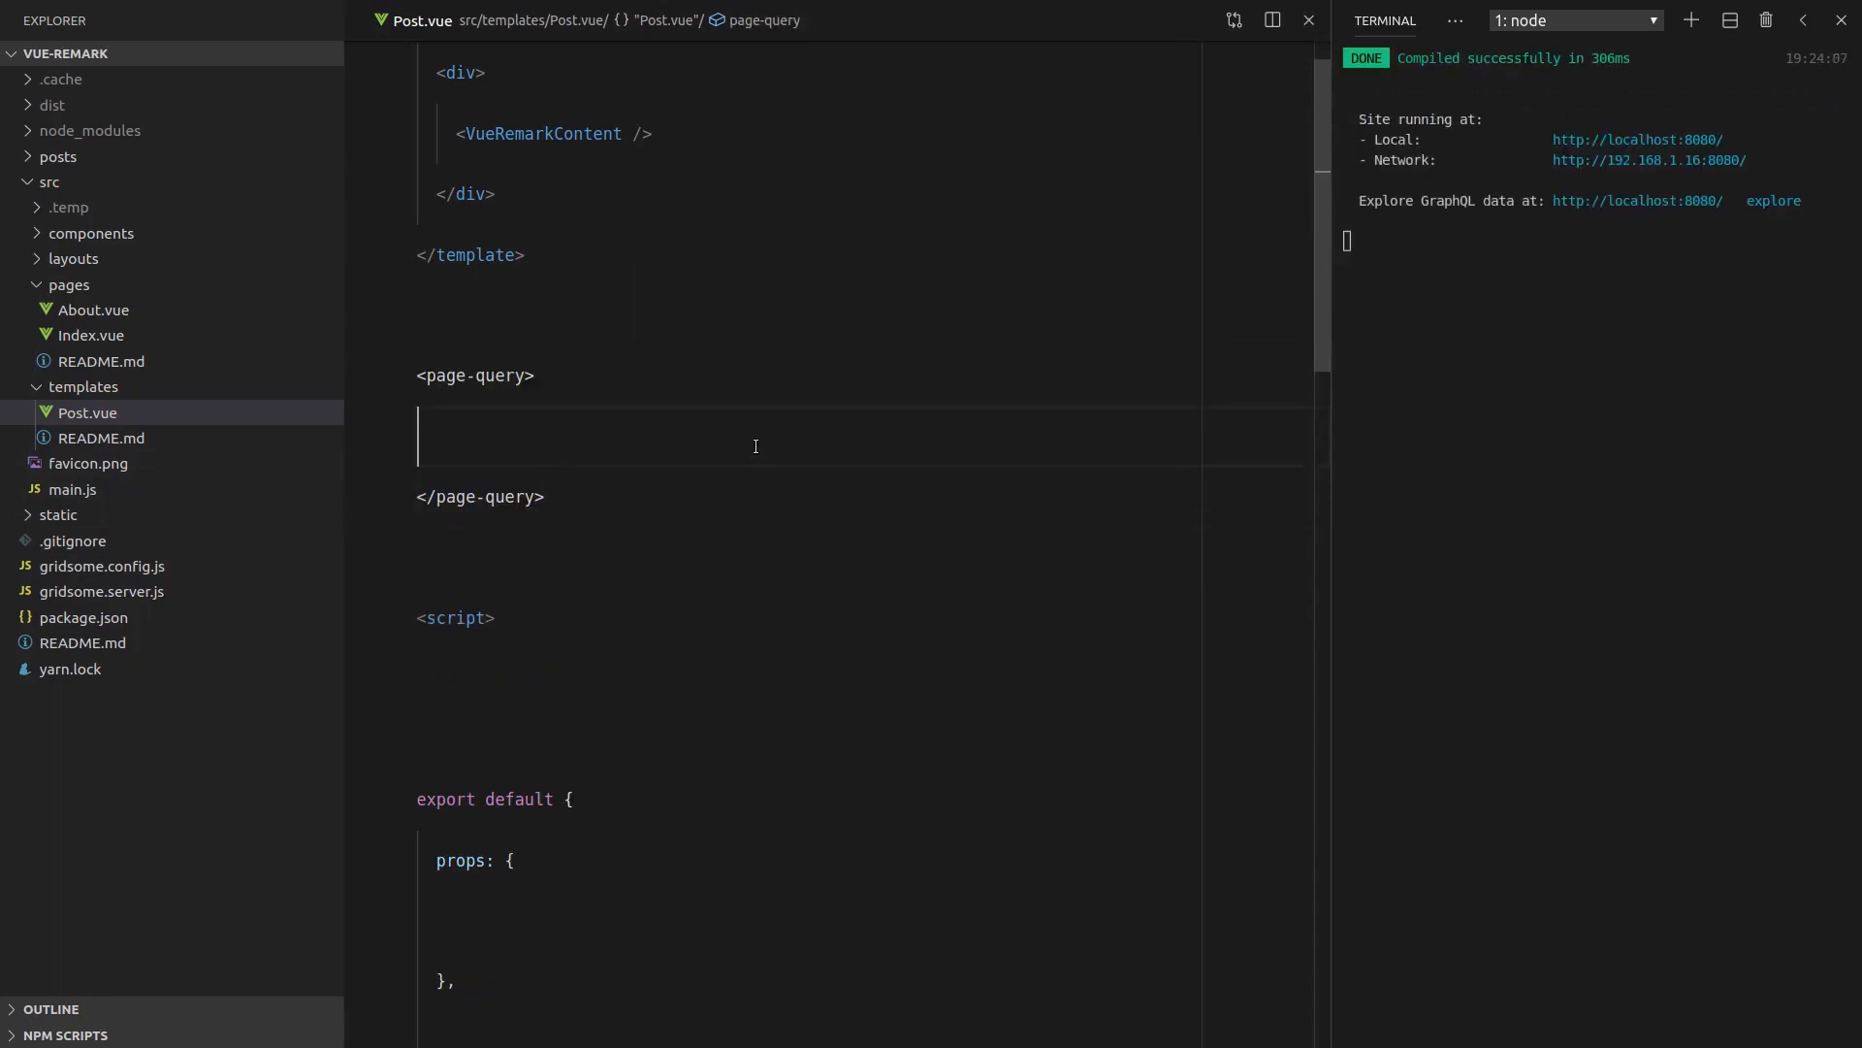
pyautogui.moveTo(483, 418)
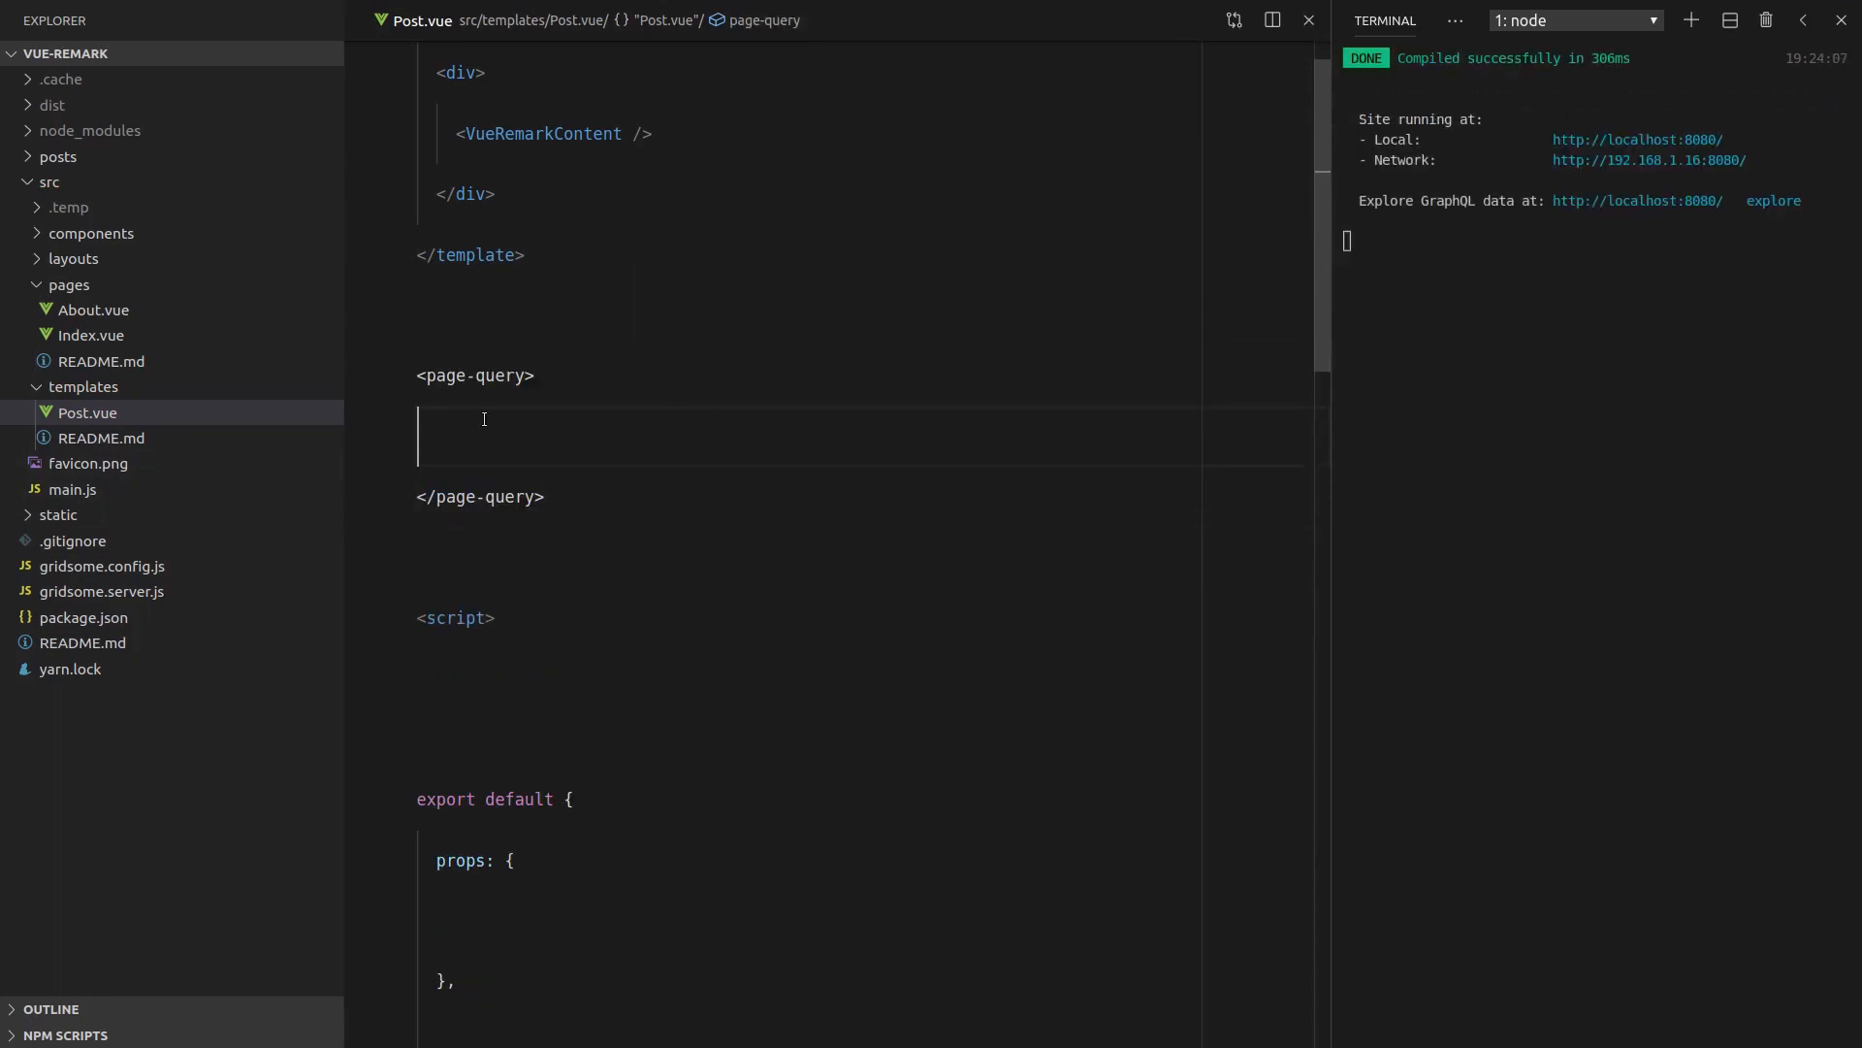
pyautogui.moveTo(1639, 200)
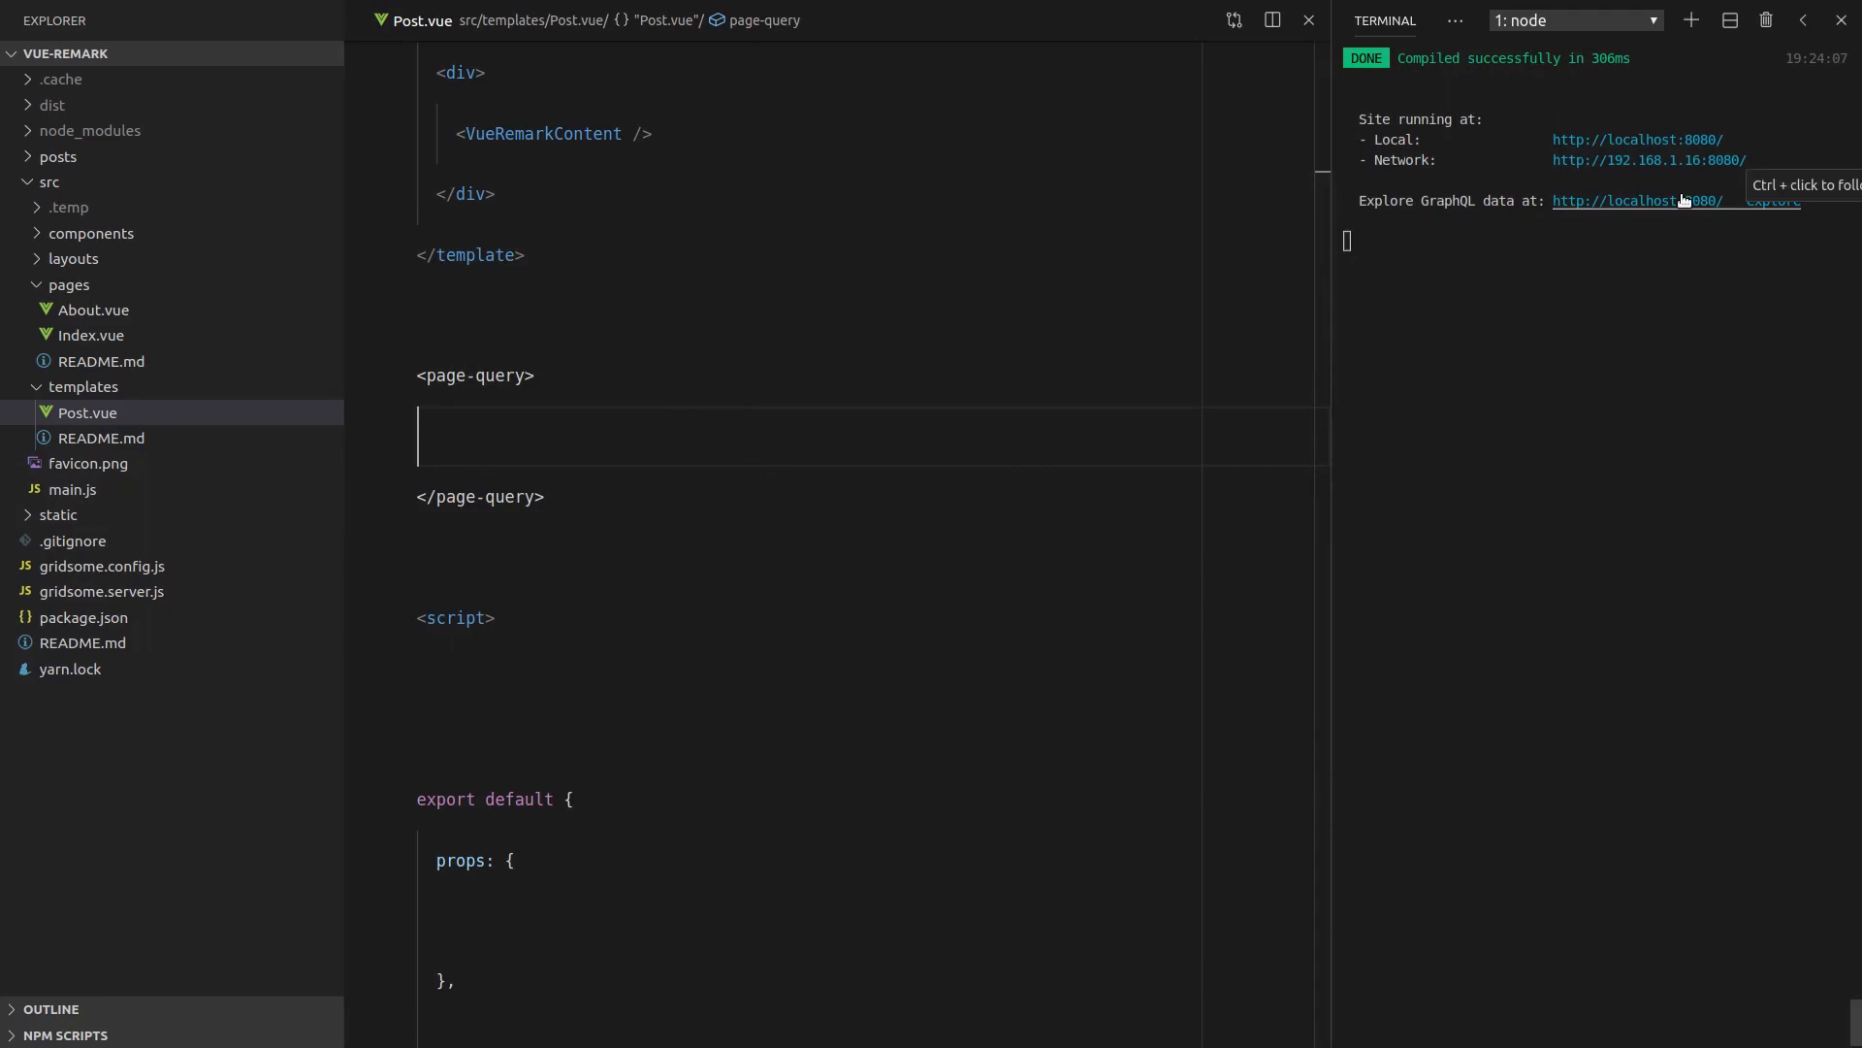
# Write a Post query with an $id variable fetching the post title, and run it
pyautogui.click(1636, 199)
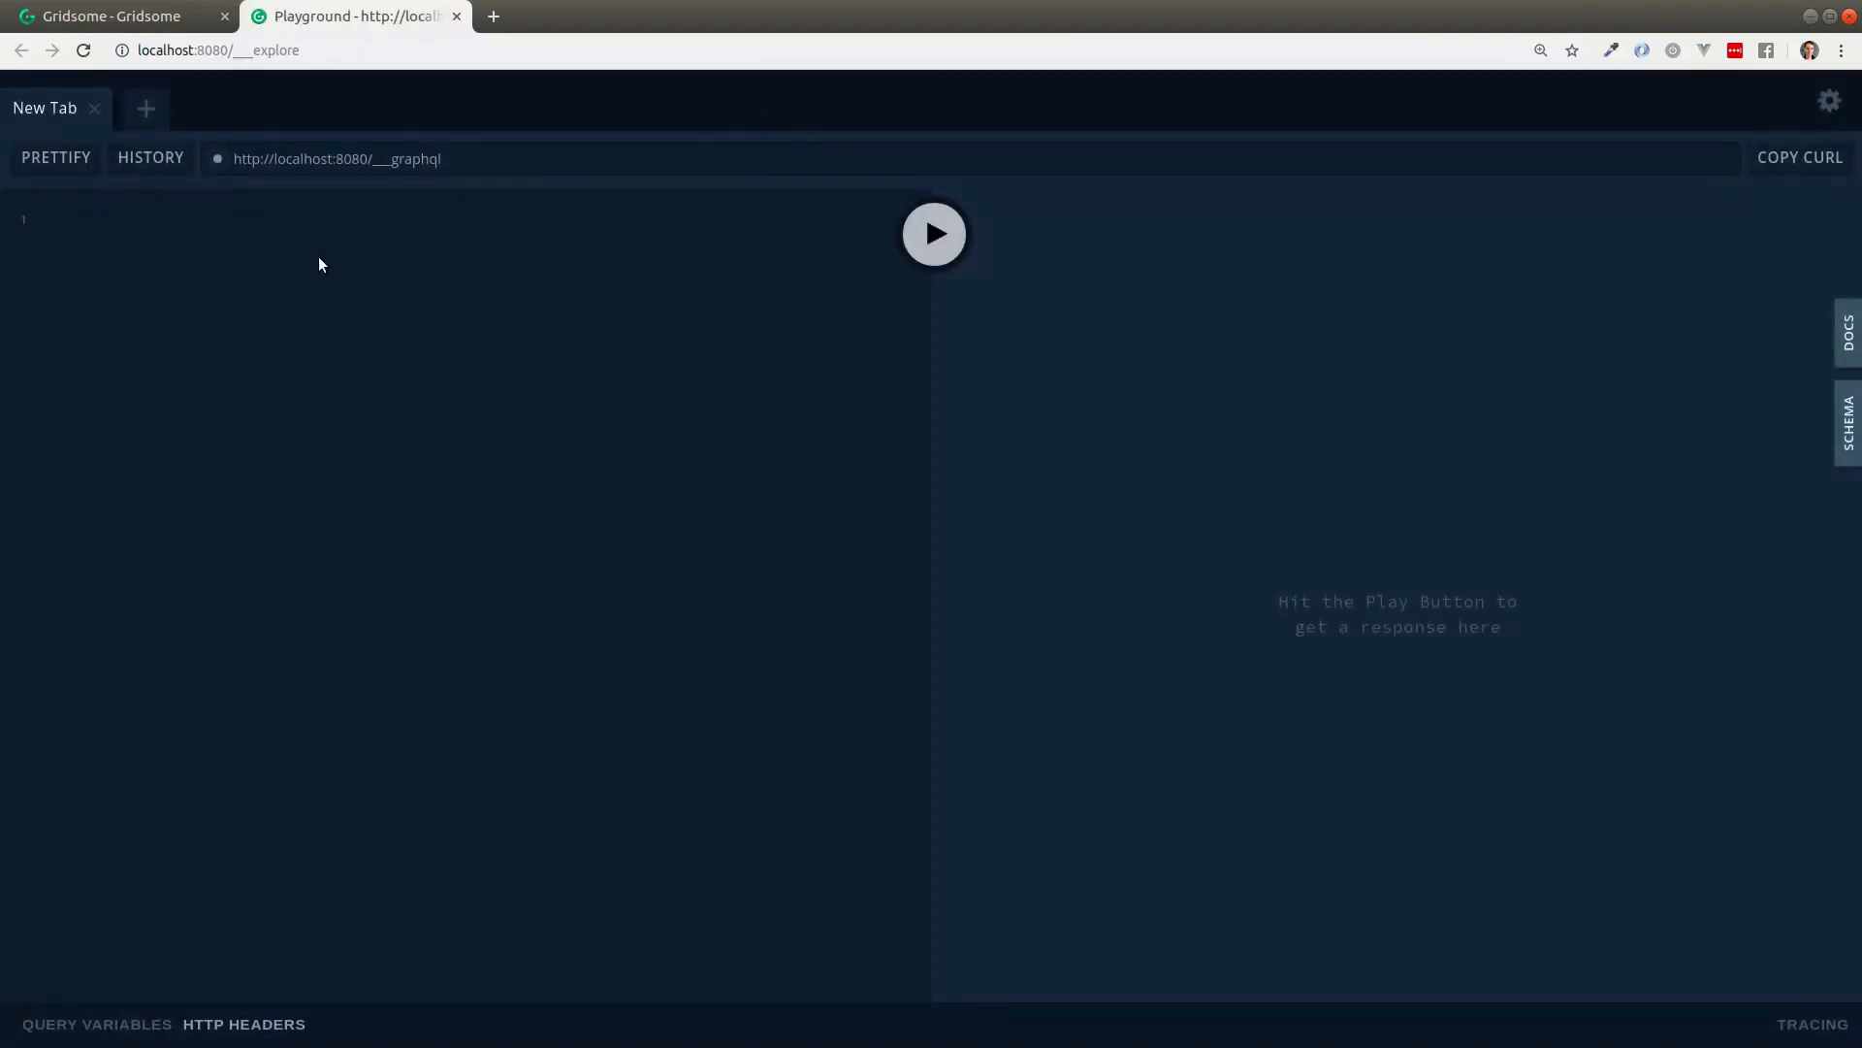
pyautogui.write('query Post($i')
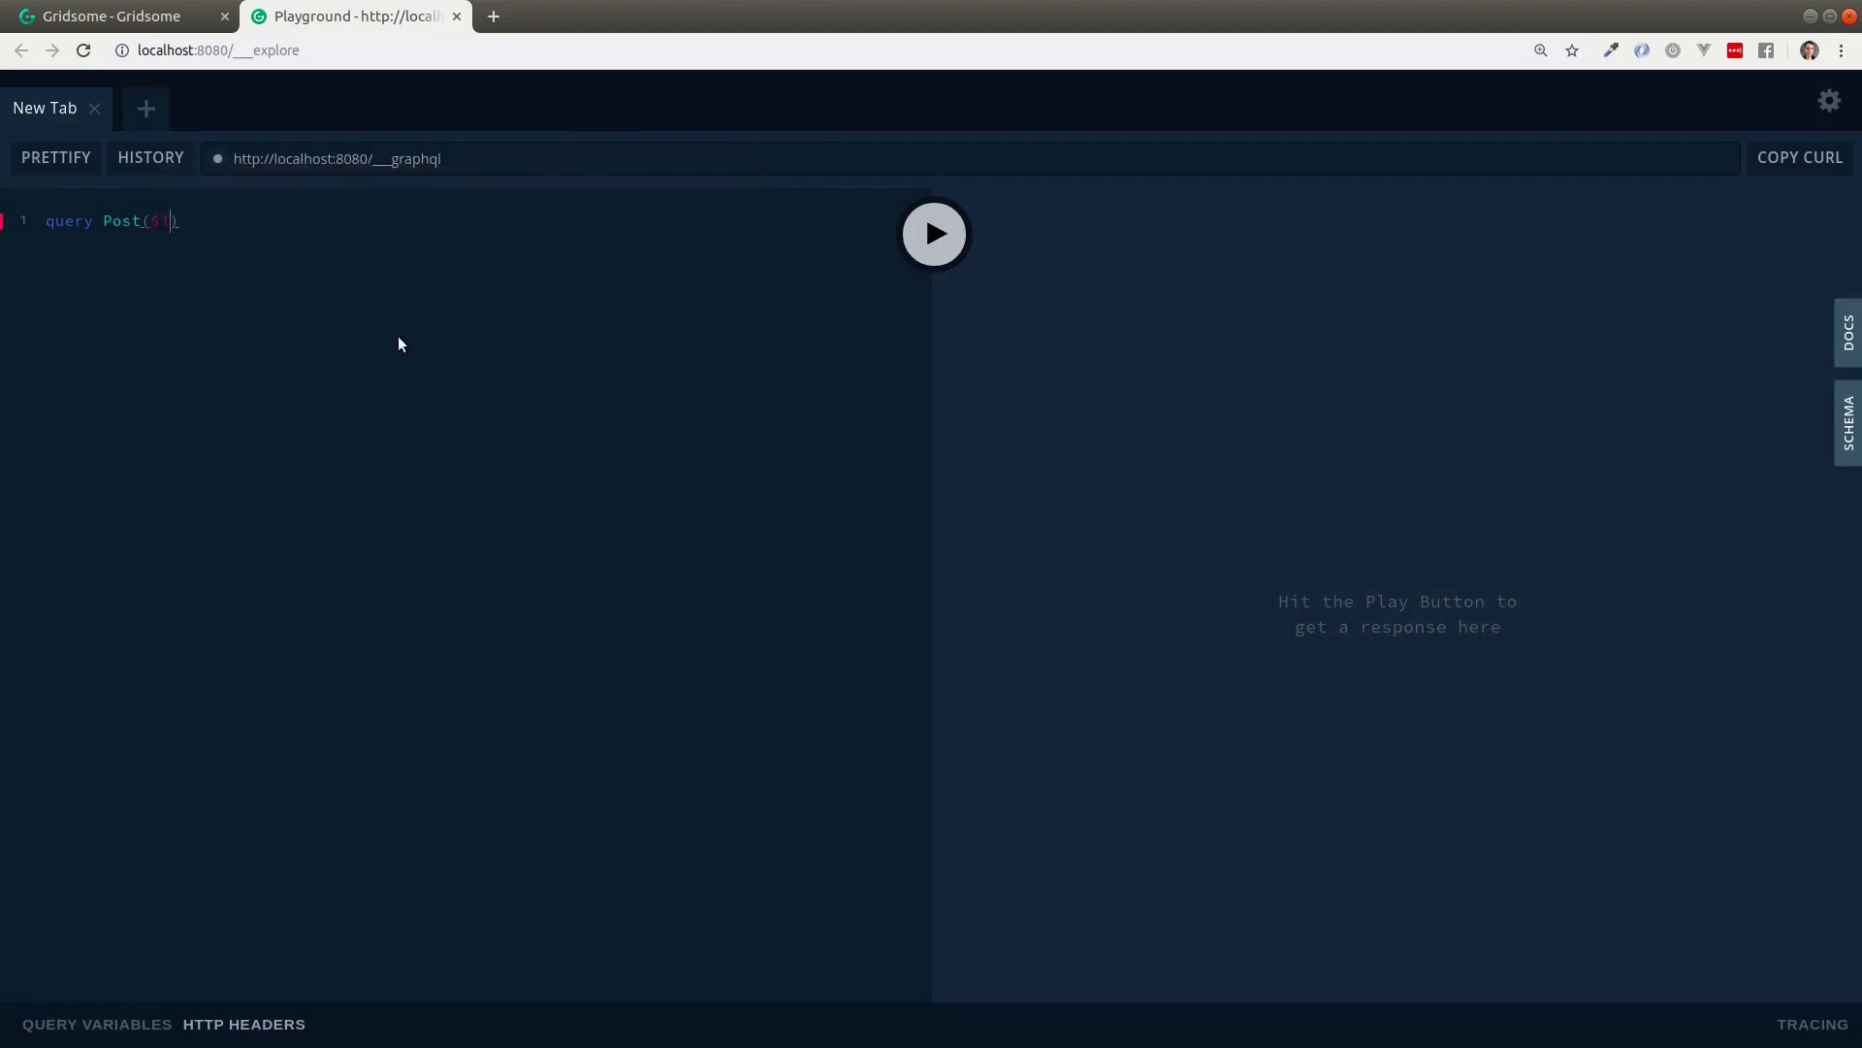
pyautogui.write('sid')
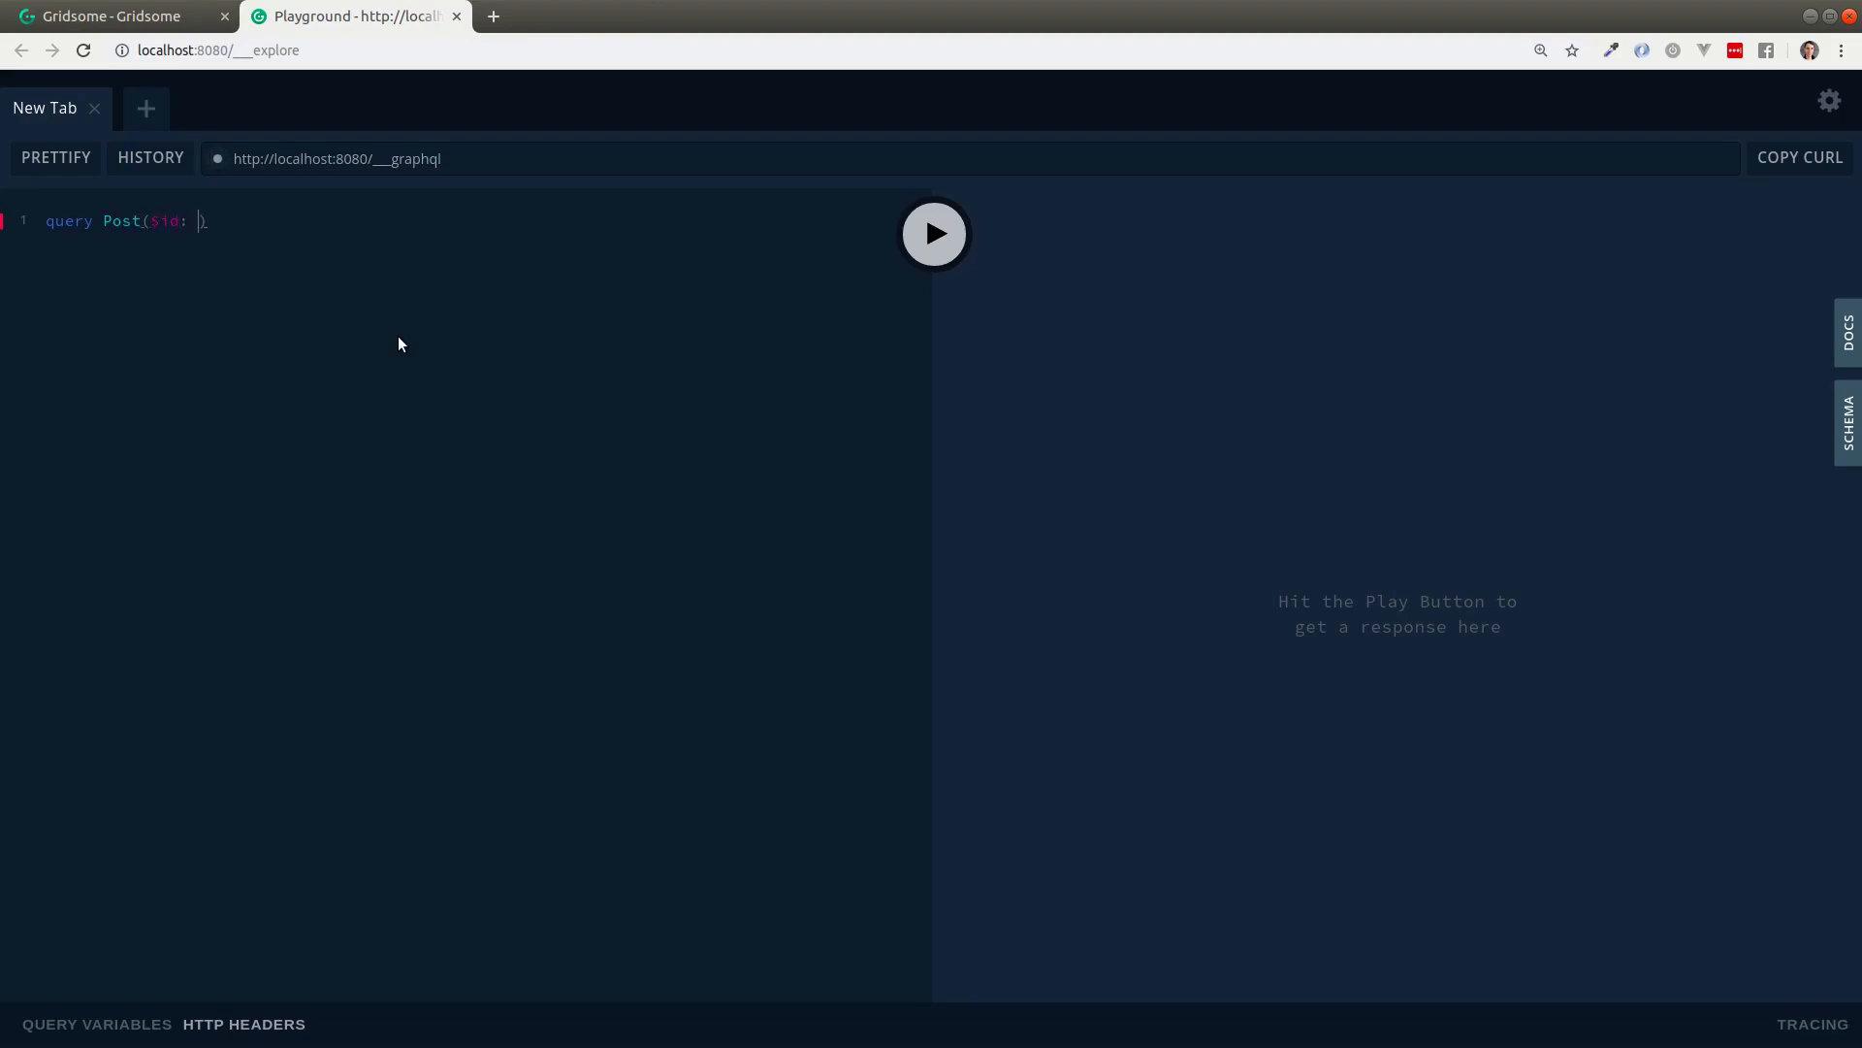
pyautogui.write('ID)')
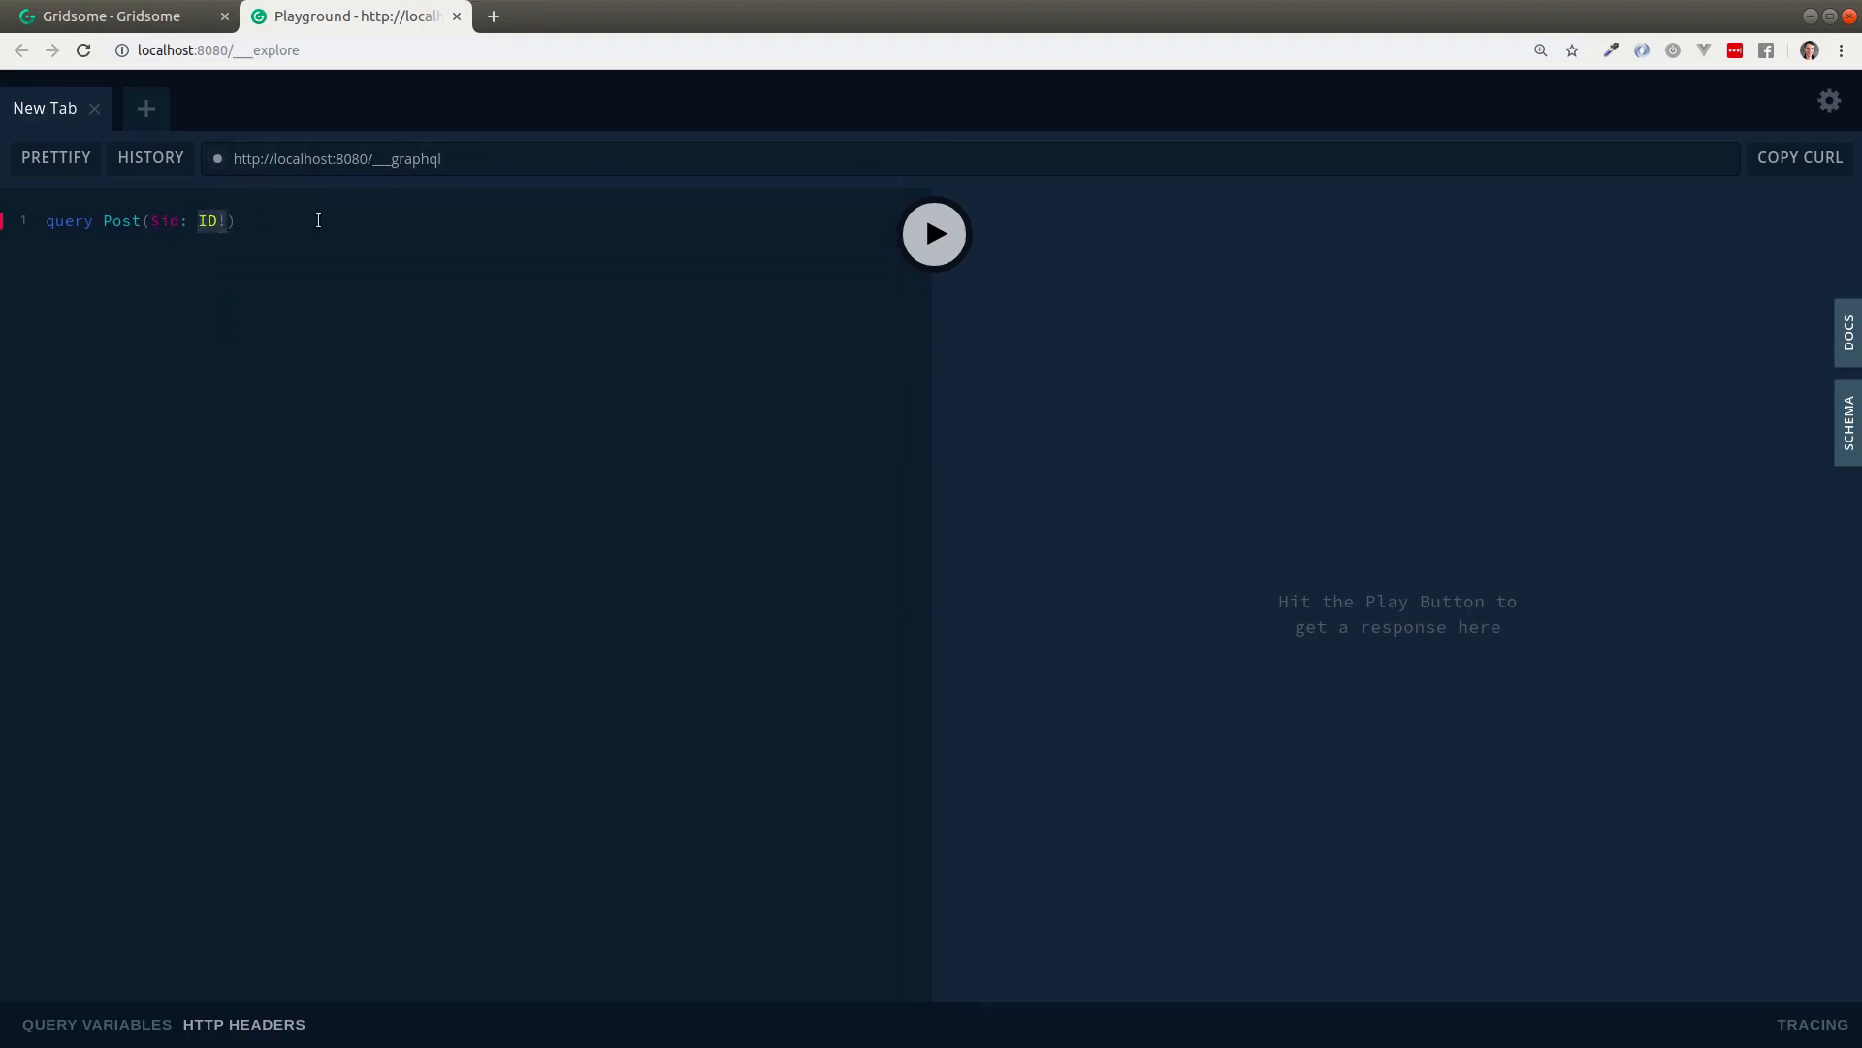
pyautogui.write('{')
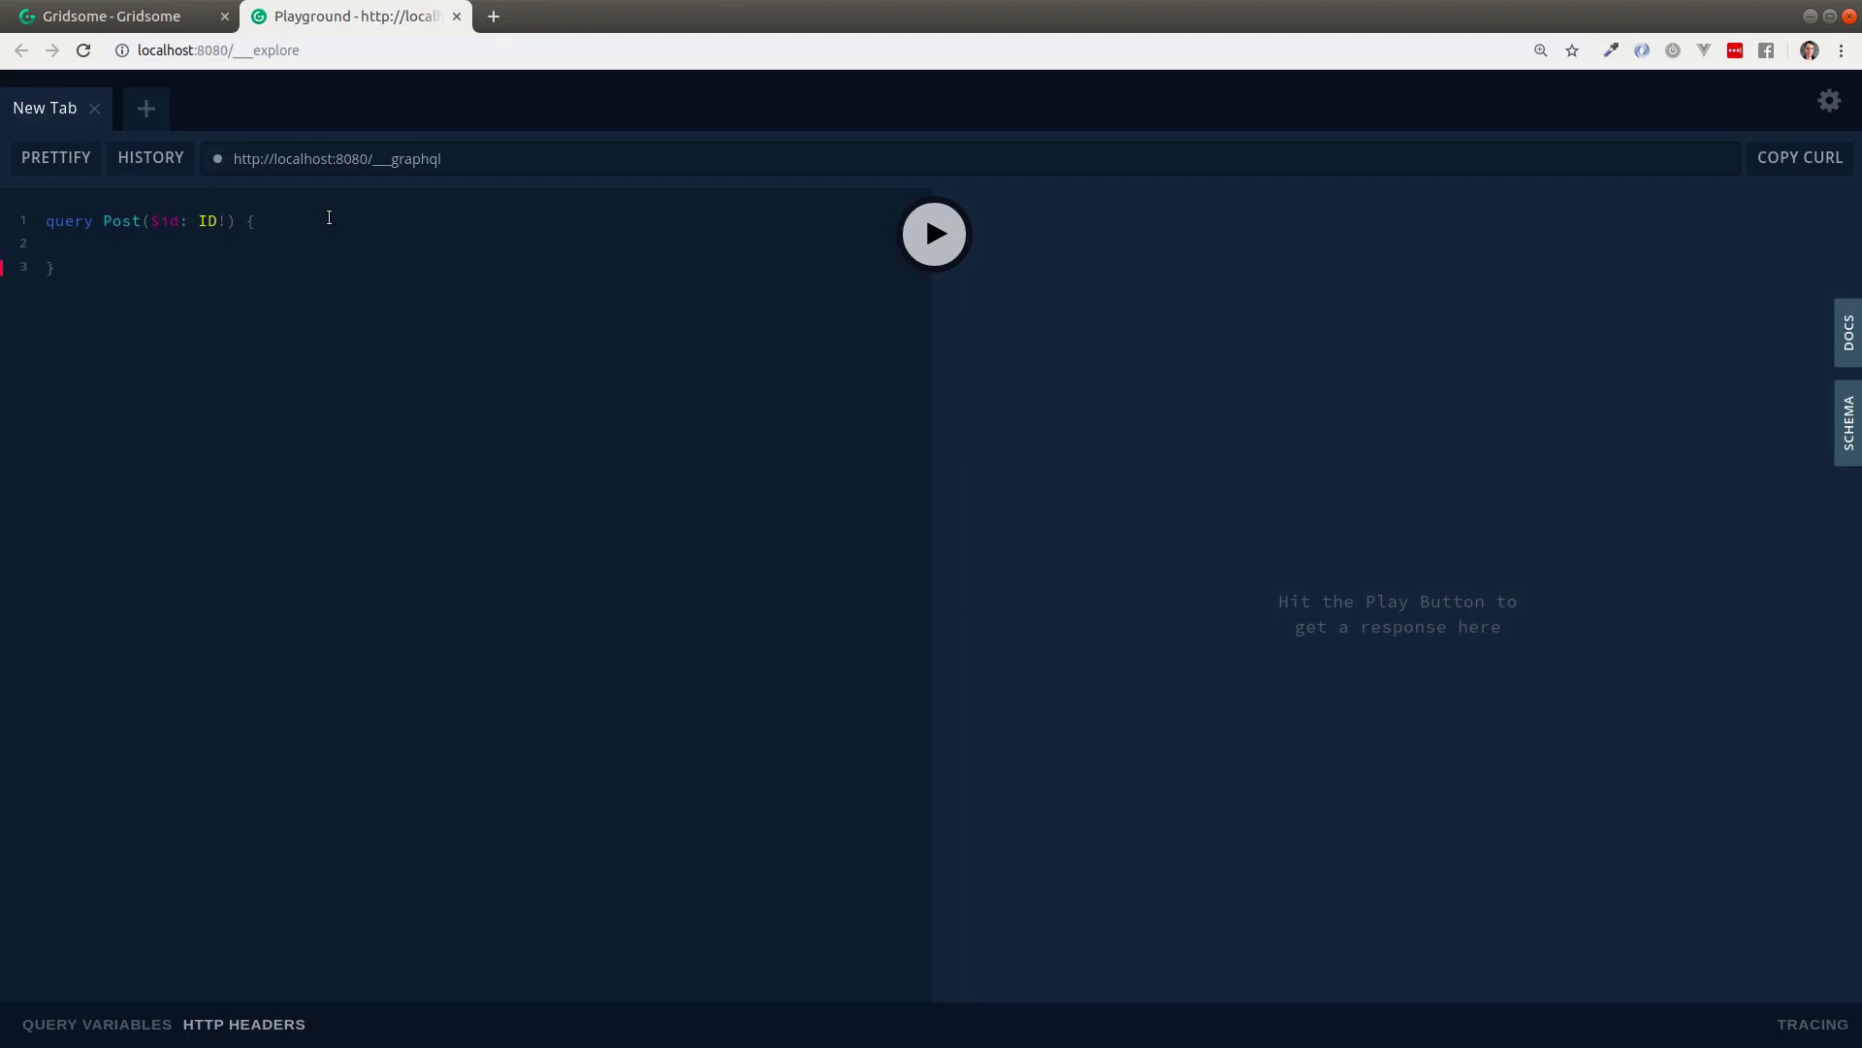
pyautogui.write('all')
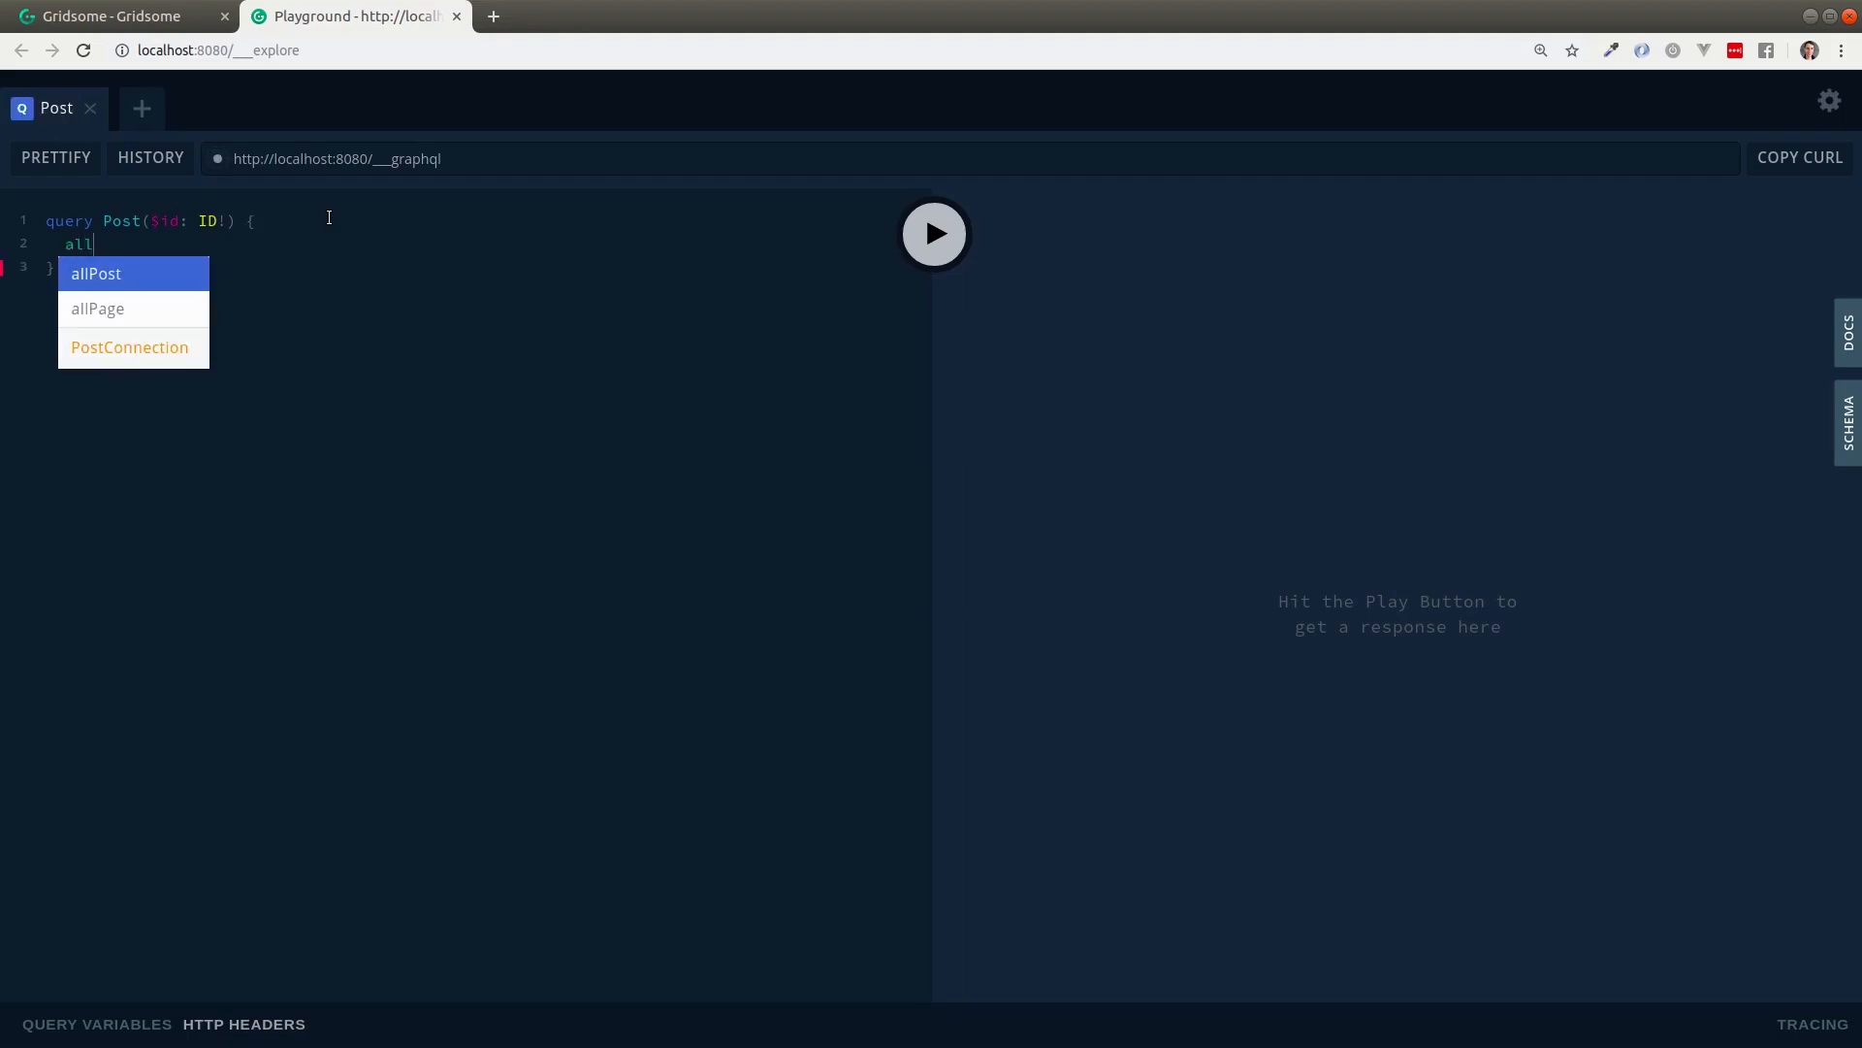
pyautogui.write('Pos')
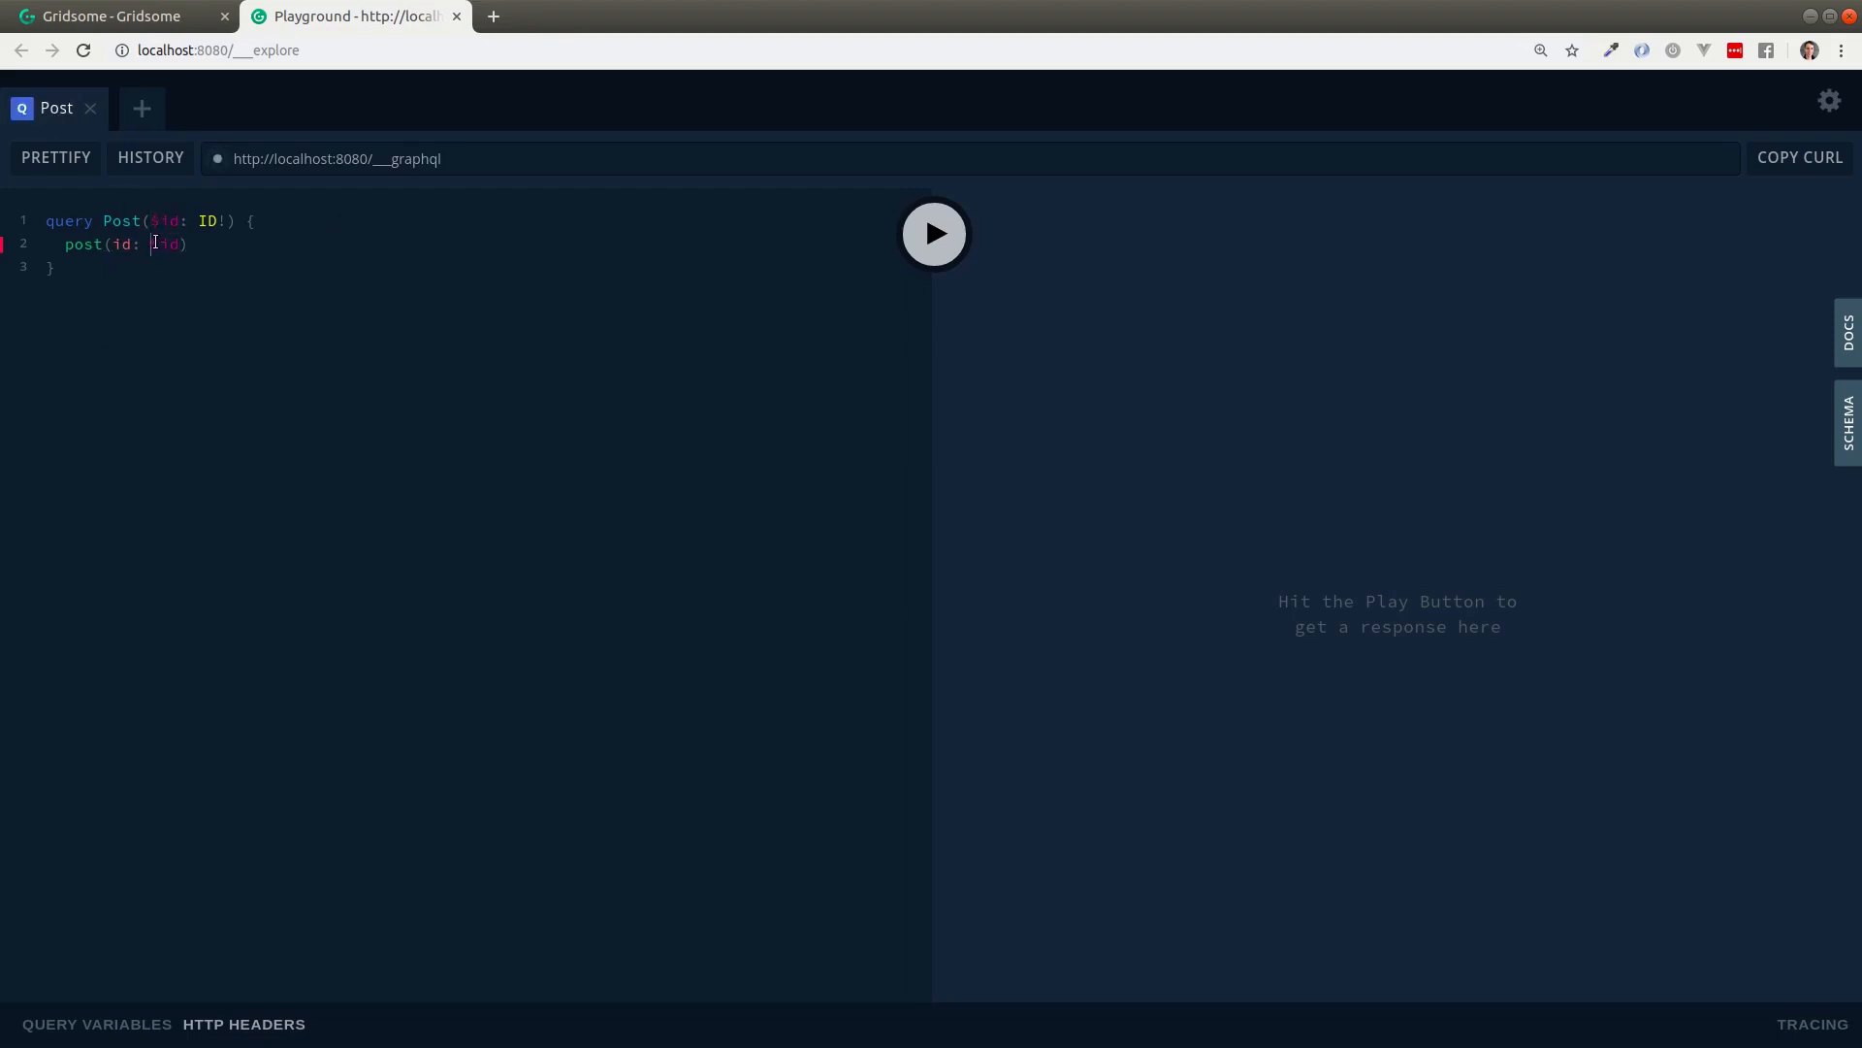
pyautogui.write('{')
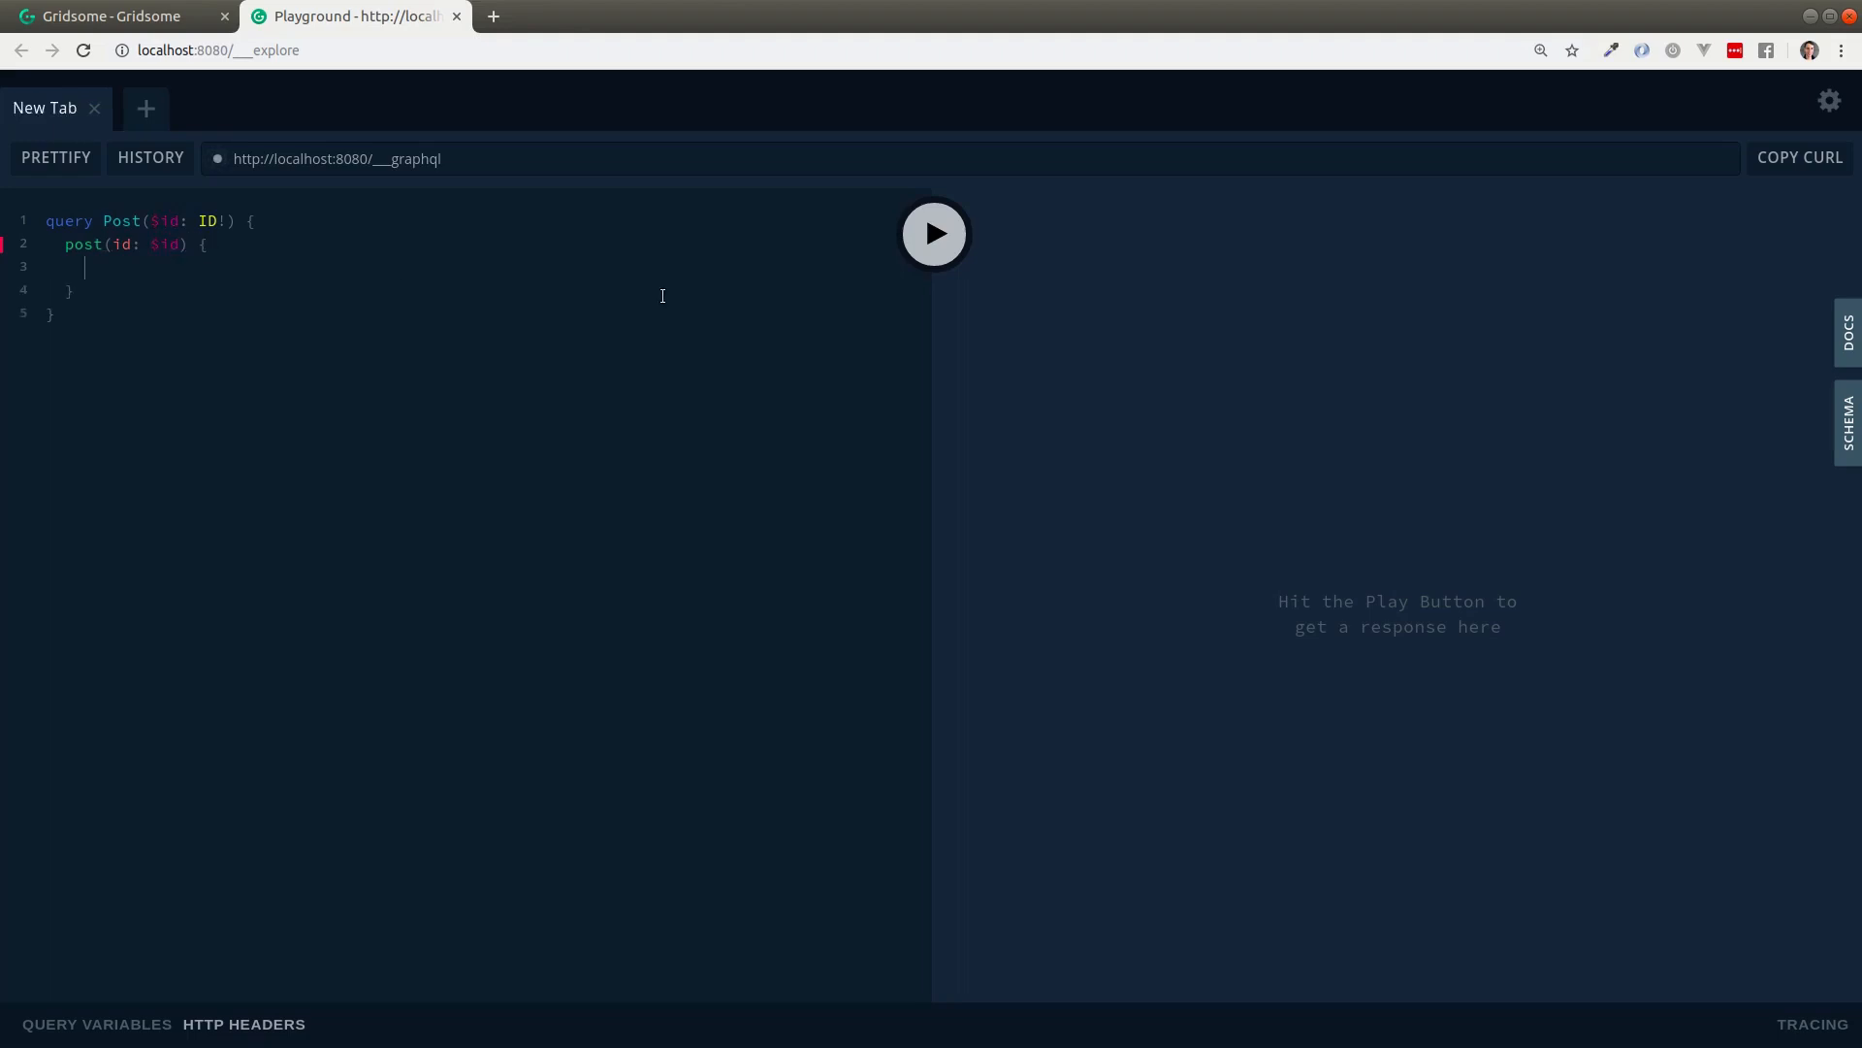
pyautogui.write('title')
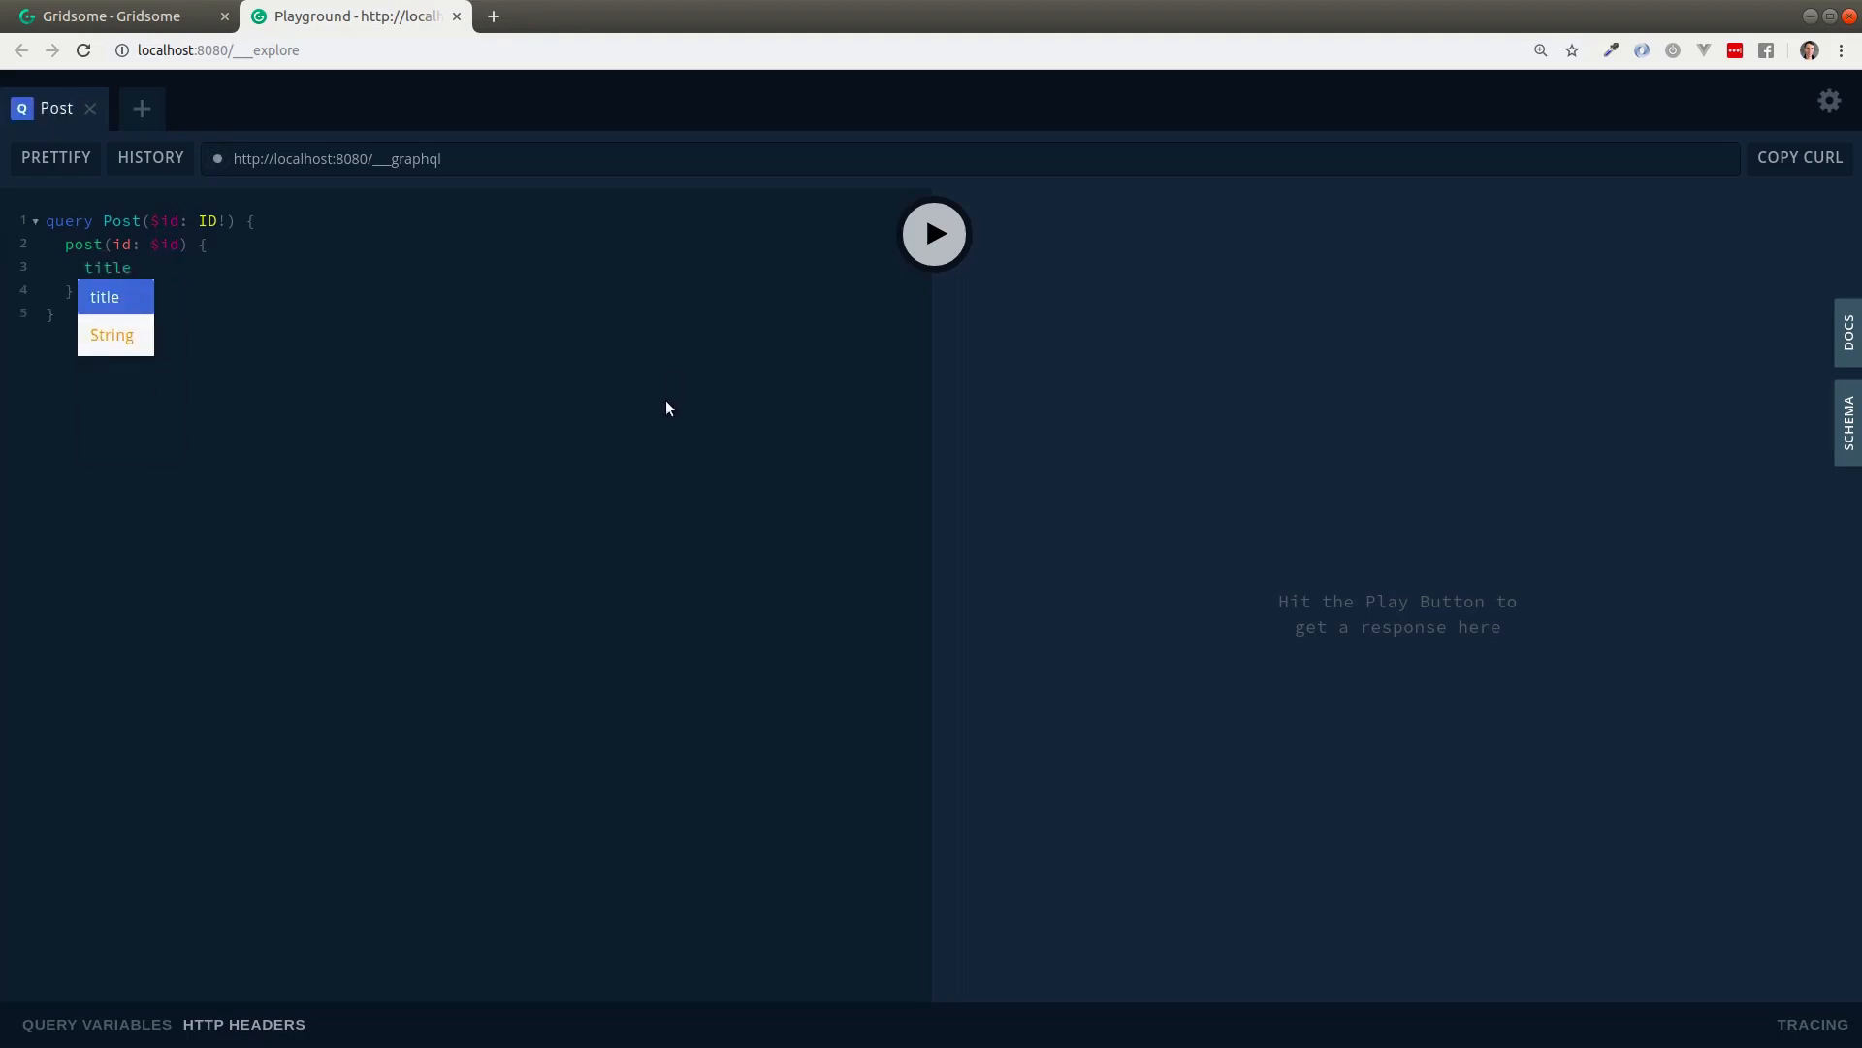
pyautogui.click(936, 233)
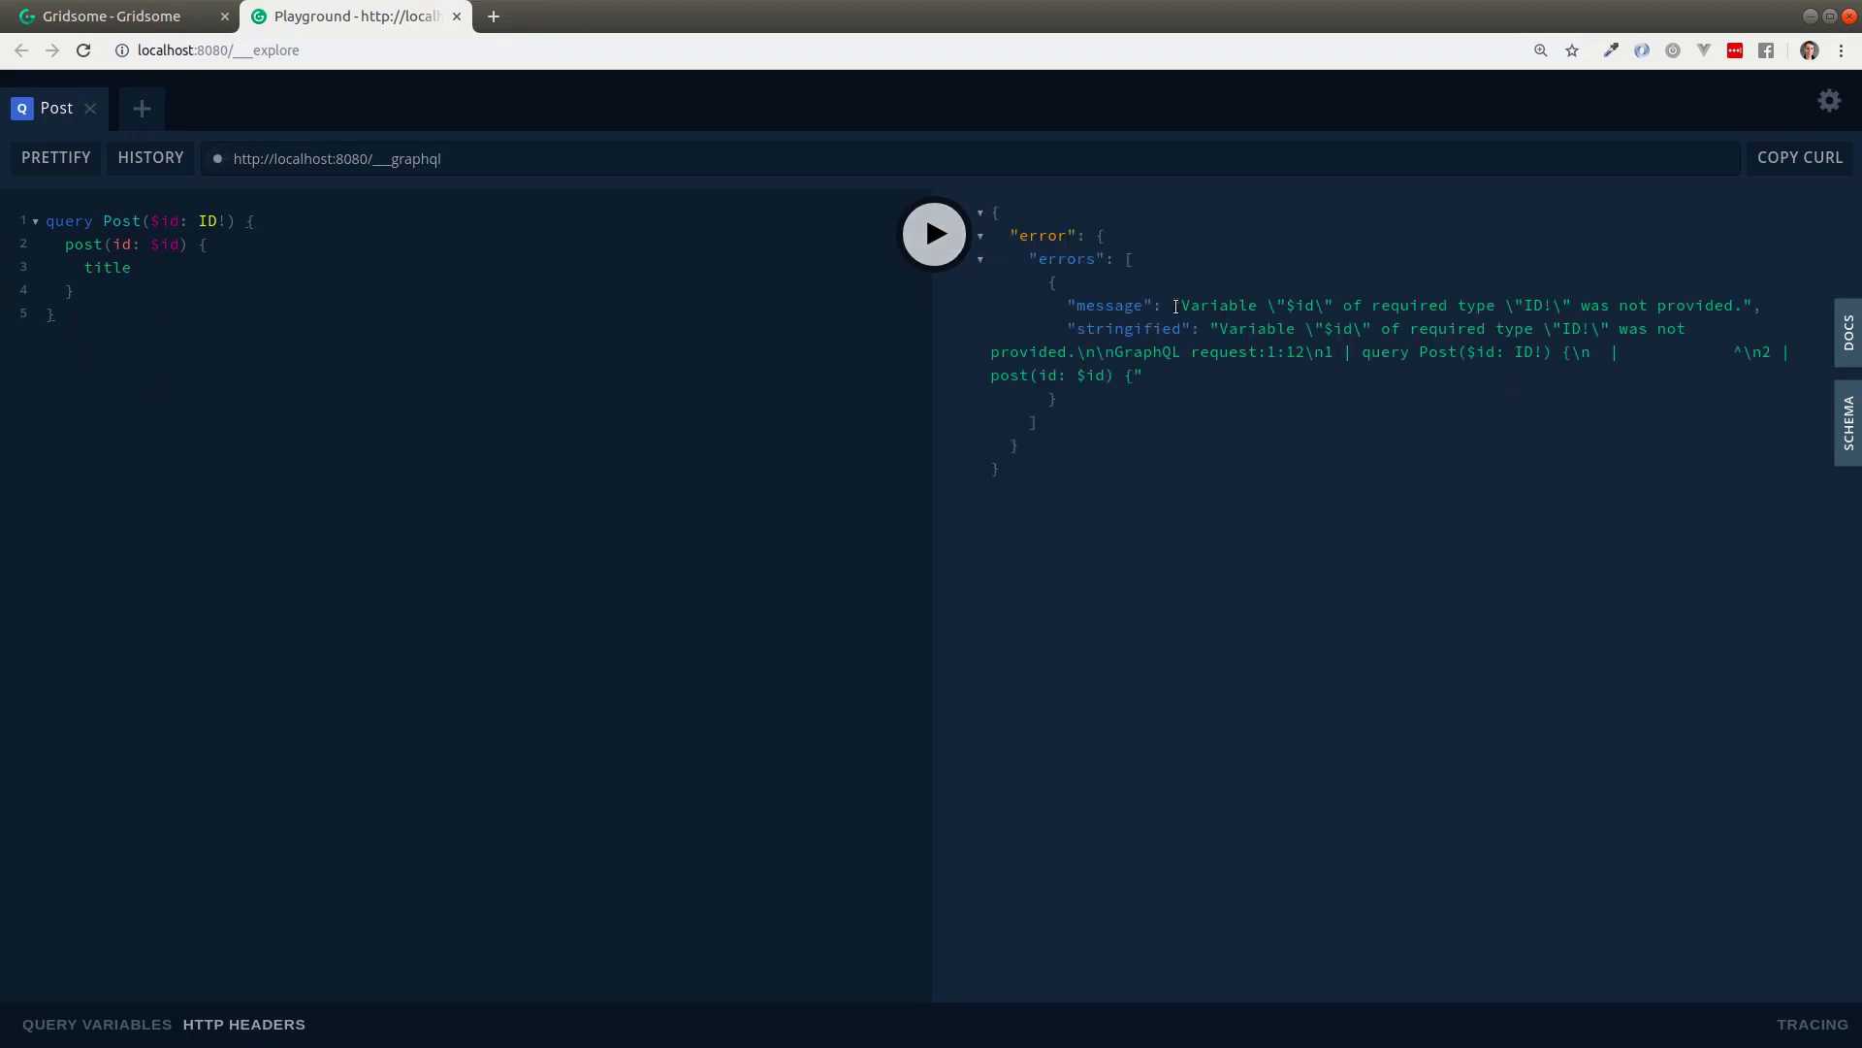
# Inspect the missing-variable error, make the ID variable required, and show query variables
pyautogui.moveTo(1171, 306); pyautogui.dragTo(1592, 305)
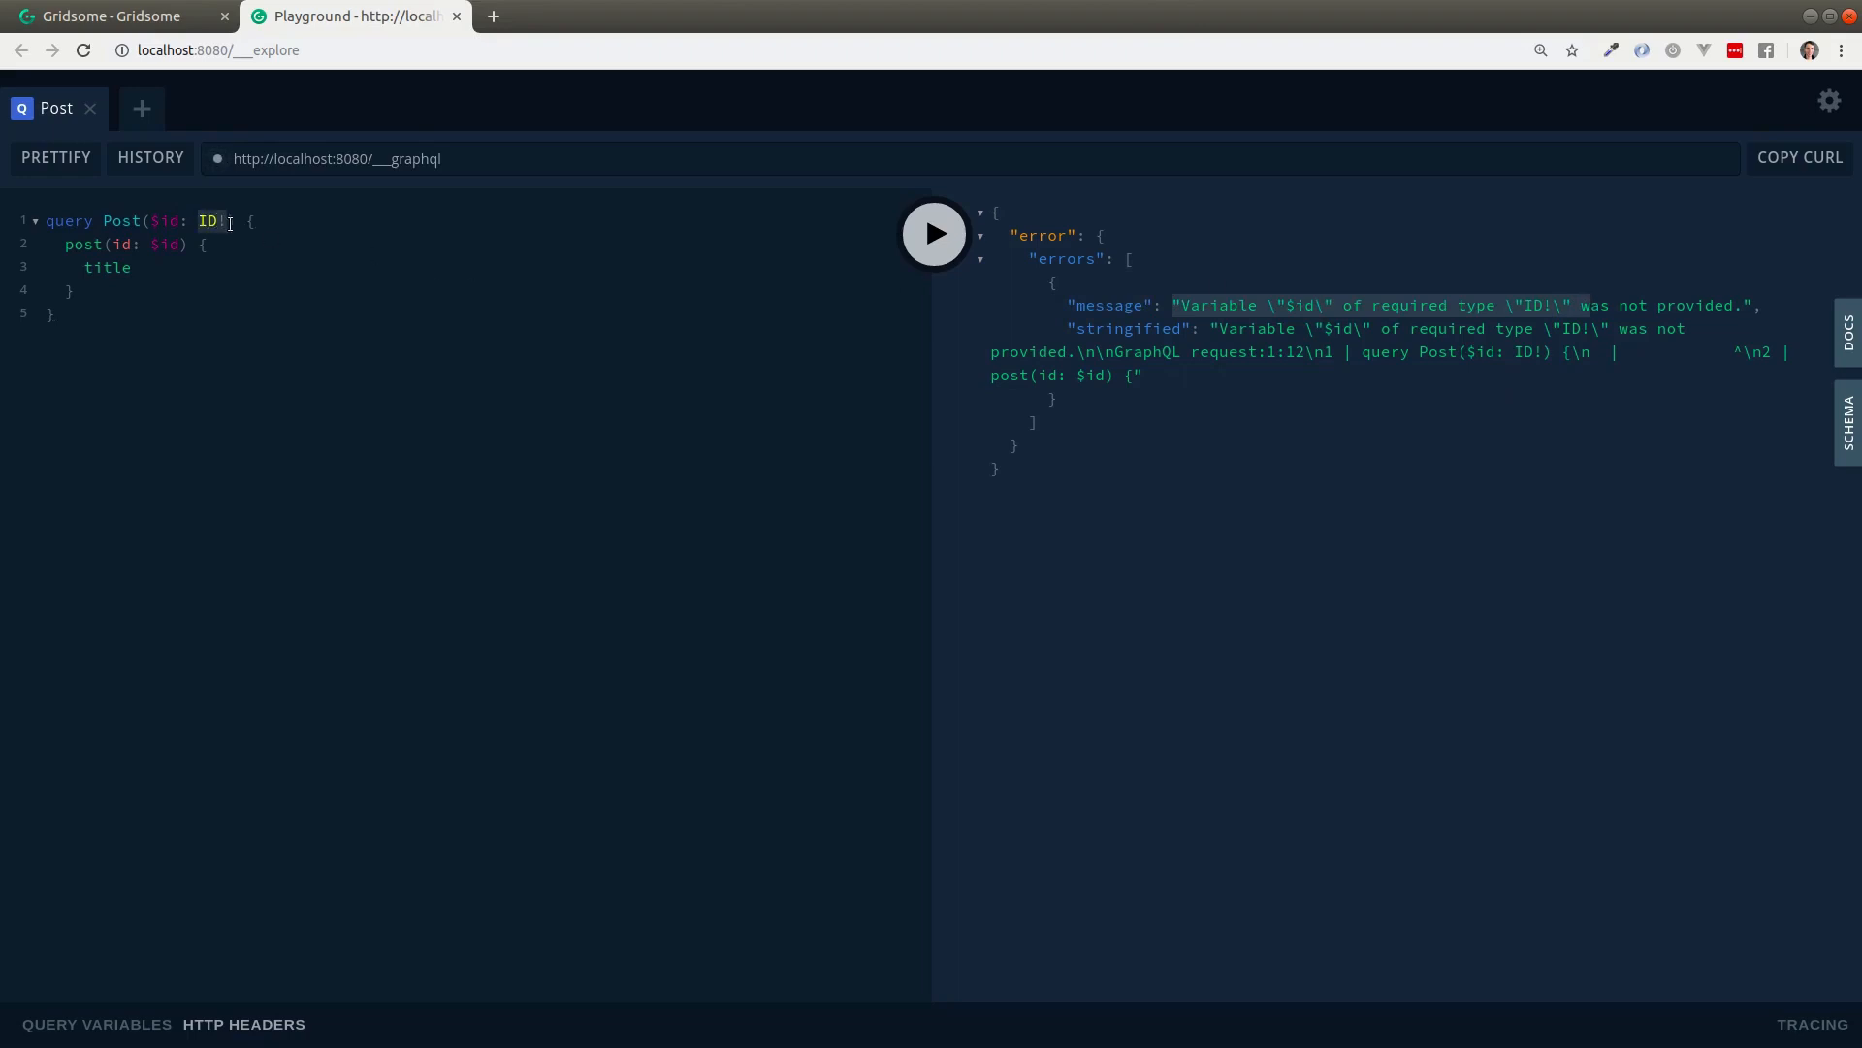
pyautogui.write('!')
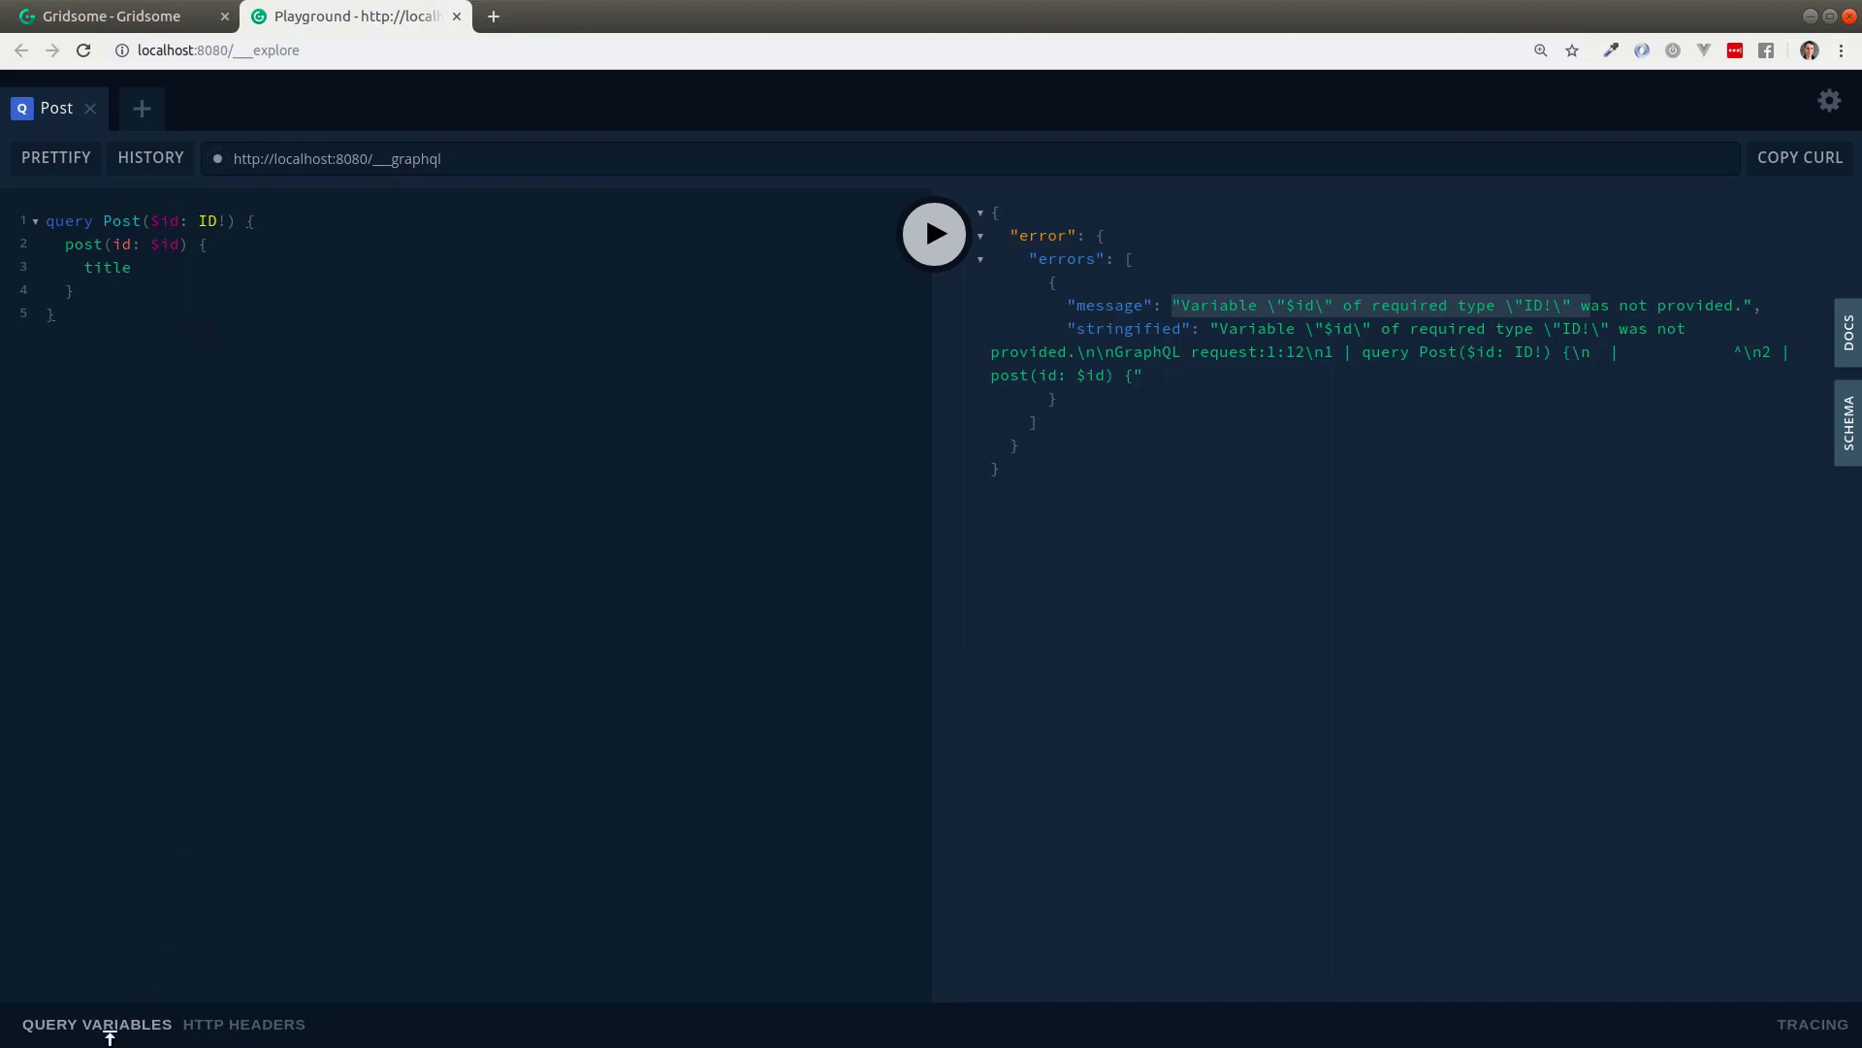
pyautogui.click(96, 1023)
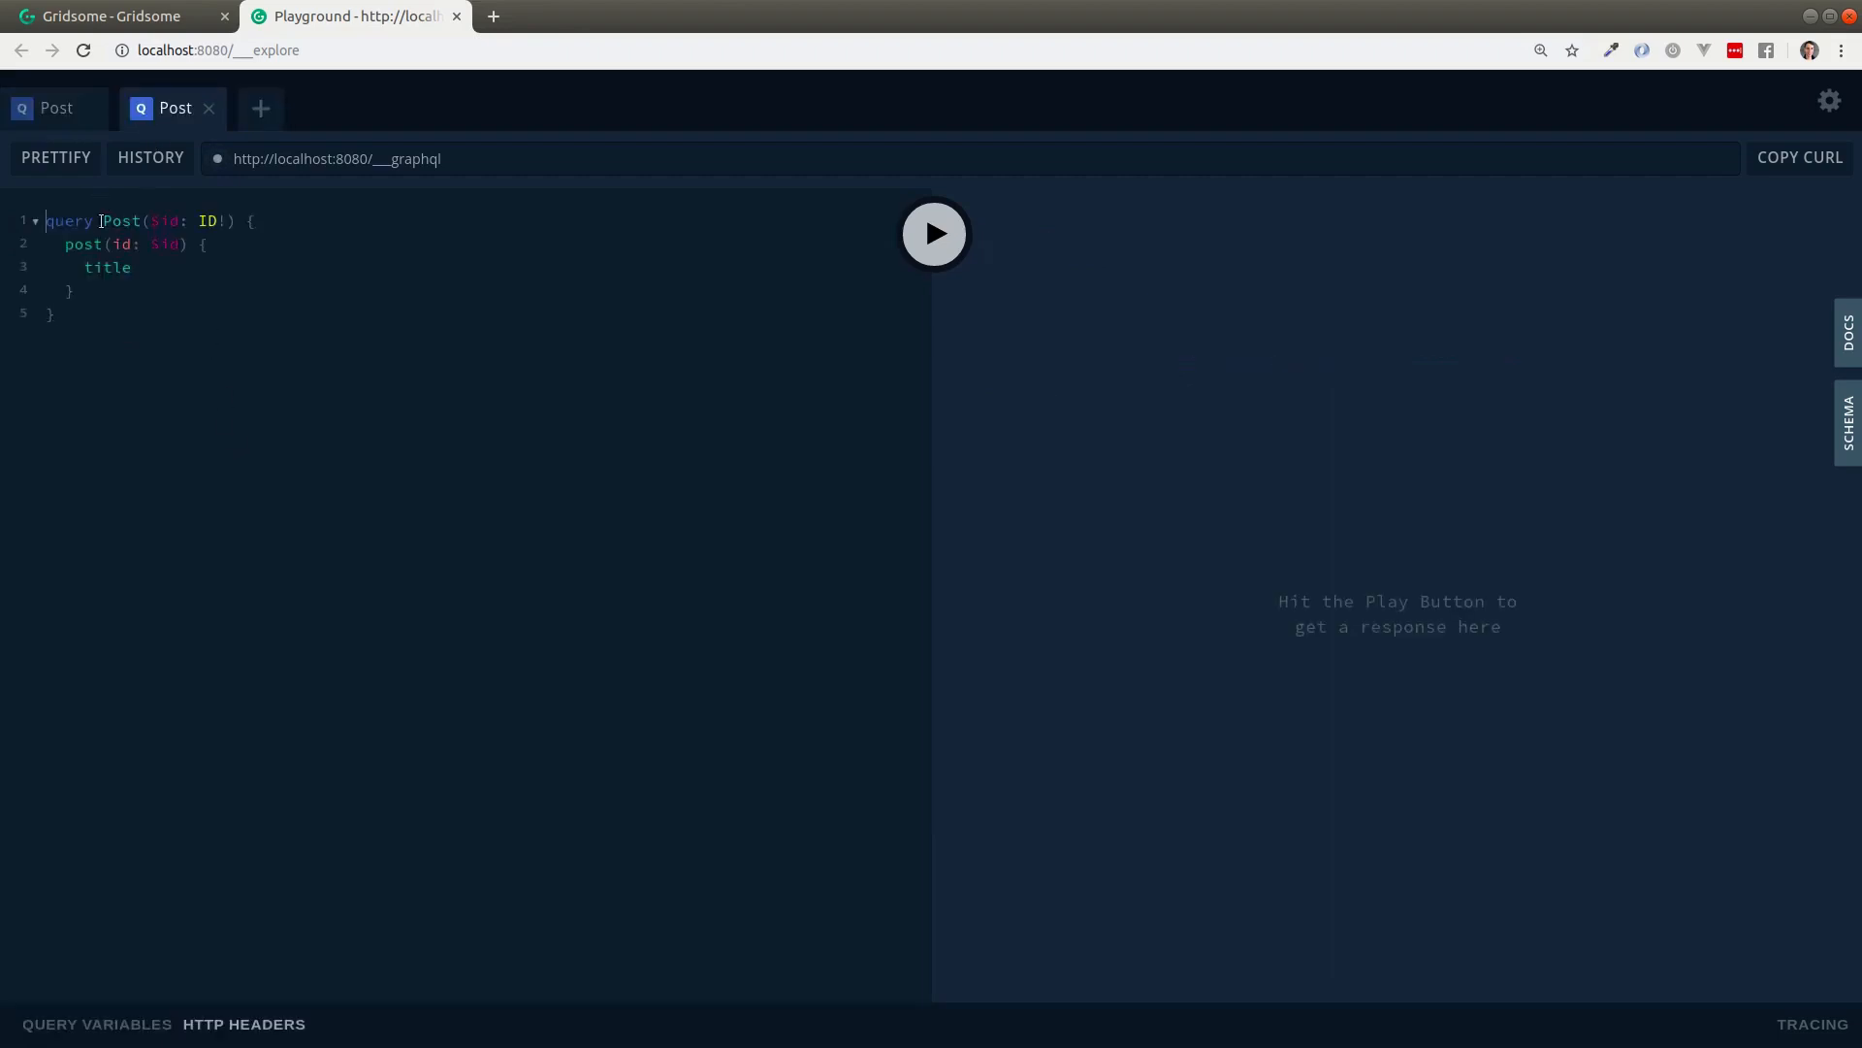
# Type a Post query listing allPost edges with an empty node block
pyautogui.write('allPost {')
pyautogui.write('n')
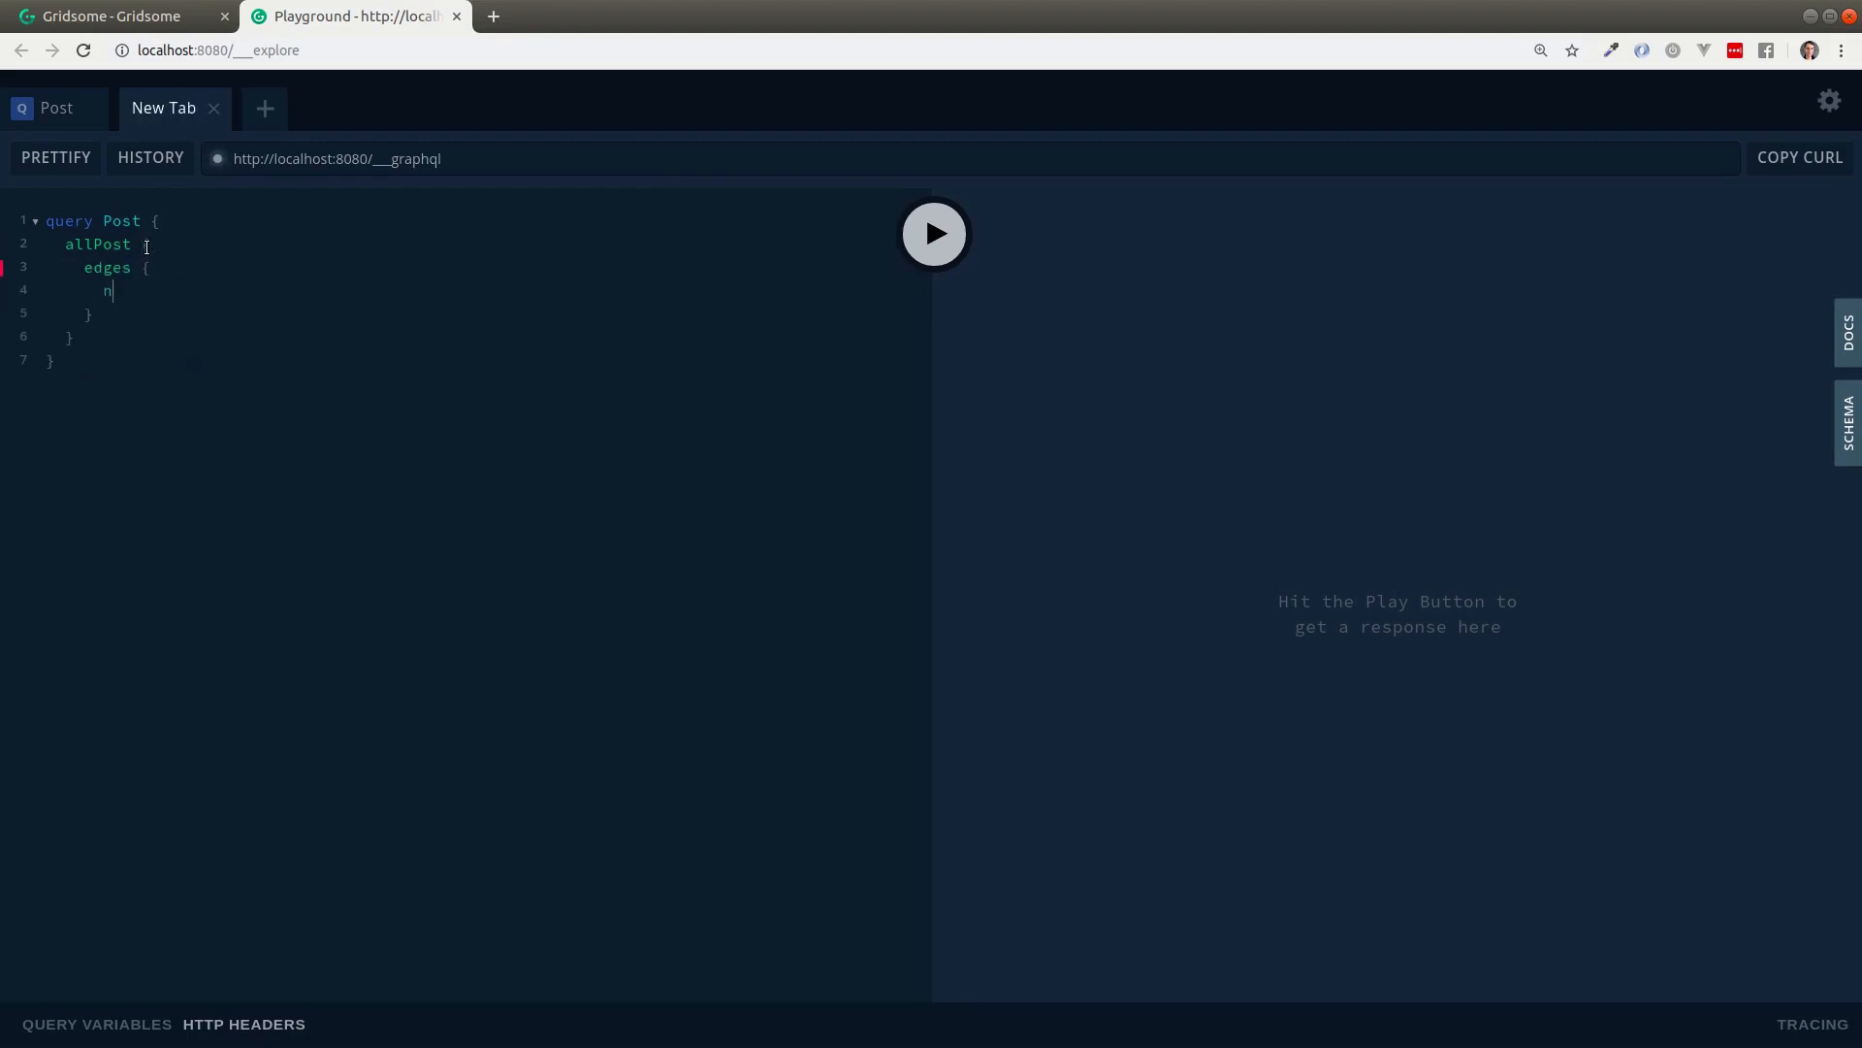
pyautogui.write('ode {}')
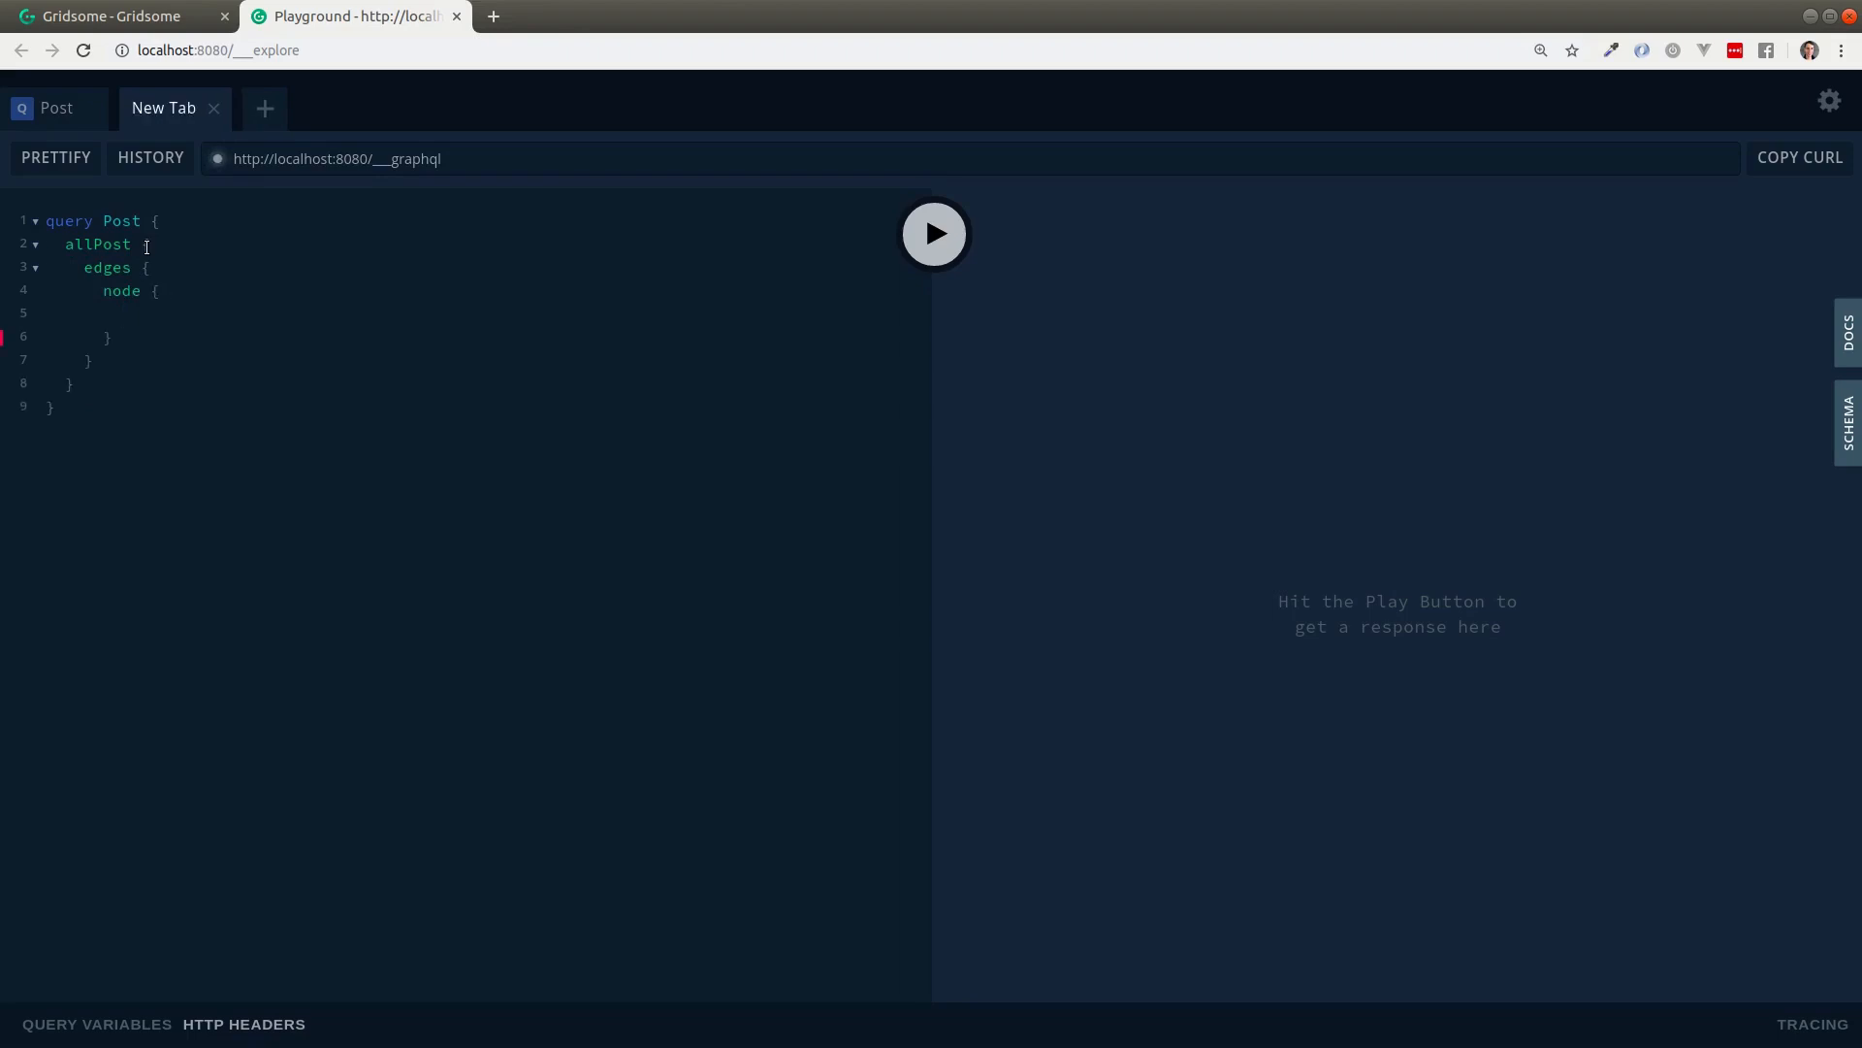
pyautogui.click(933, 233)
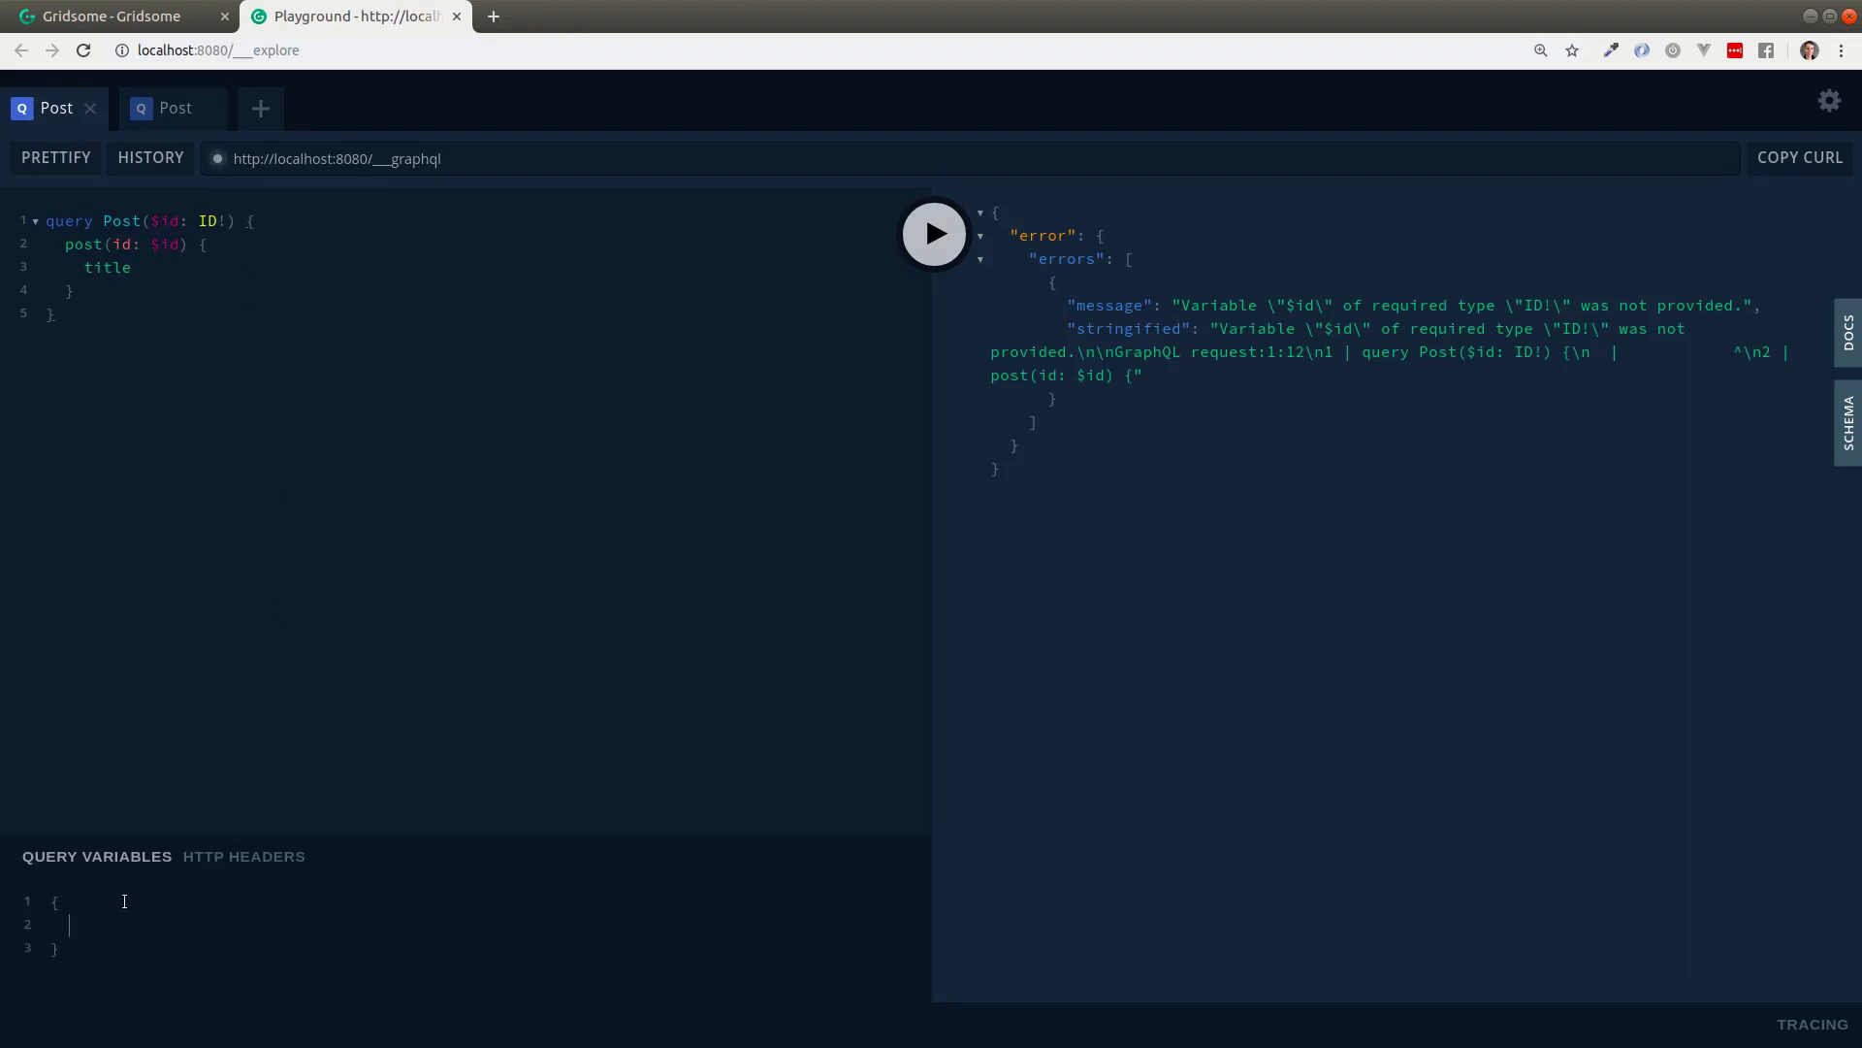
# Supply the "id" query variable and run the Post query to get 'the introduction'
pyautogui.write('"id": "103515f2134741b1de73518371e93669')
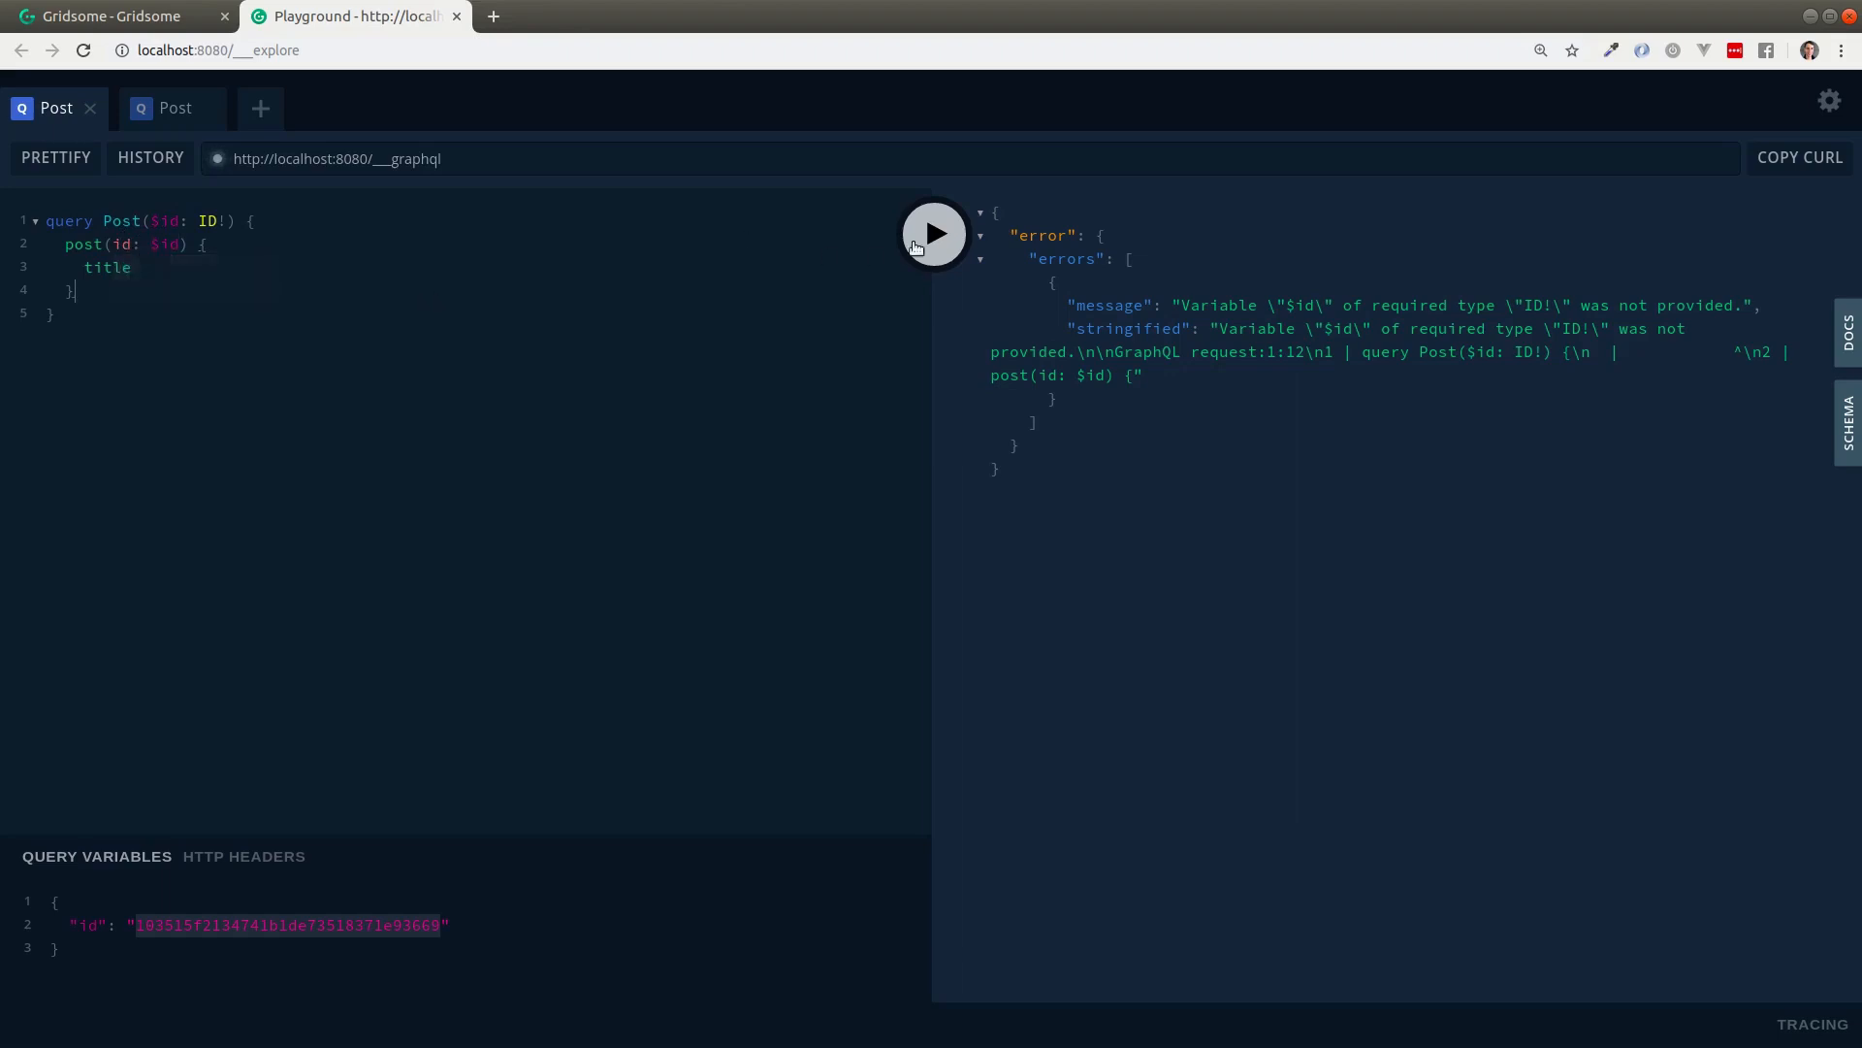
pyautogui.click(933, 233)
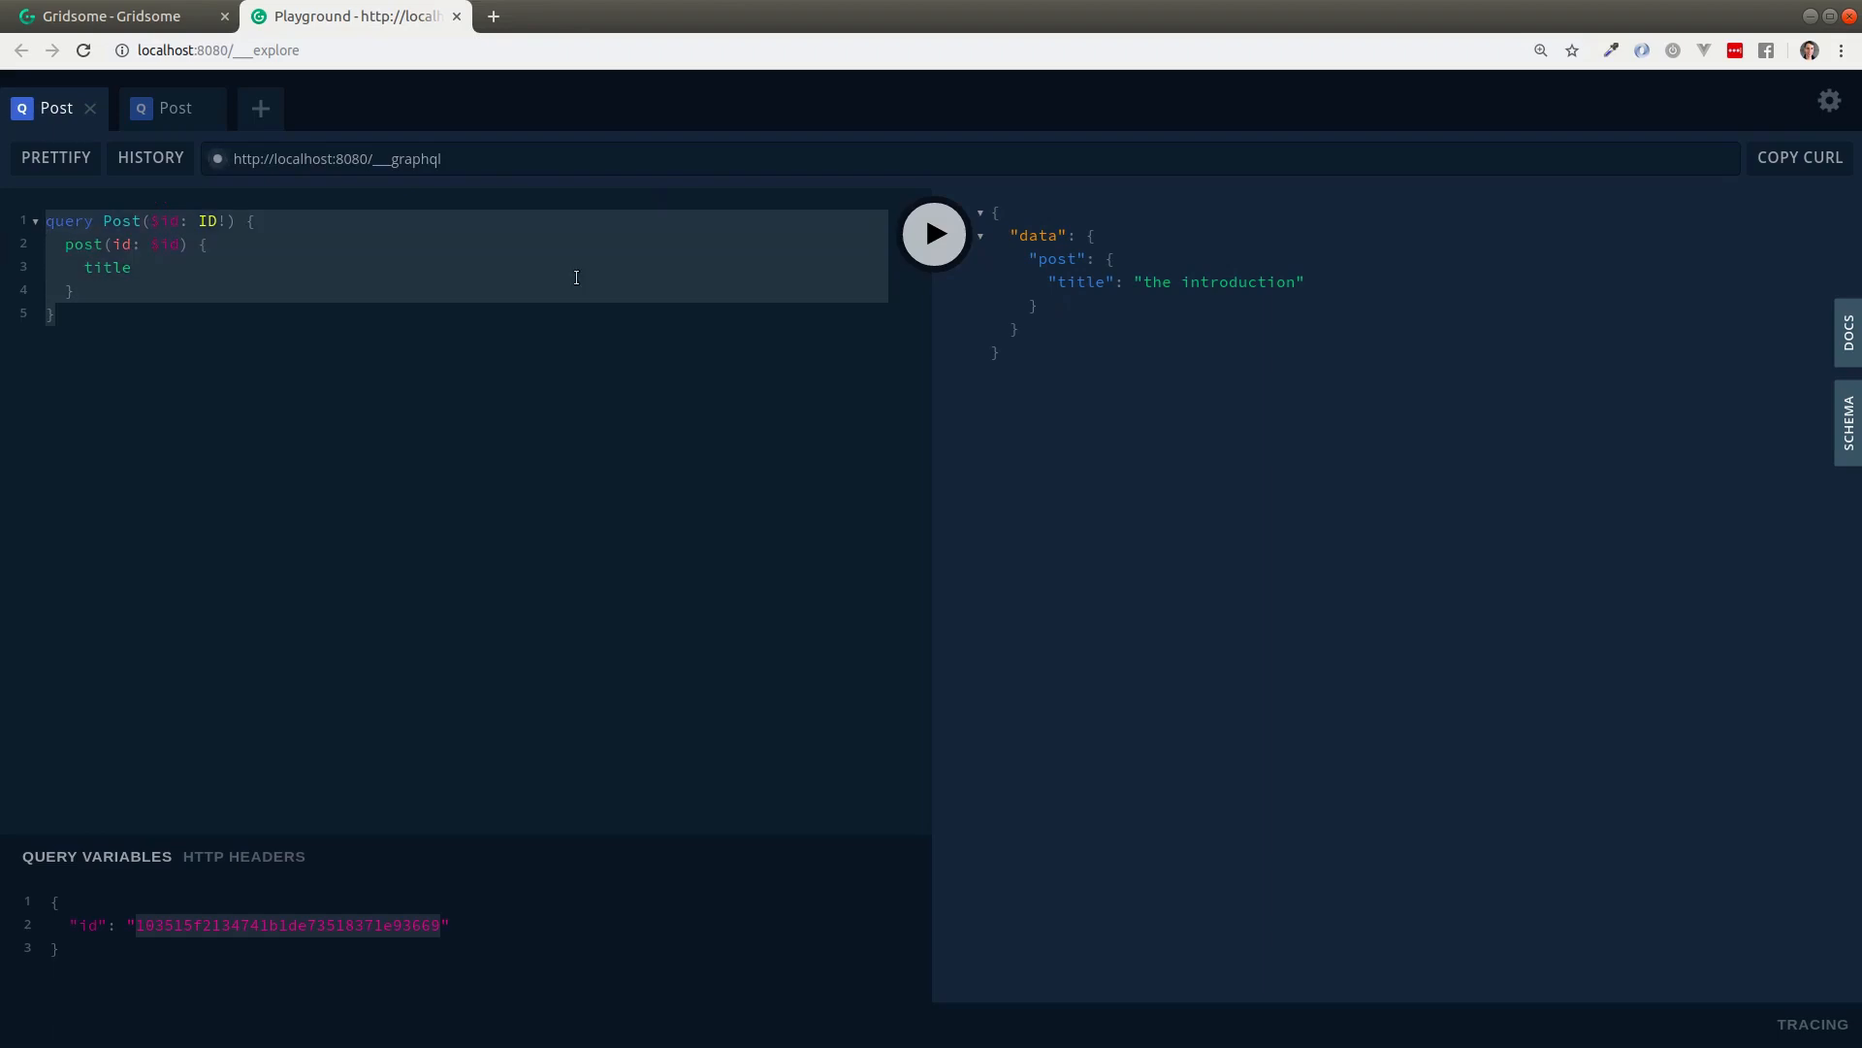
pyautogui.moveTo(605, 278)
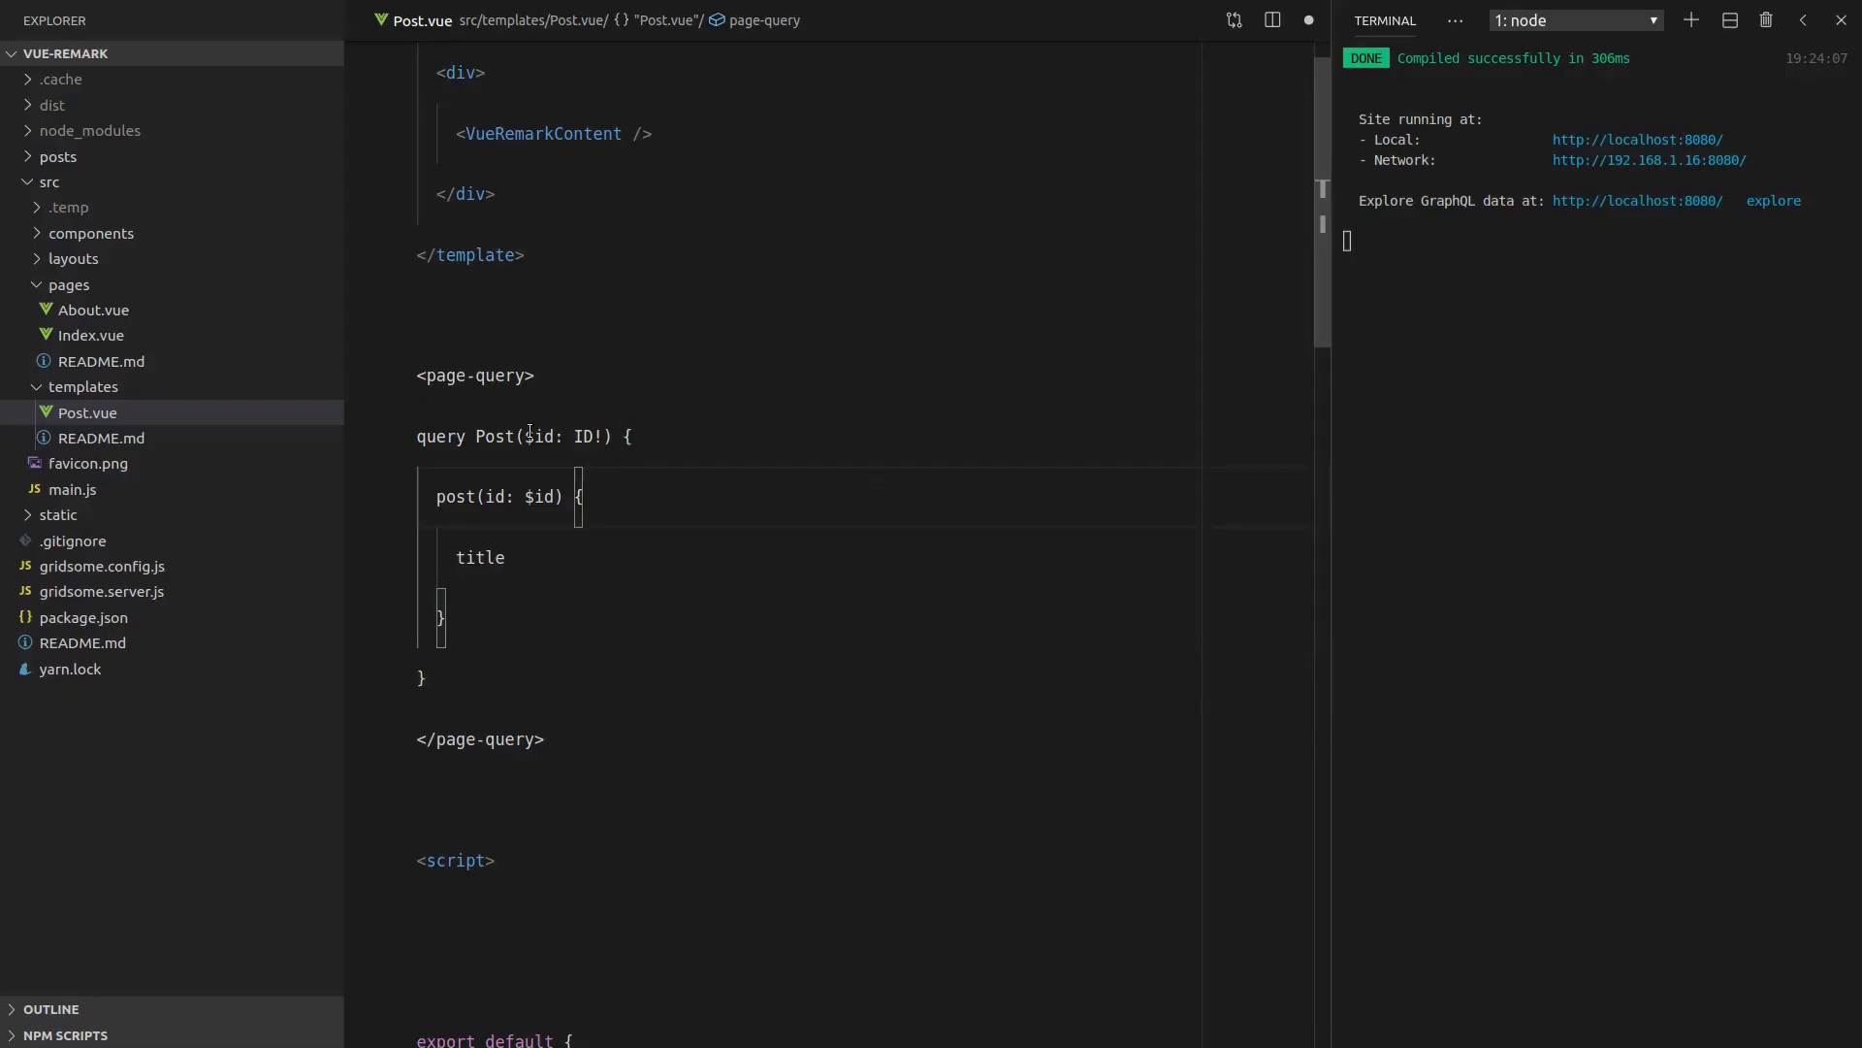
# Paste the title-by-id query into Post.vue and render {{ $page.post.title }} in an h1
pyautogui.doubleClick(536, 436)
pyautogui.write('<h1></h1>')
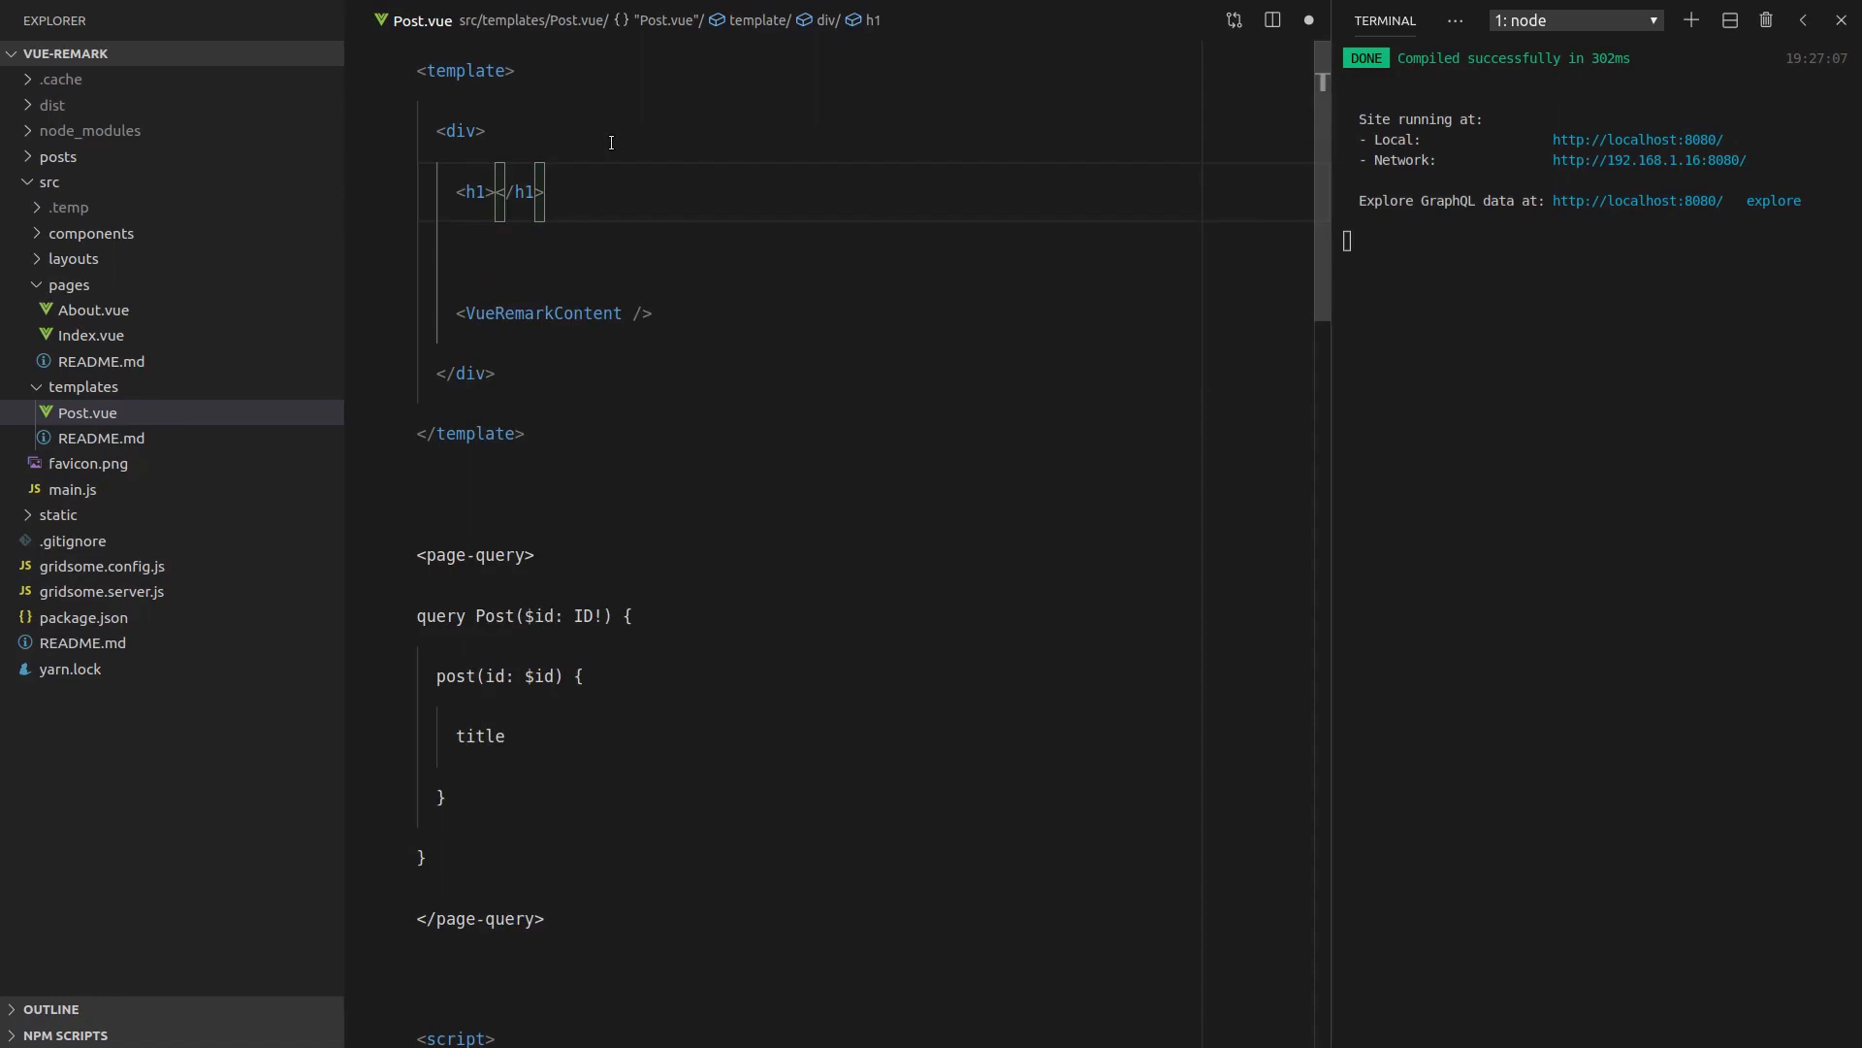
pyautogui.write('{{}}')
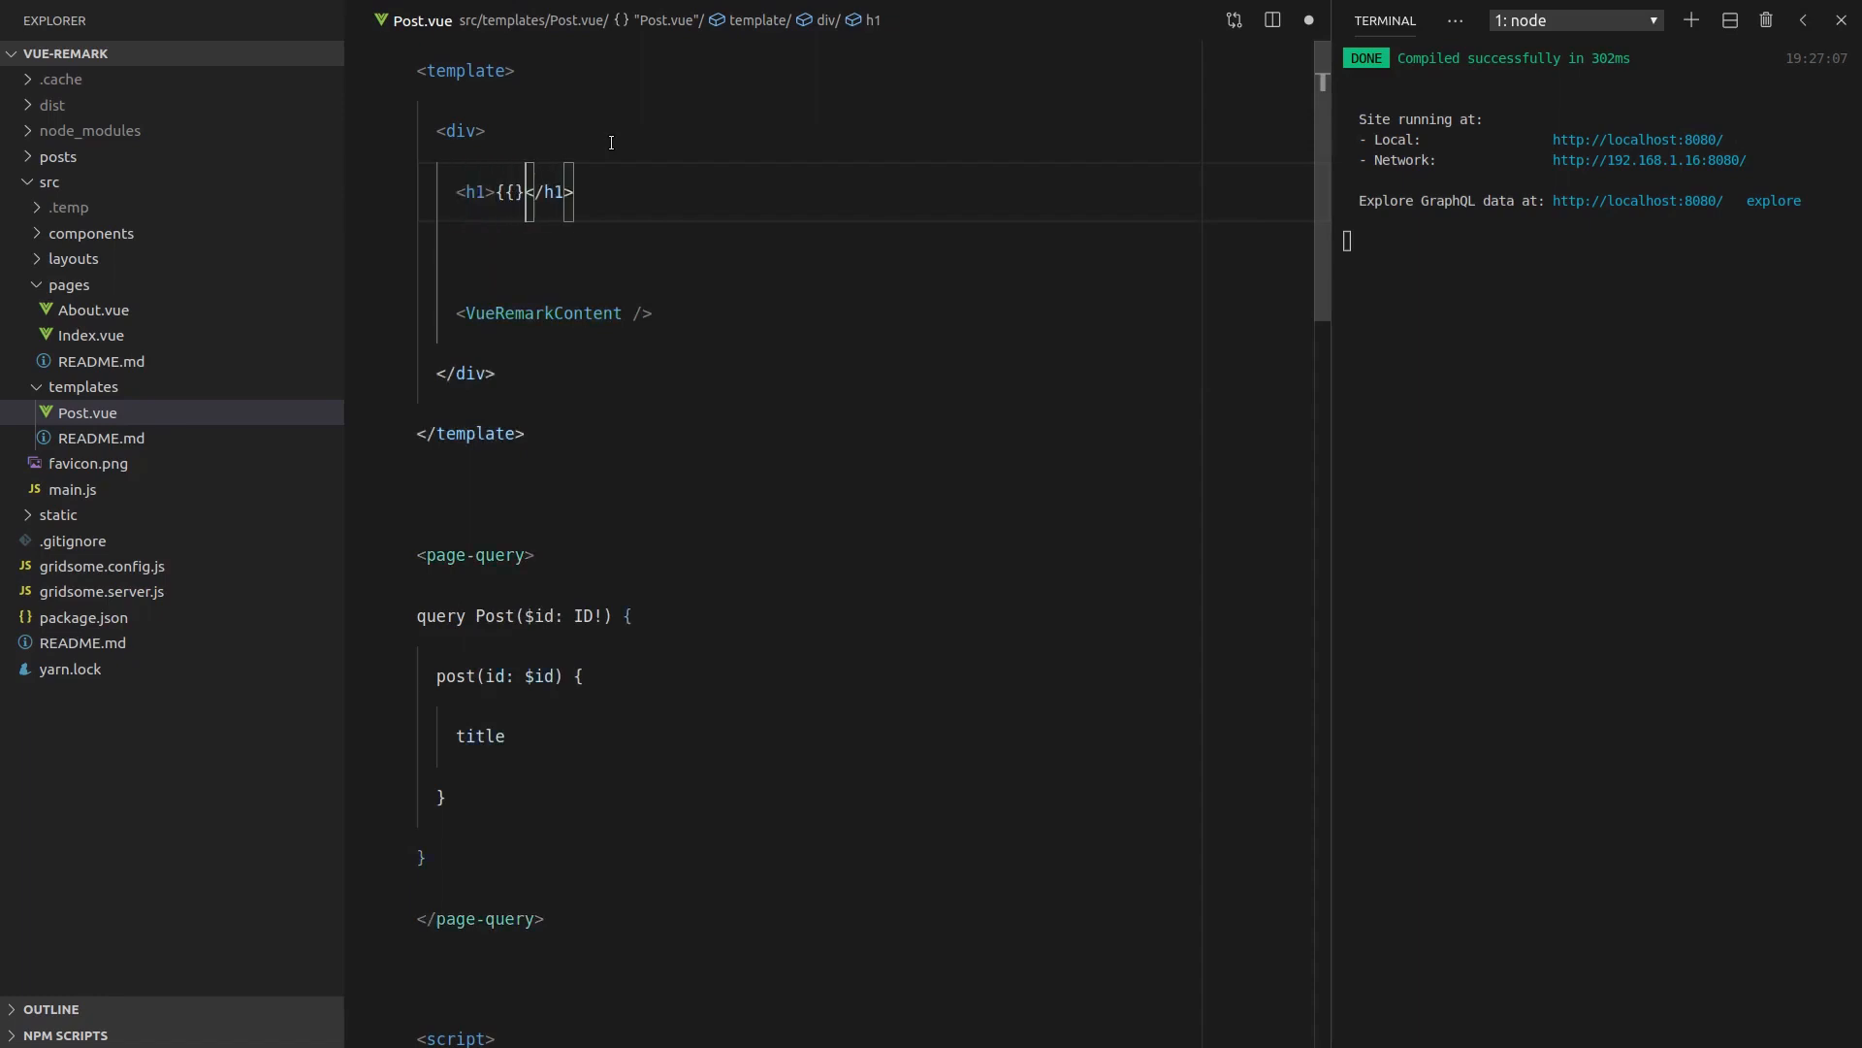
pyautogui.write('$')
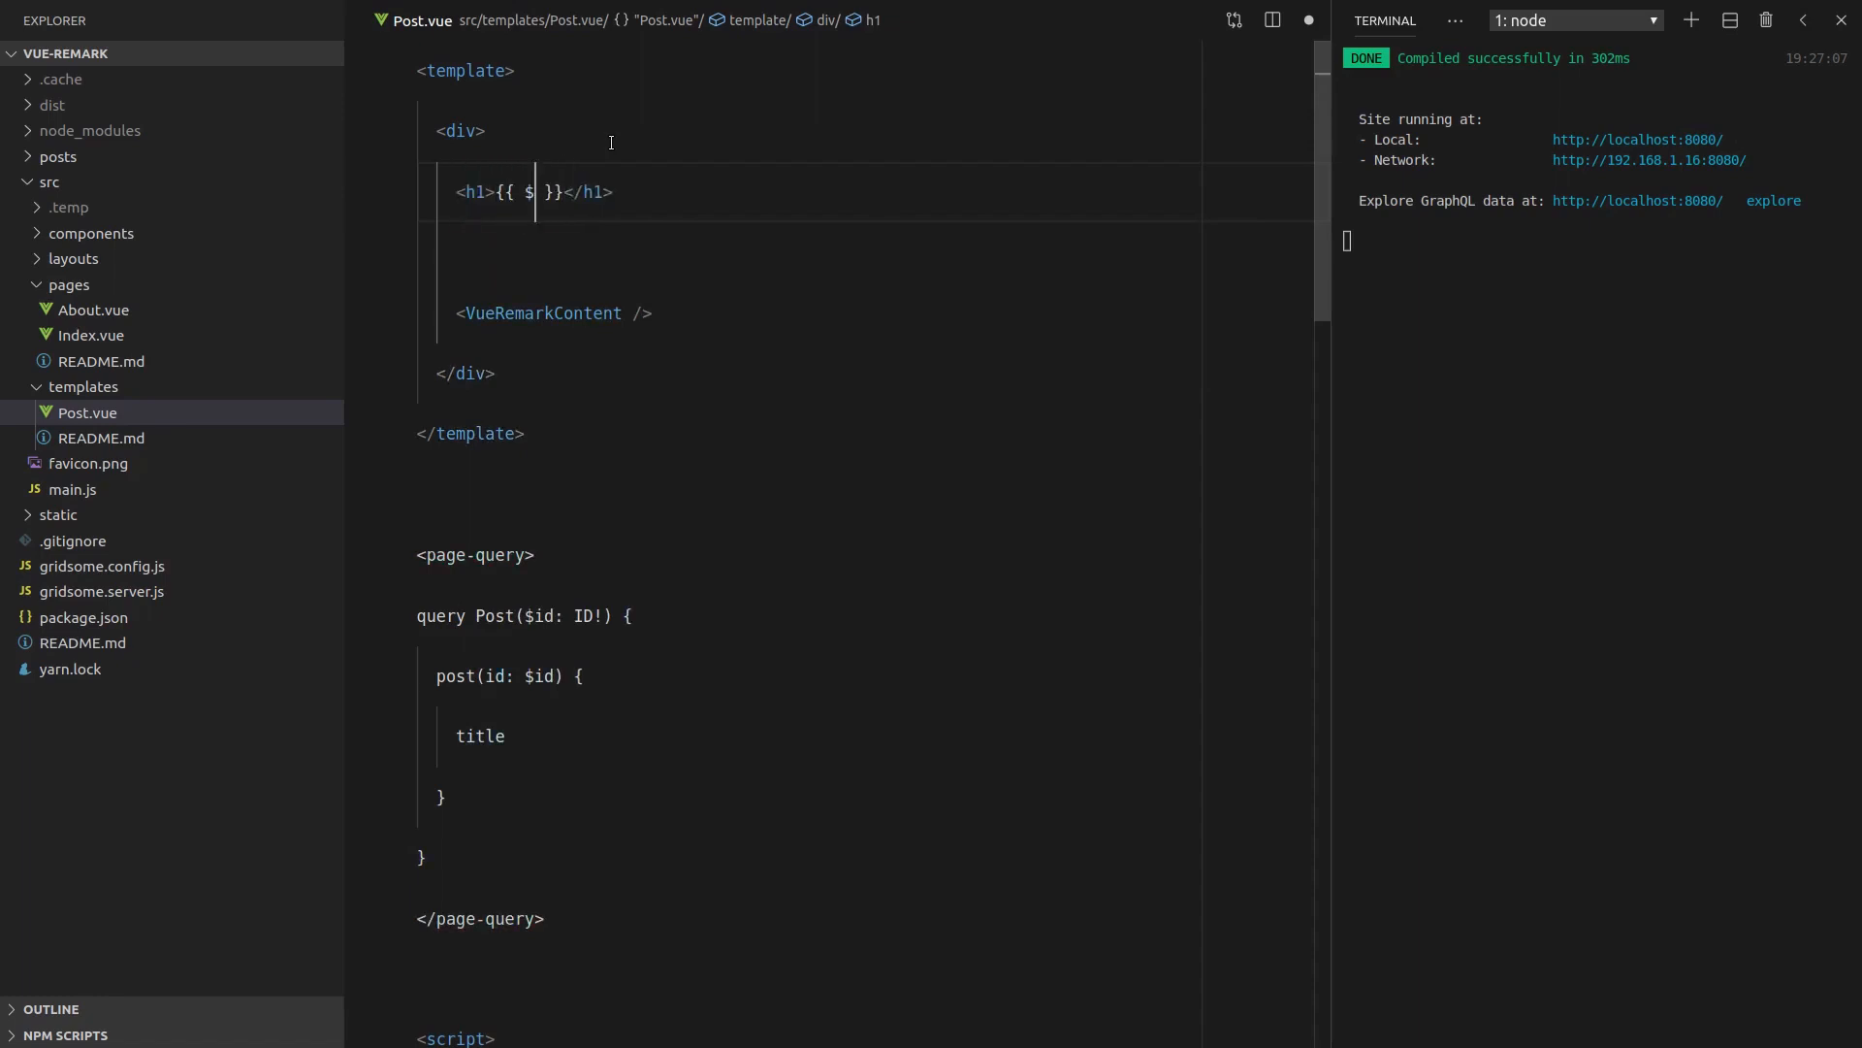
pyautogui.write('page.post')
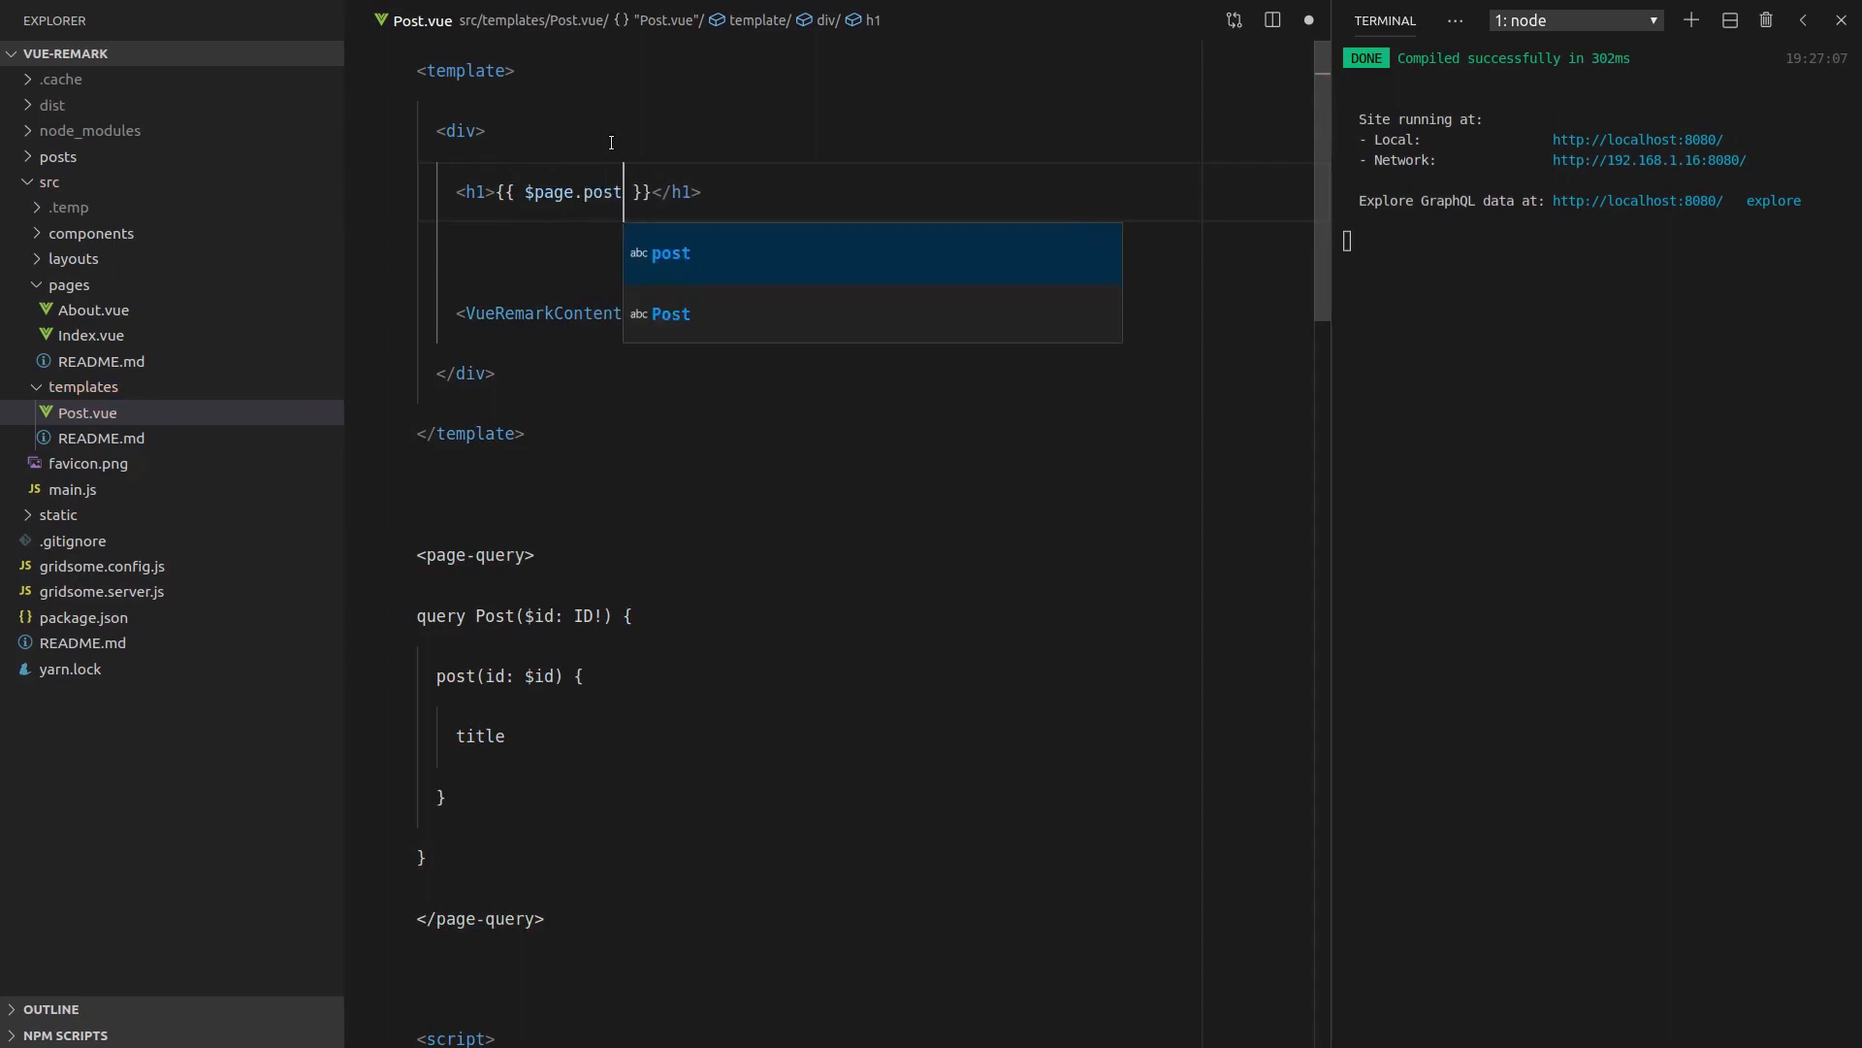
pyautogui.write('.title')
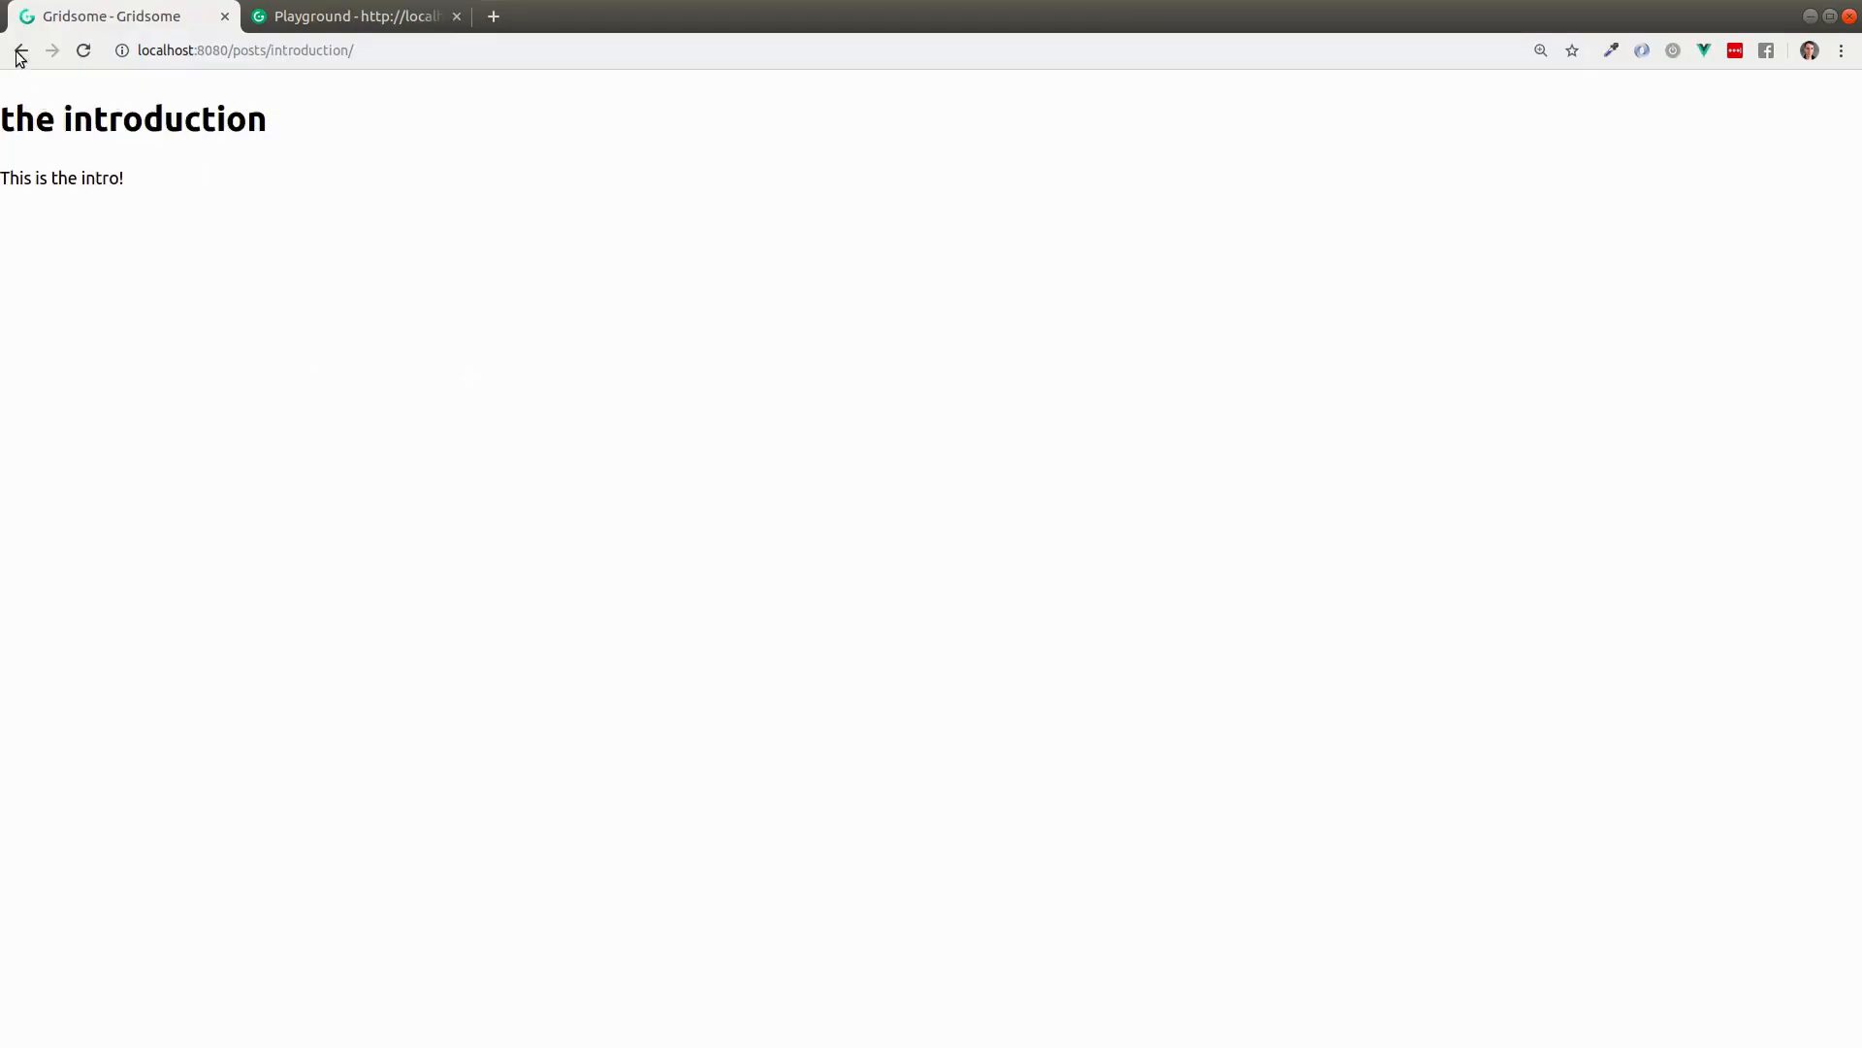
pyautogui.click(20, 49)
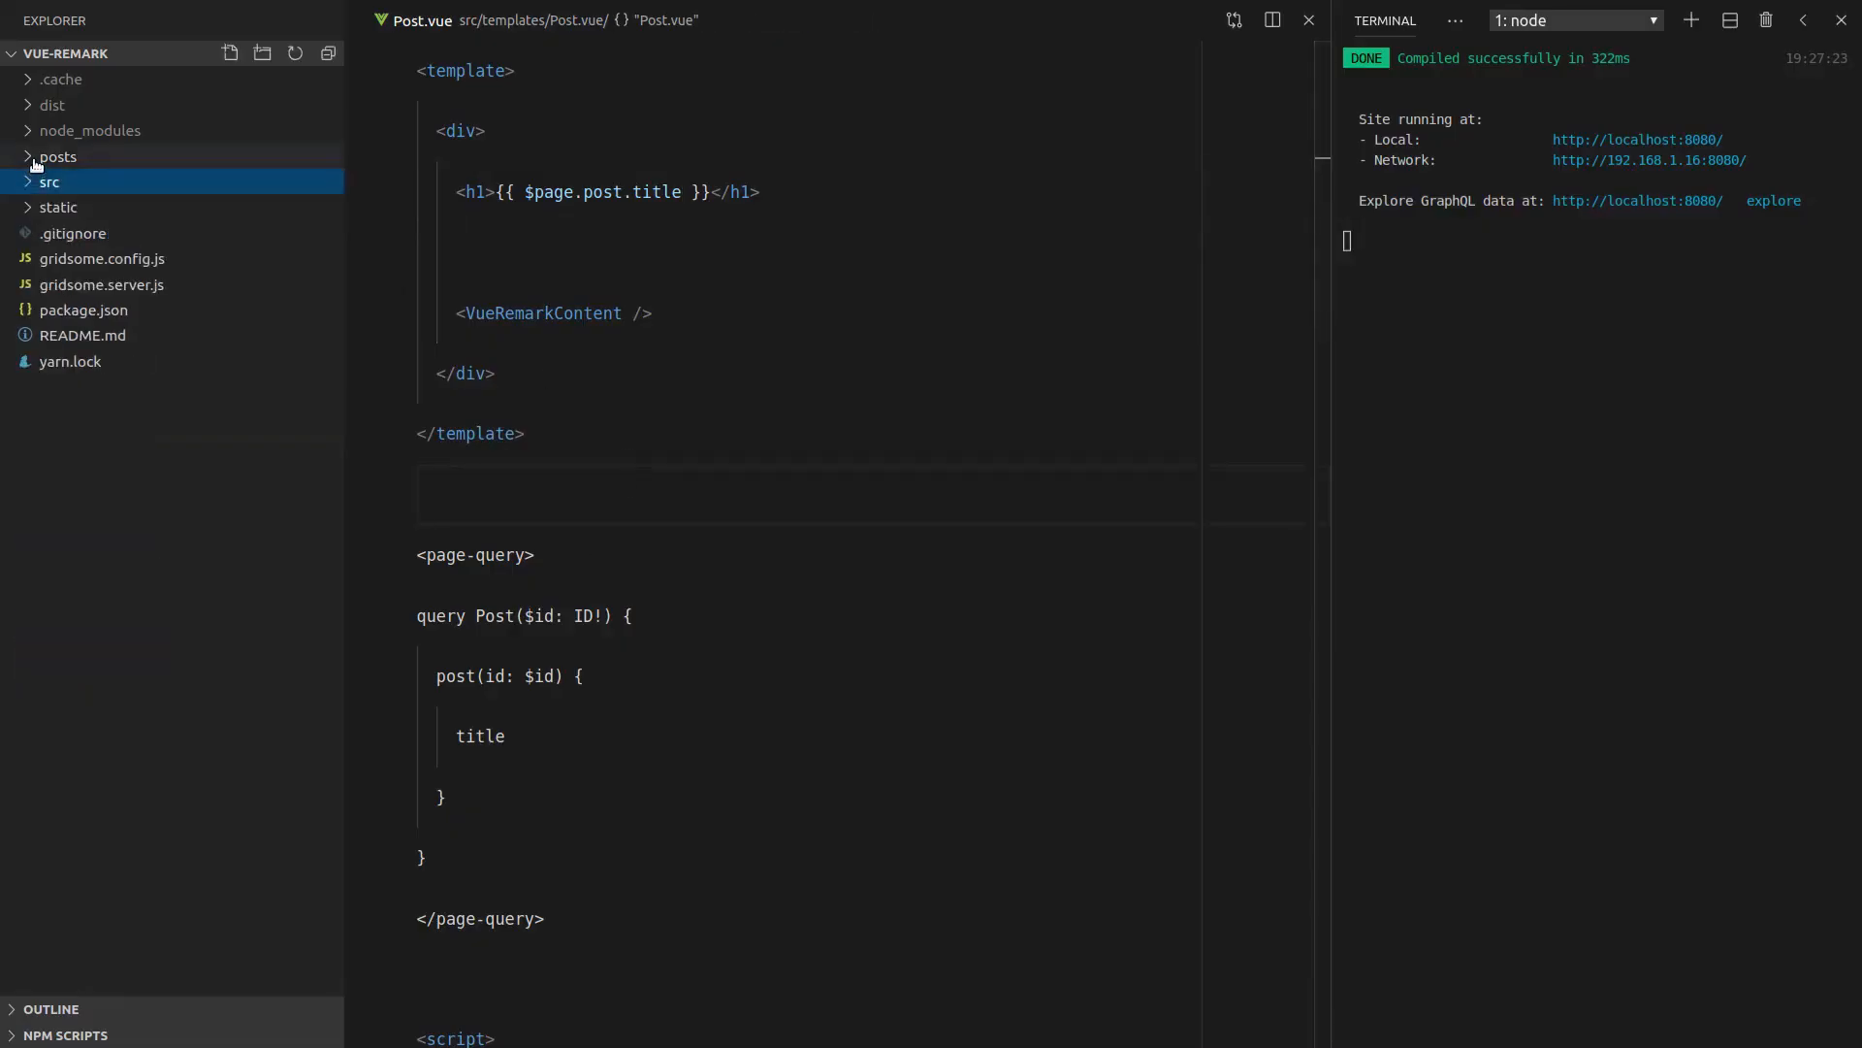
# Add author names to the front matter of index.md and introduction.md
pyautogui.click(57, 156)
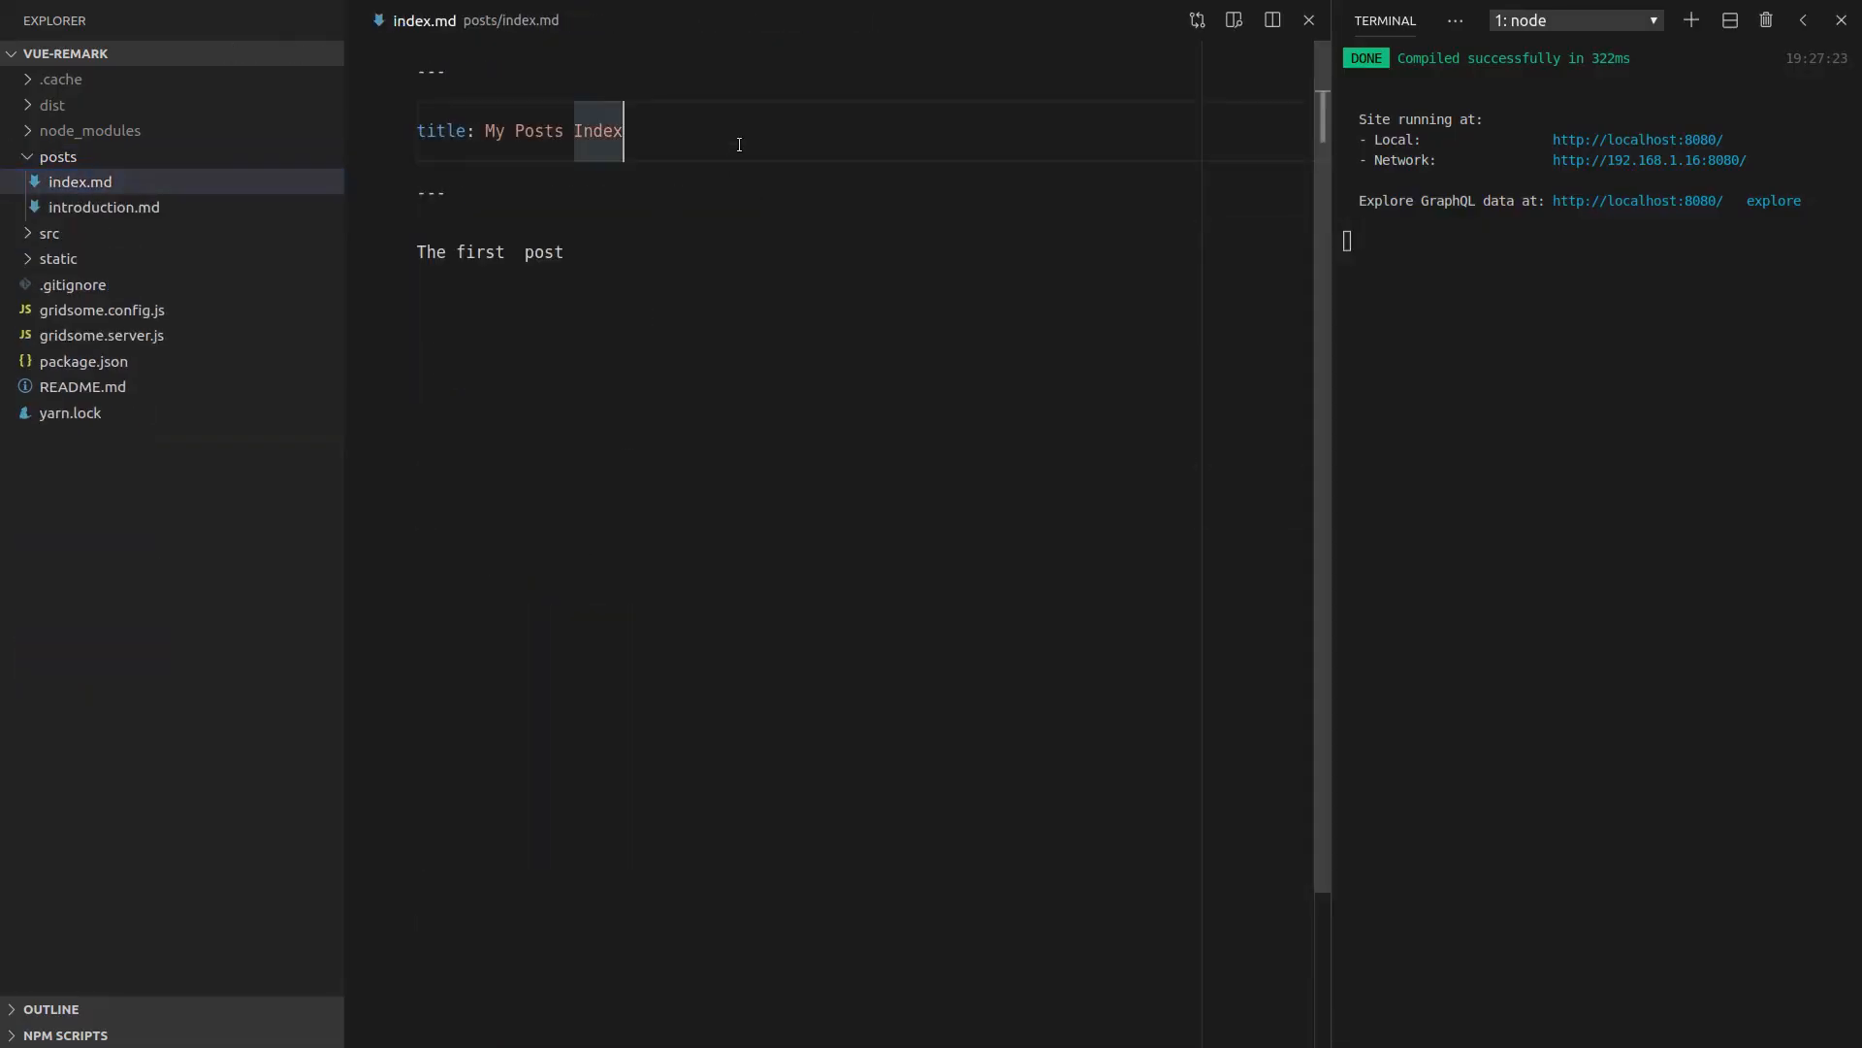
pyautogui.write('author:')
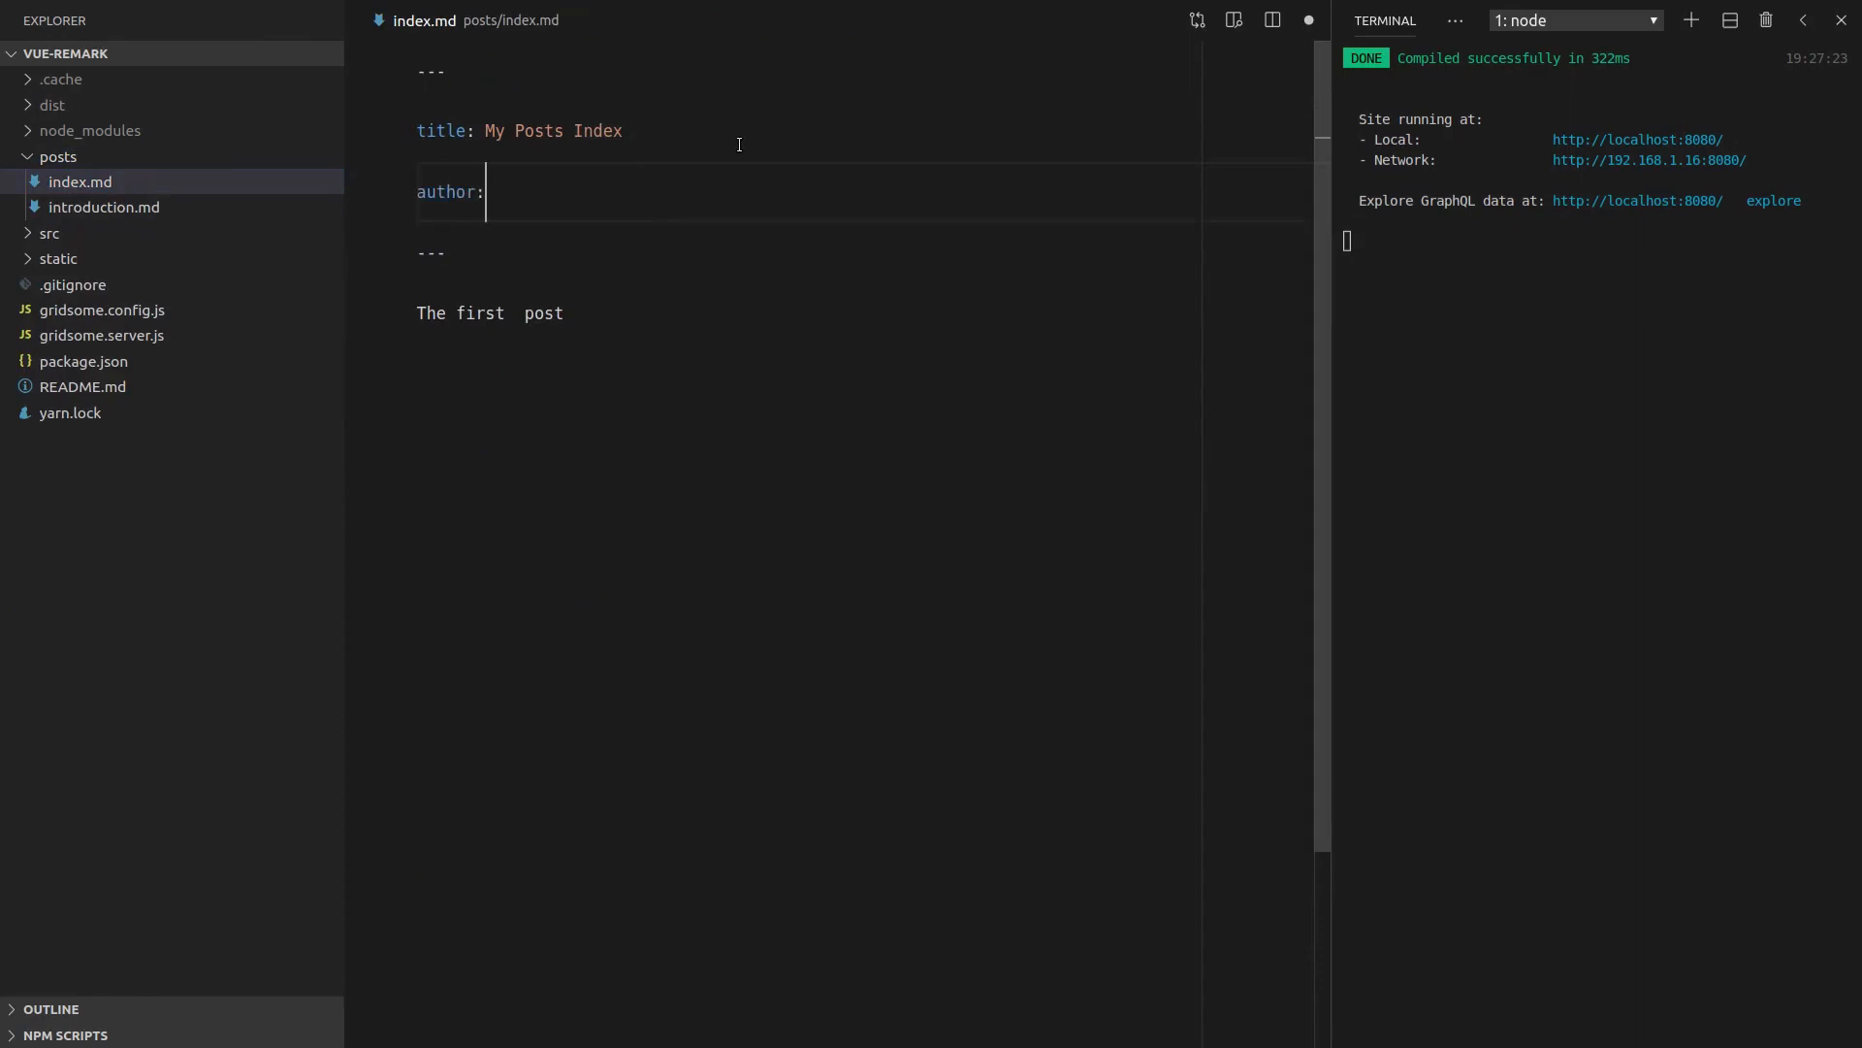
pyautogui.write('Luke Diebold')
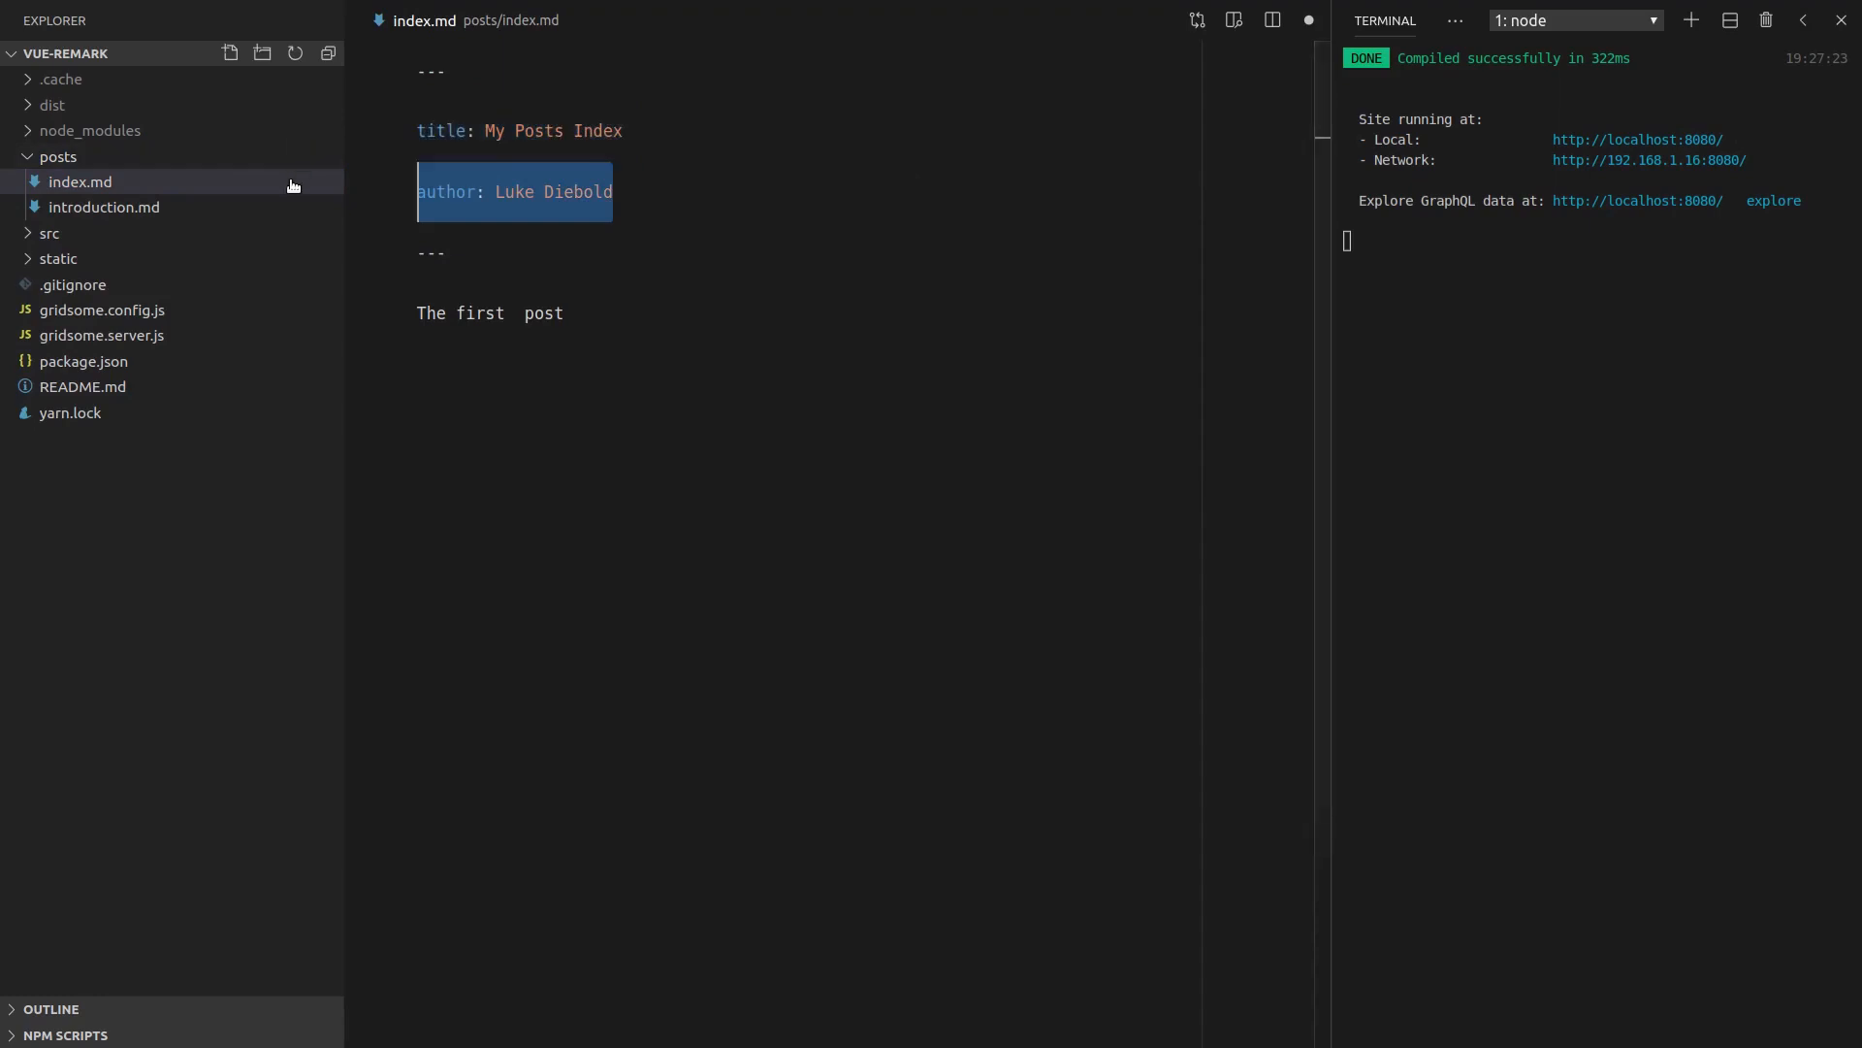
pyautogui.click(104, 206)
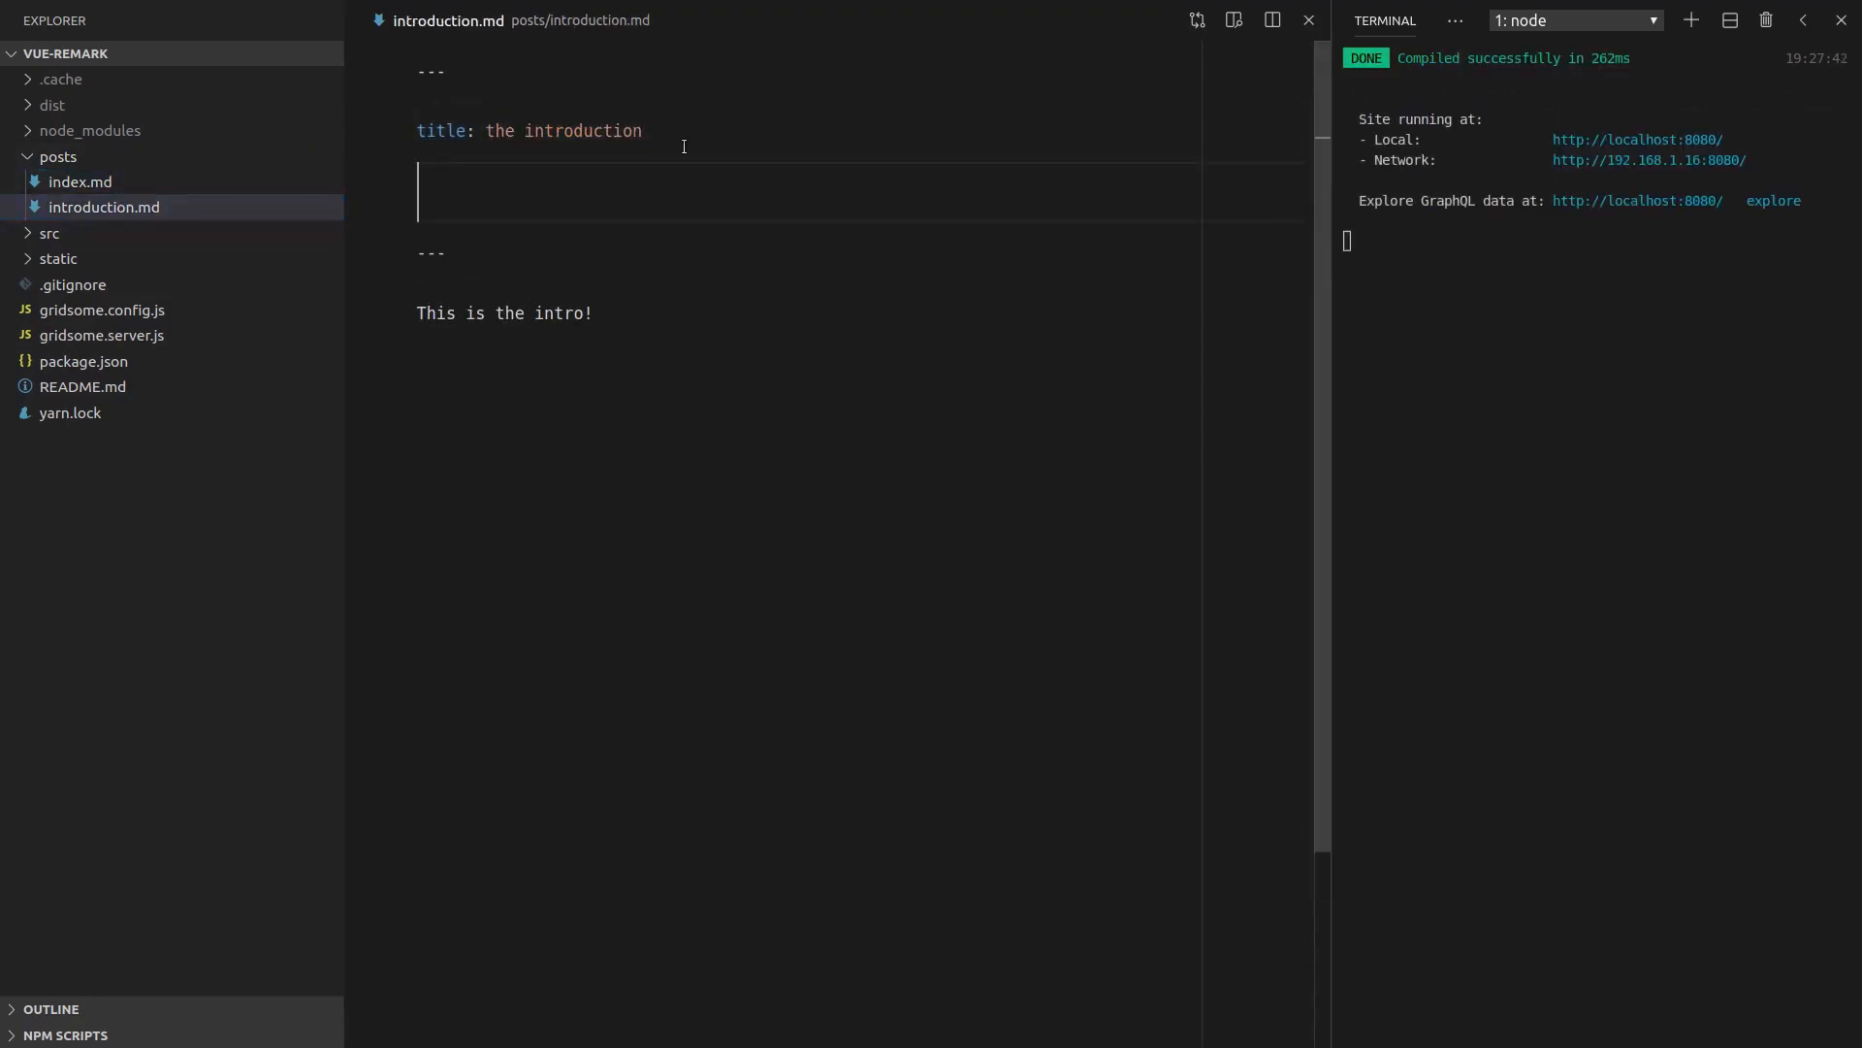
pyautogui.write('author: Aa Diebold')
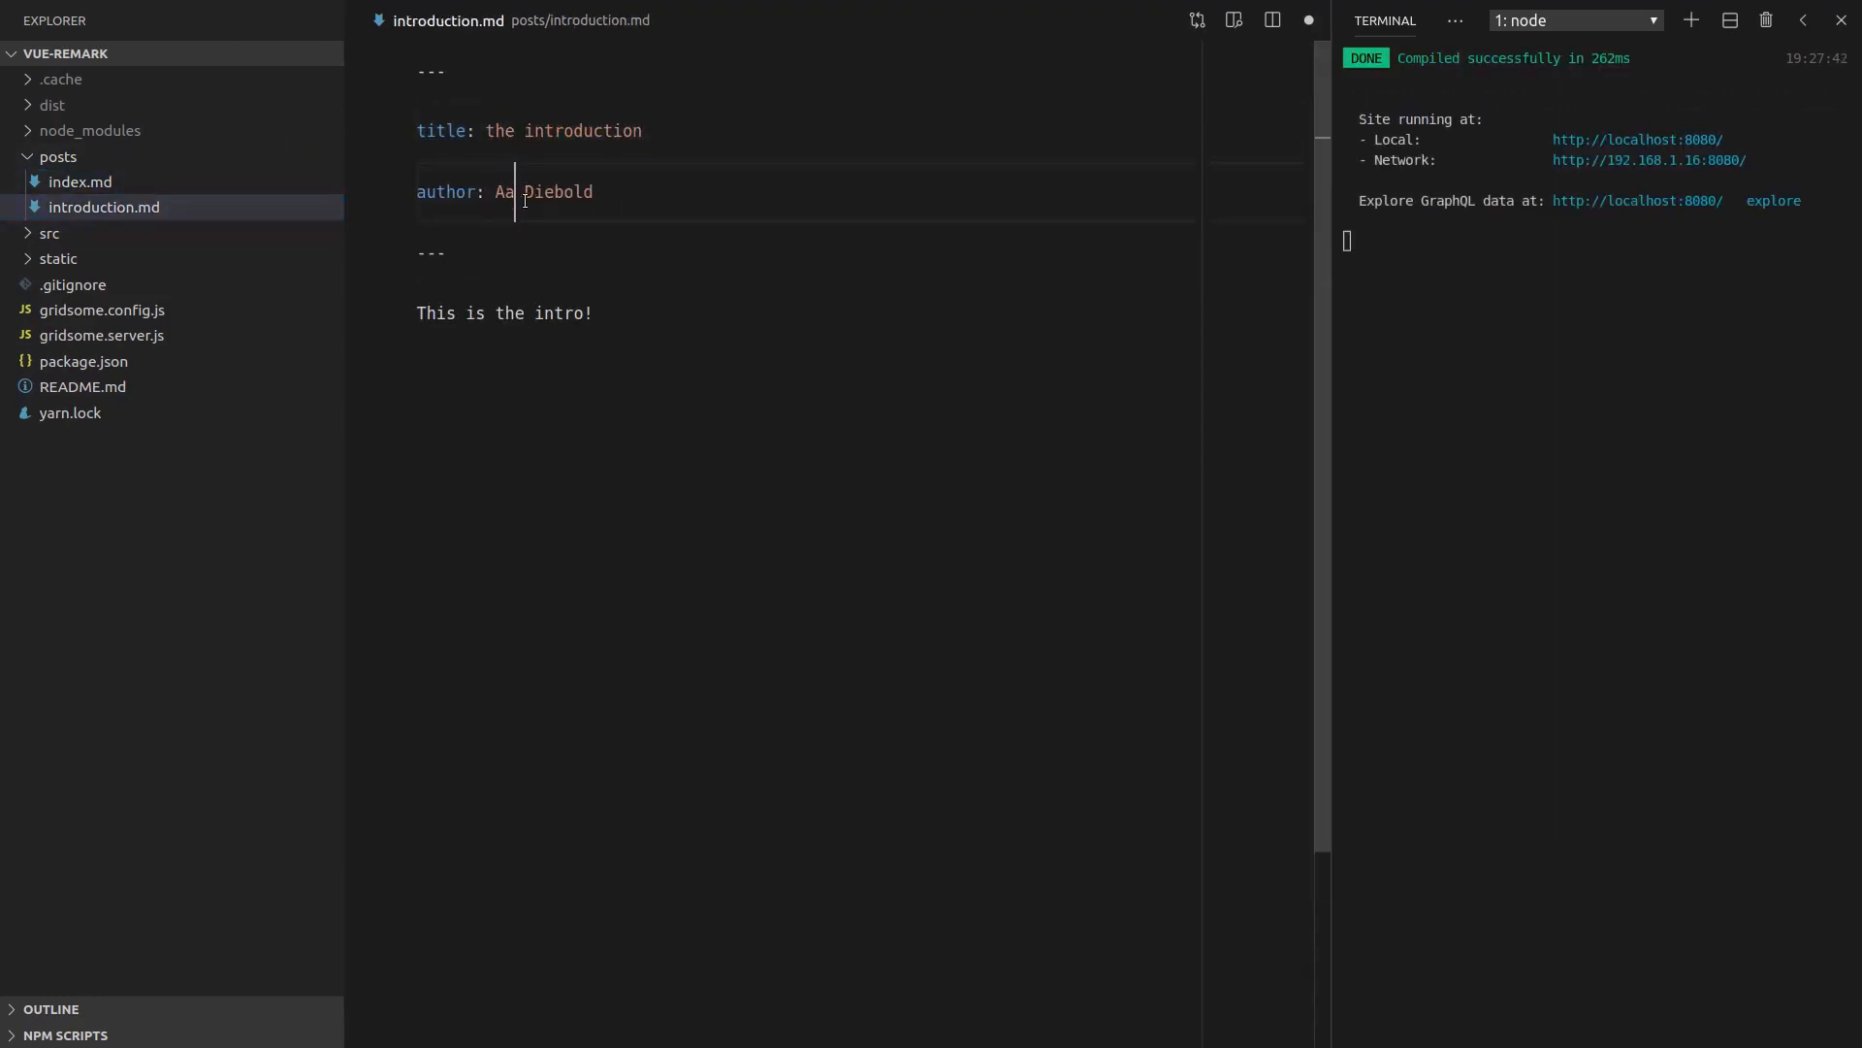
pyautogui.write('aron Winto')
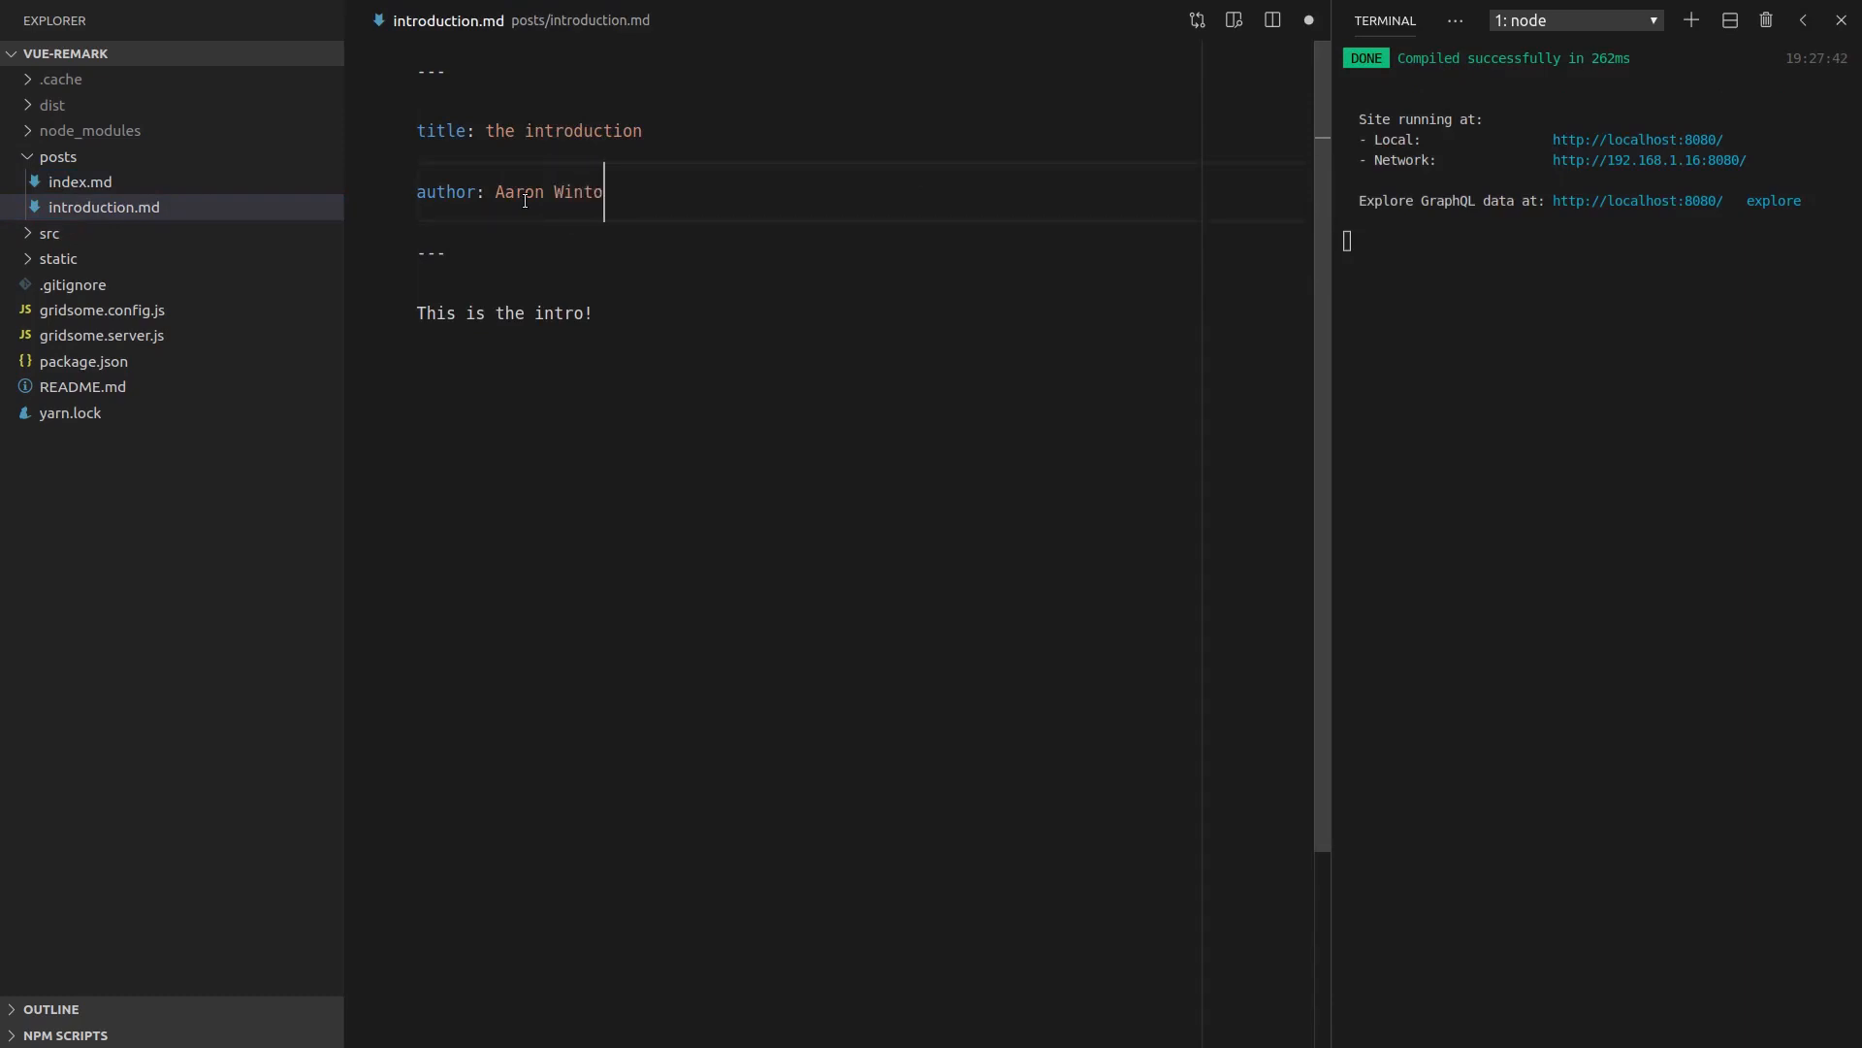
pyautogui.click(80, 181)
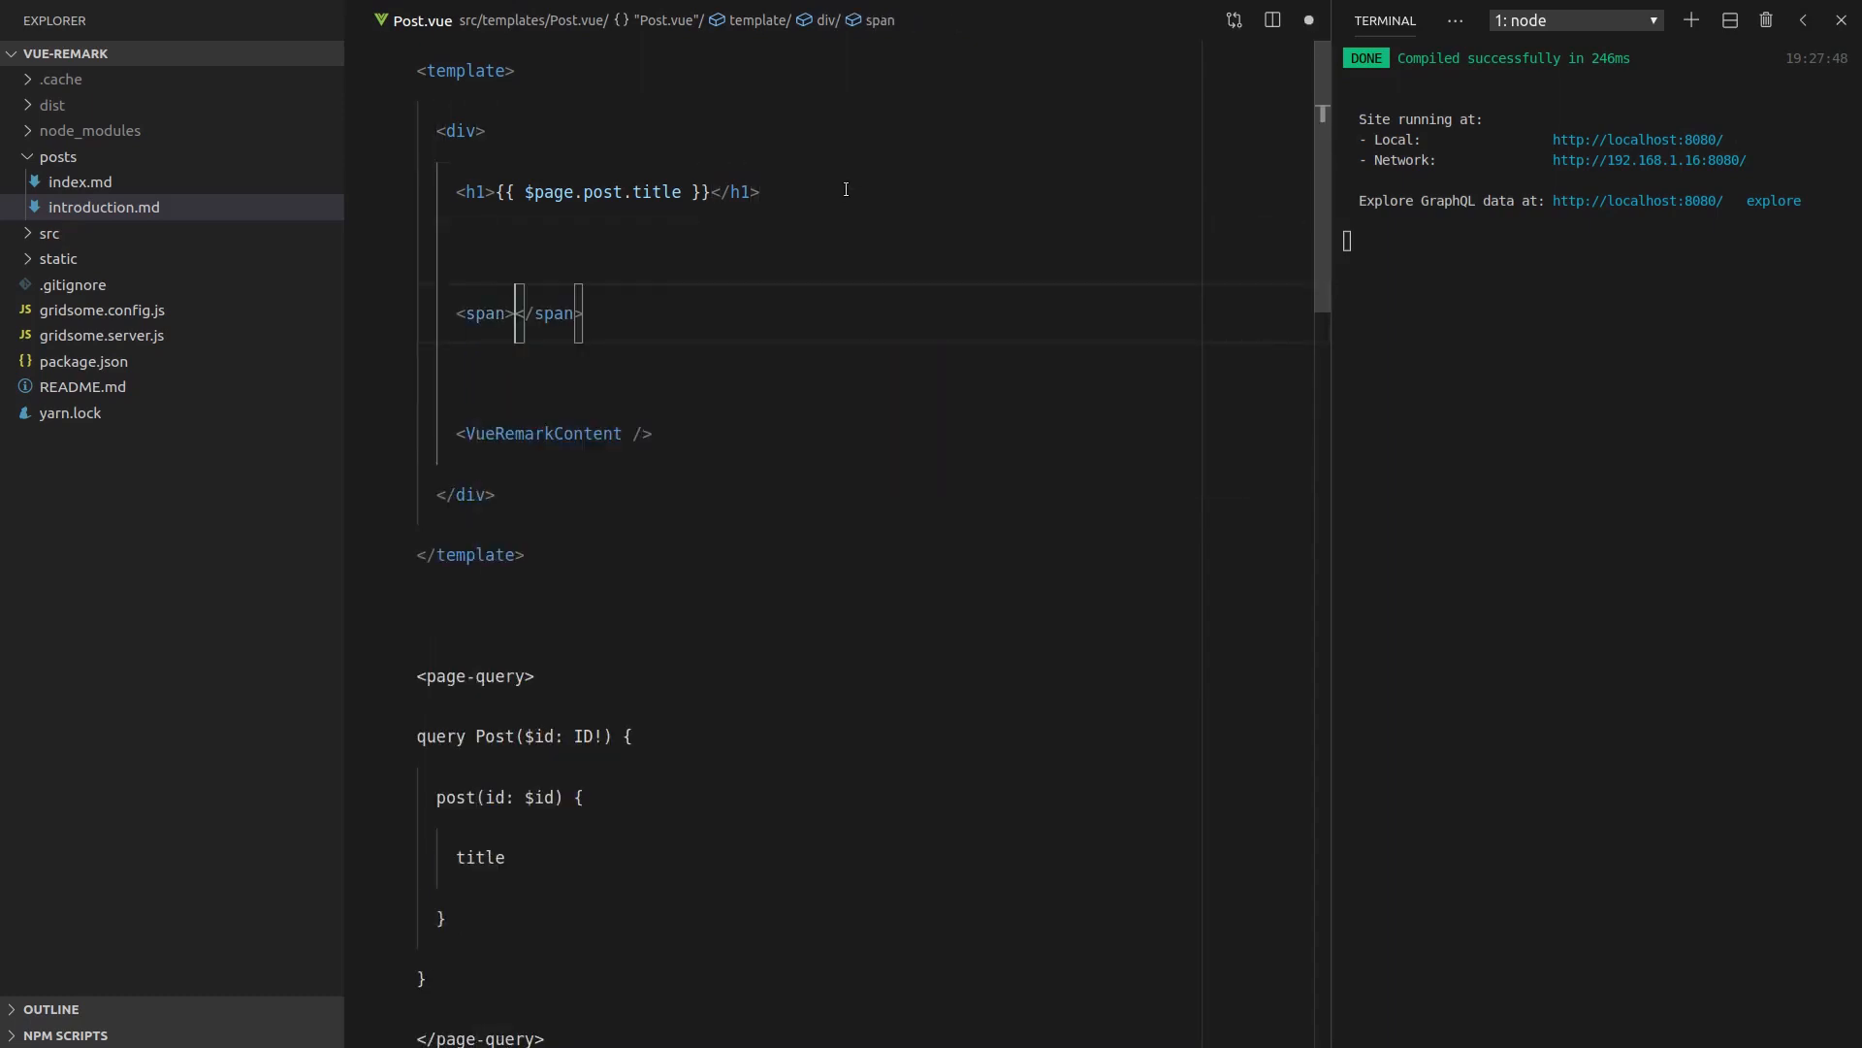
# Render {{ $page.post.author }} in a span under the title and add author to the page query
pyautogui.write('{{')
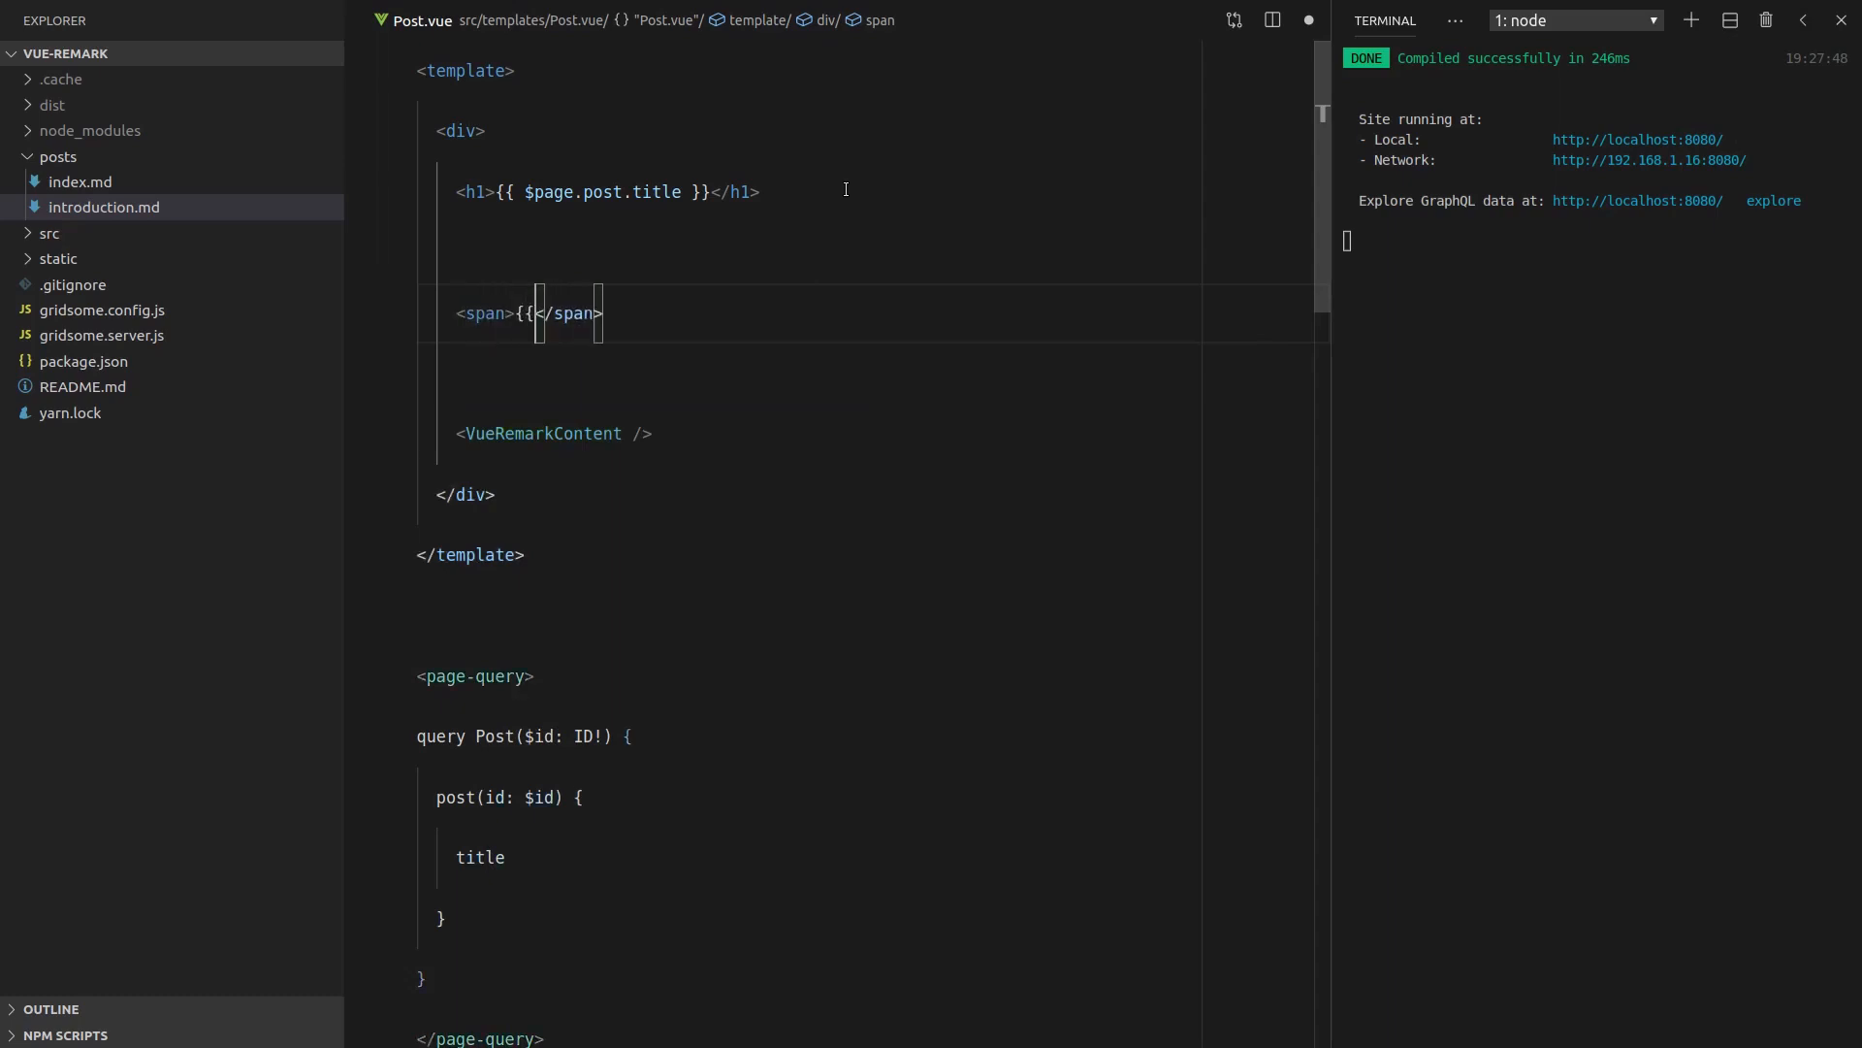
pyautogui.write('$')
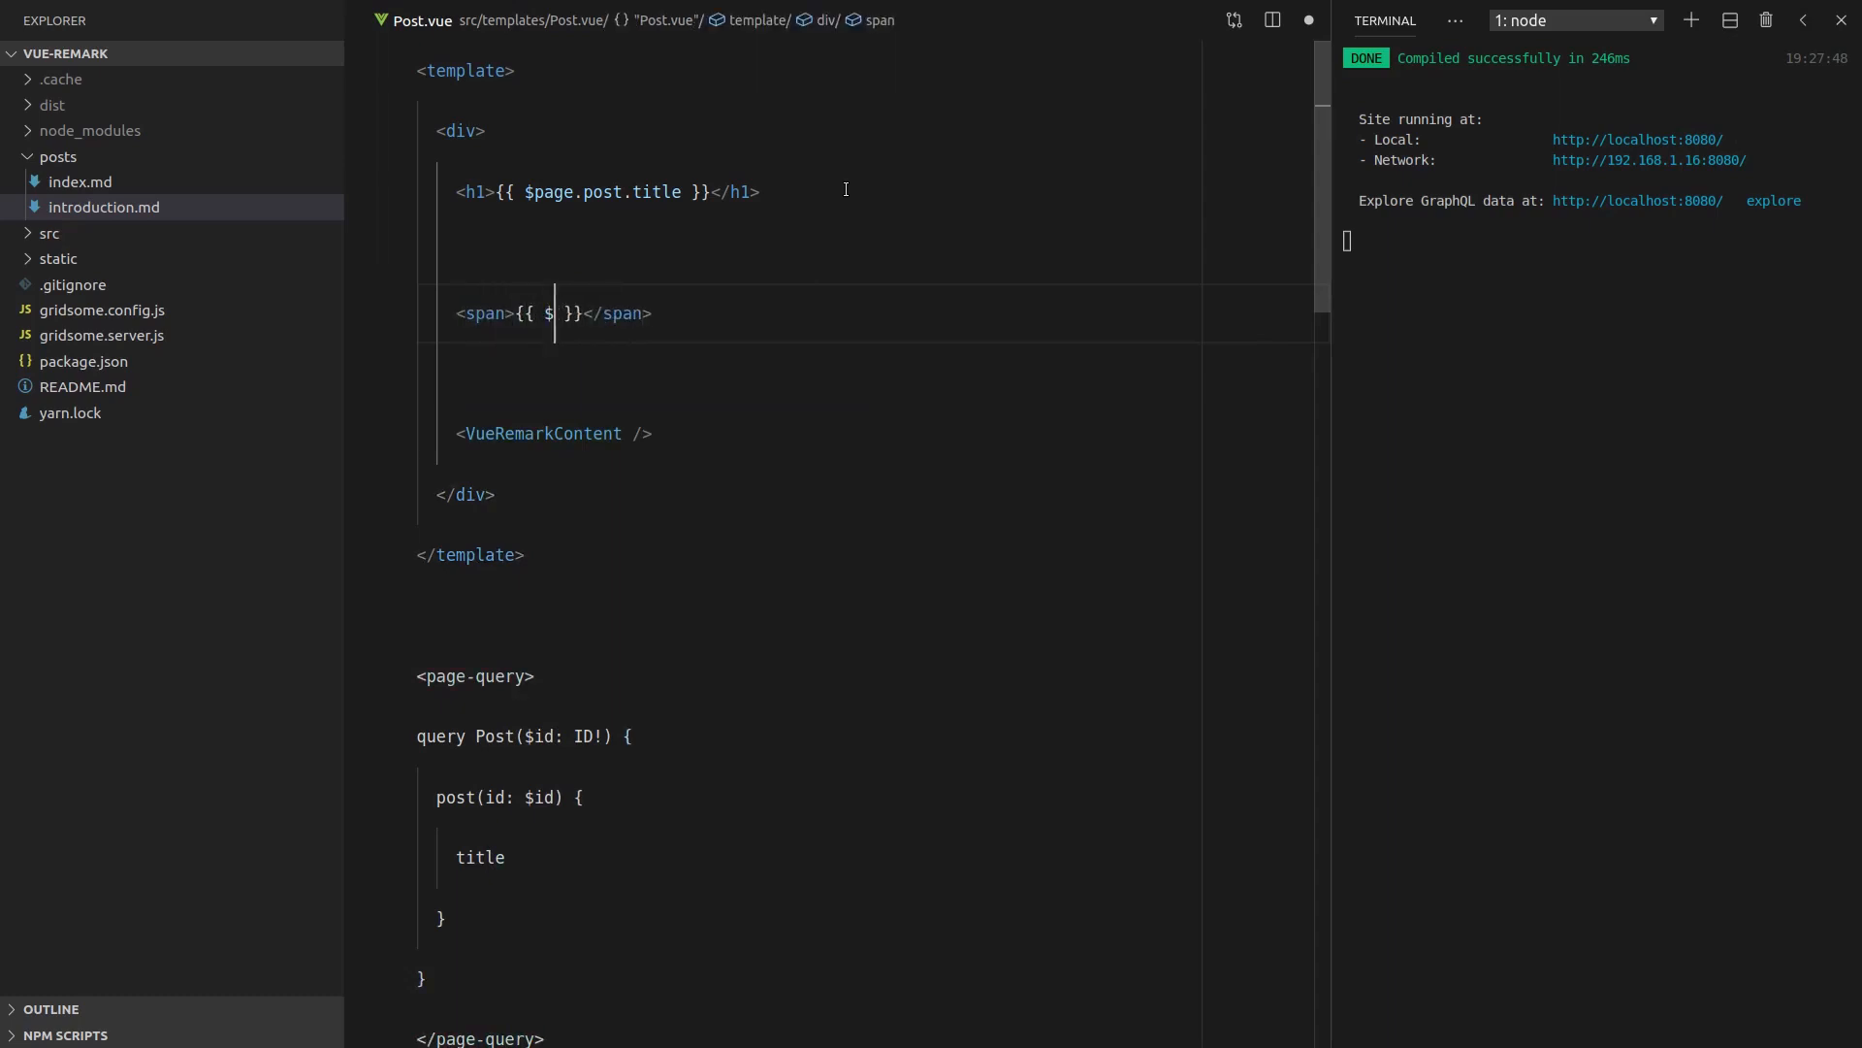
pyautogui.write('page.post.auth')
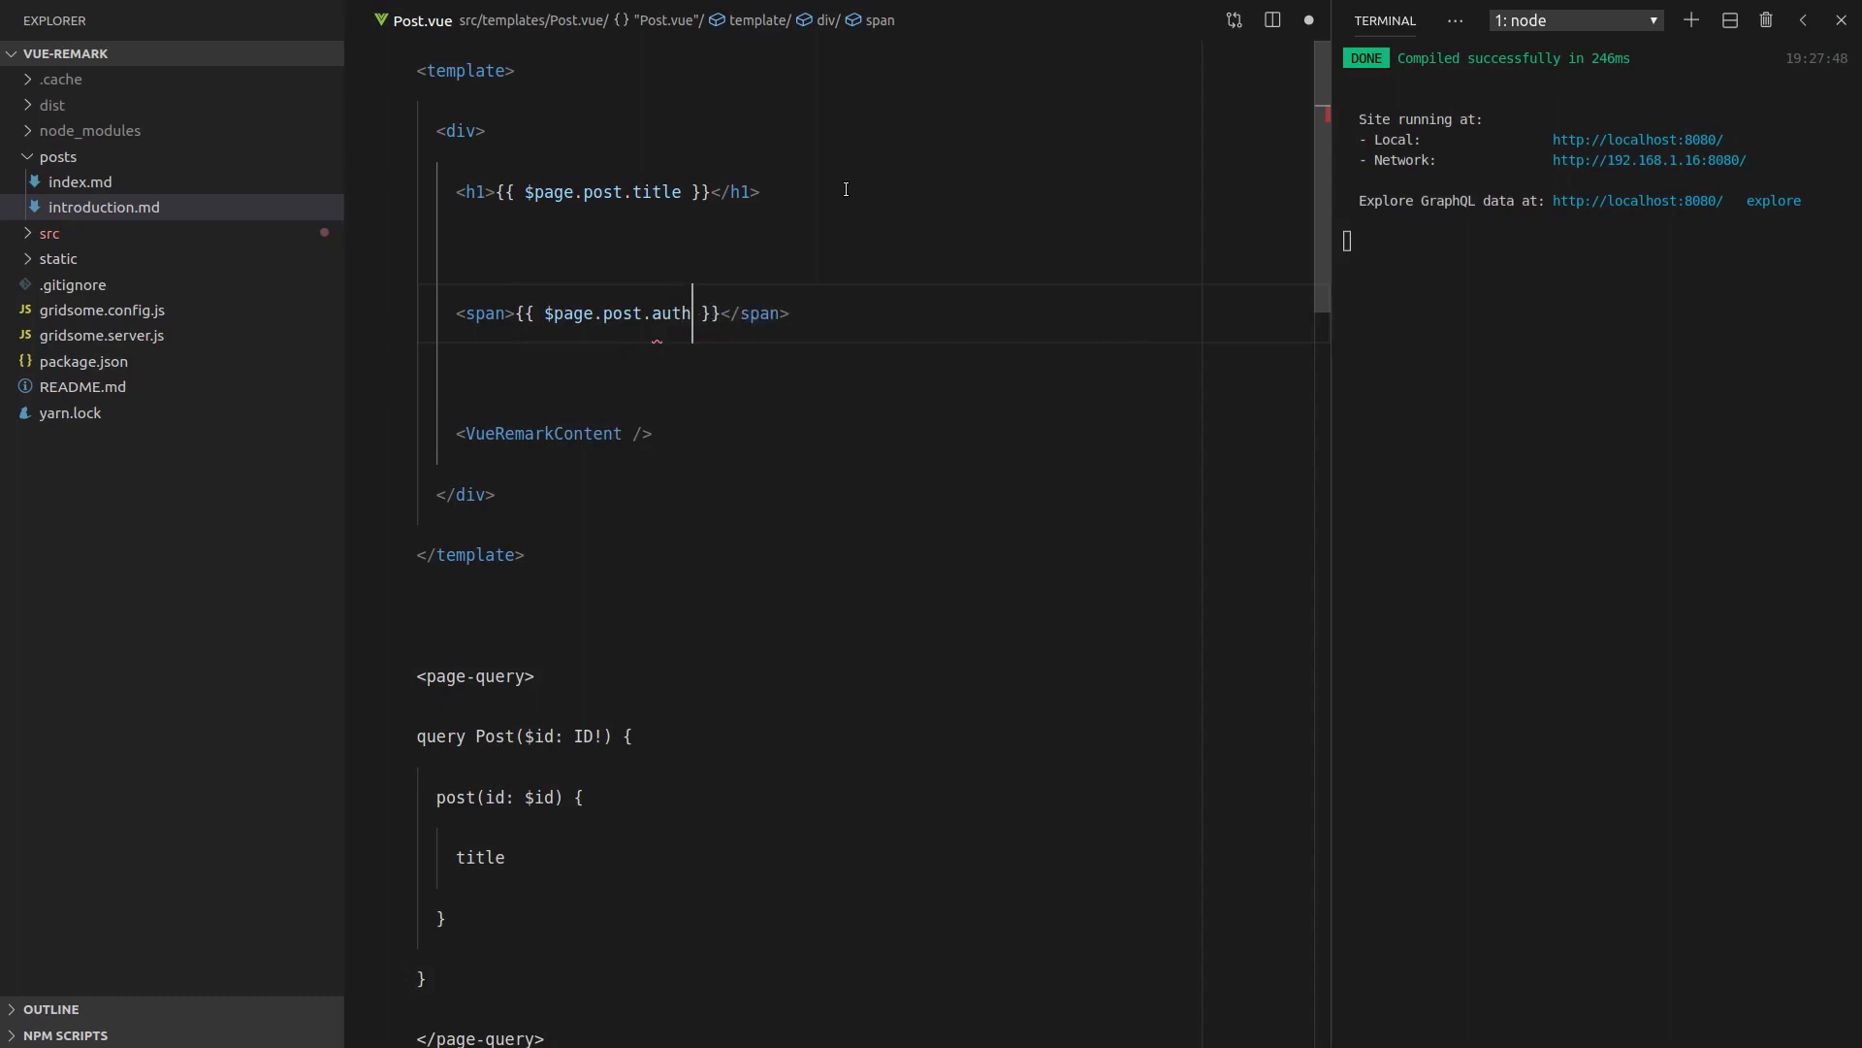
pyautogui.write('or')
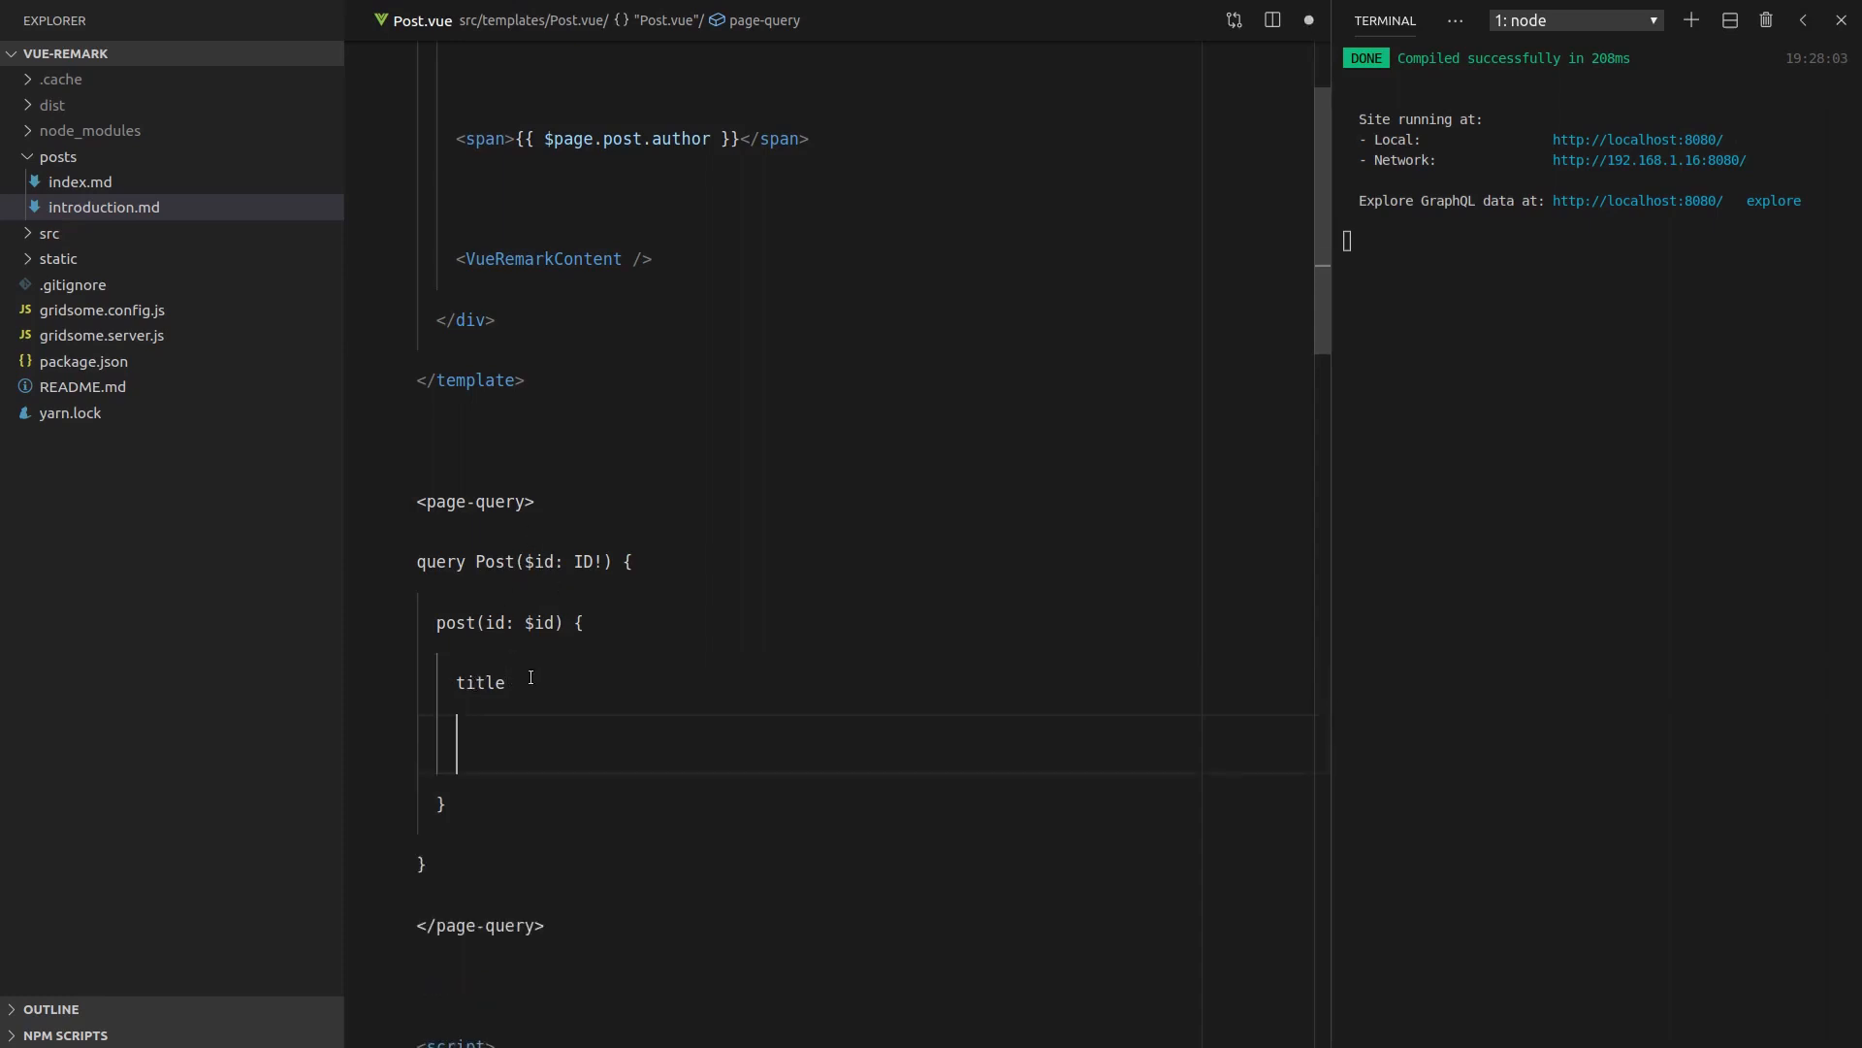
pyautogui.write('author')
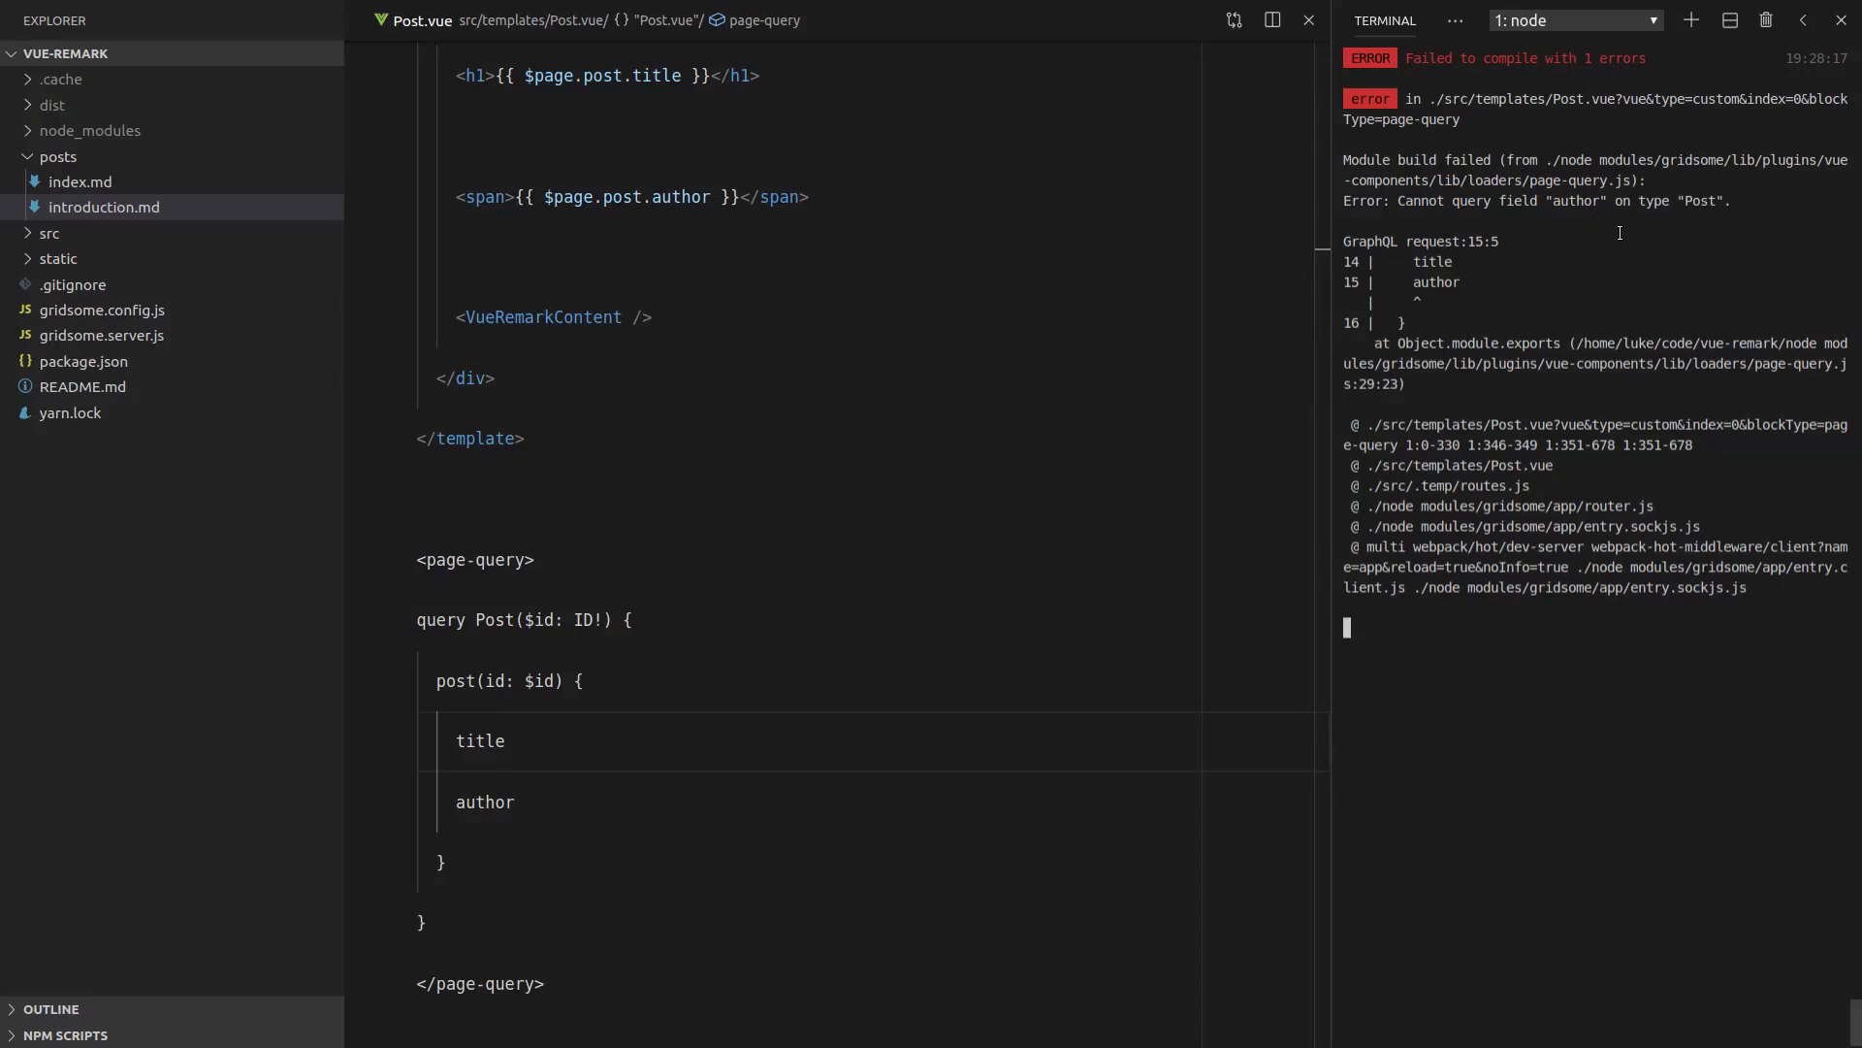
# Restart gridsome develop and add a bold 'Author:' label before the author span
pyautogui.write('gridsome develop')
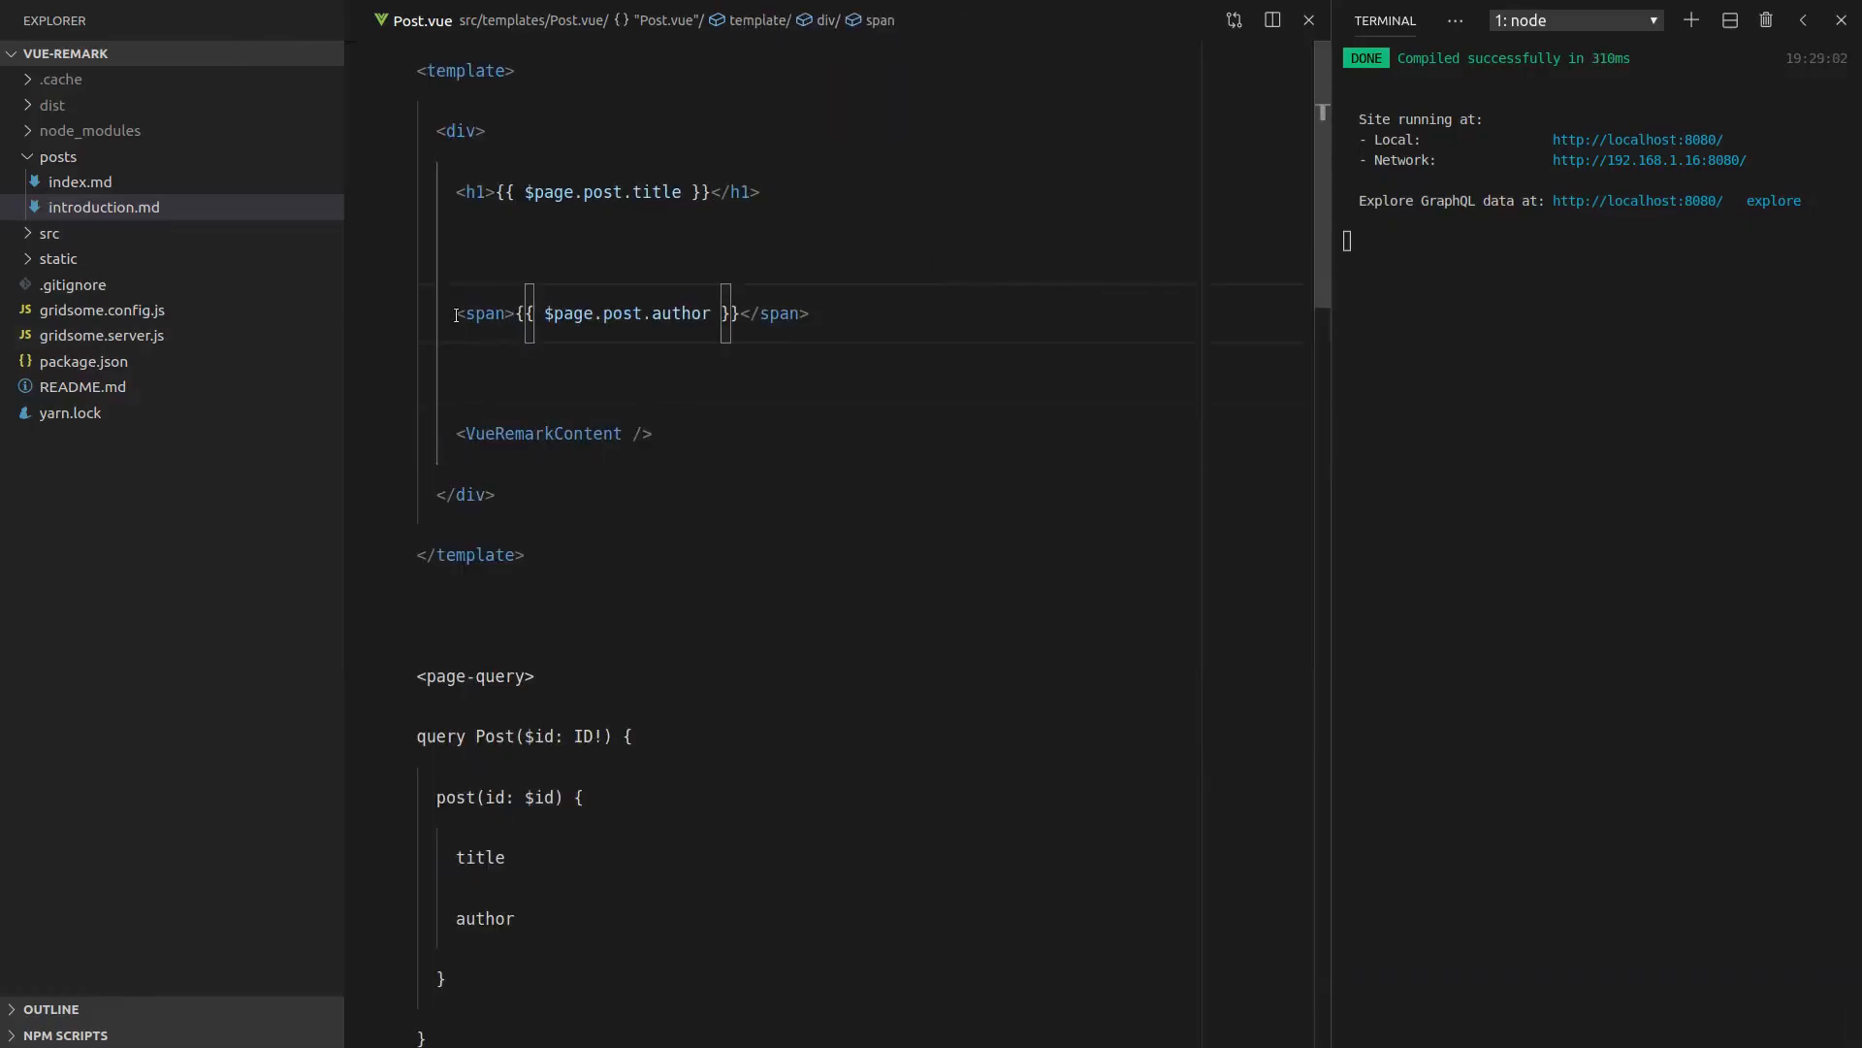
pyautogui.write('<strong></')
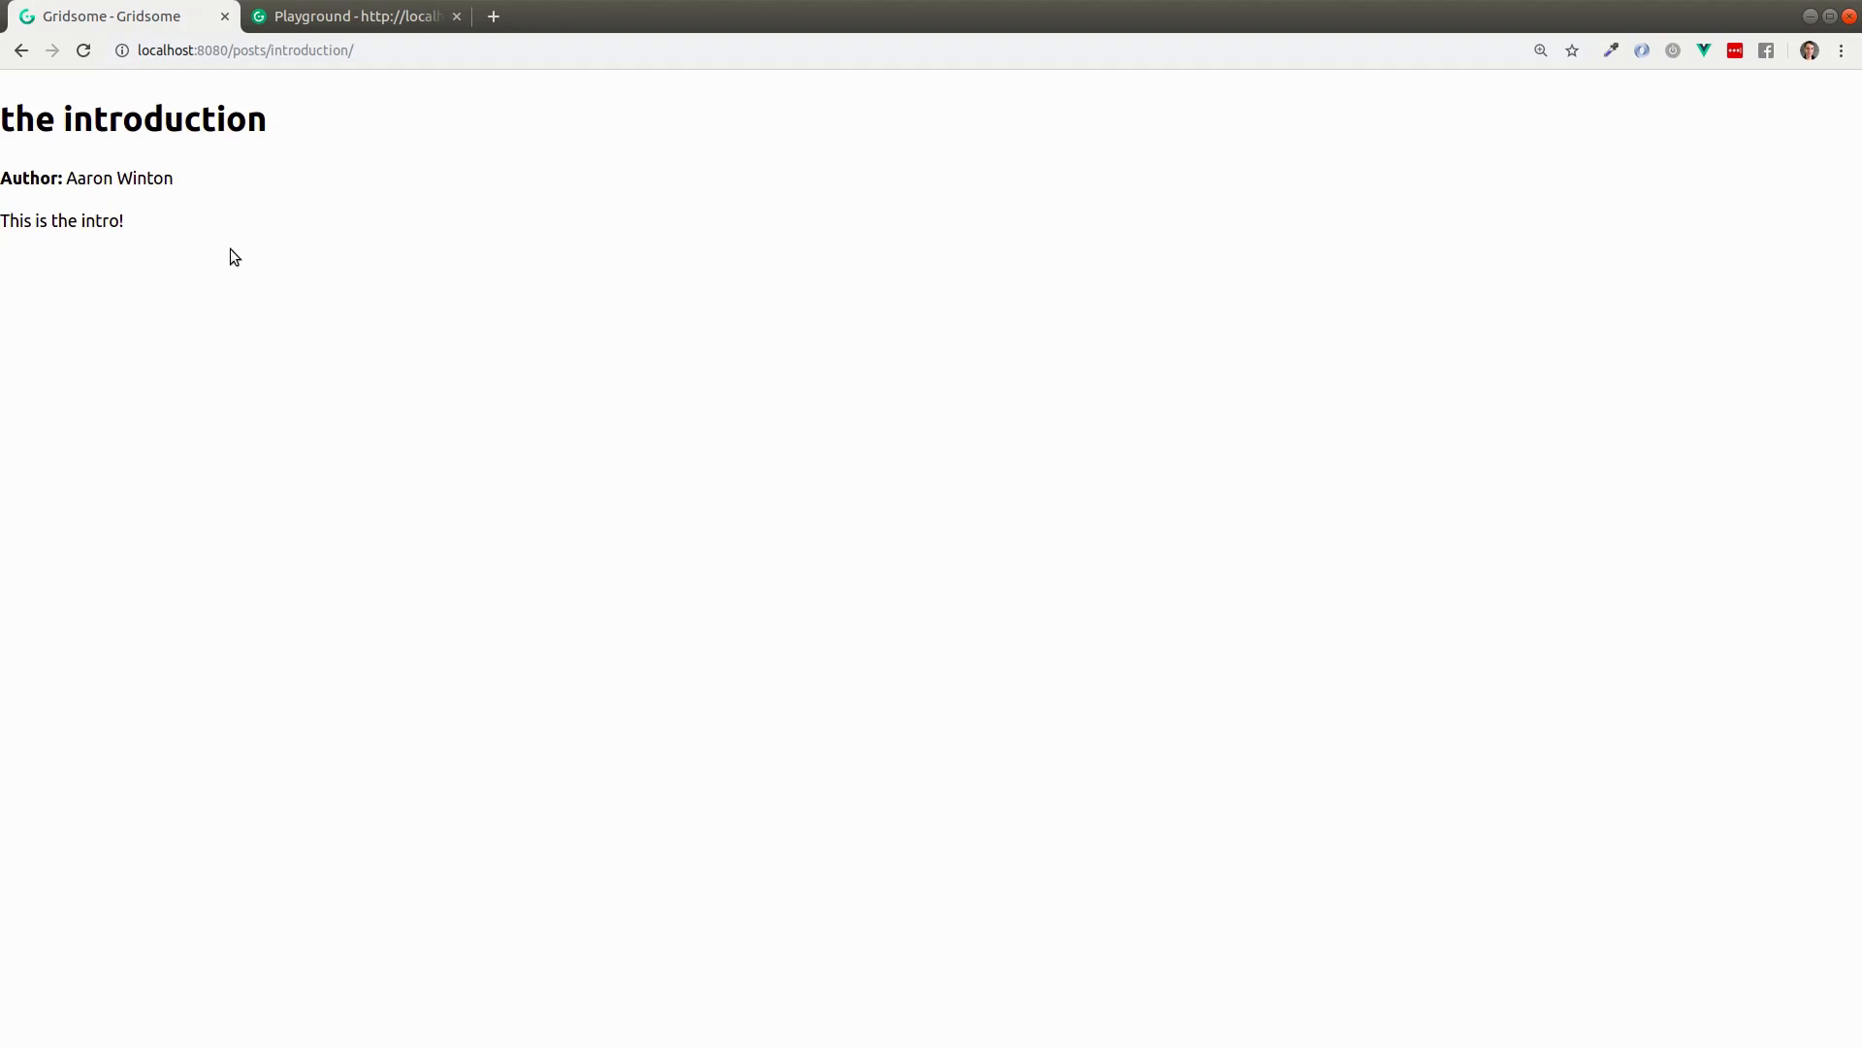
# Paste several Lorem Ipsum paragraphs into posts/index.md below its front matter
pyautogui.write('lorem')
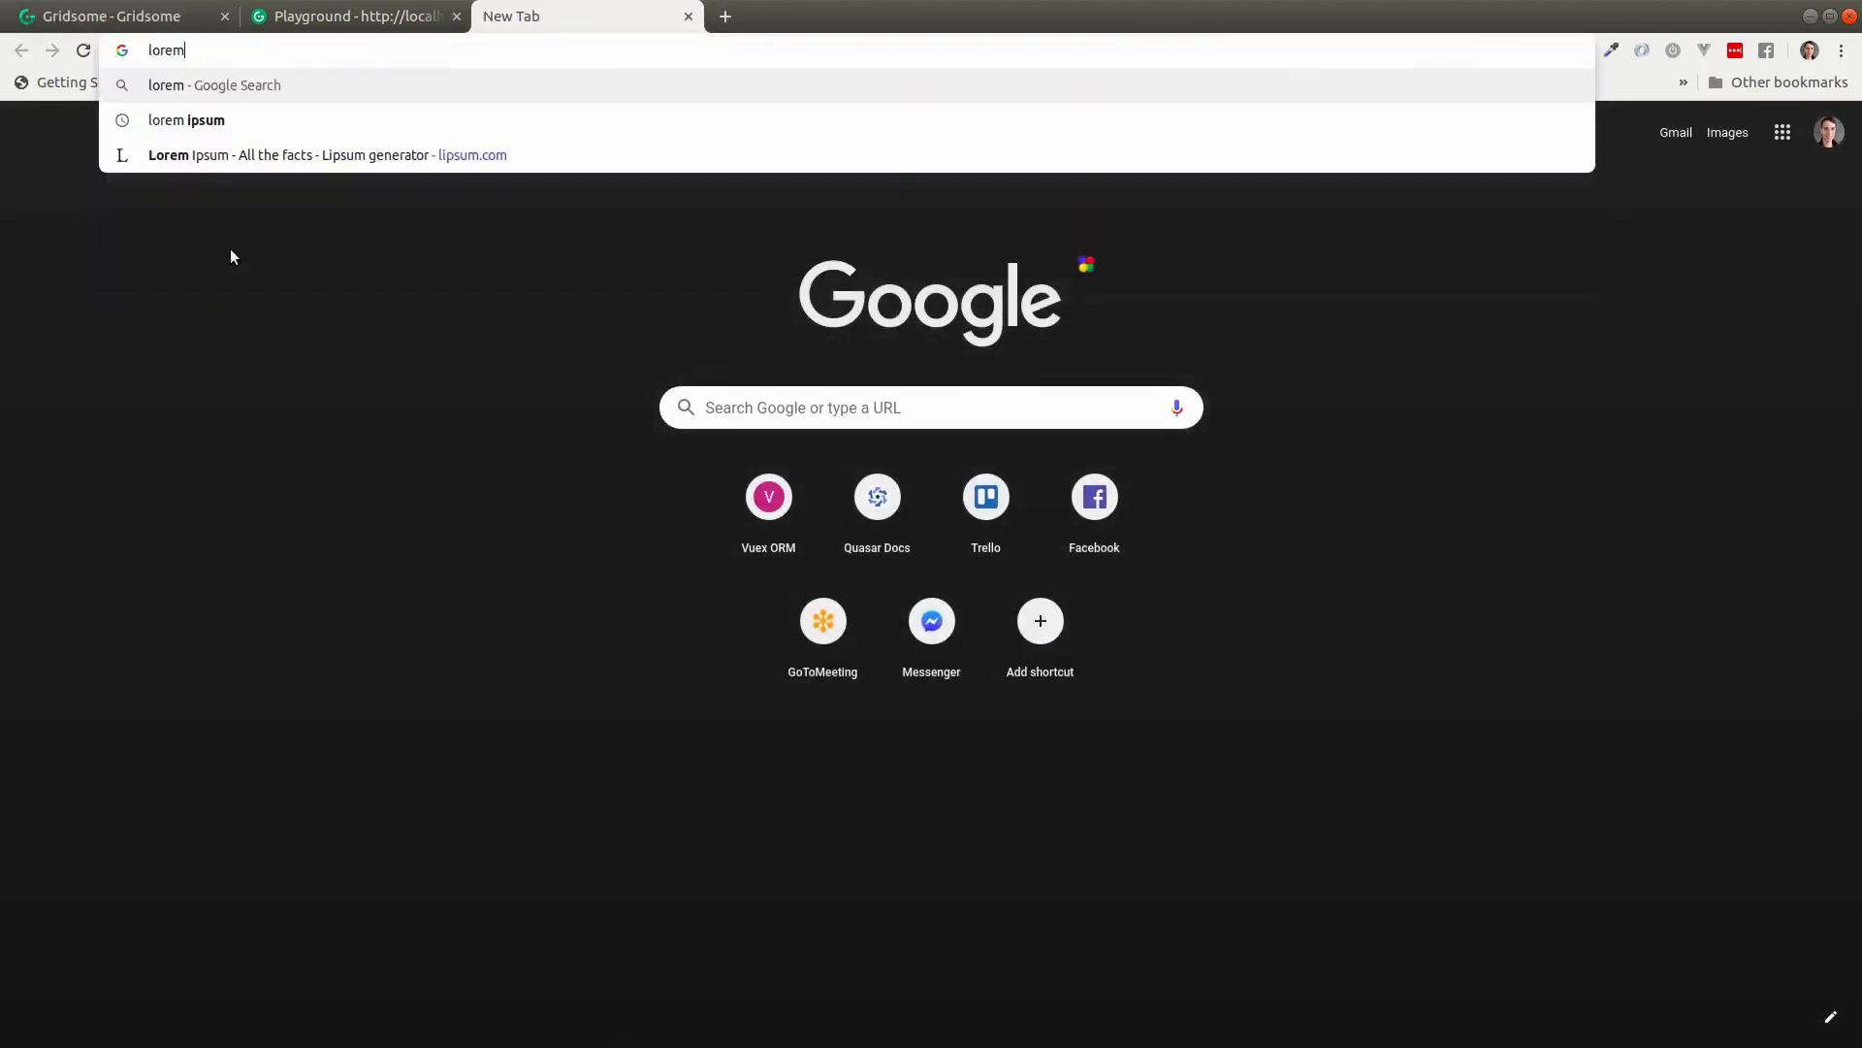
pyautogui.click(186, 120)
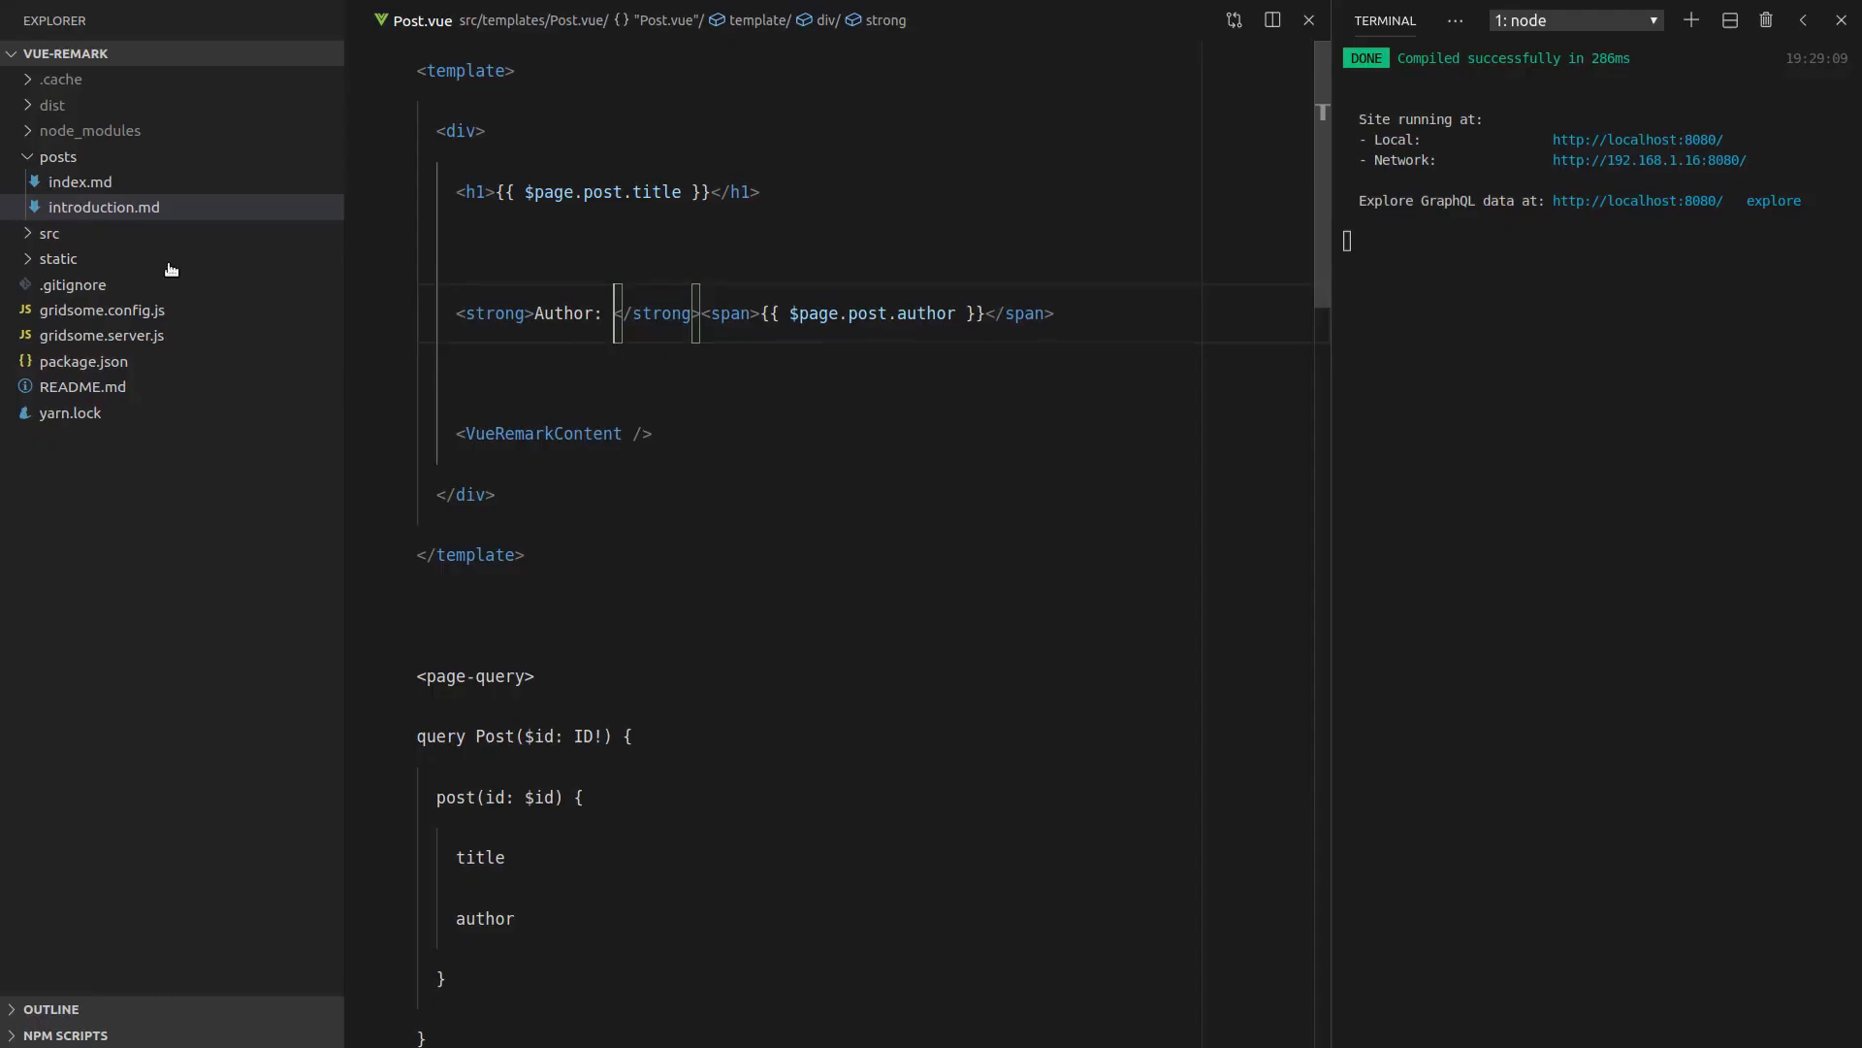
pyautogui.click(80, 181)
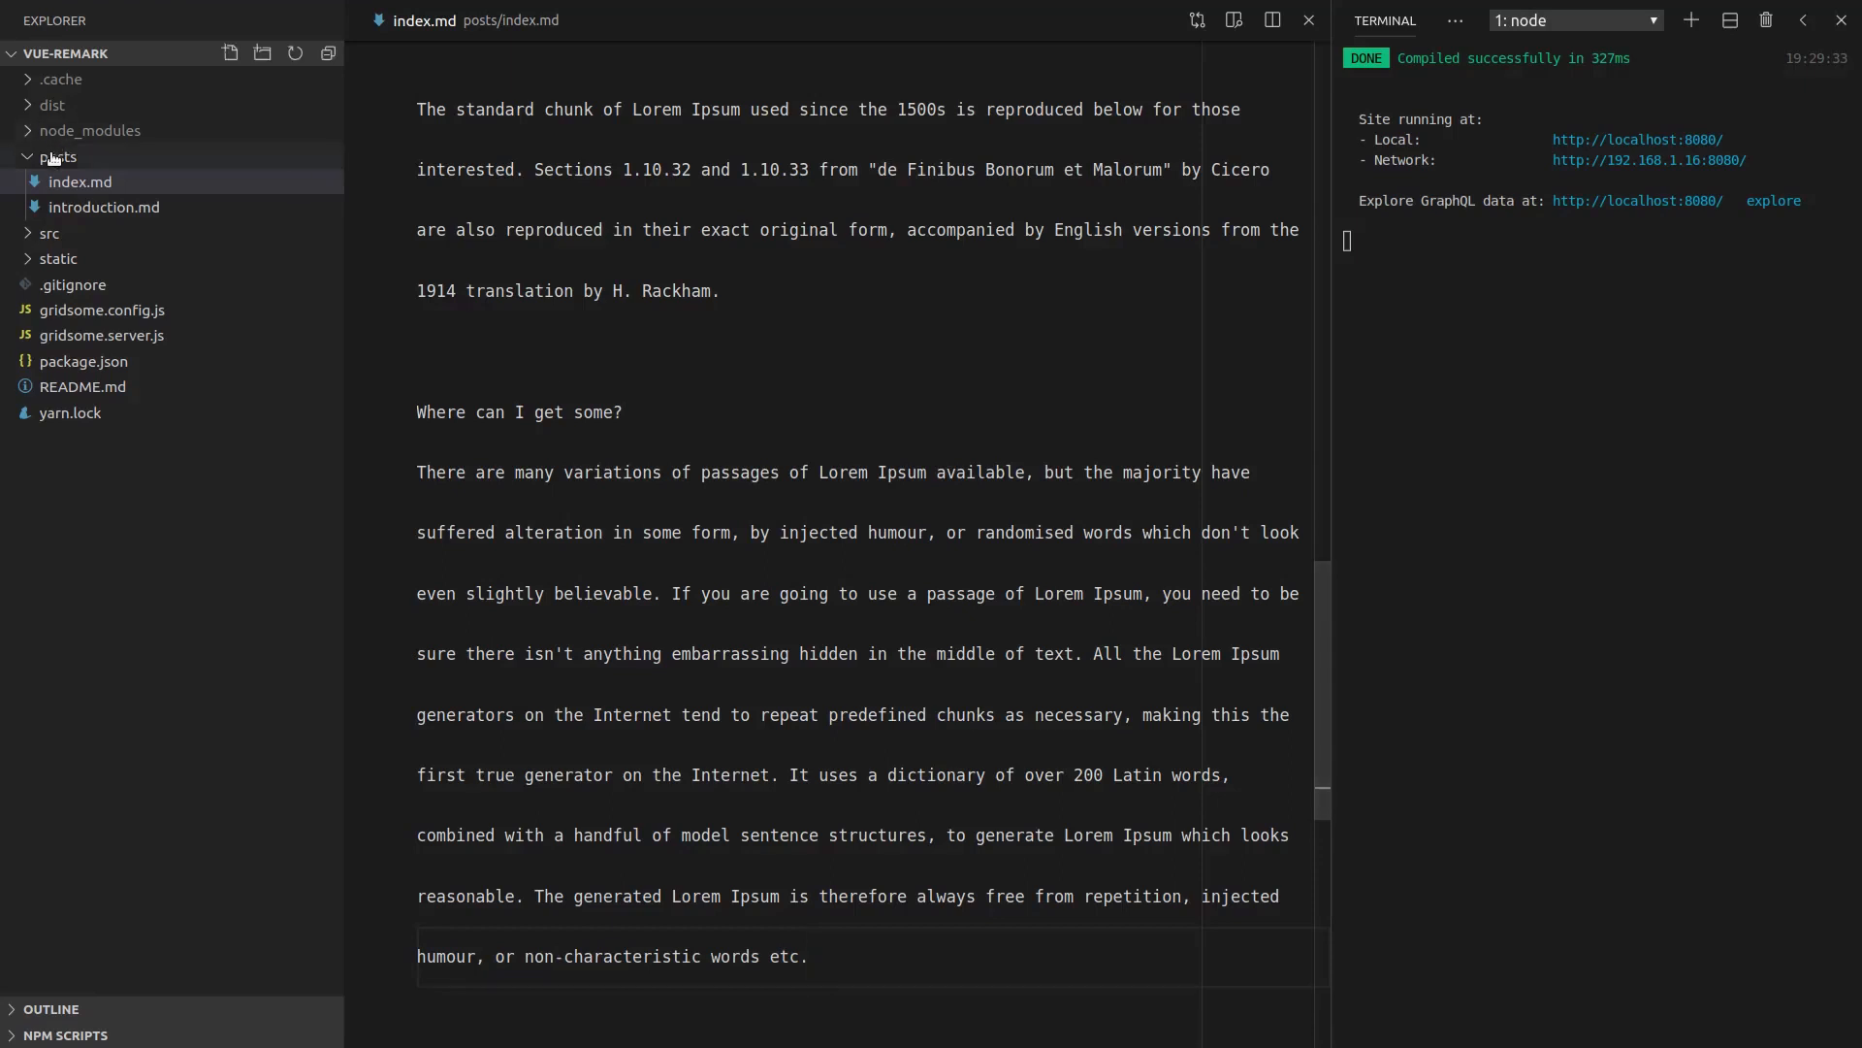
pyautogui.scroll(3)
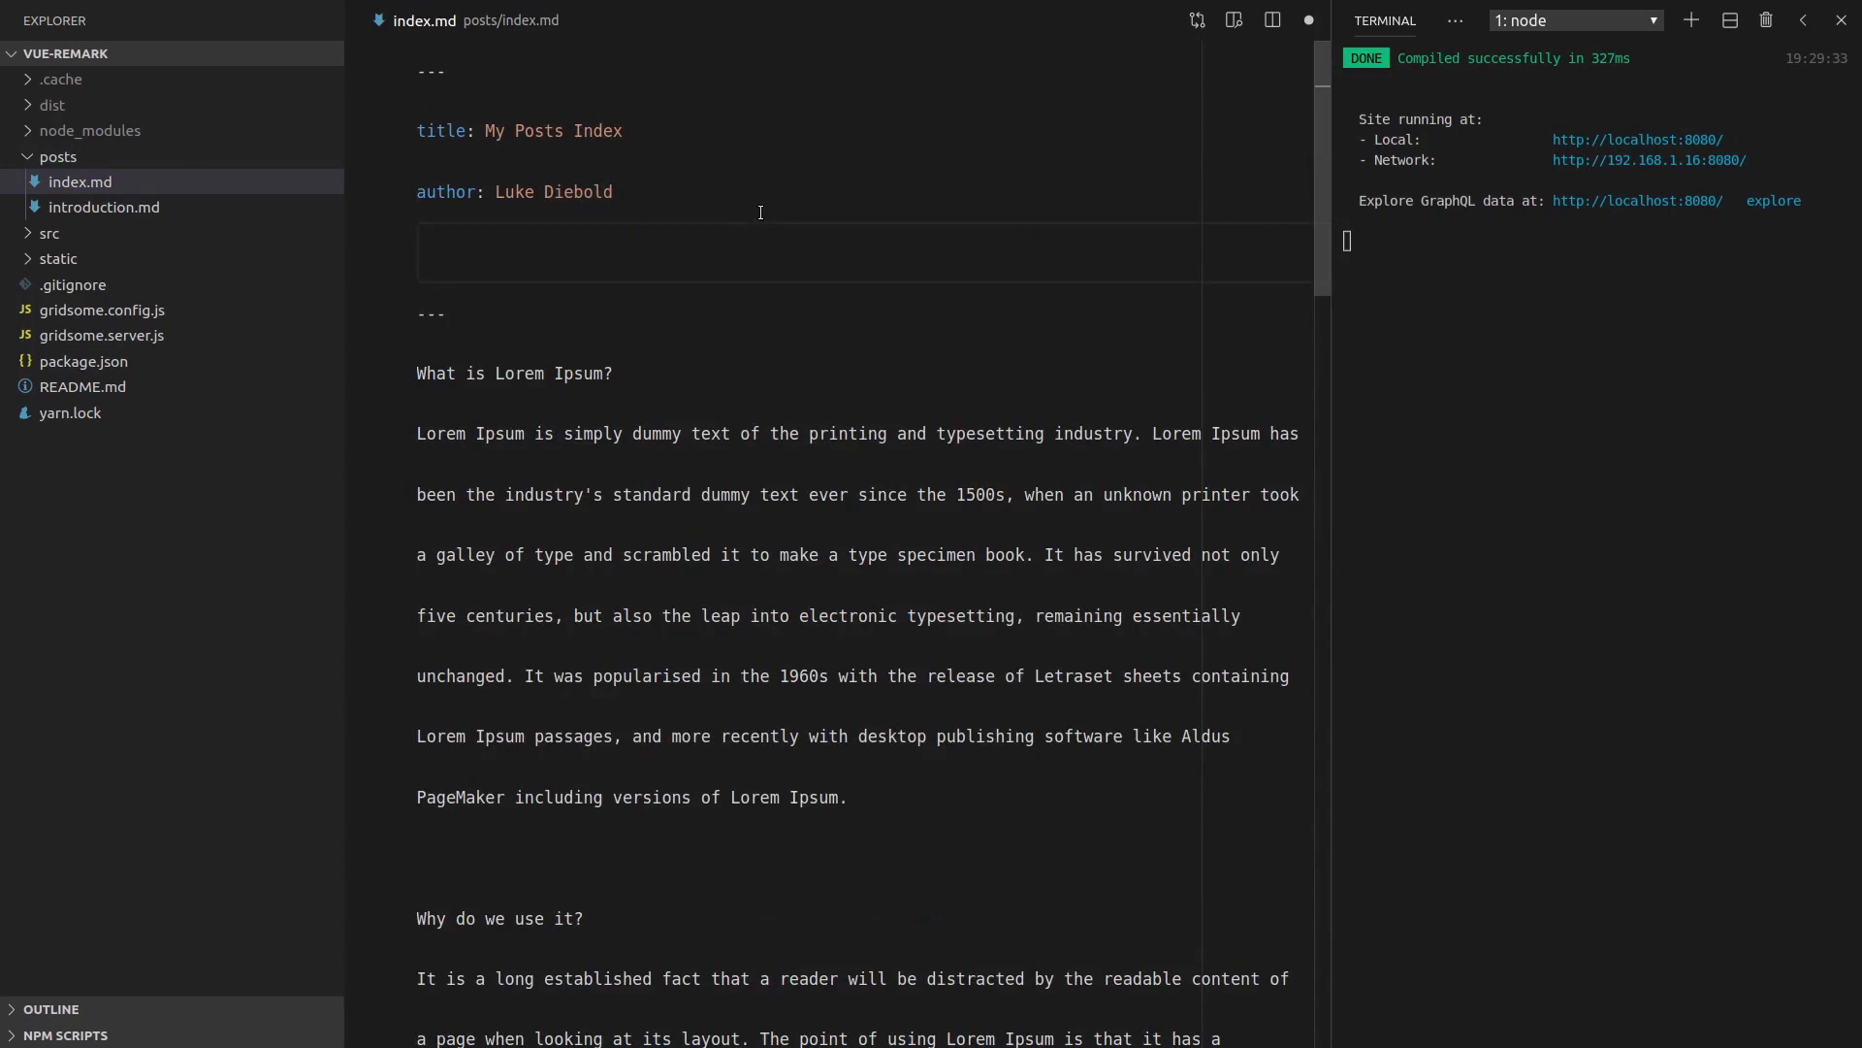
pyautogui.write('created')
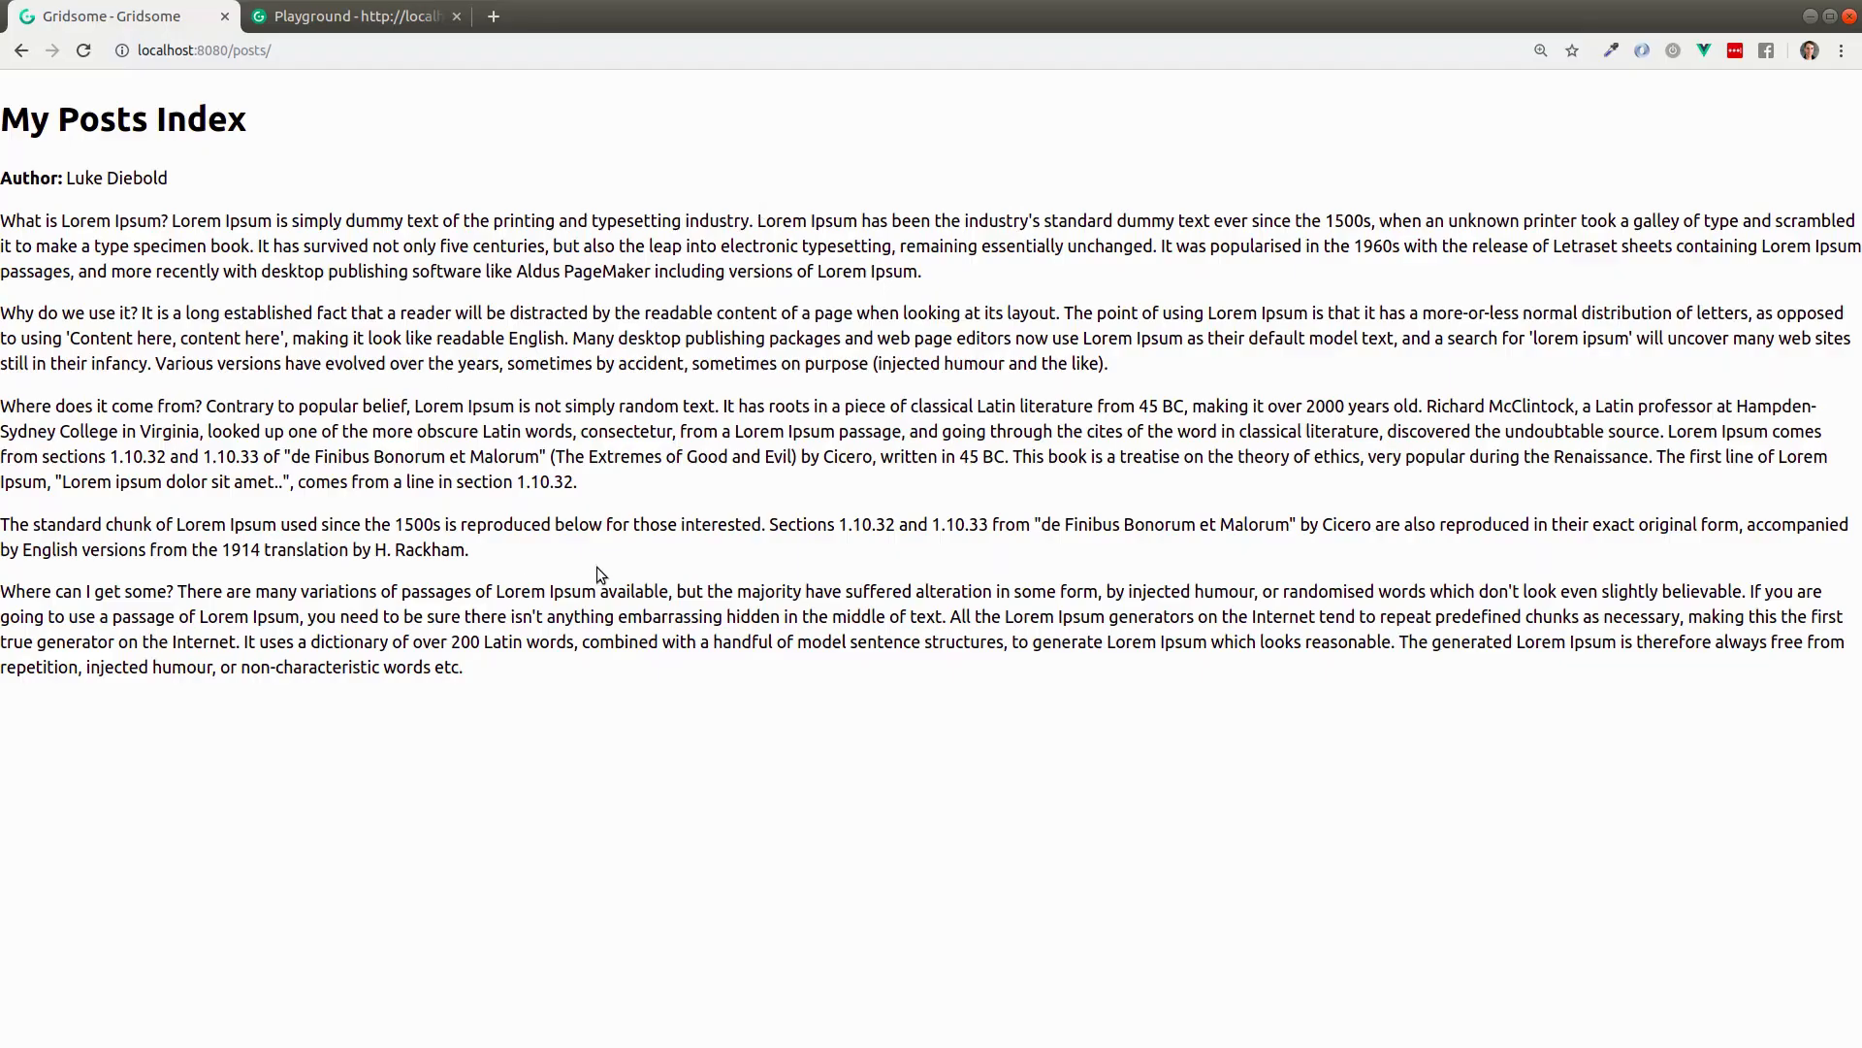
# Generate an ISO date with new Date() in DevTools and add it as created_at to index.md
pyautogui.press('F12')
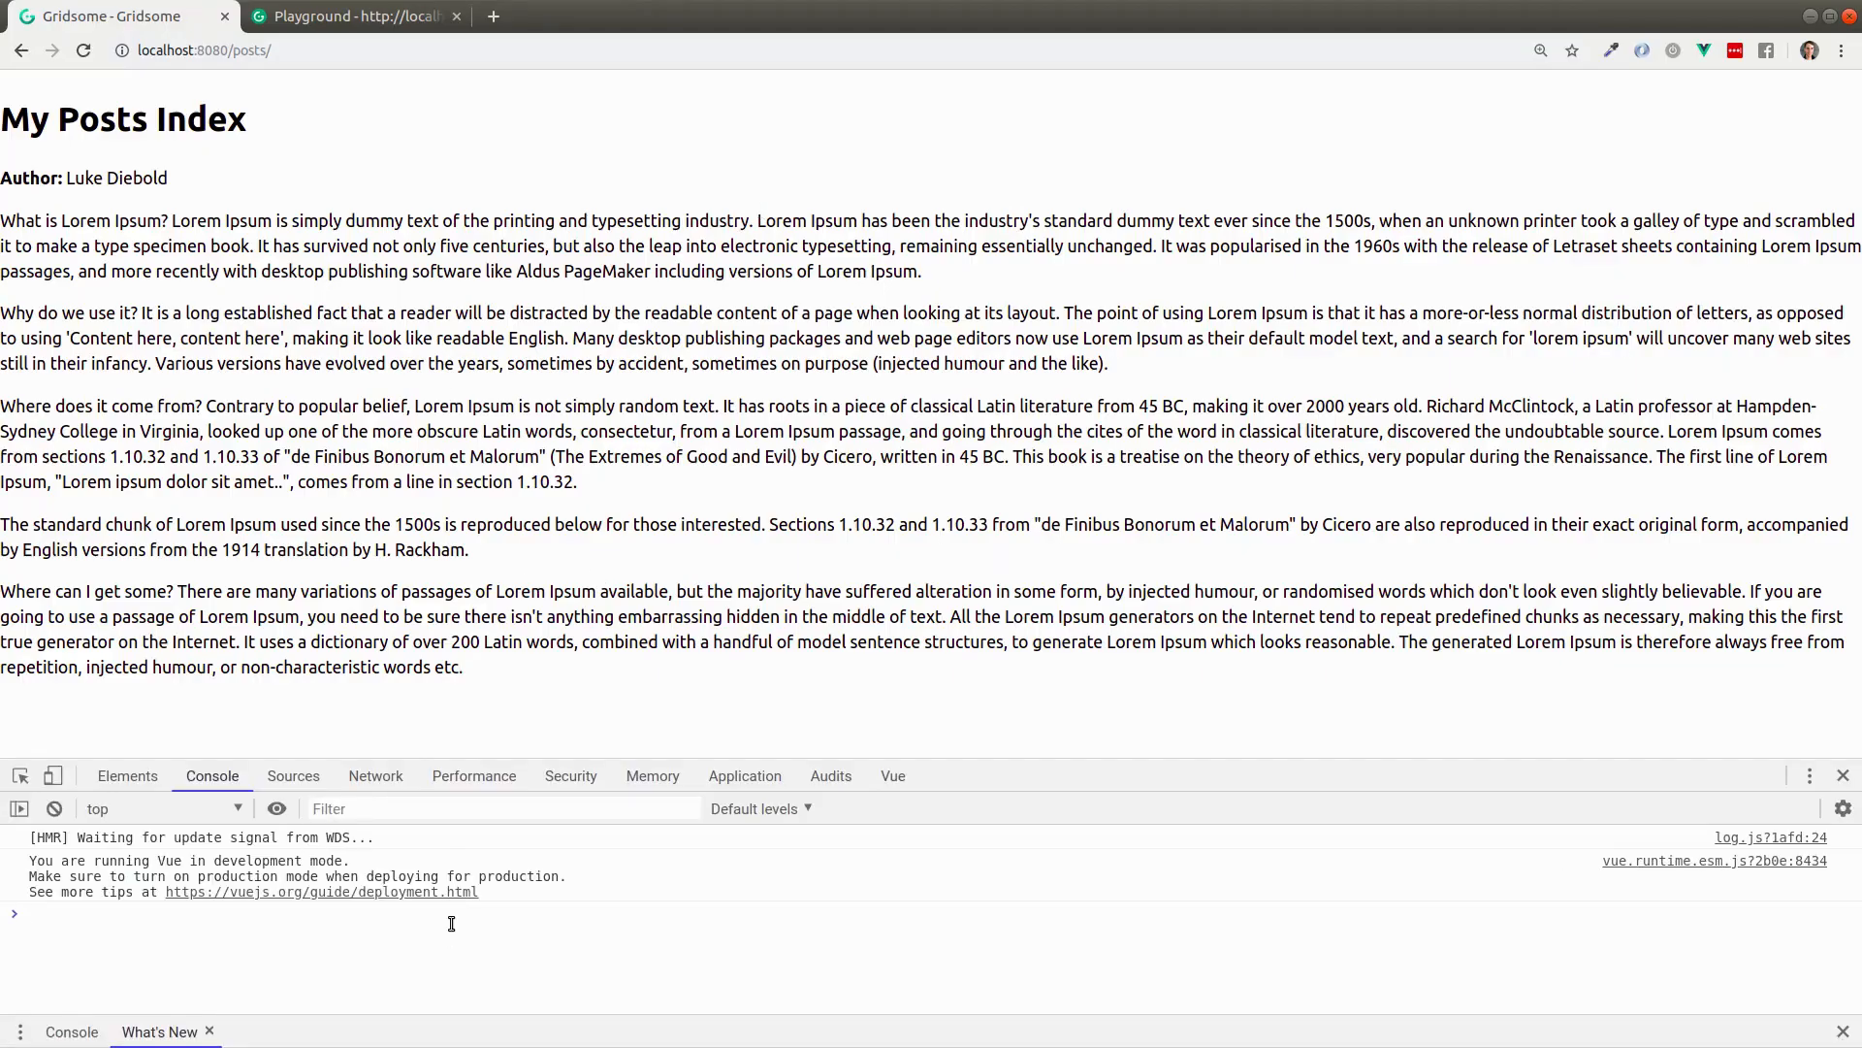
pyautogui.write('let date')
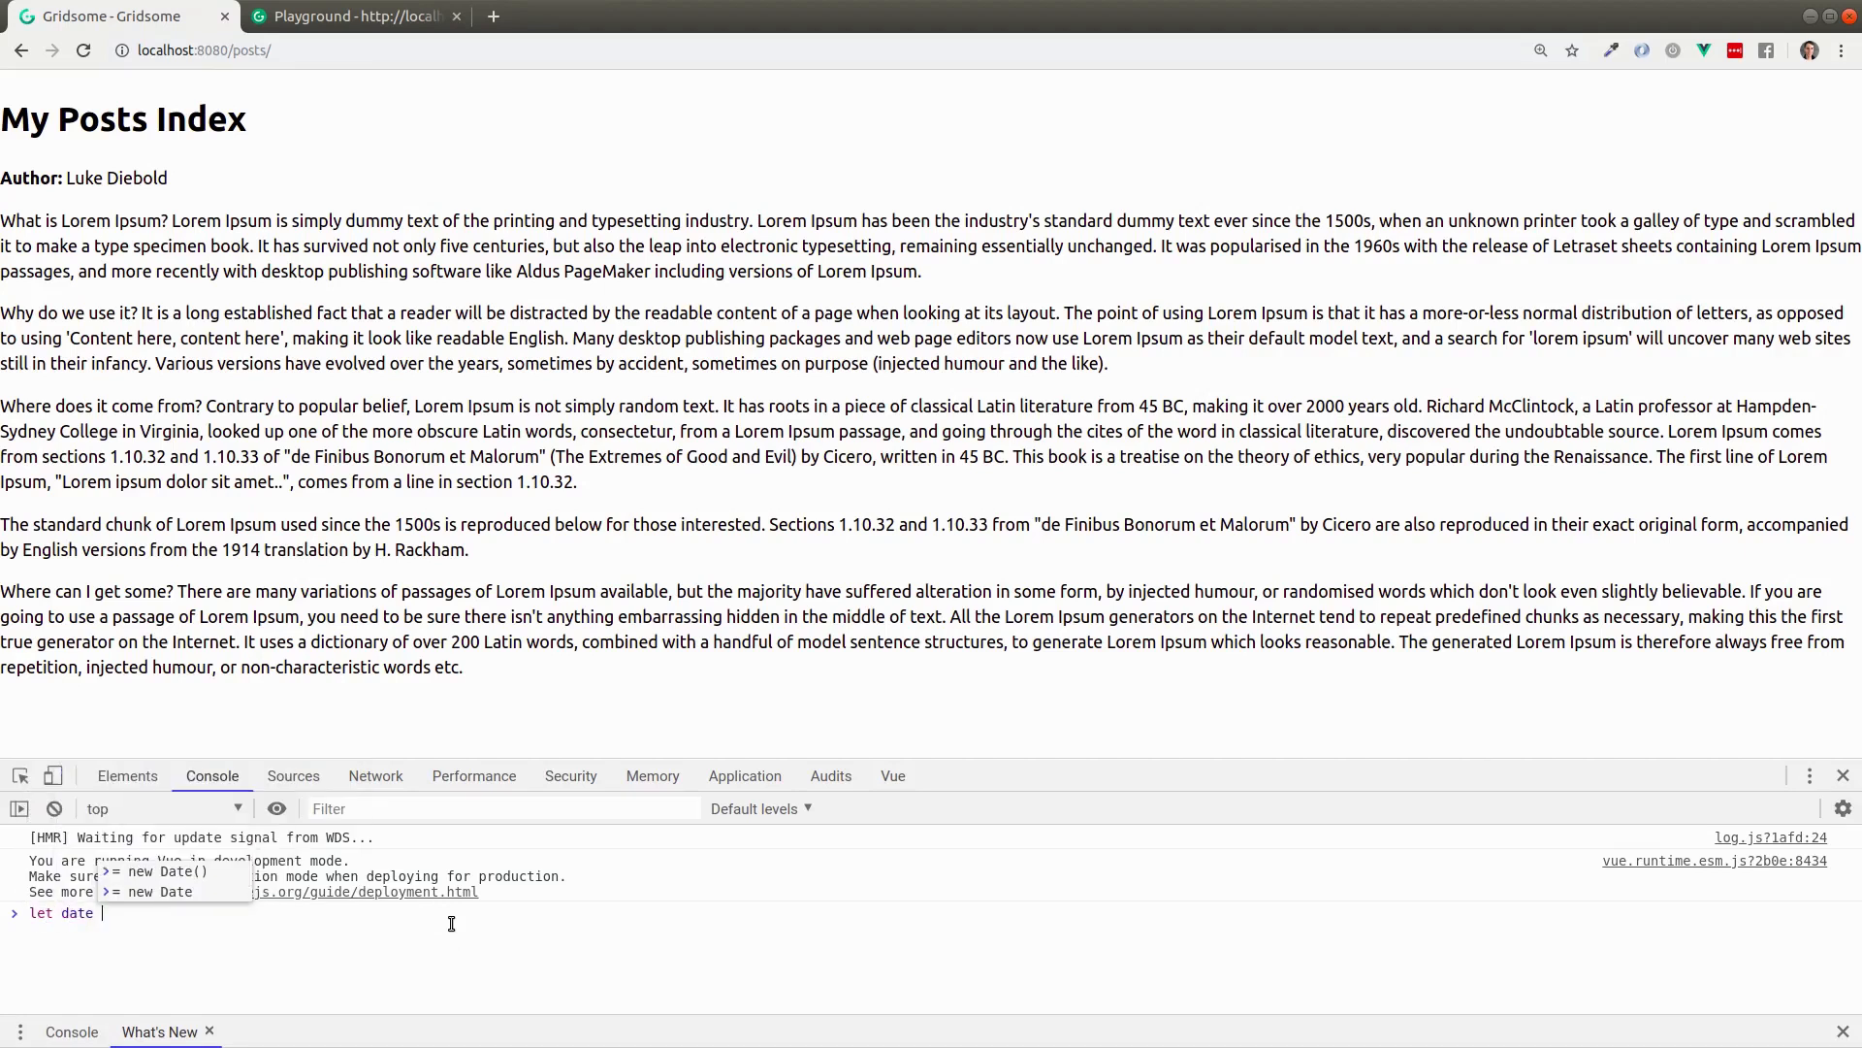
pyautogui.write('= new Date')
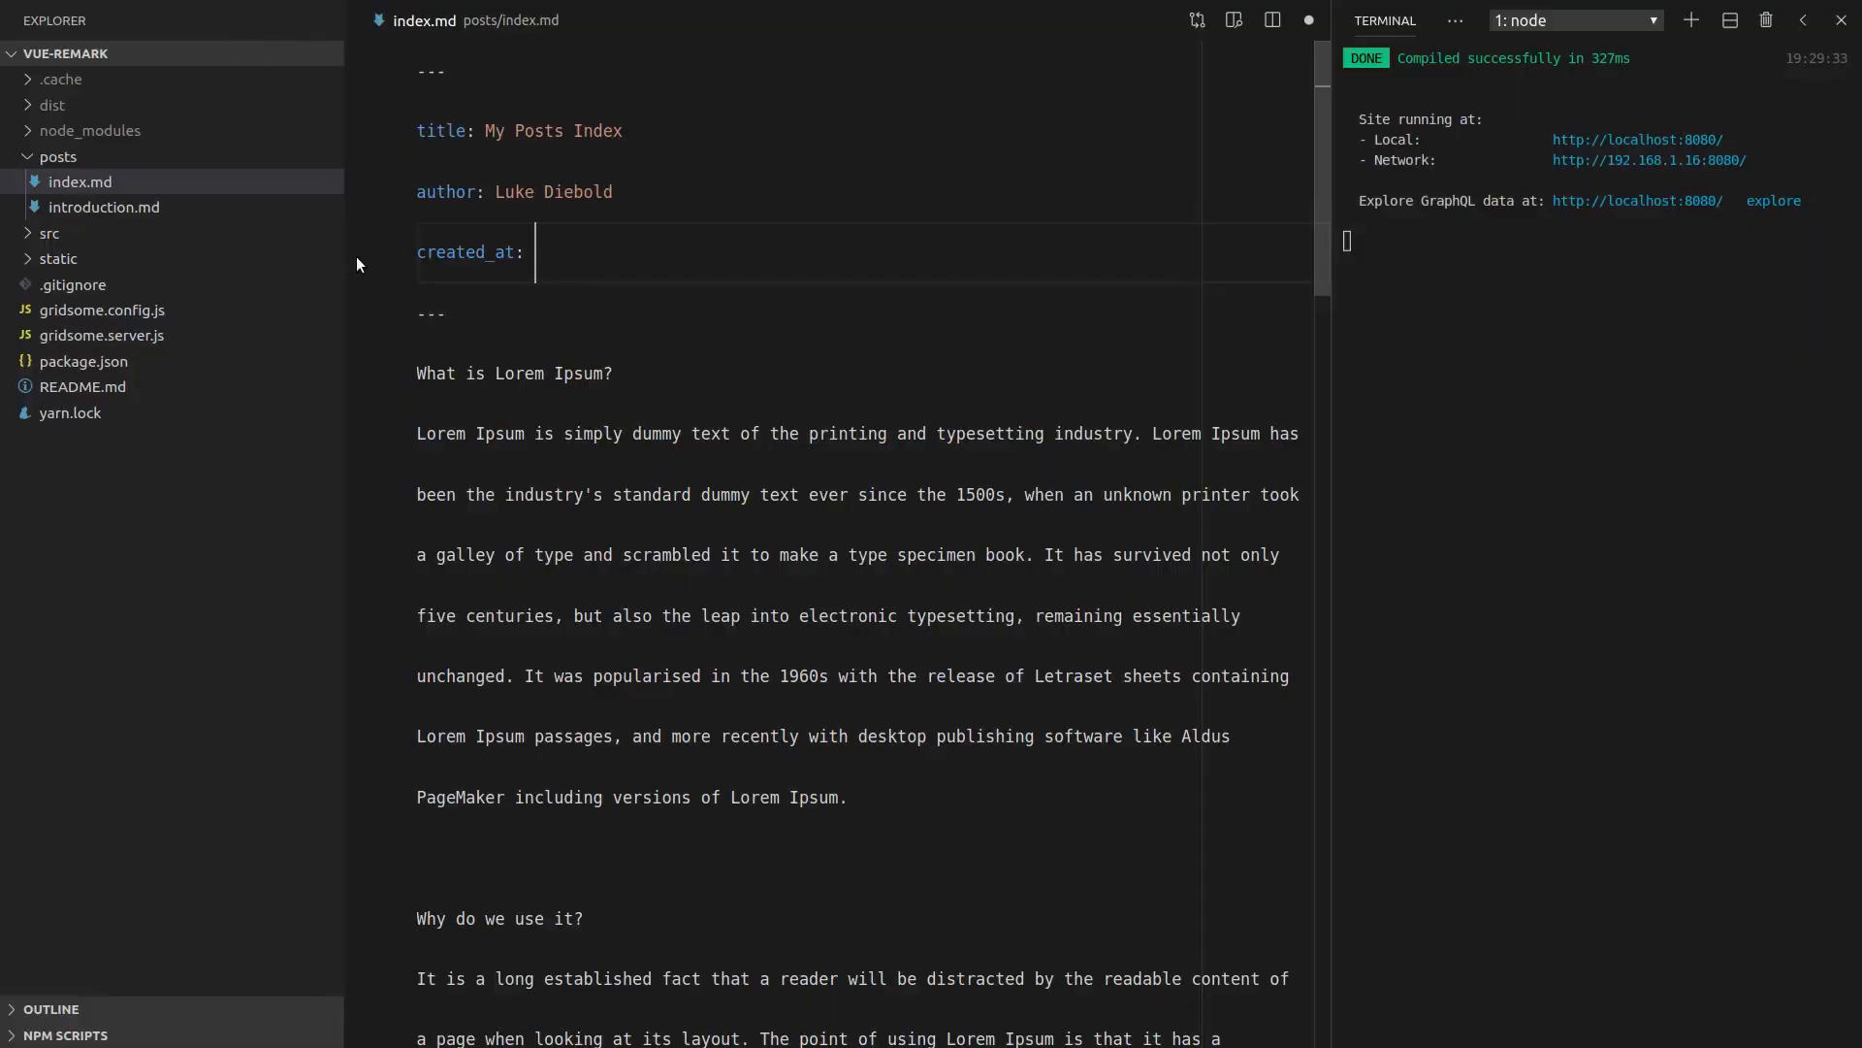
pyautogui.write('2019-09-22T09:30:00.788Z')
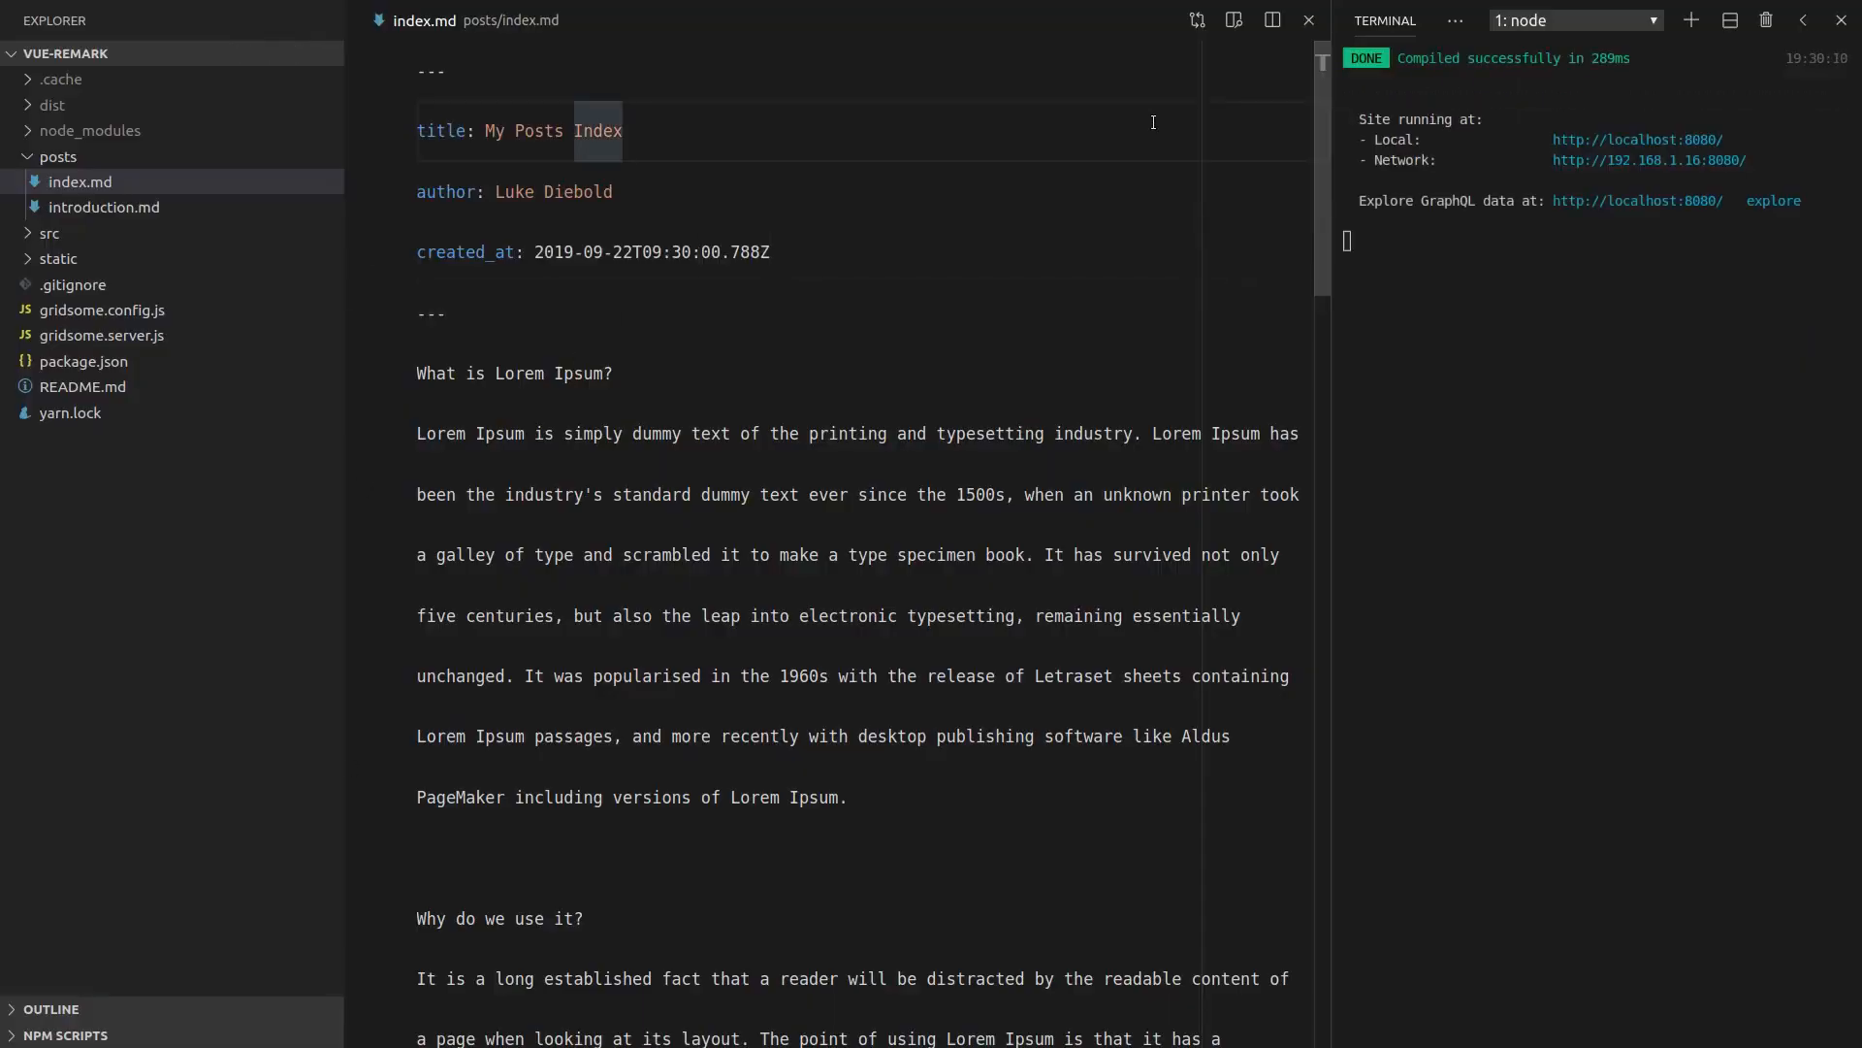
# Add created_at: 2019-09-22T09:30:00.788Z to introduction.md and open src/templates/Post.vue
pyautogui.tripleClick(594, 251)
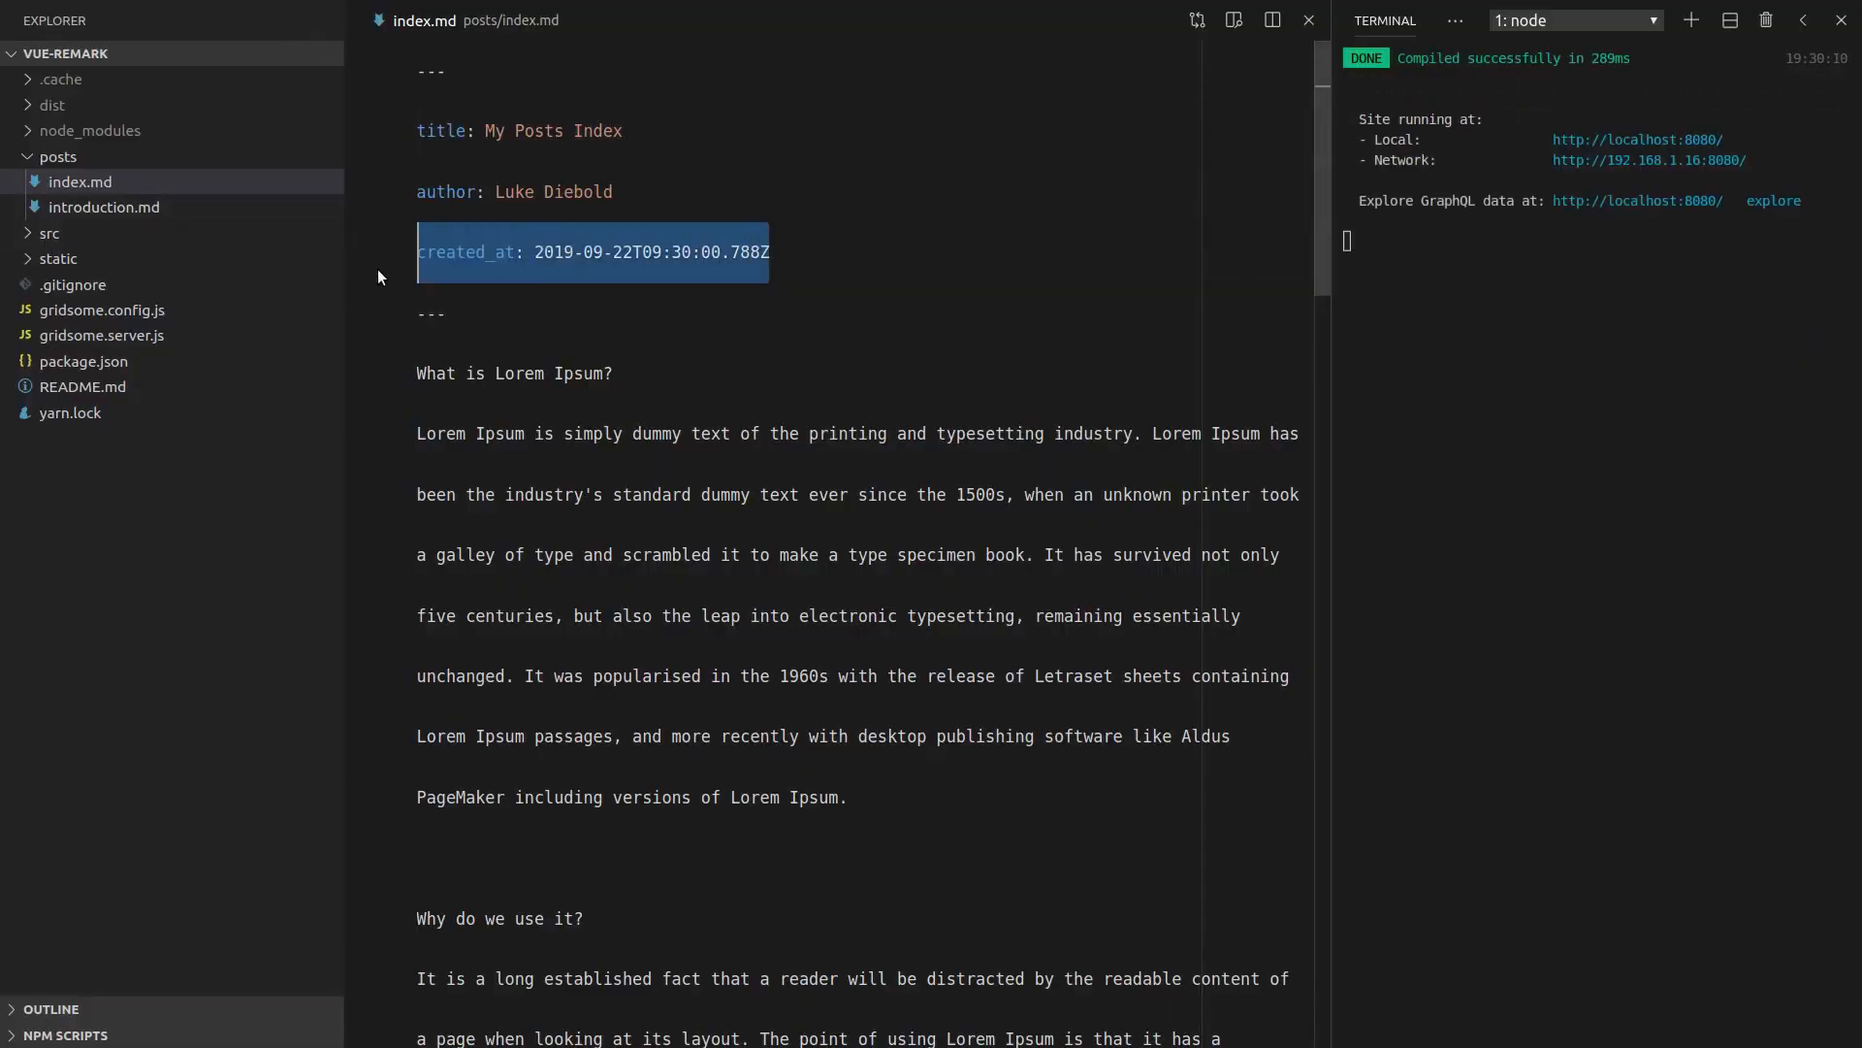
pyautogui.click(105, 207)
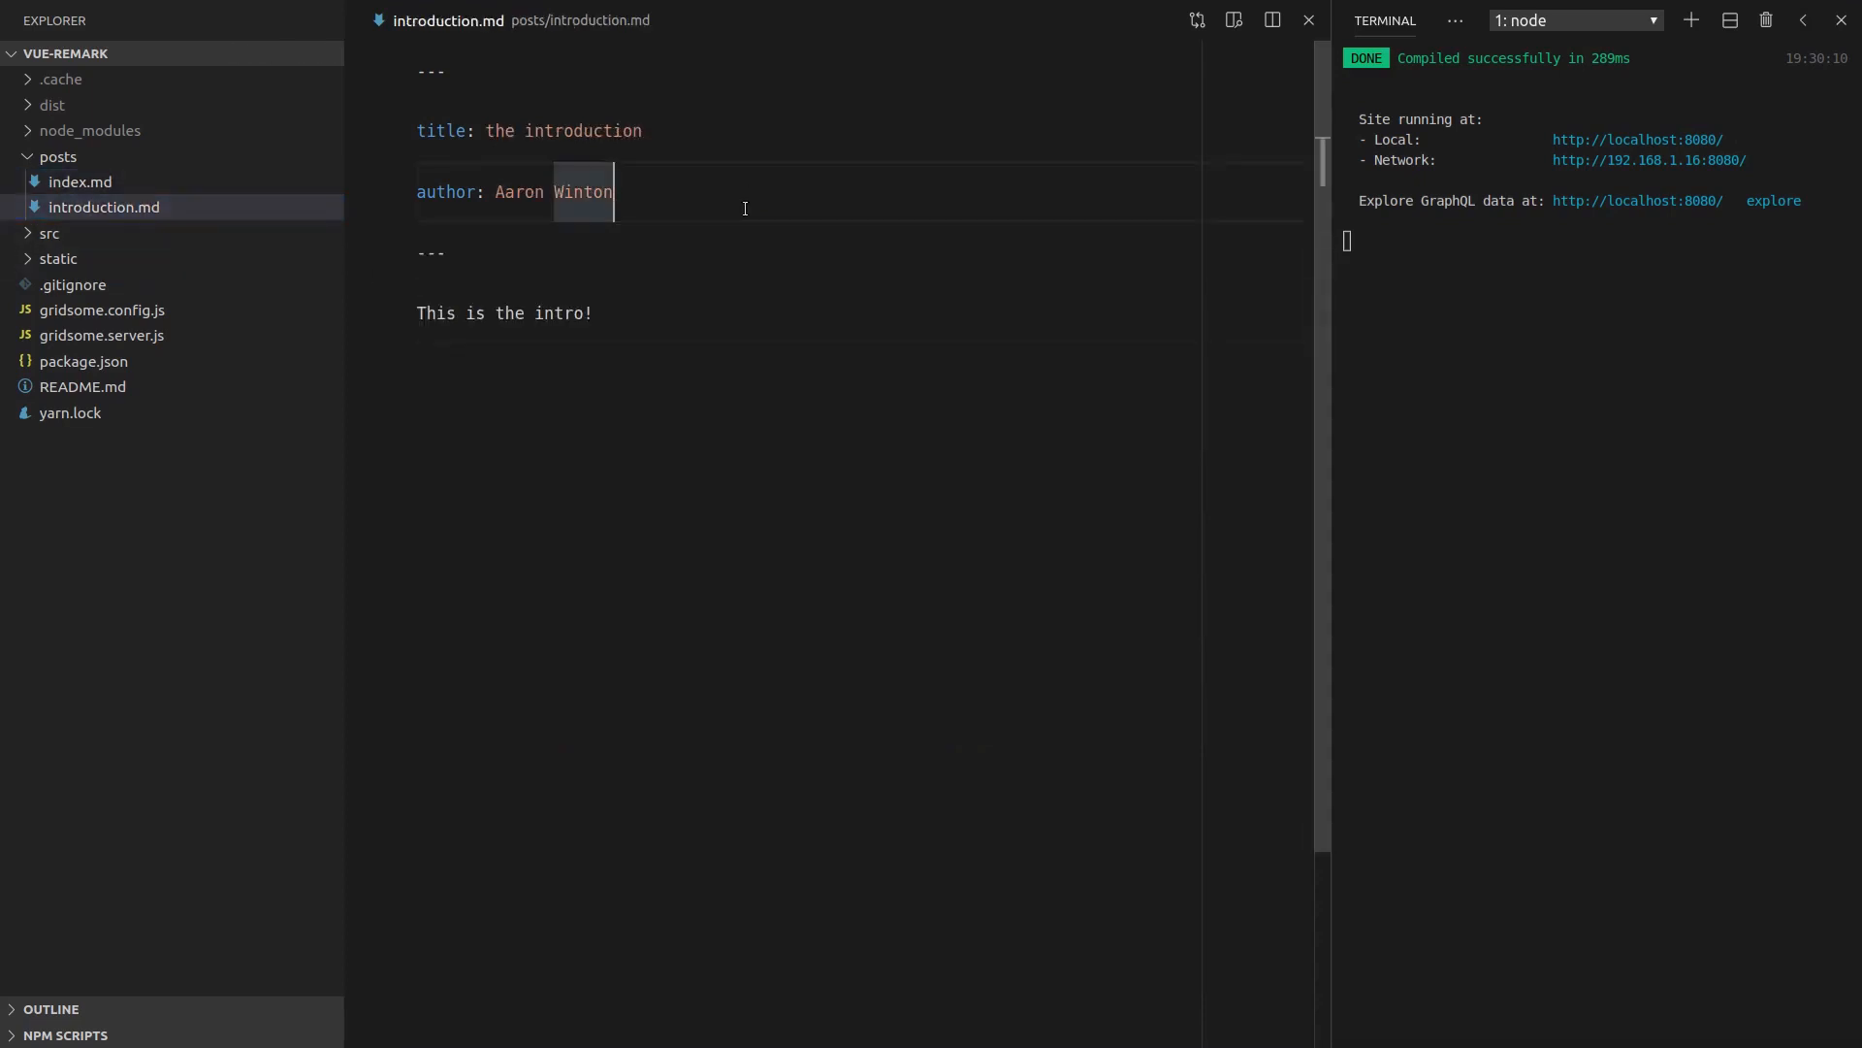
pyautogui.write('created_at: 2019-09-22T09:30:00.788Z')
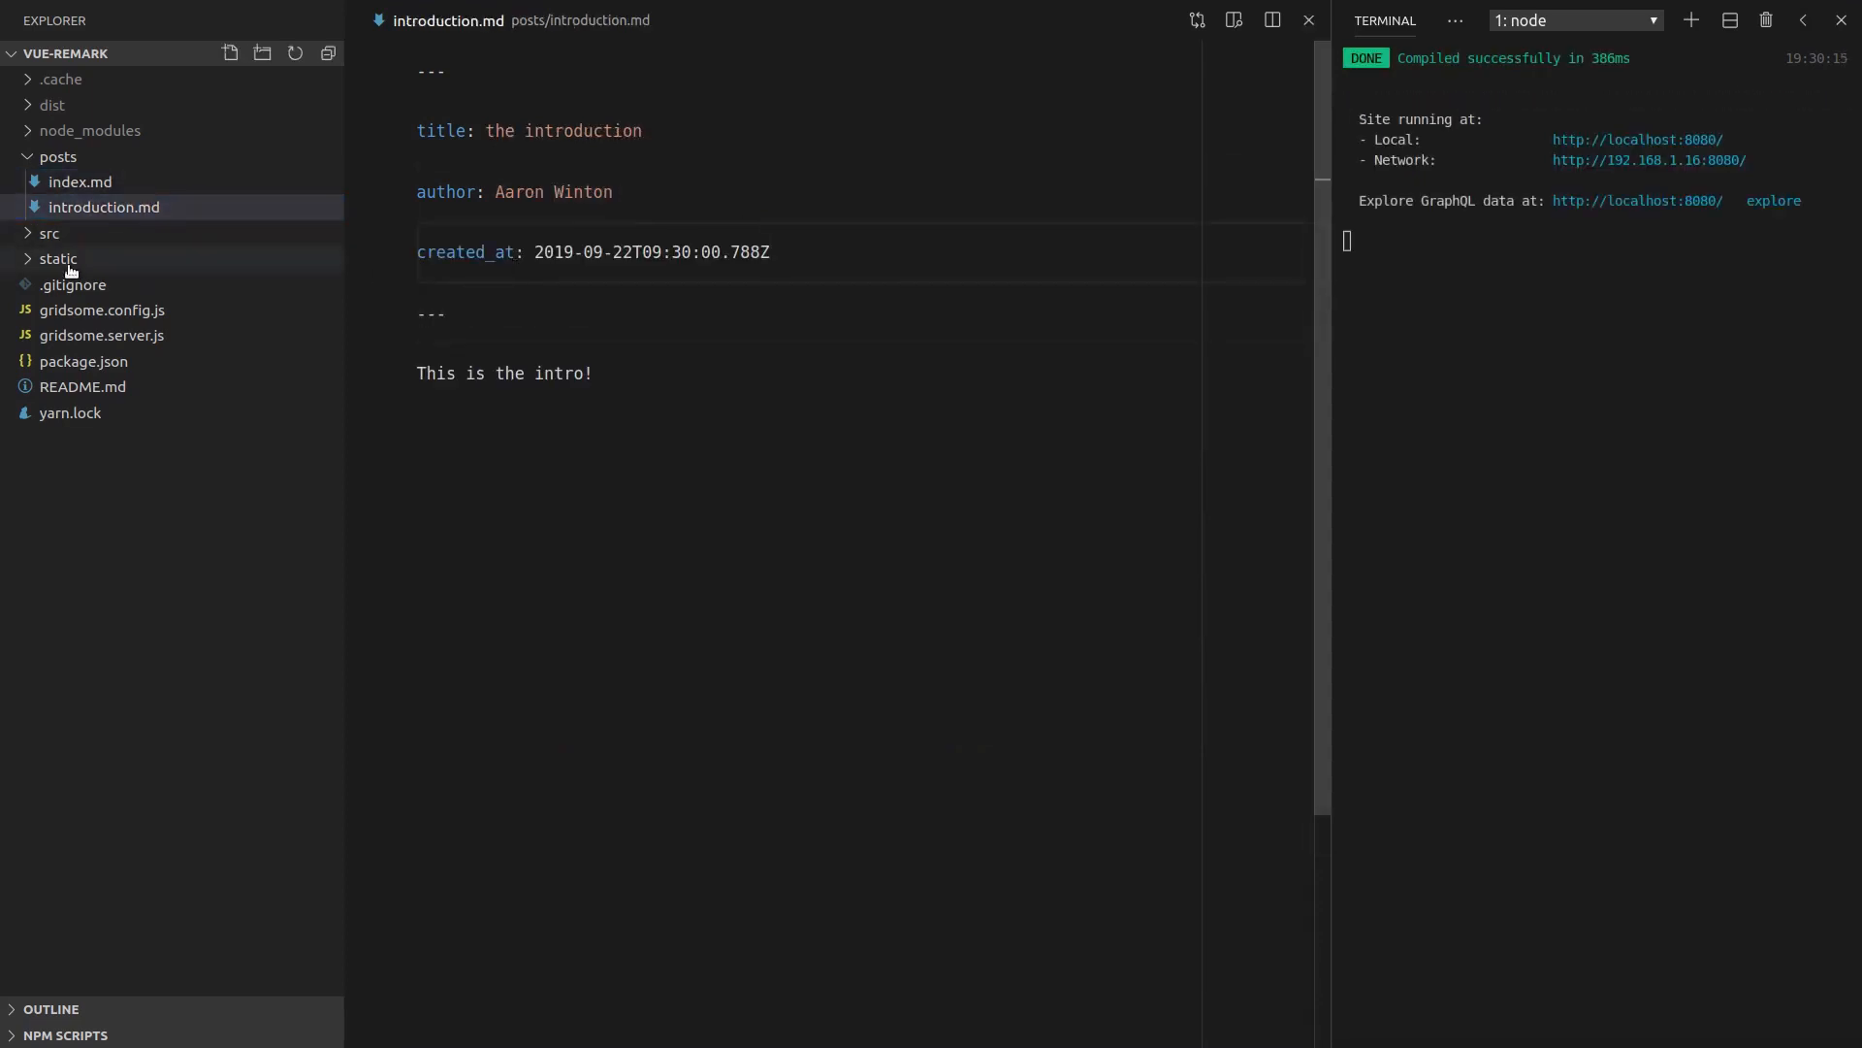
pyautogui.click(48, 232)
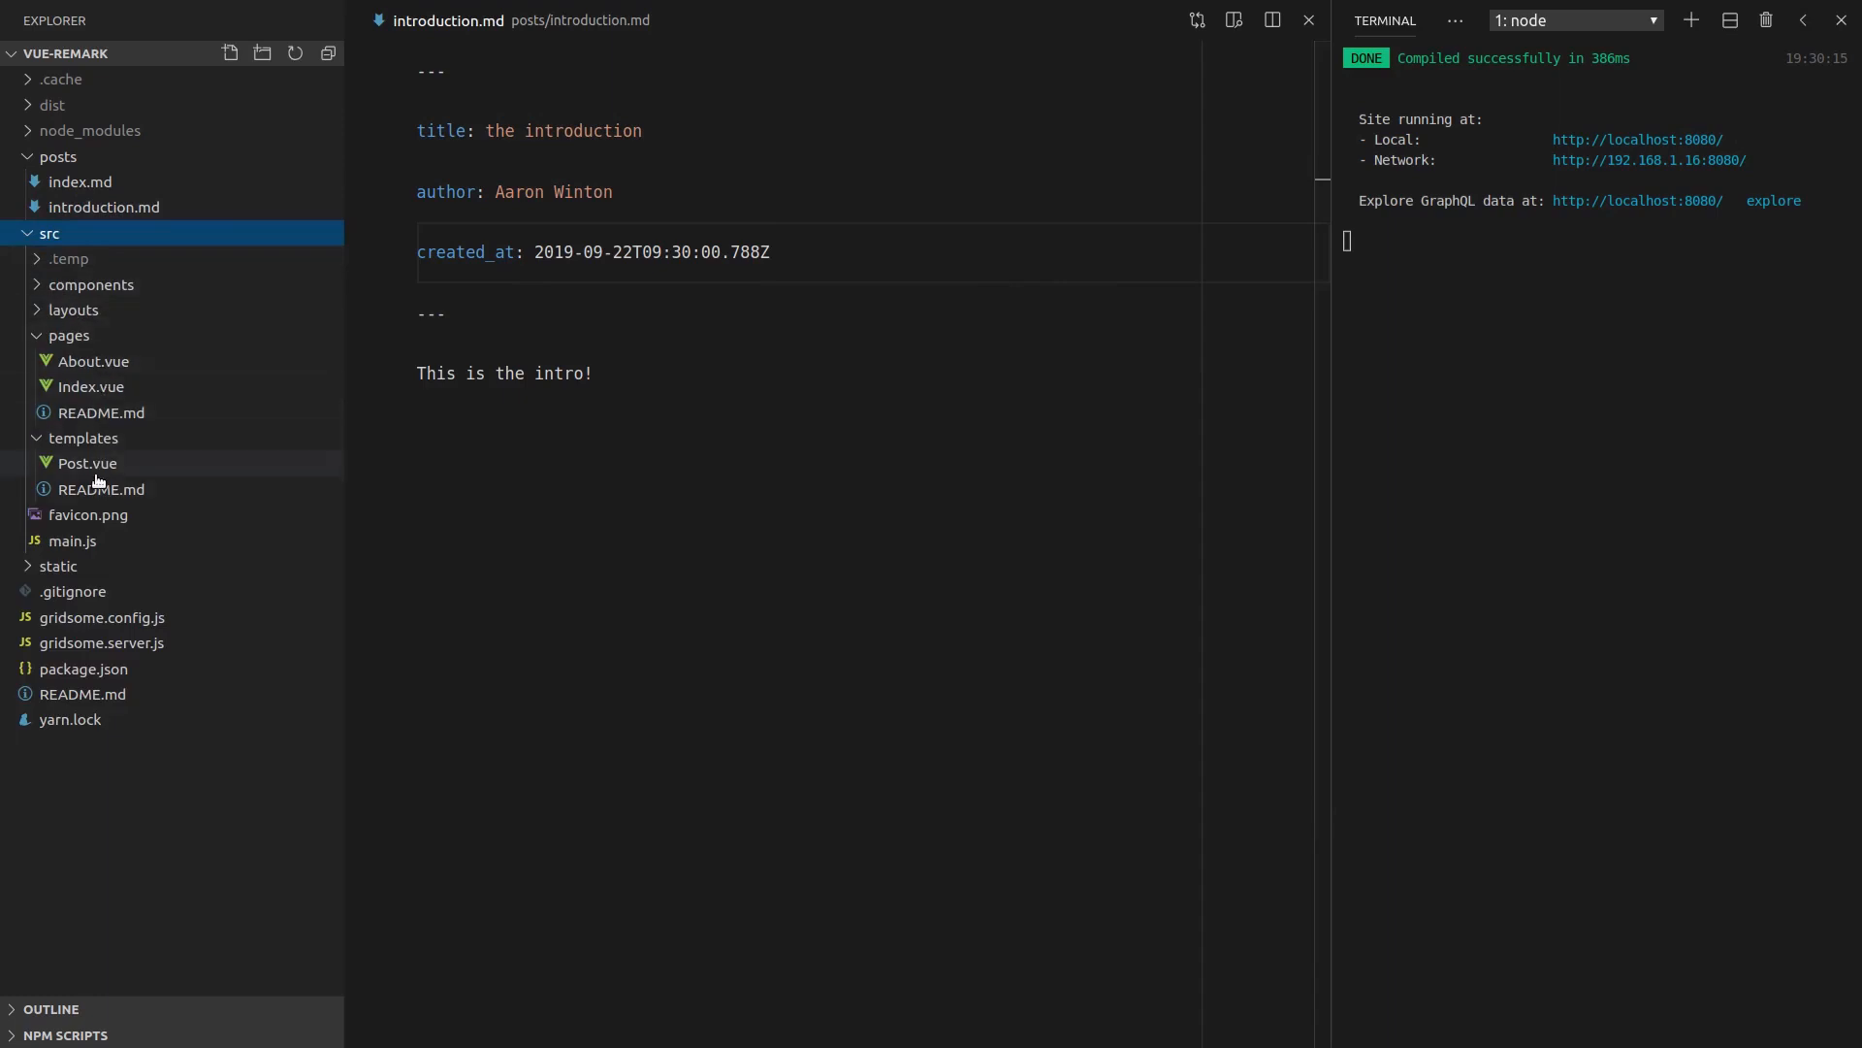
pyautogui.click(87, 464)
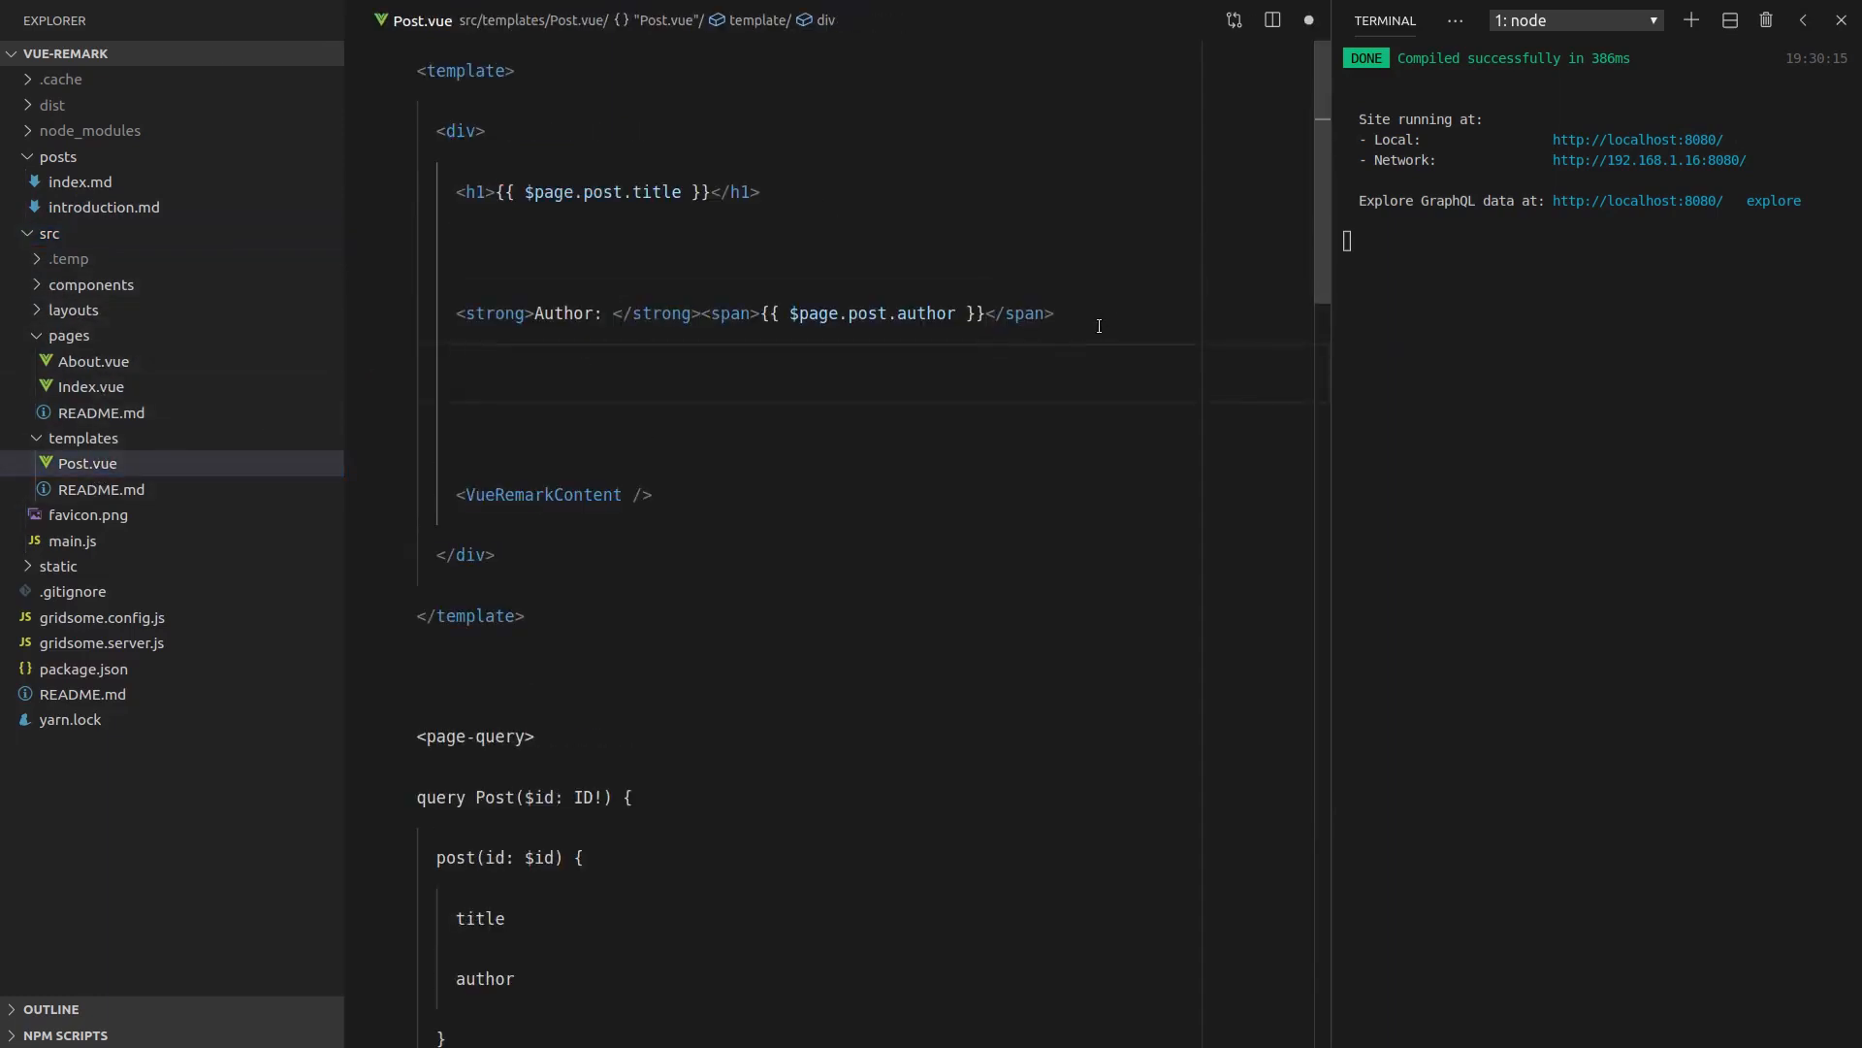
# Show {{ $page.post.created_at }} in a span after a <br /> and query created_at
pyautogui.write('<span></span>')
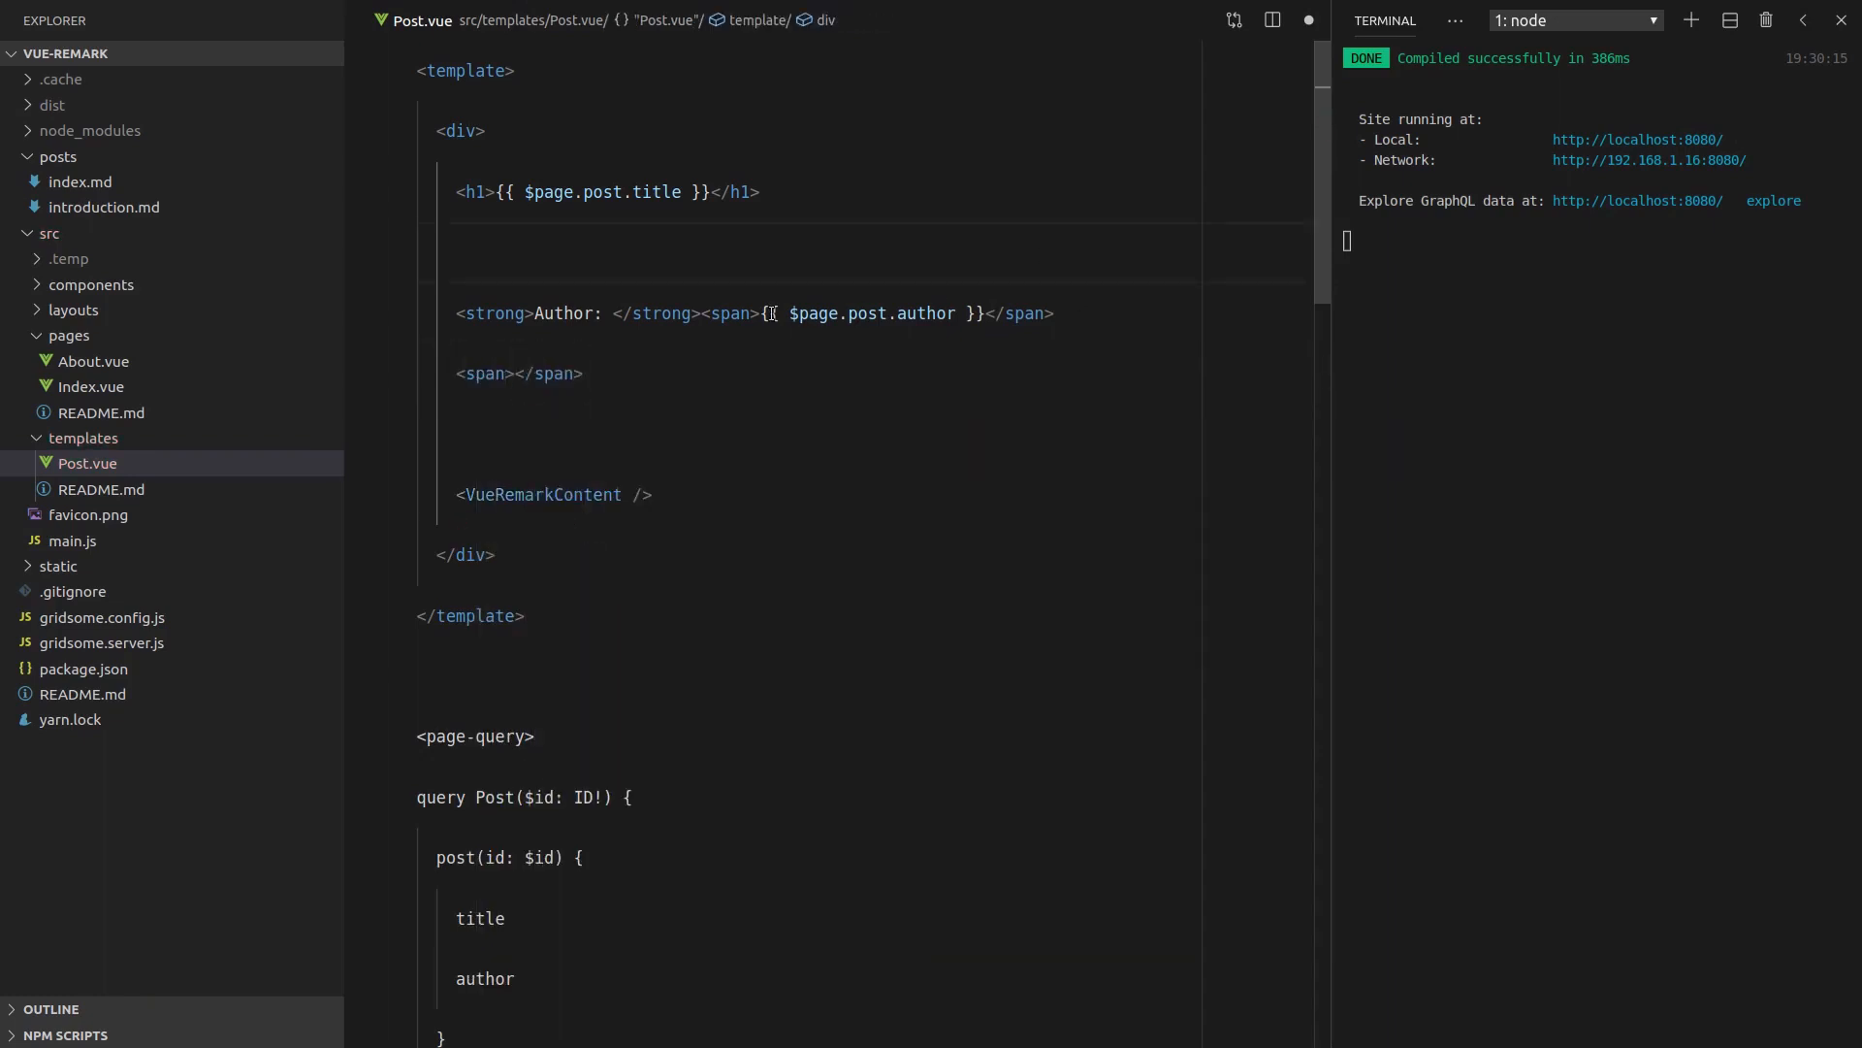
pyautogui.doubleClick(873, 313)
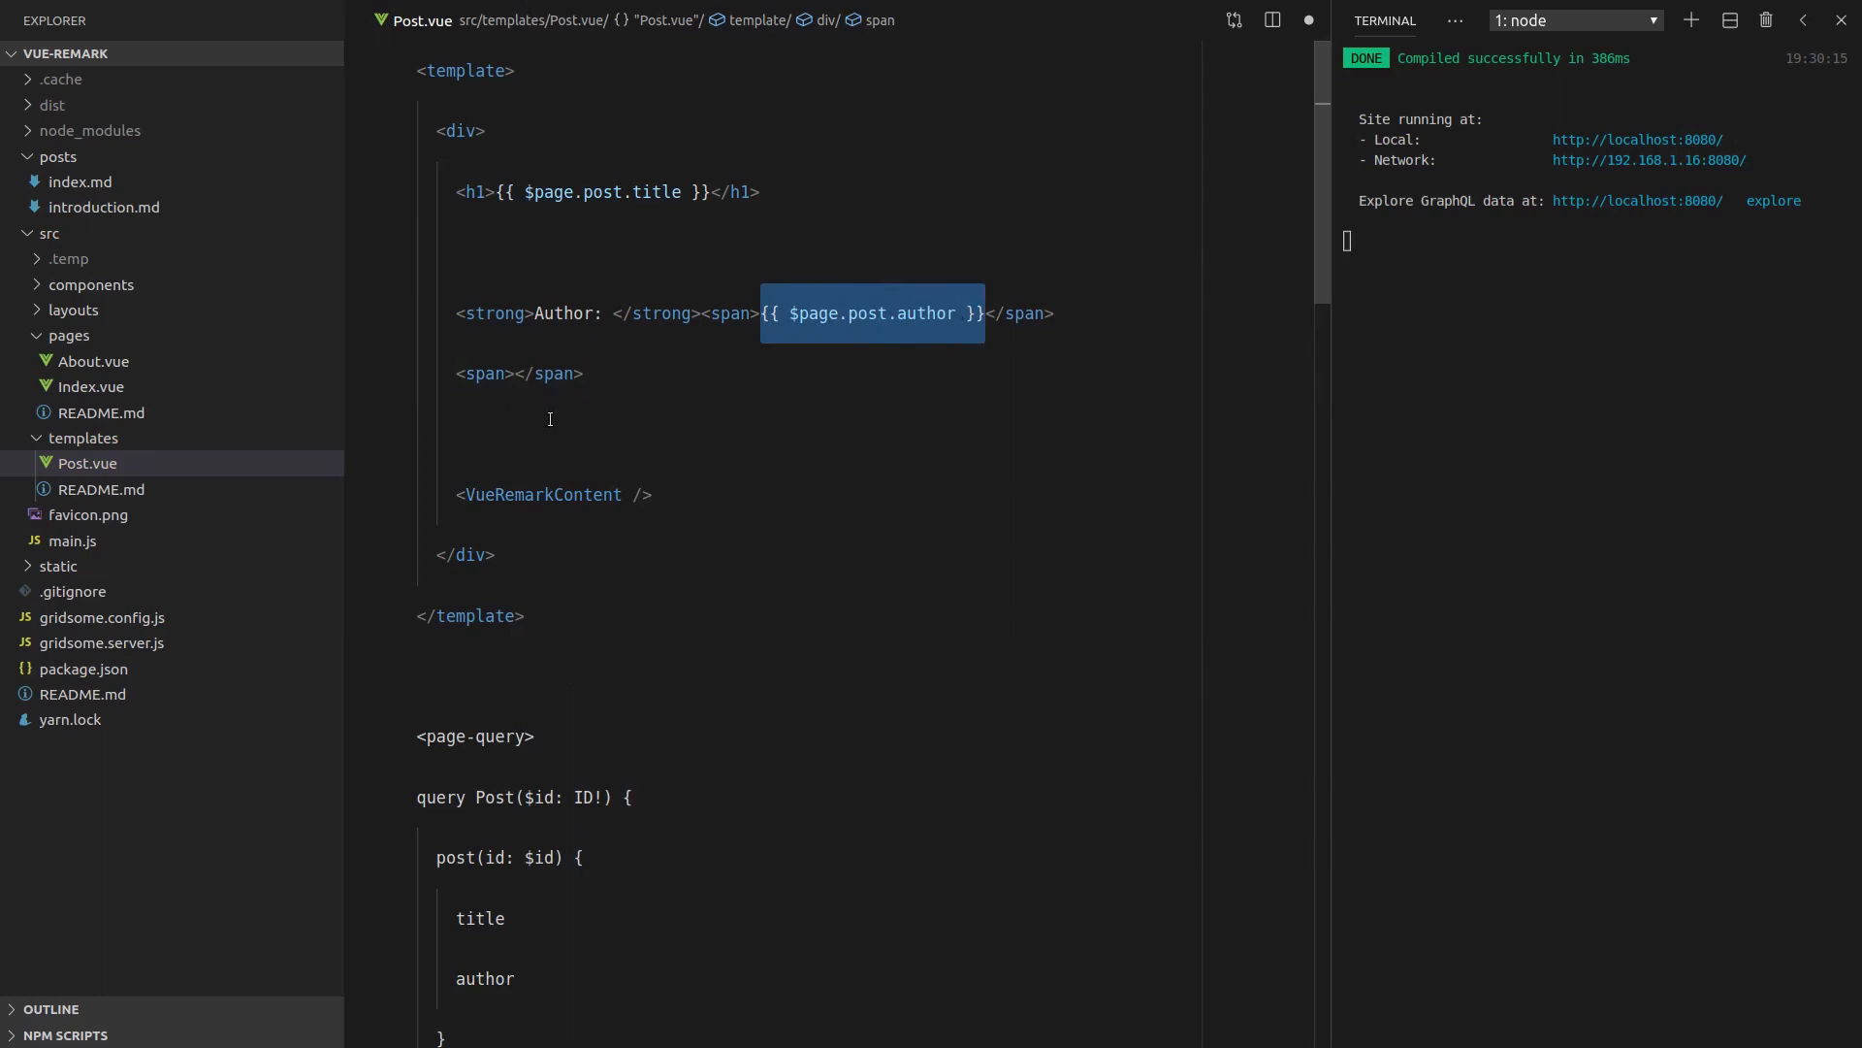
pyautogui.write('{{ $page.post.author }}')
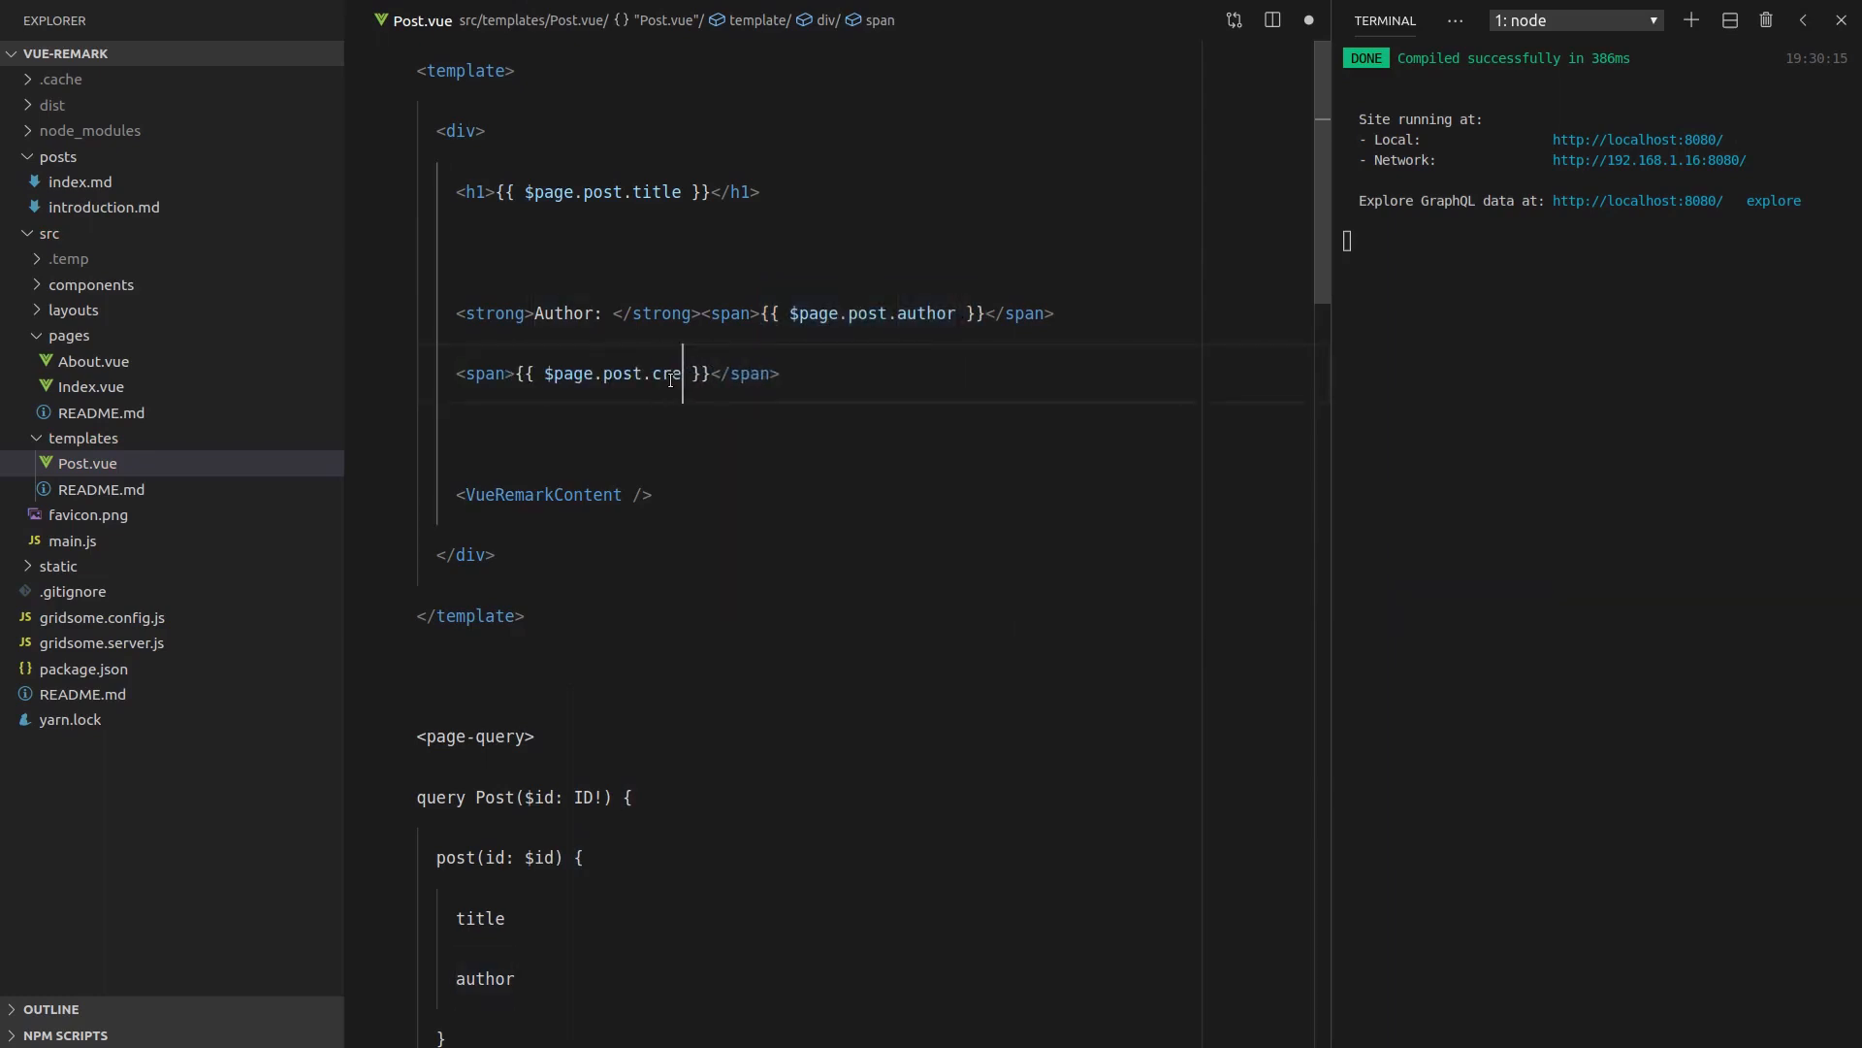
pyautogui.write('ated_at')
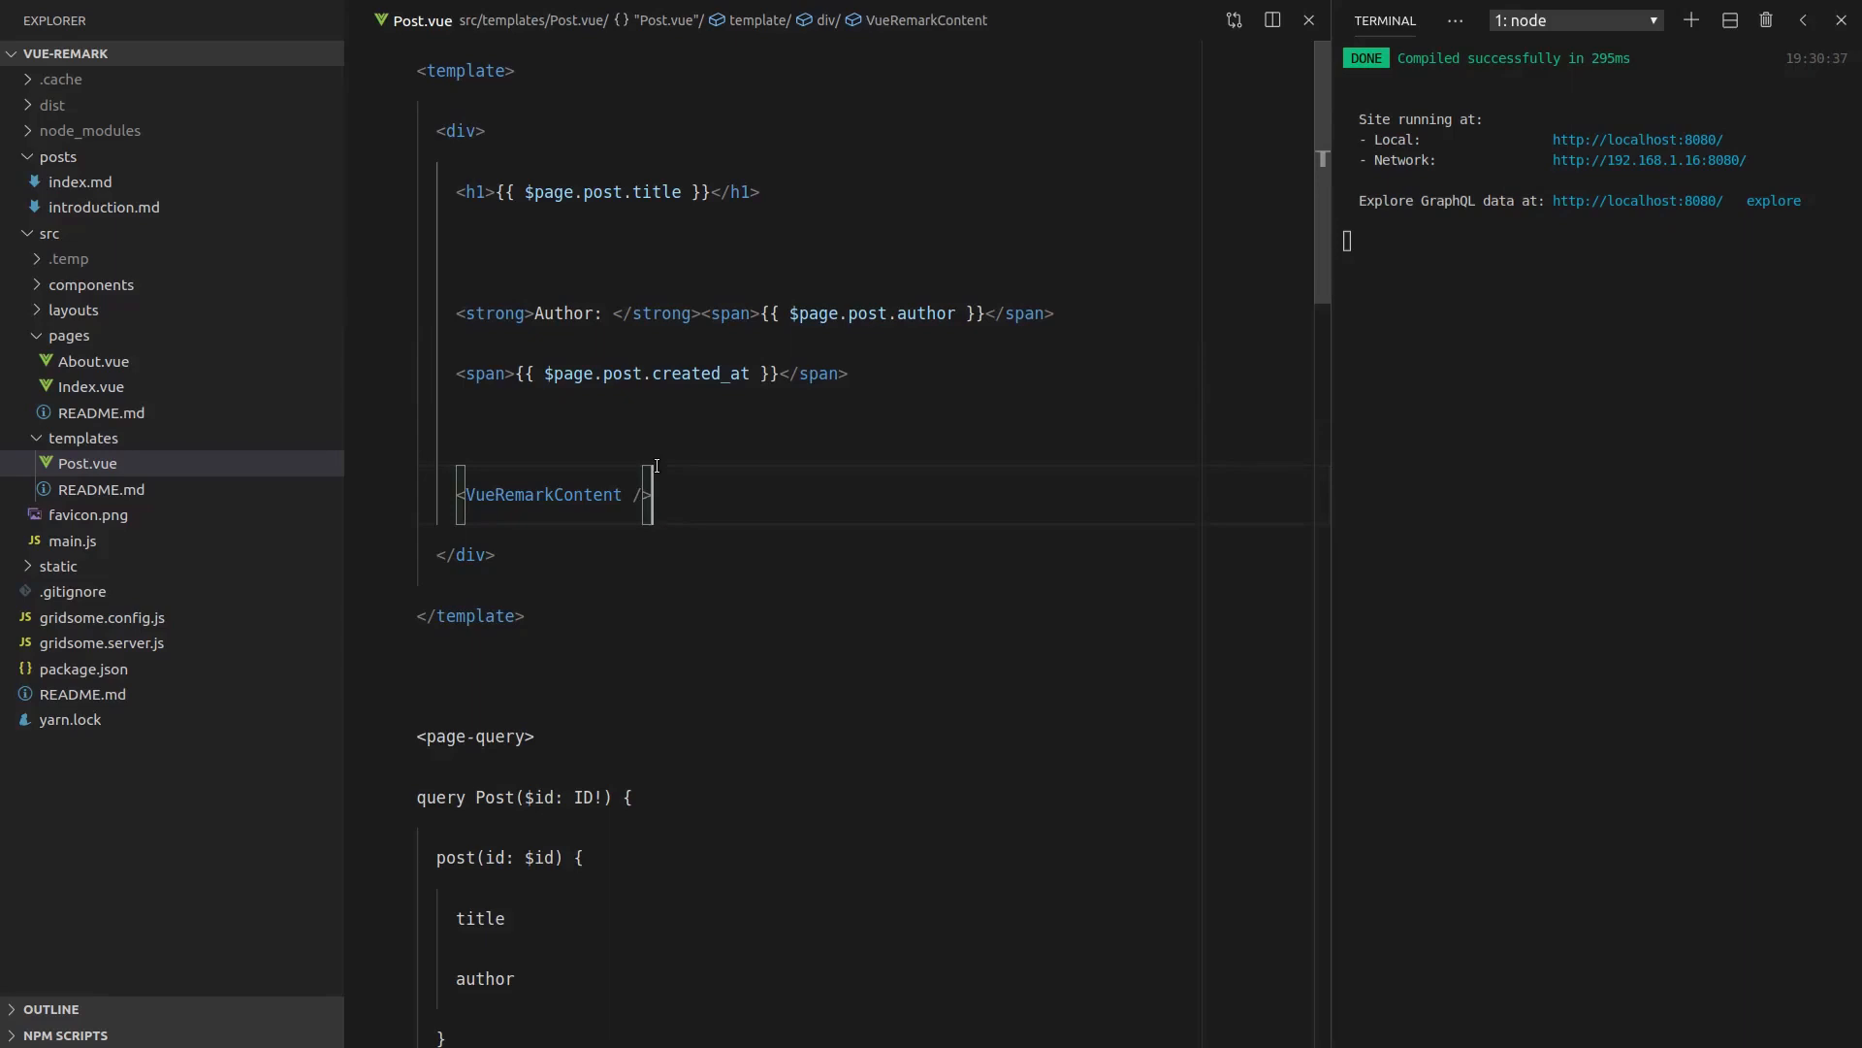
pyautogui.write('cr')
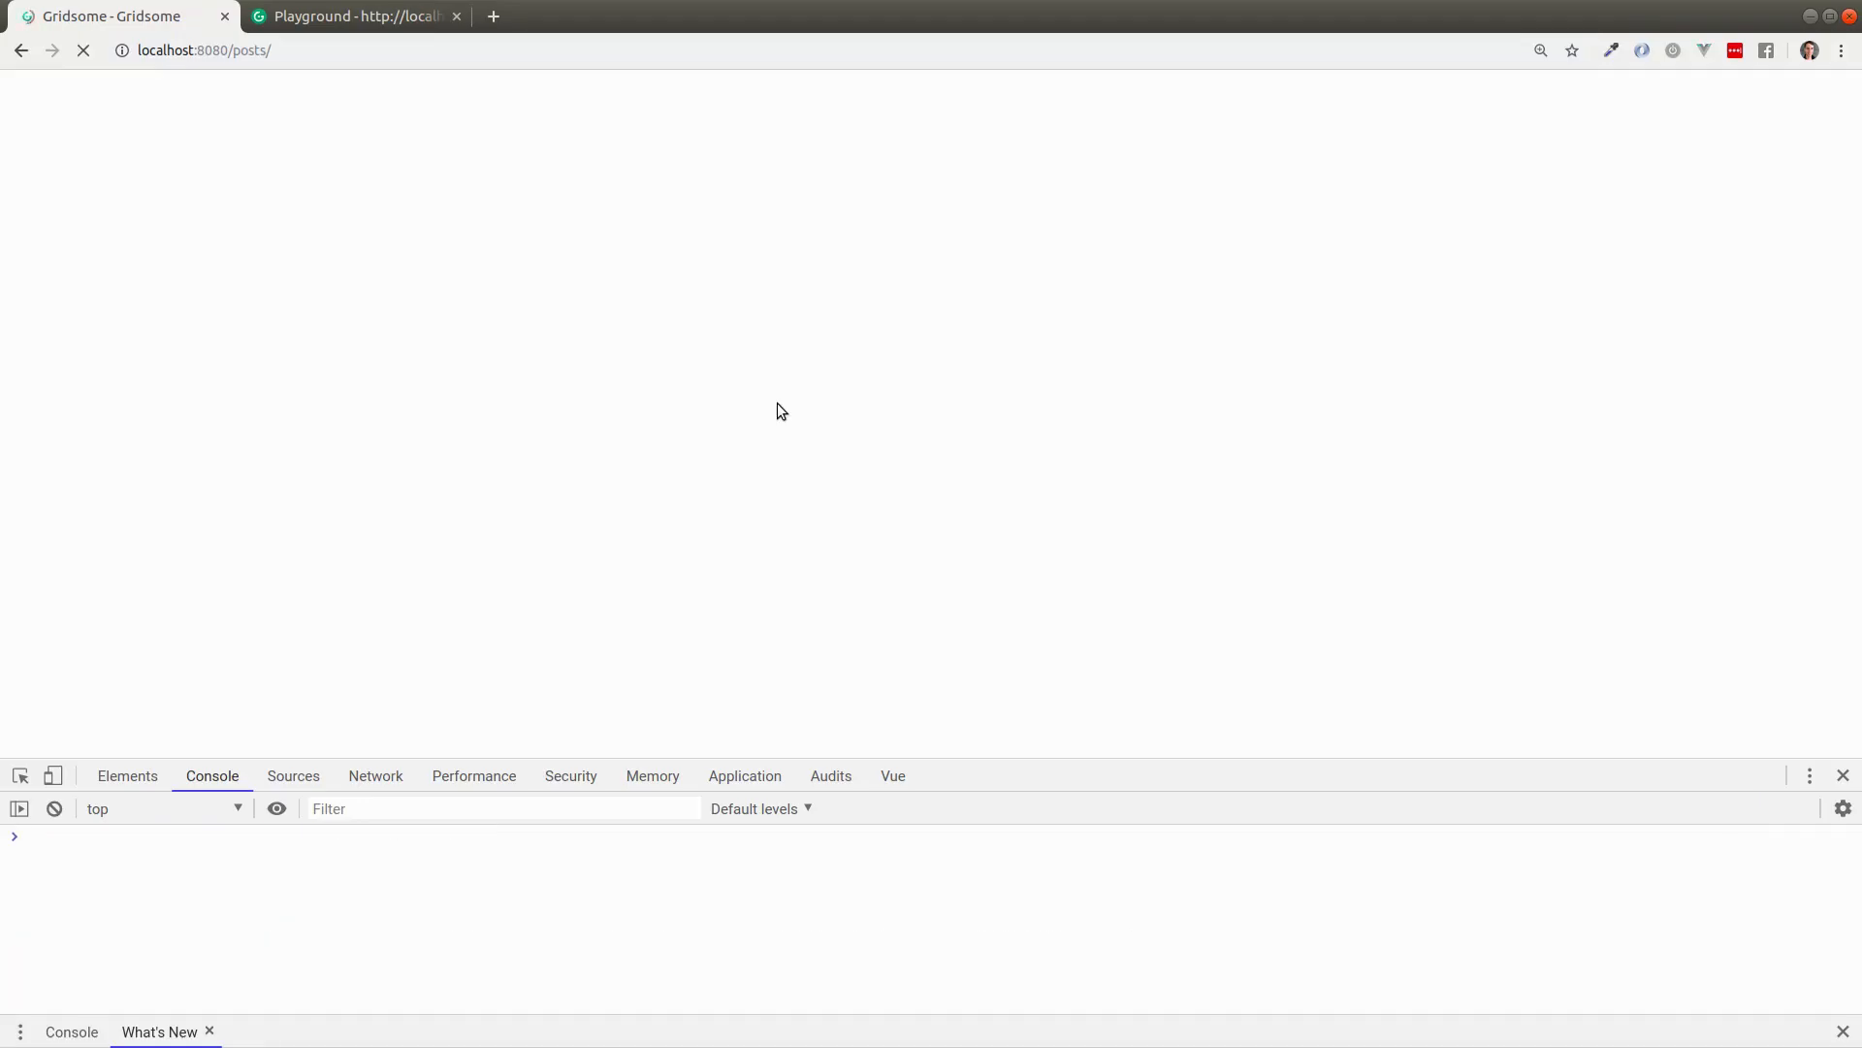
pyautogui.click(83, 49)
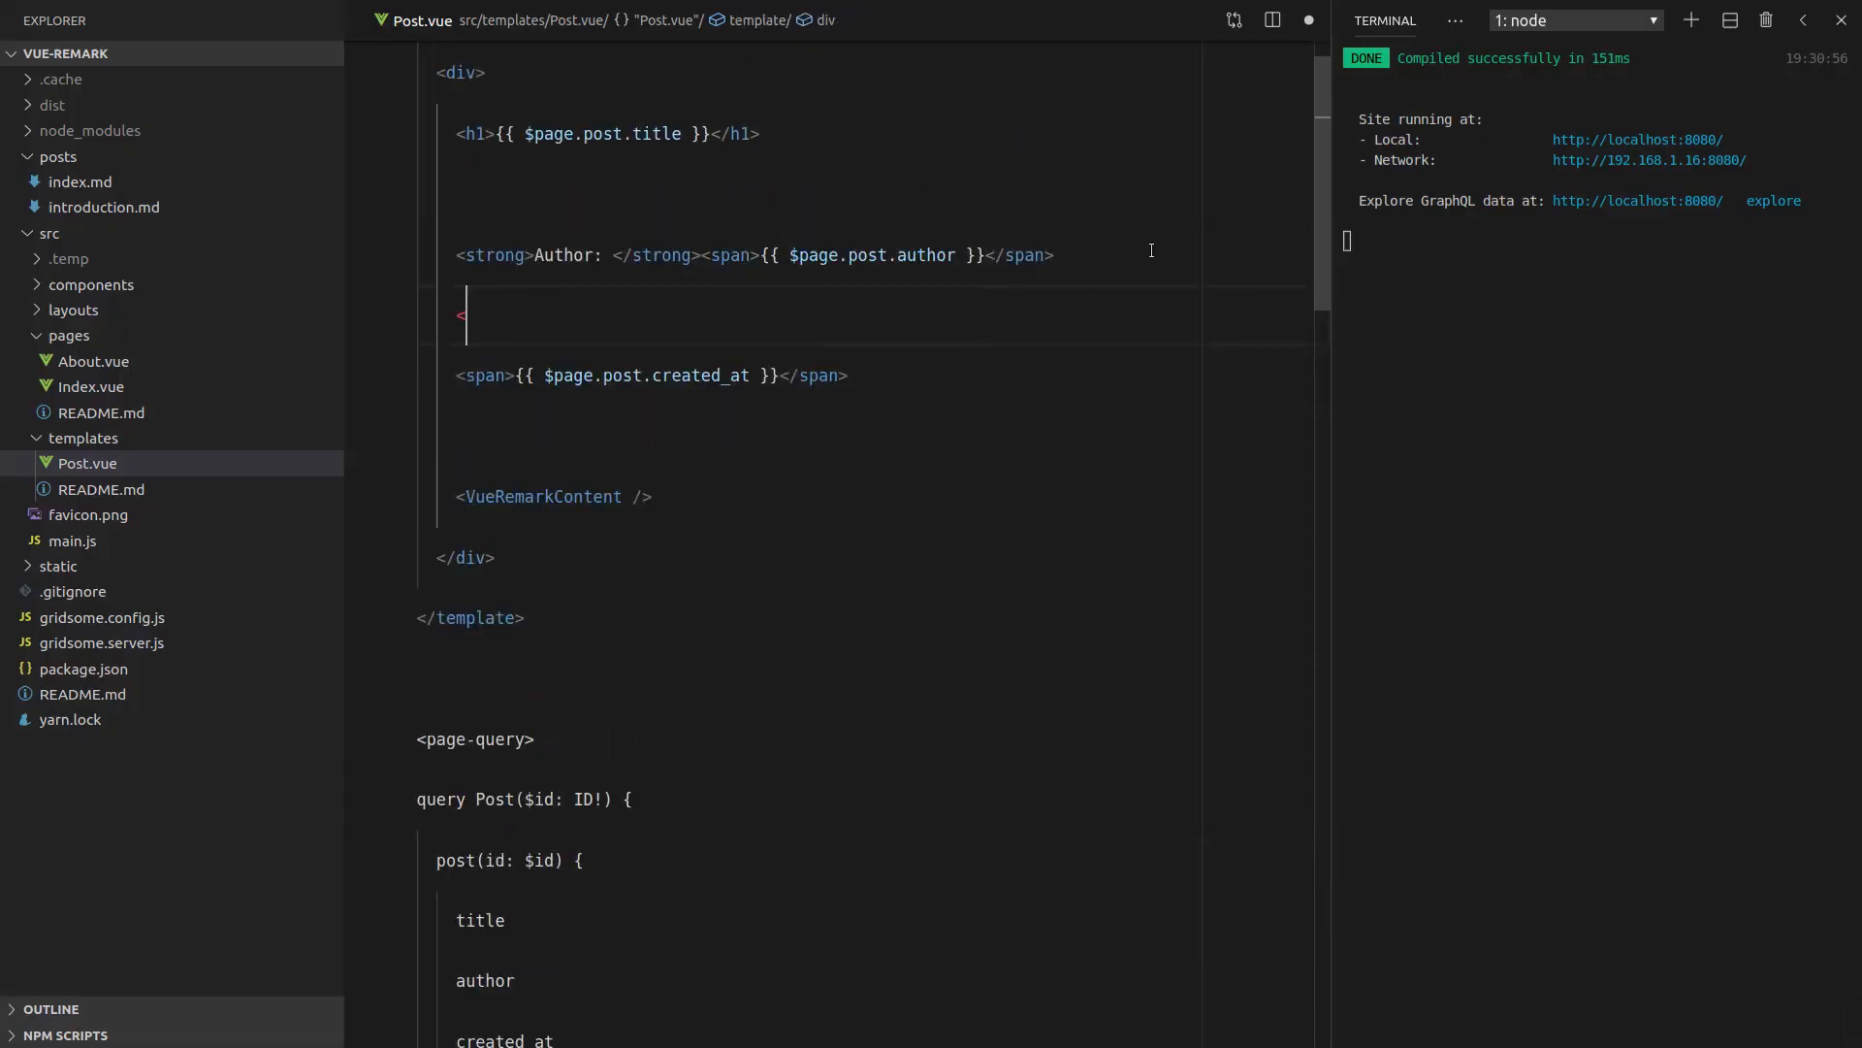
pyautogui.write('br /')
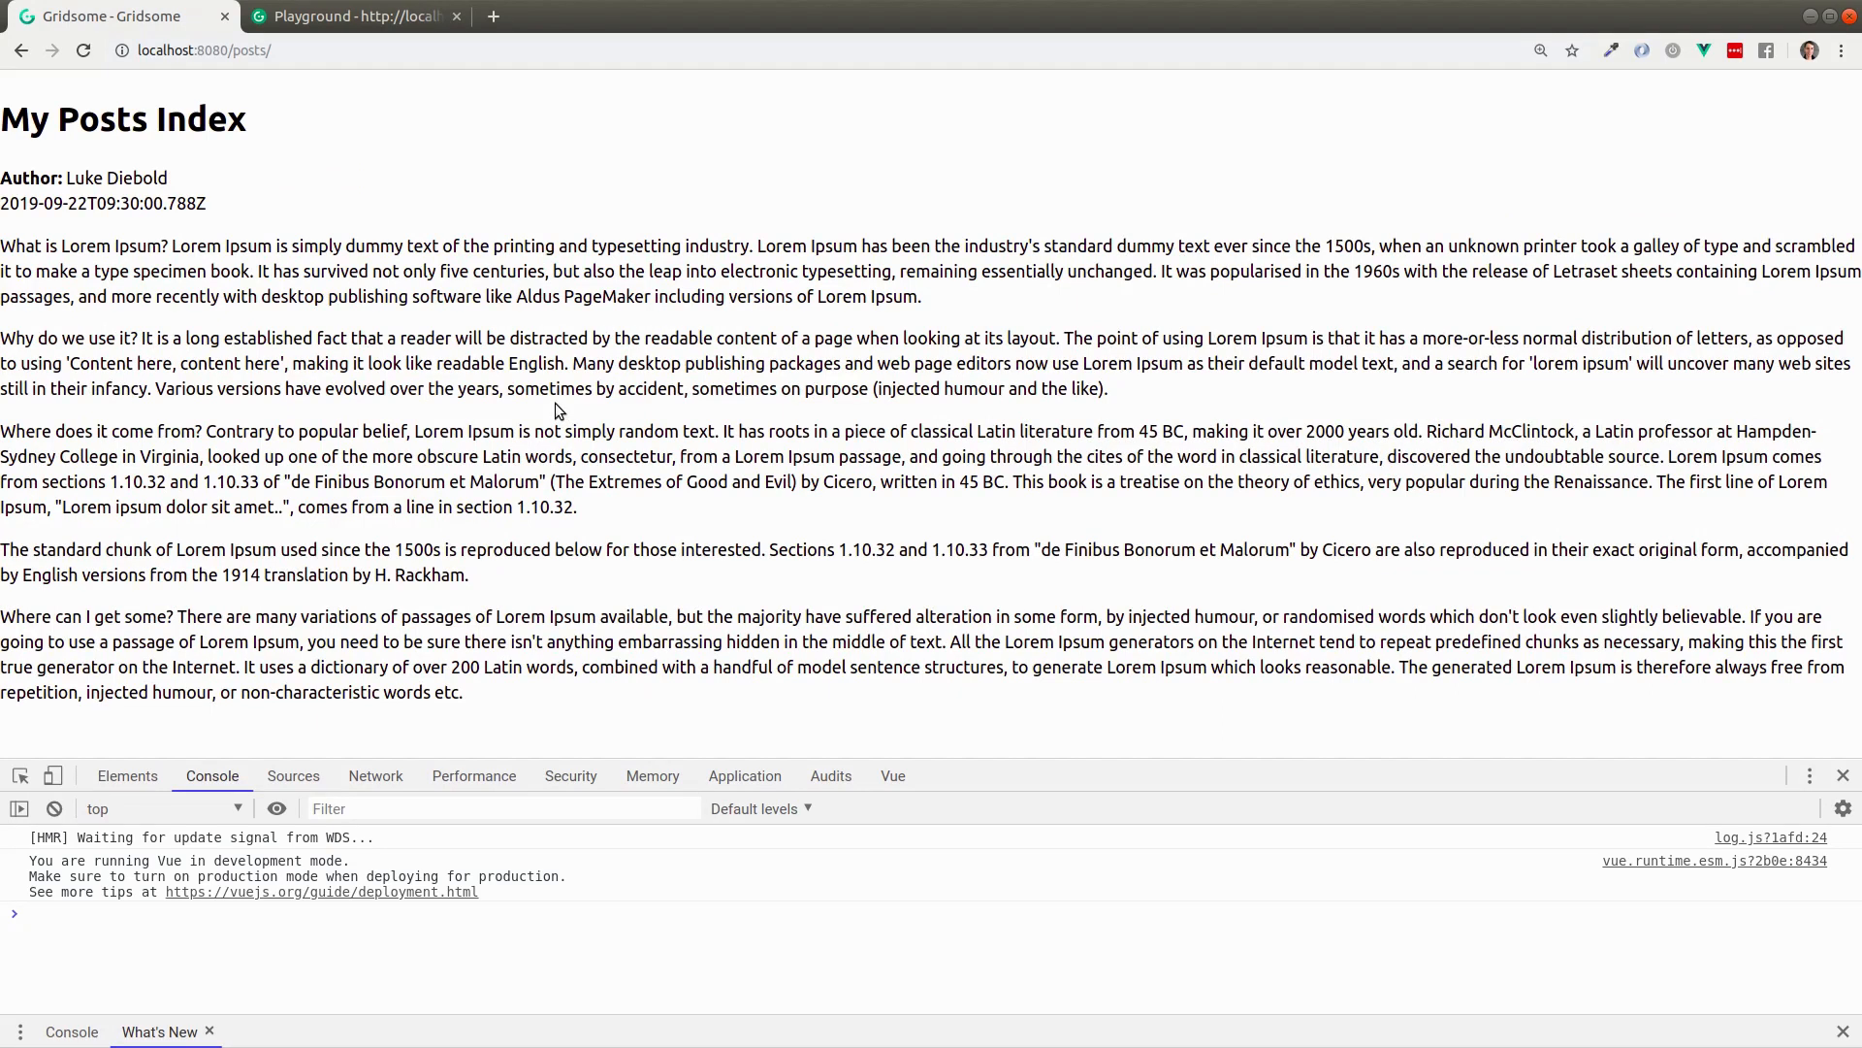
pyautogui.moveTo(736, 328)
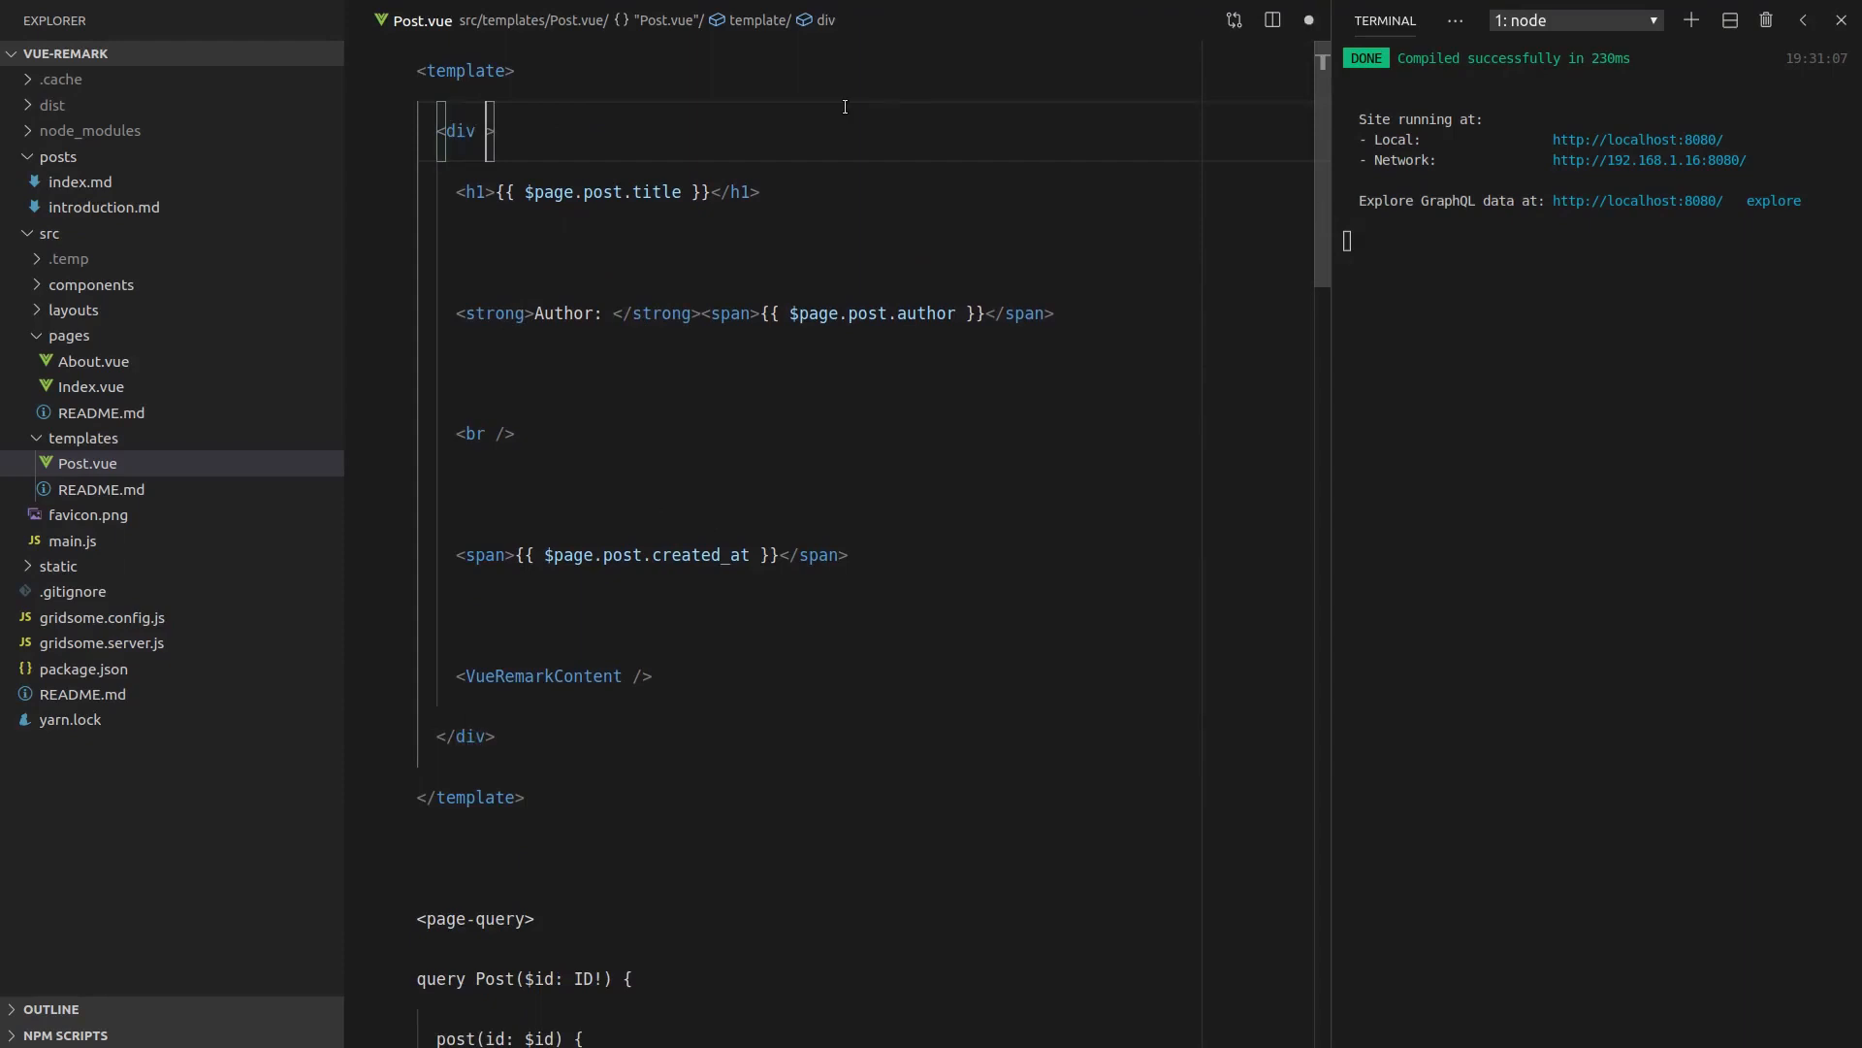
# Give the outer div style="margin: 0 auto; max-width: 700px;"
pyautogui.write('style=""')
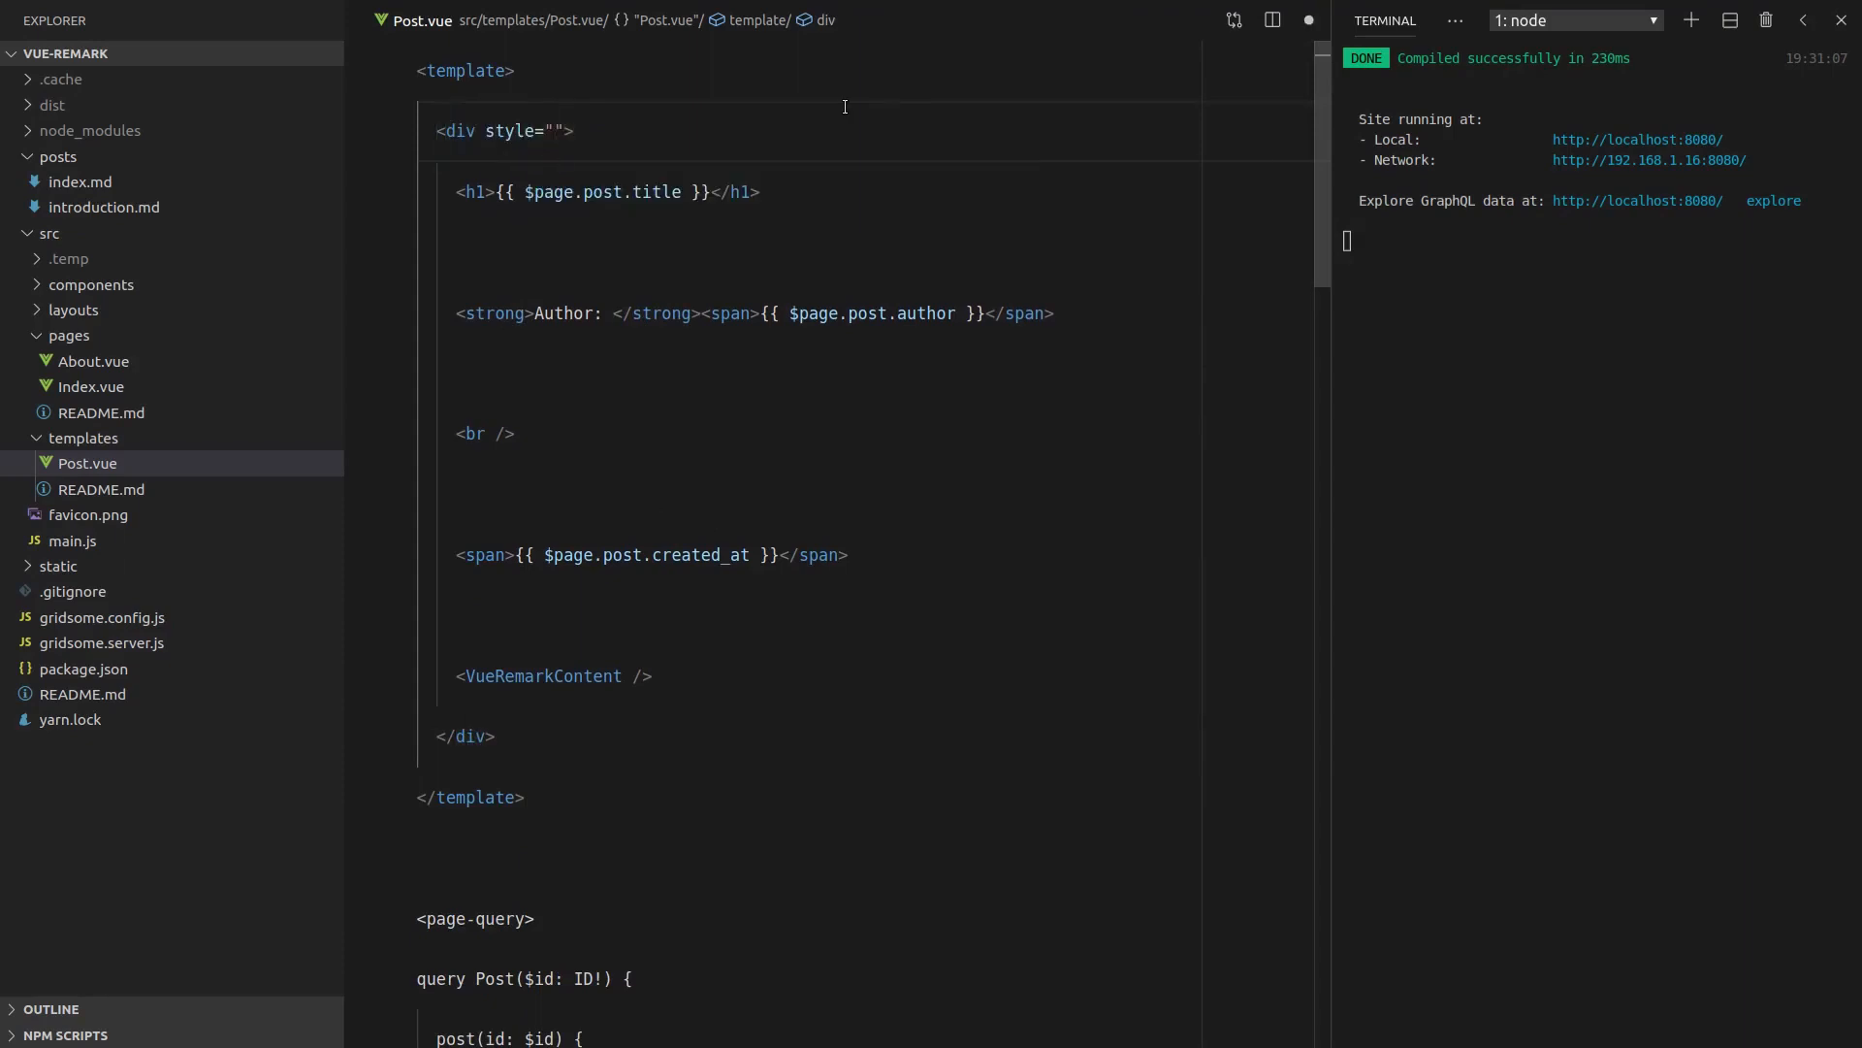
pyautogui.write('margin: 0')
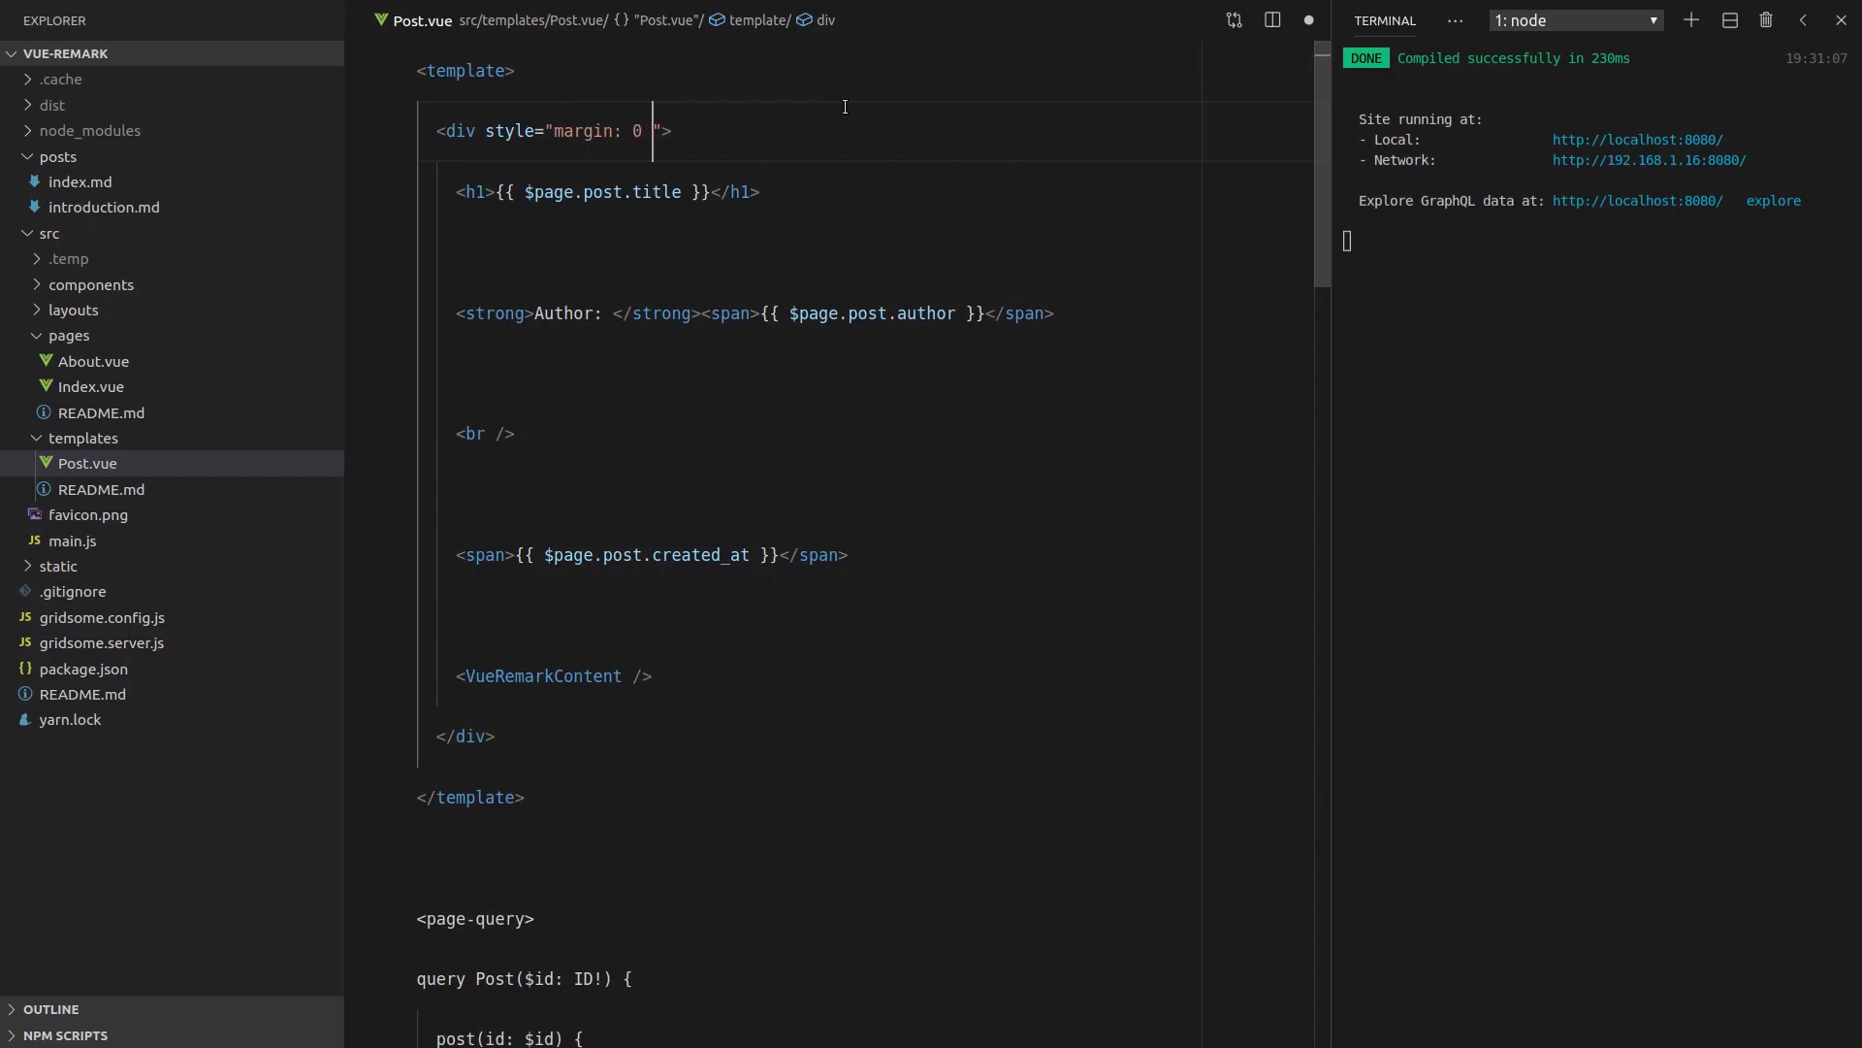
pyautogui.write('auto:')
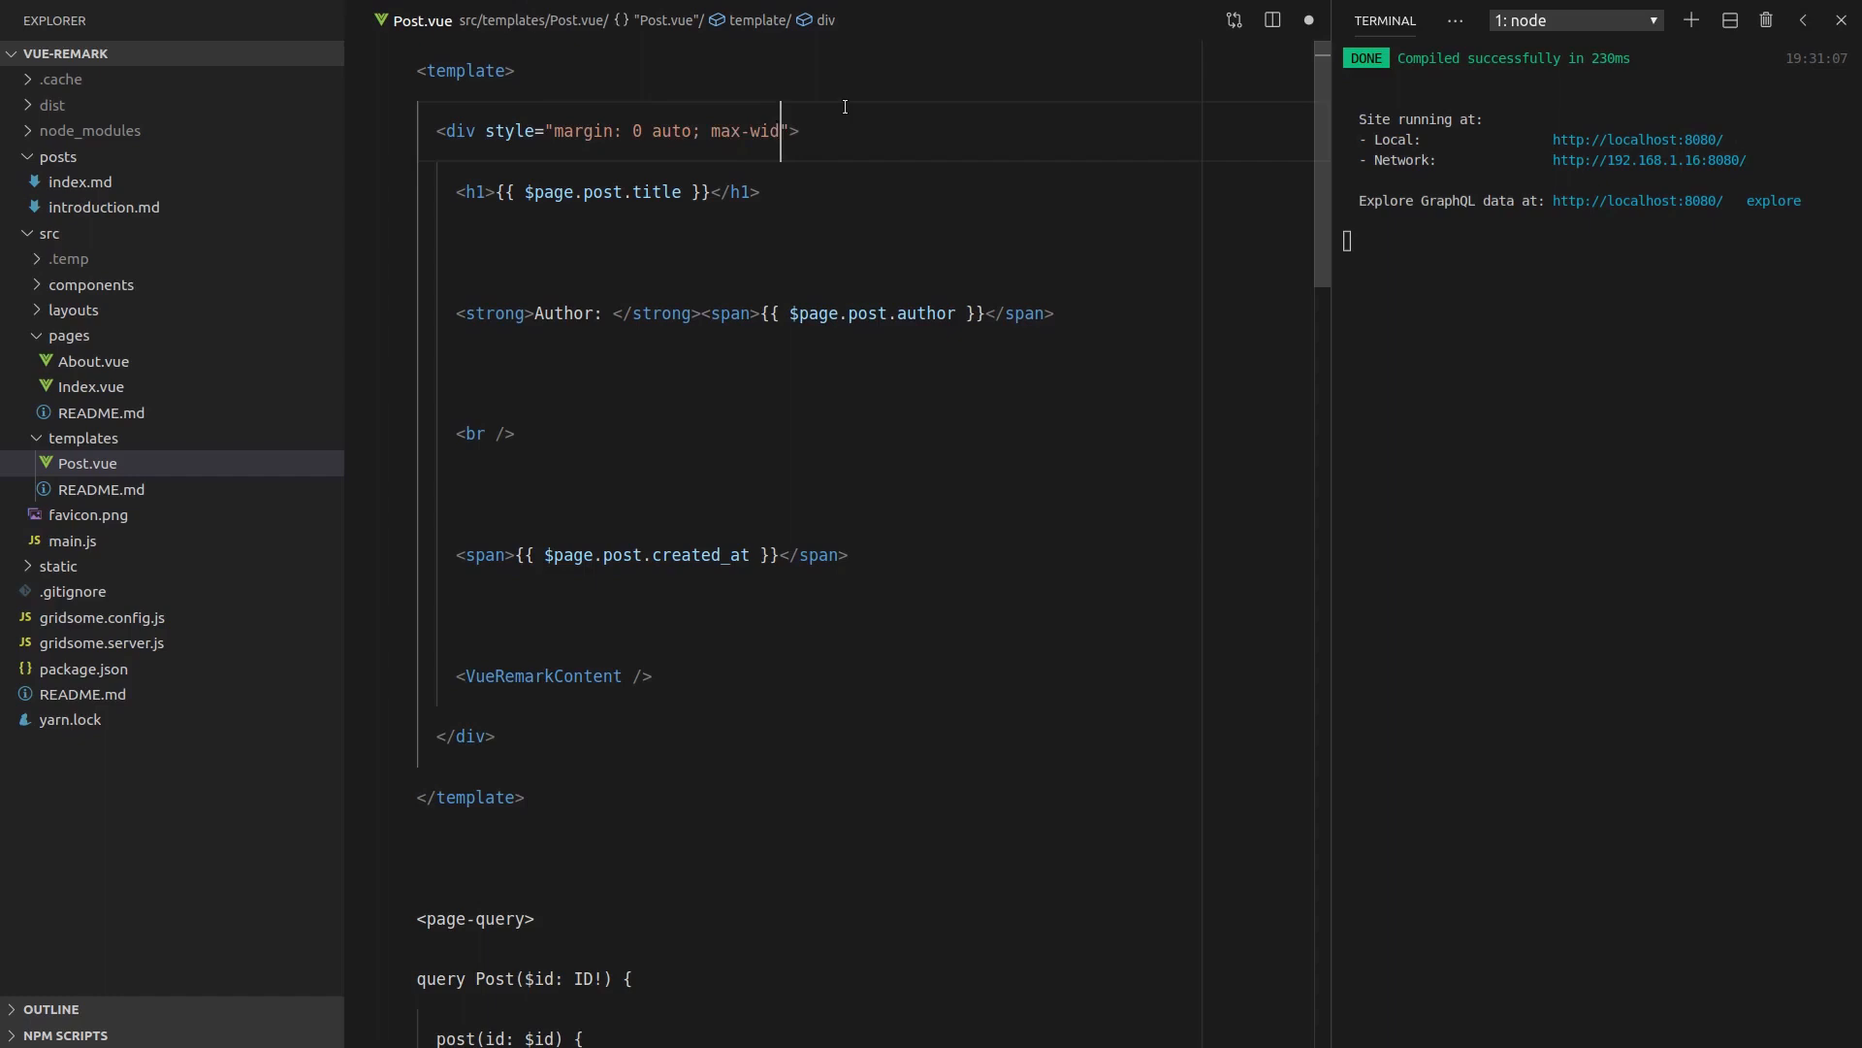
pyautogui.write('th: 700px;')
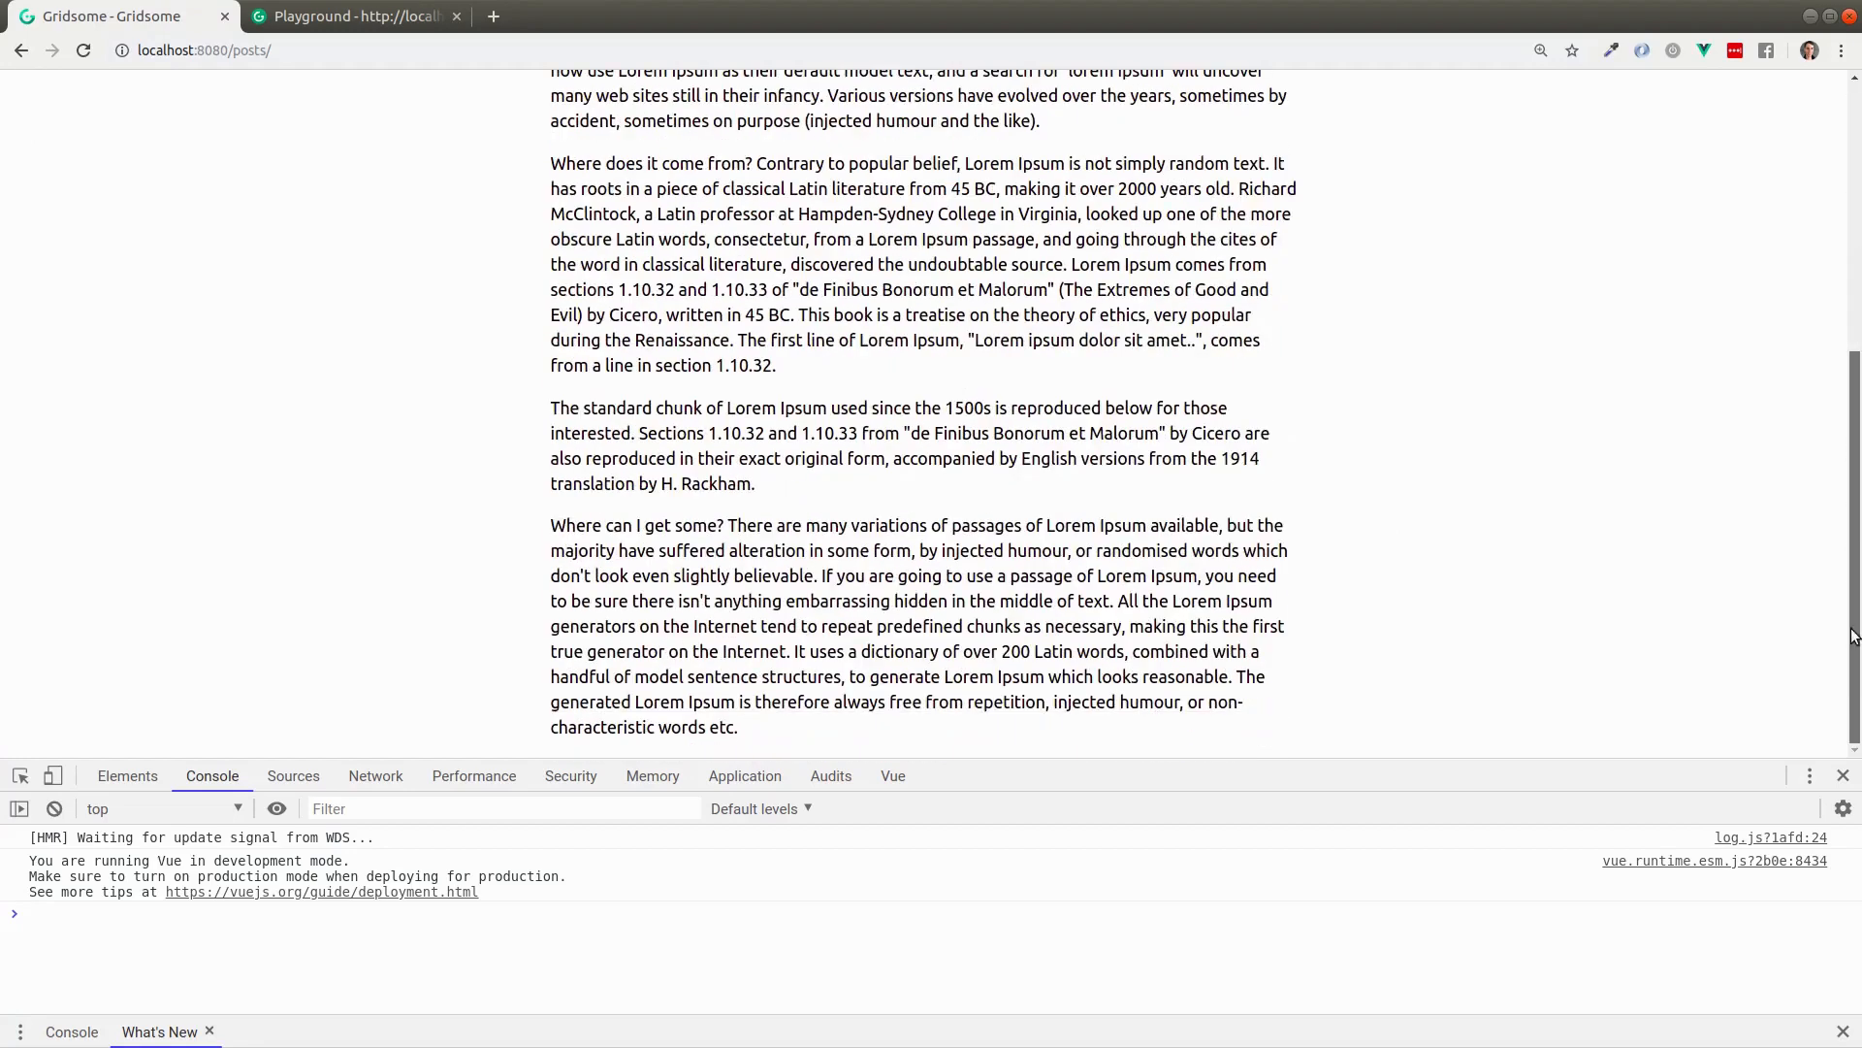
pyautogui.scroll(3)
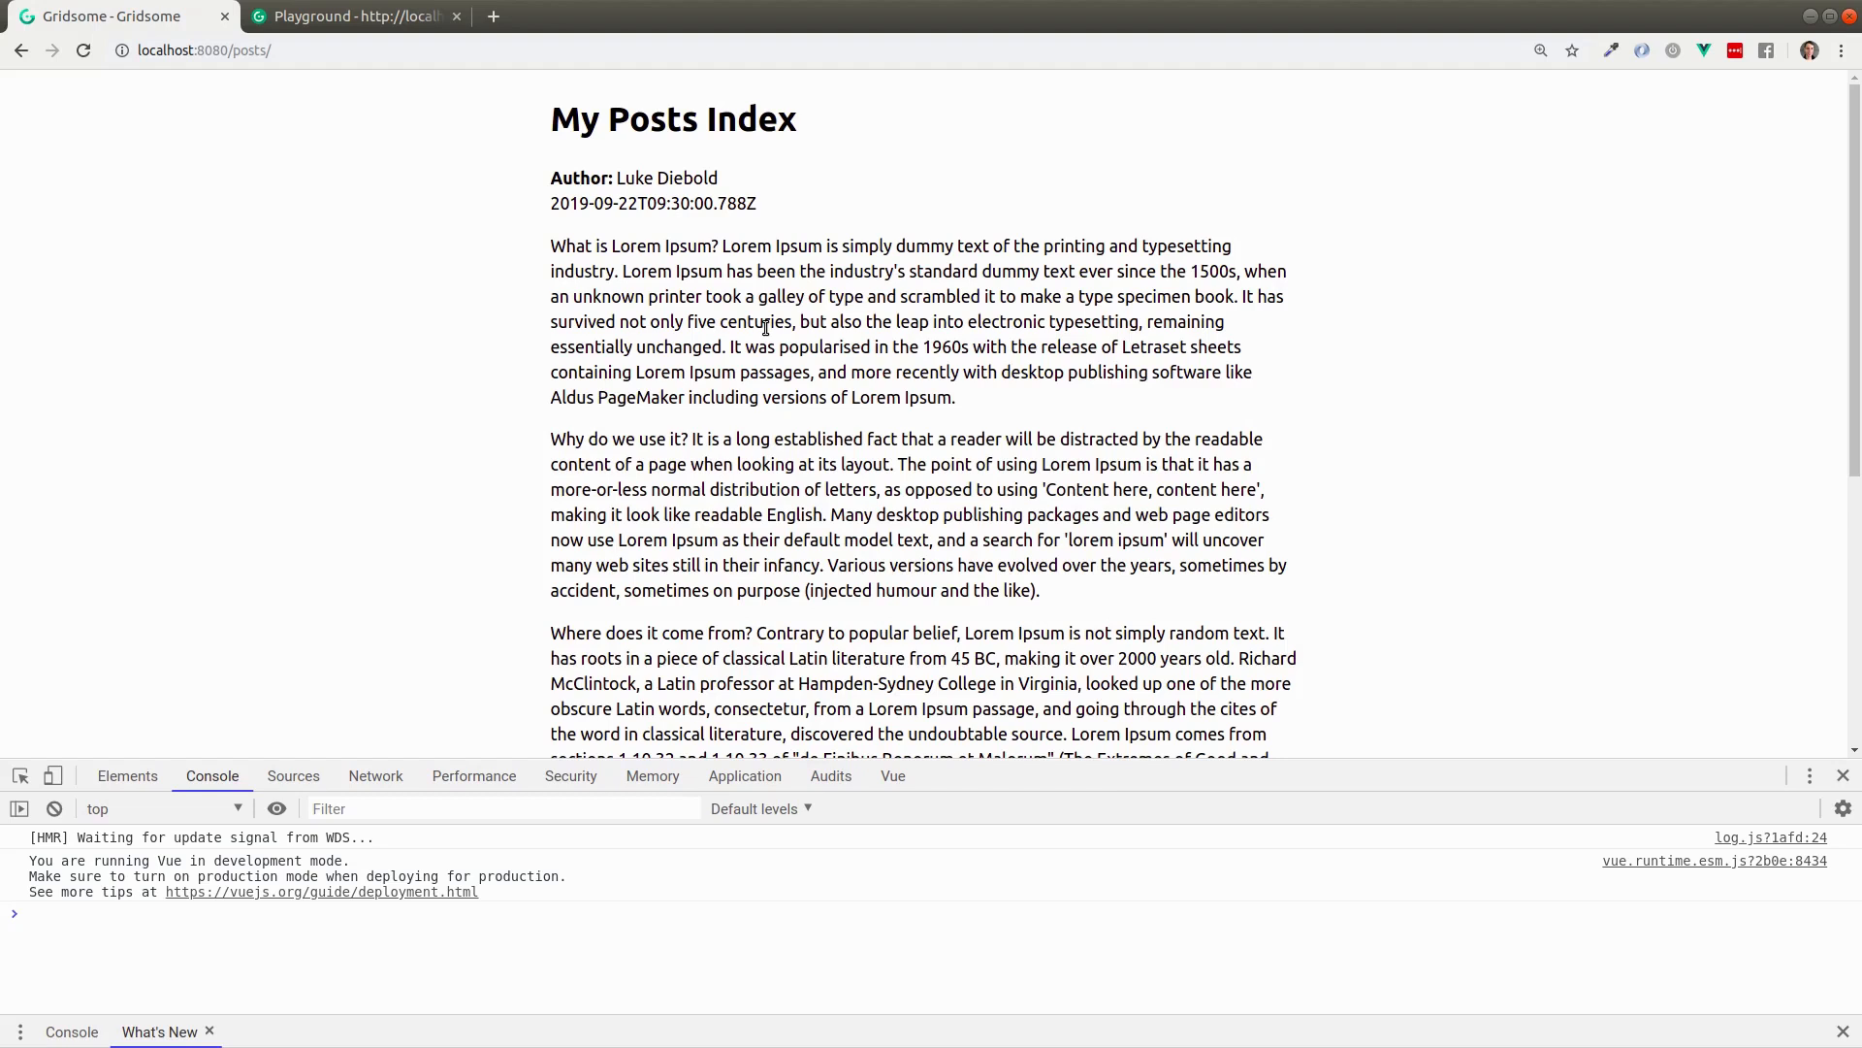
pyautogui.moveTo(449, 715)
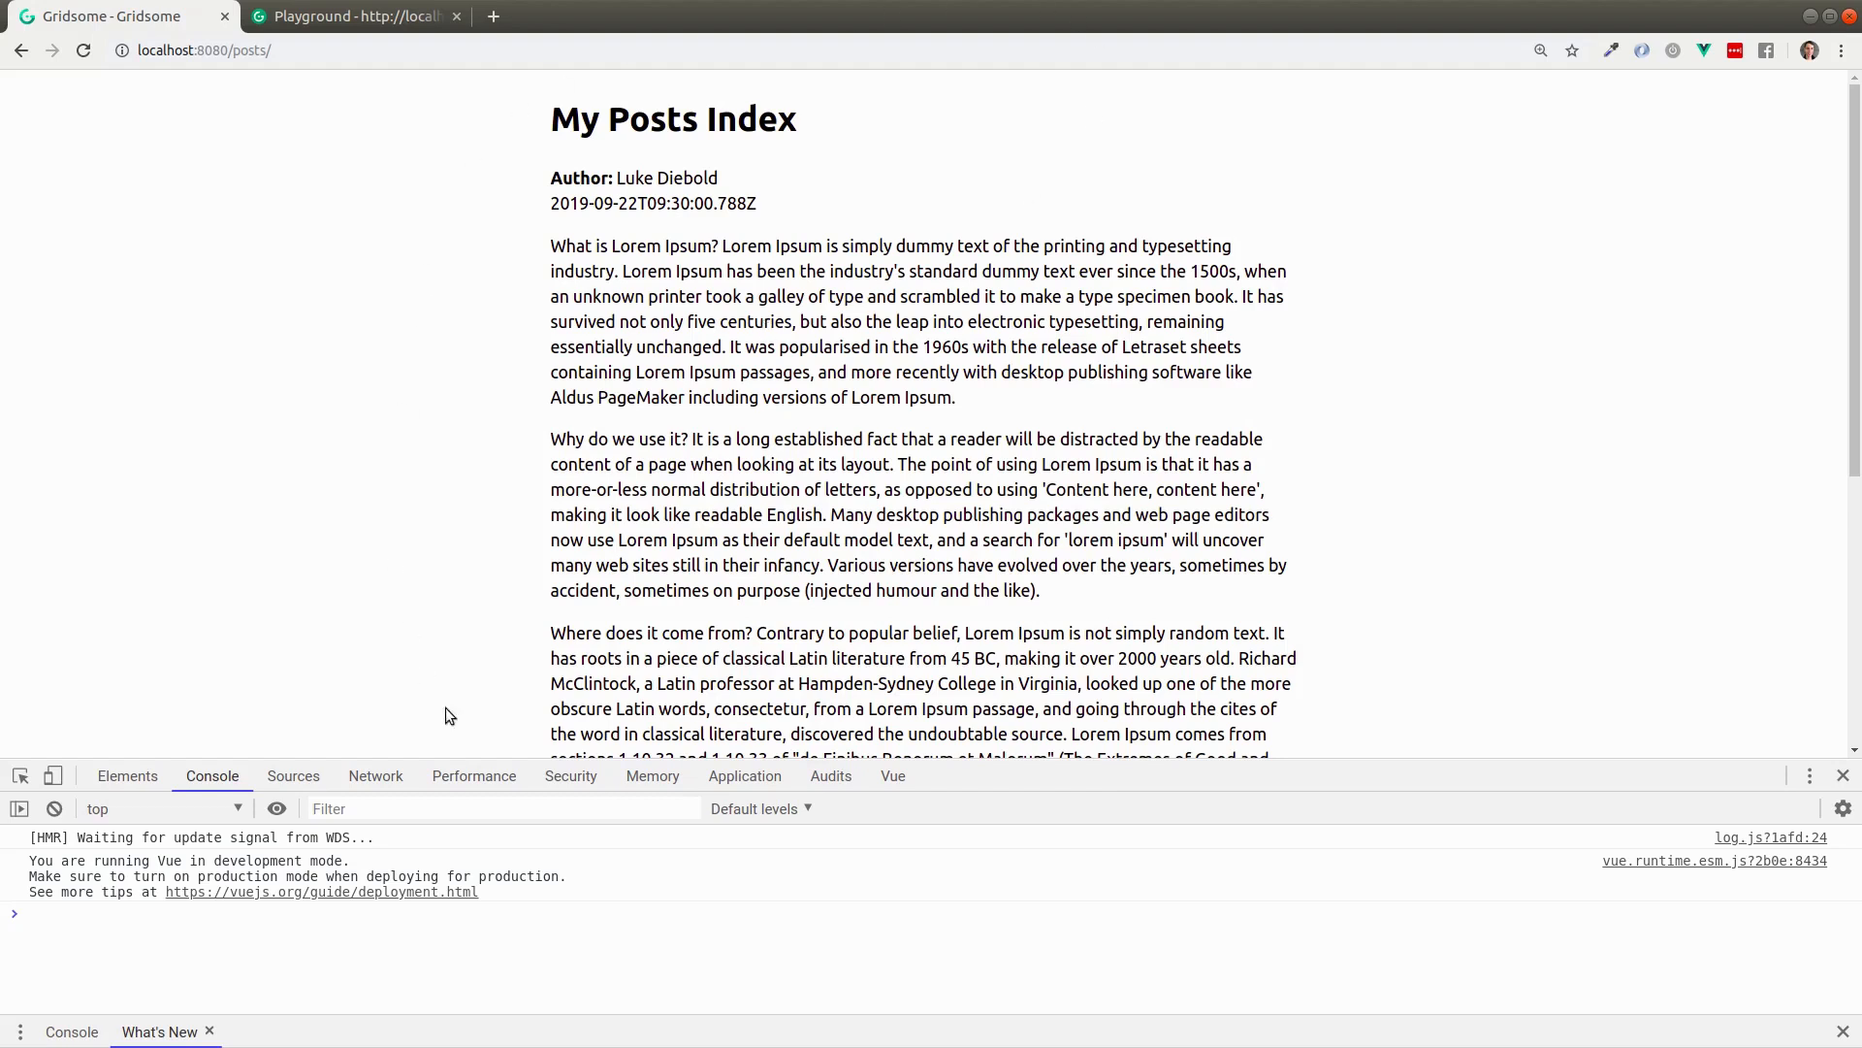